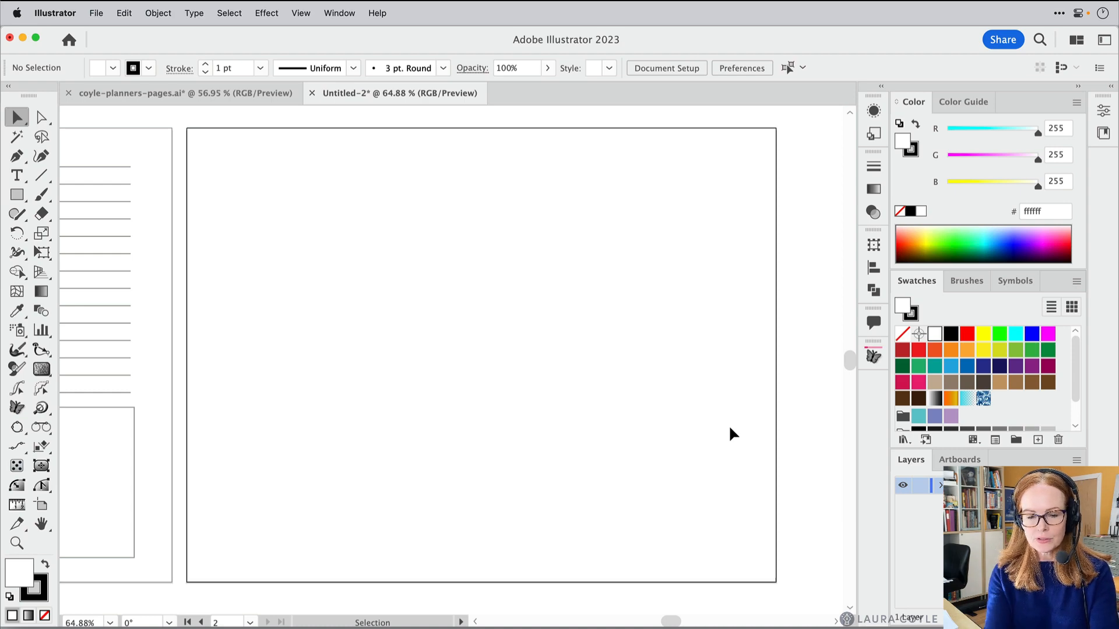
Set the General units to Points in Preferences (Cmd+K) and return to the General page.
key(cmd+k)
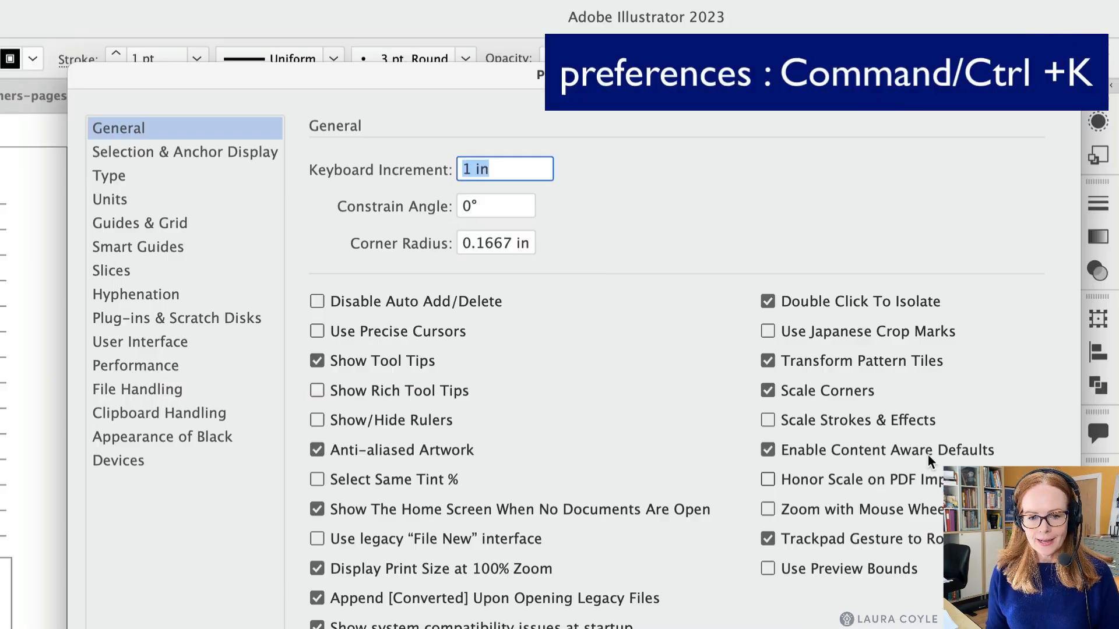
mouse_move(122, 210)
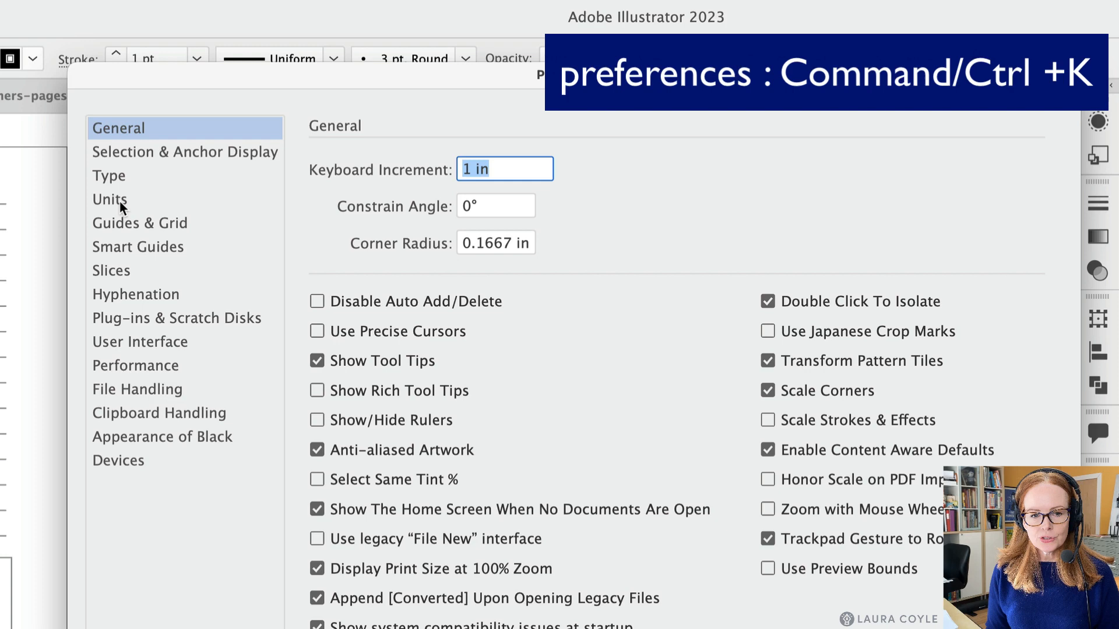
click(109, 200)
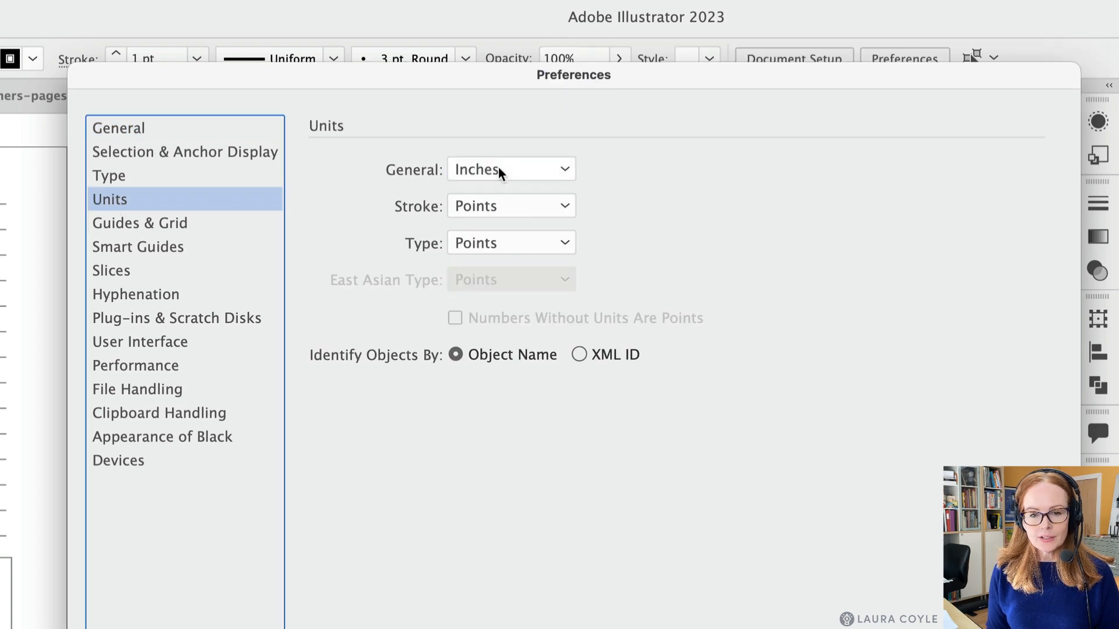
click(510, 169)
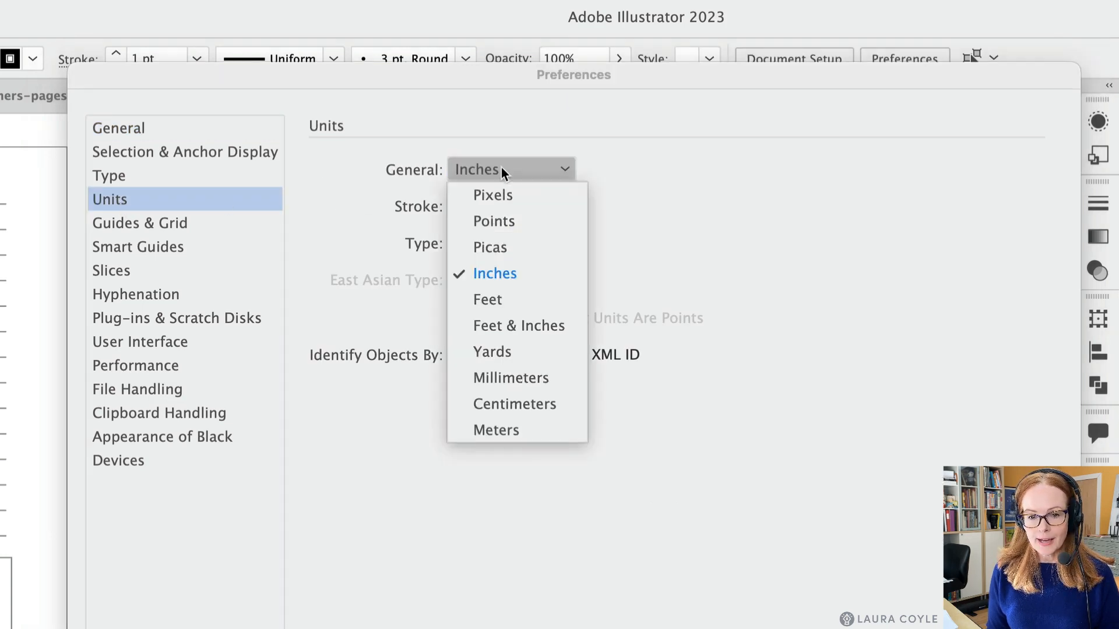
click(494, 222)
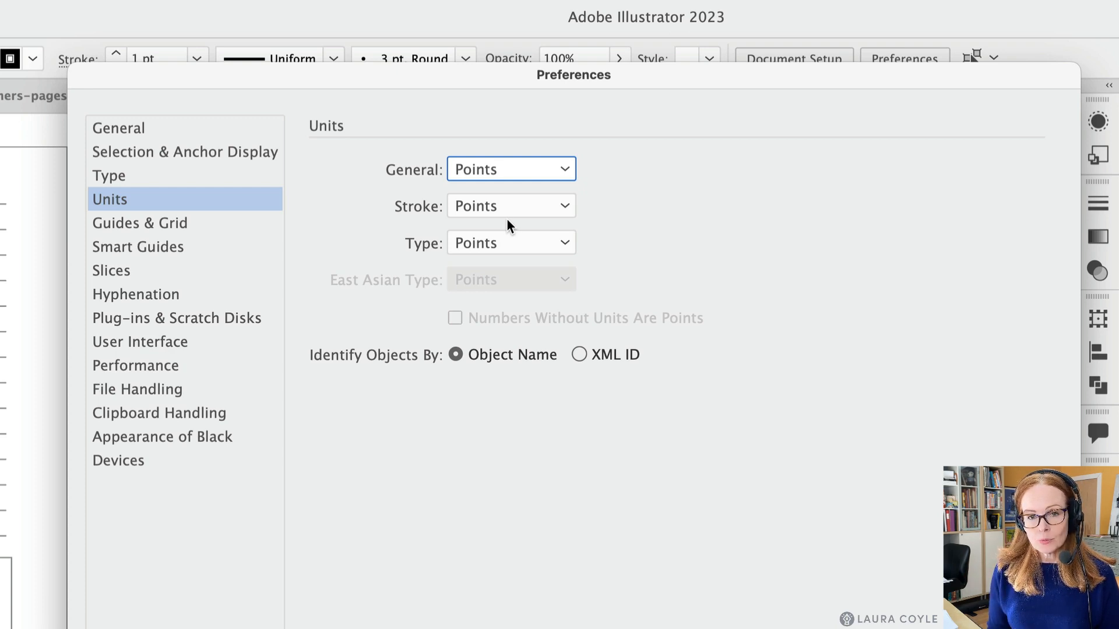
mouse_move(511, 224)
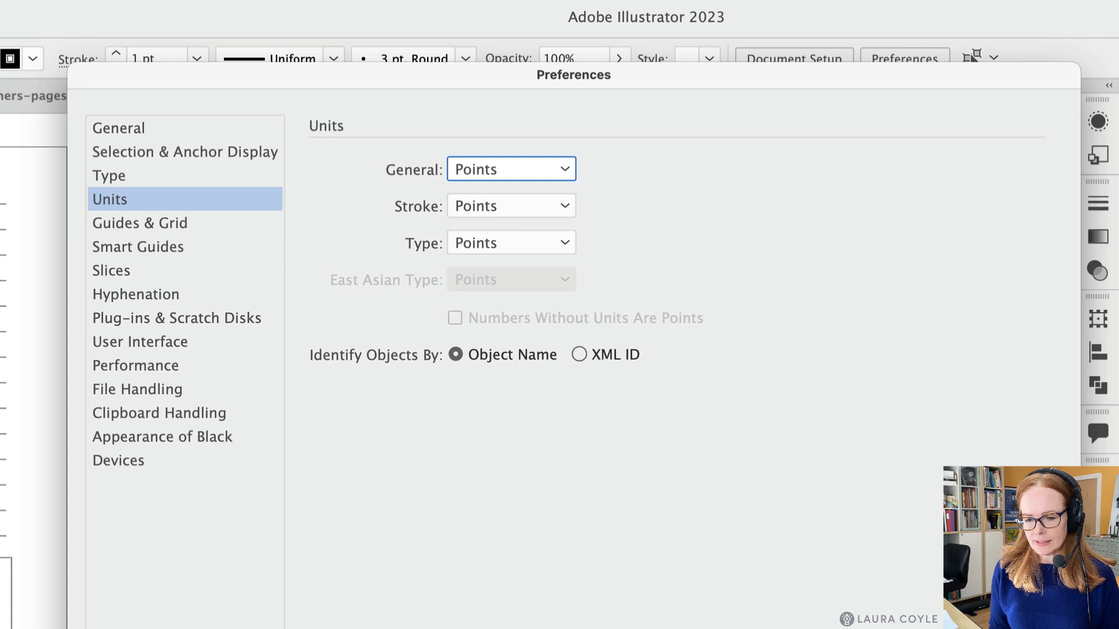
mouse_move(111, 134)
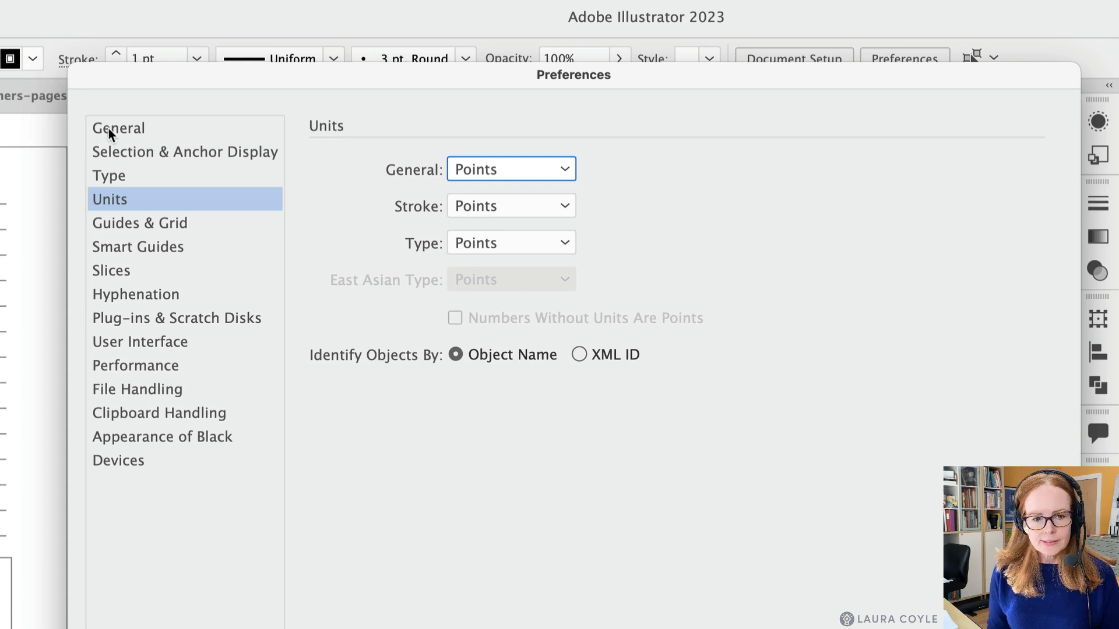
click(119, 128)
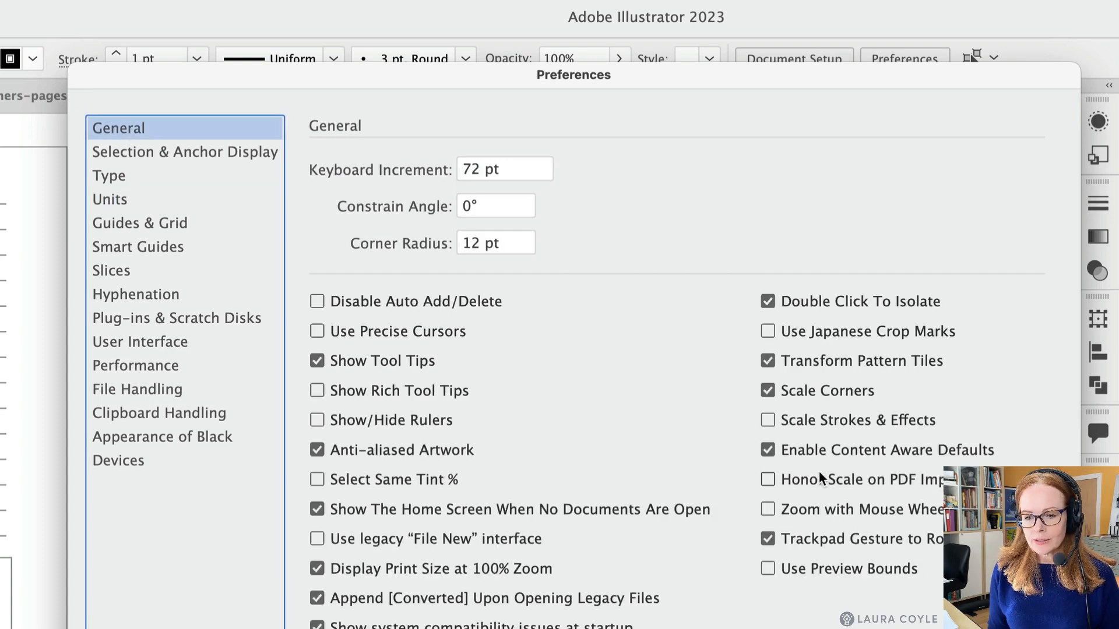
mouse_move(919, 430)
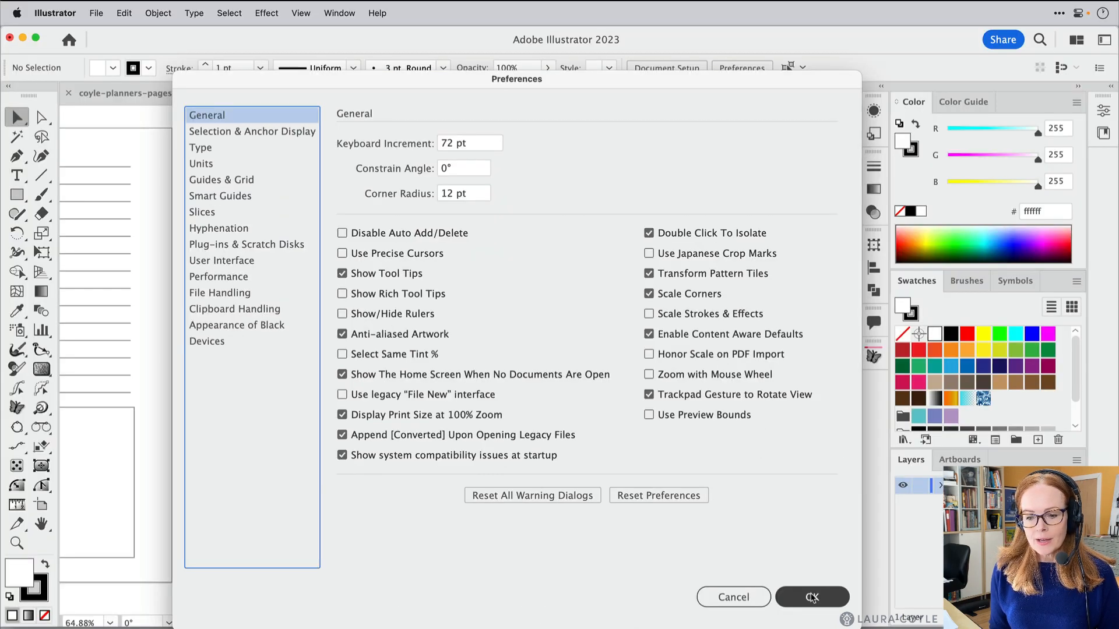
Confirm the Preferences, draw a test line segment and try a preset rotation angle from Transform.
click(812, 597)
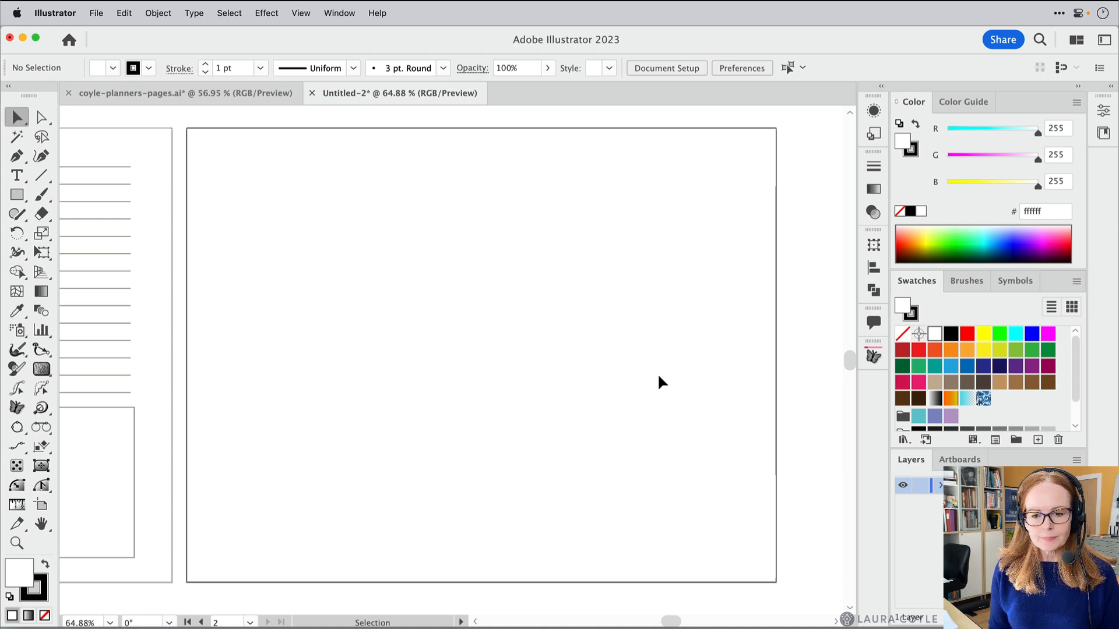
mouse_move(604, 329)
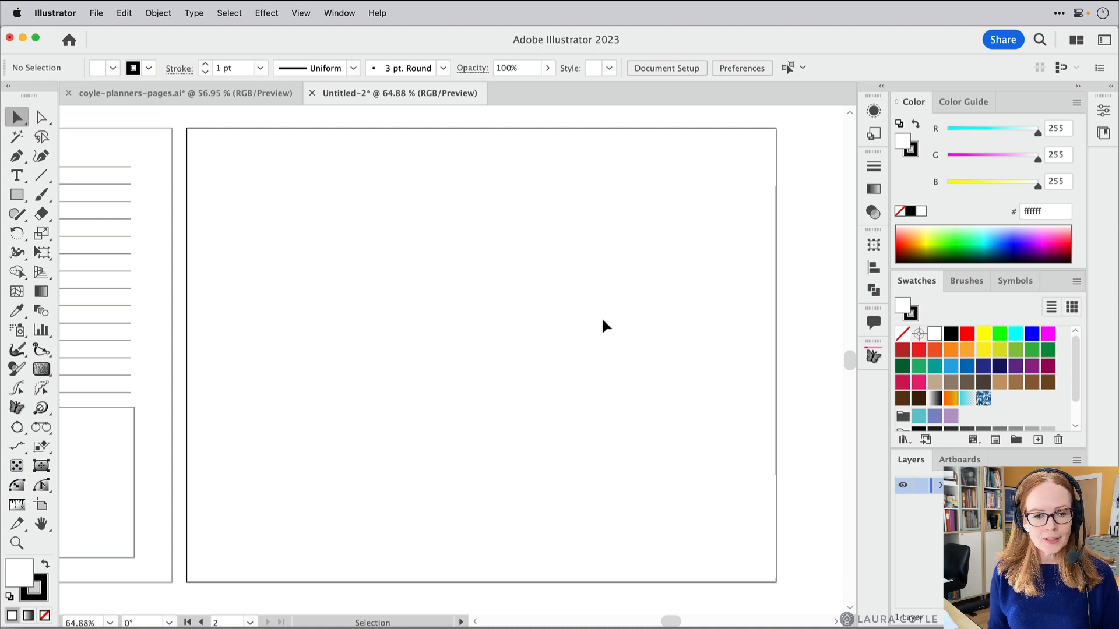
click(40, 173)
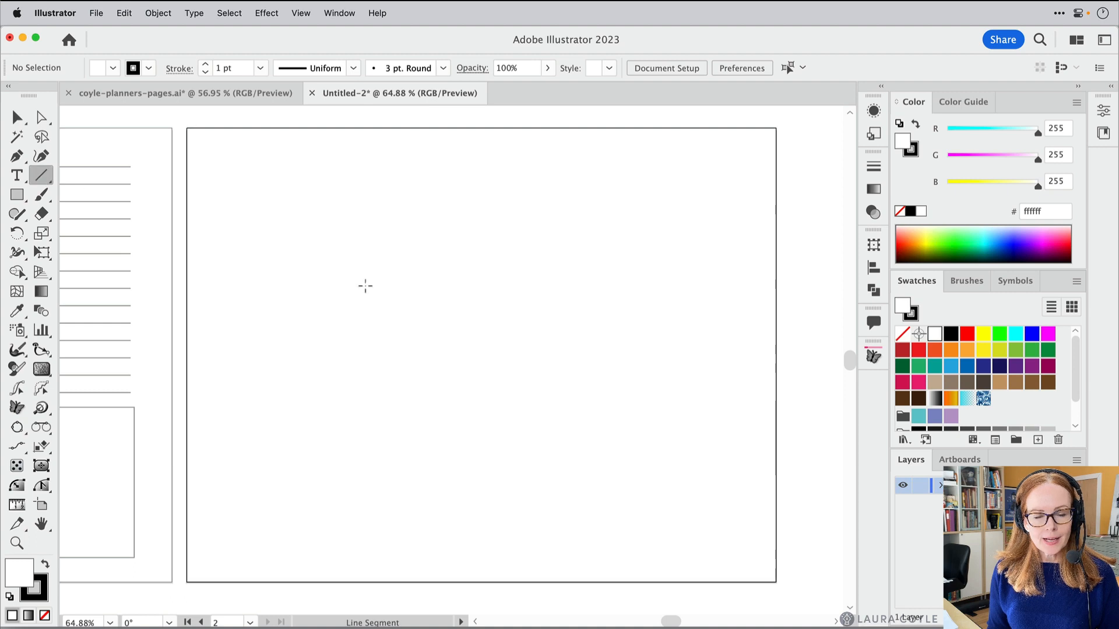
drag(229, 171, 592, 238)
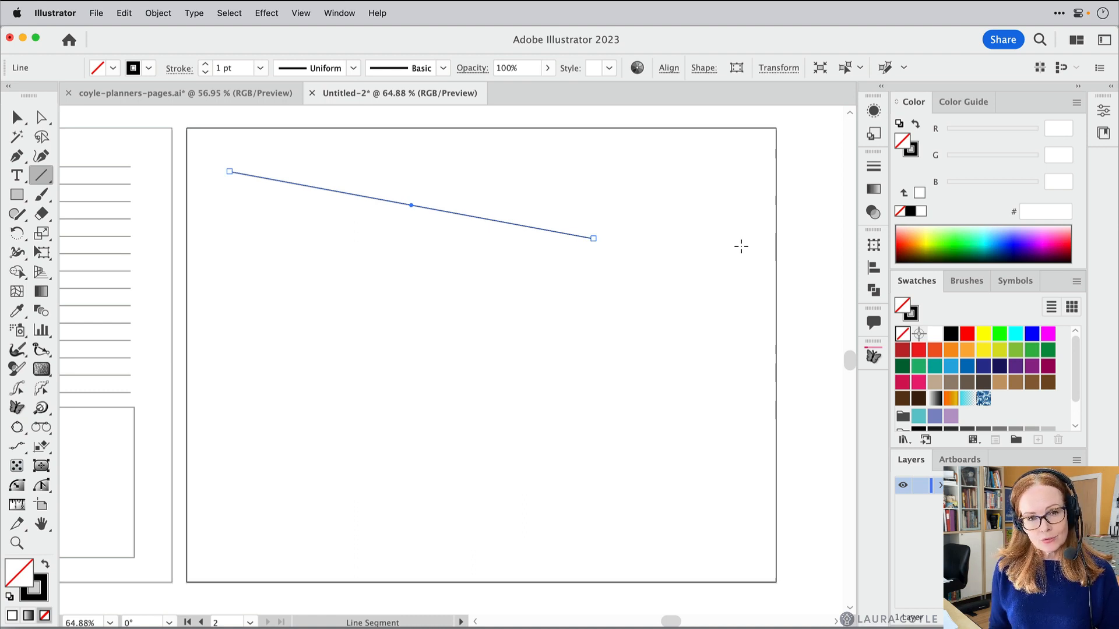
click(17, 156)
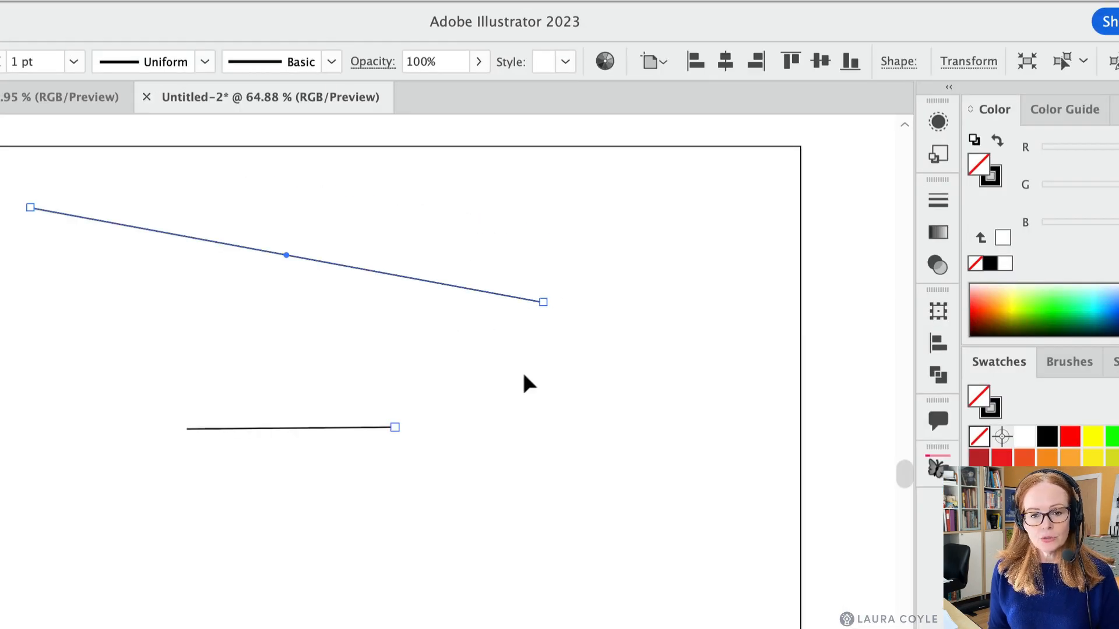
mouse_move(556, 317)
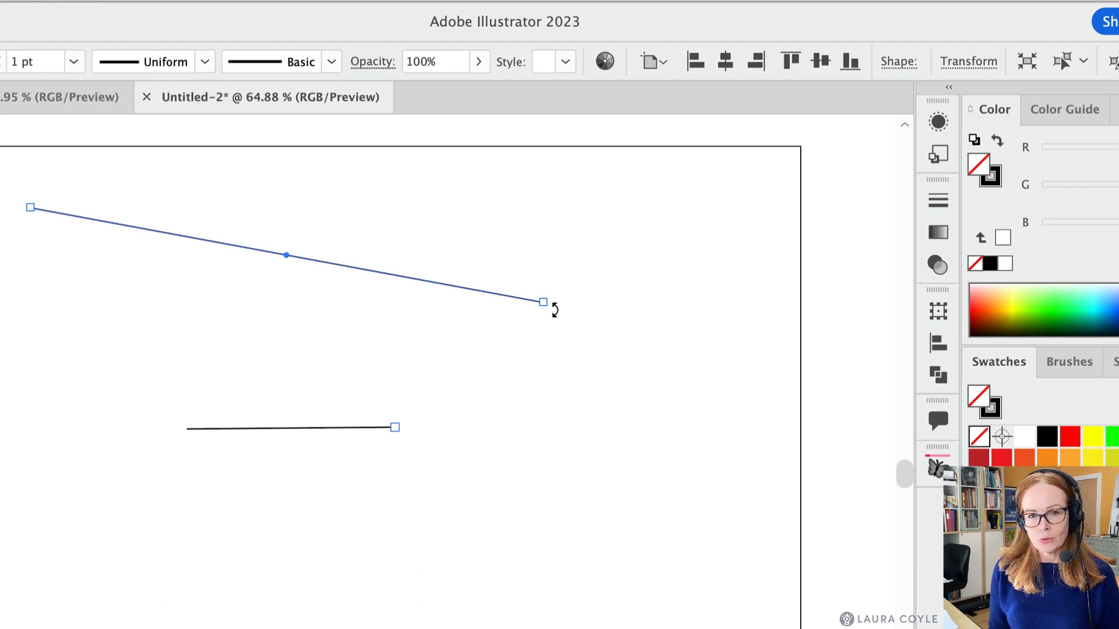
mouse_move(598, 286)
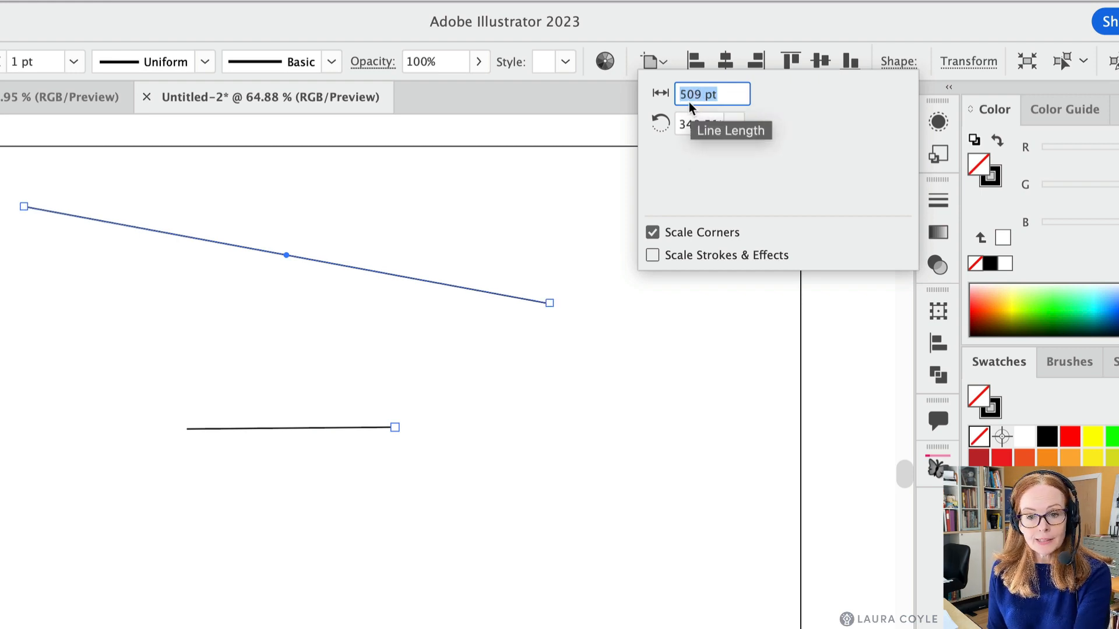
click(733, 124)
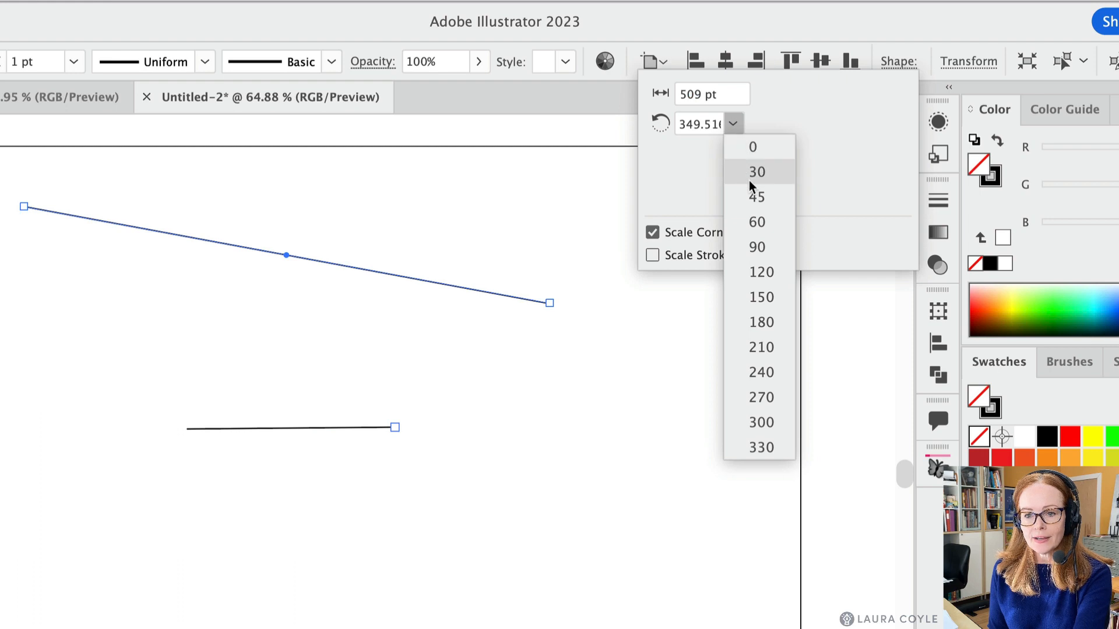
click(758, 172)
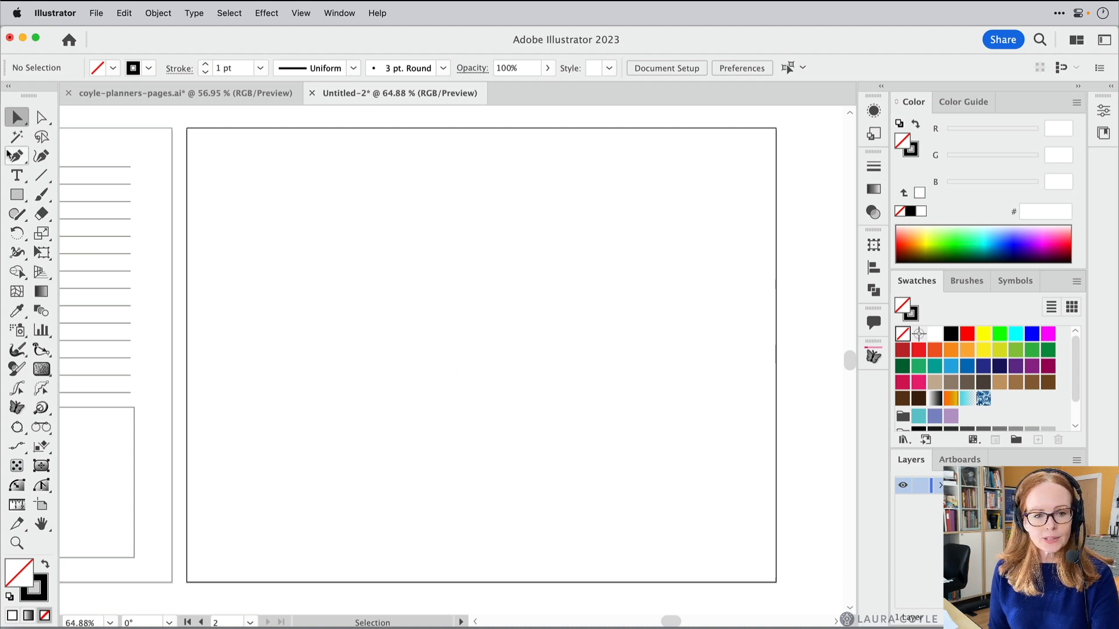
Draw a horizontal line near the top of the artboard with the Line Segment Tool and lengthen it.
click(40, 175)
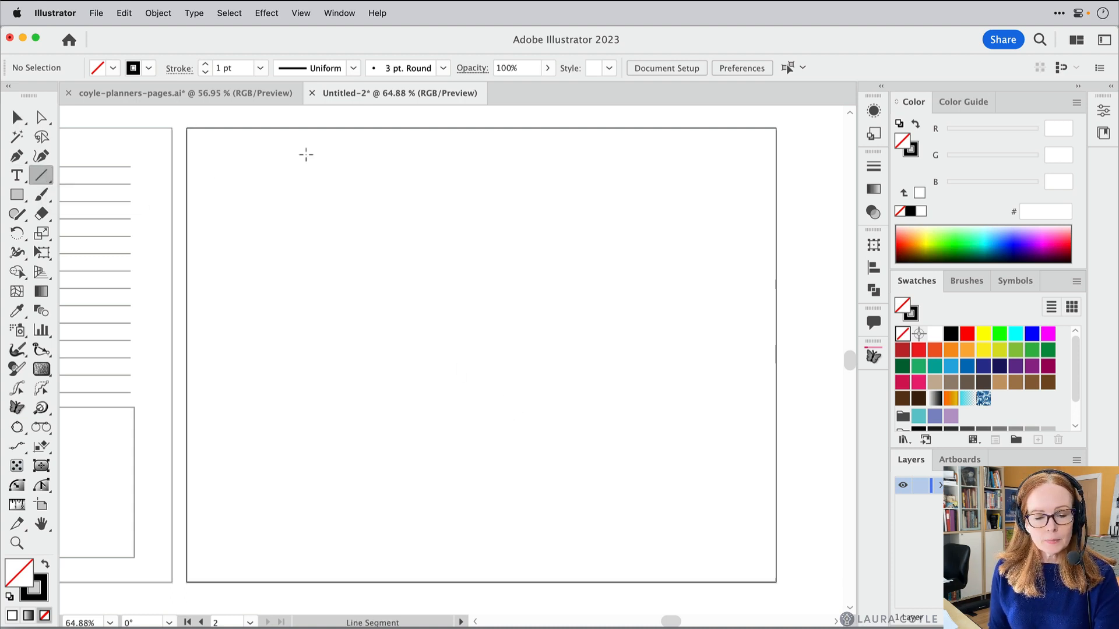
mouse_move(222, 165)
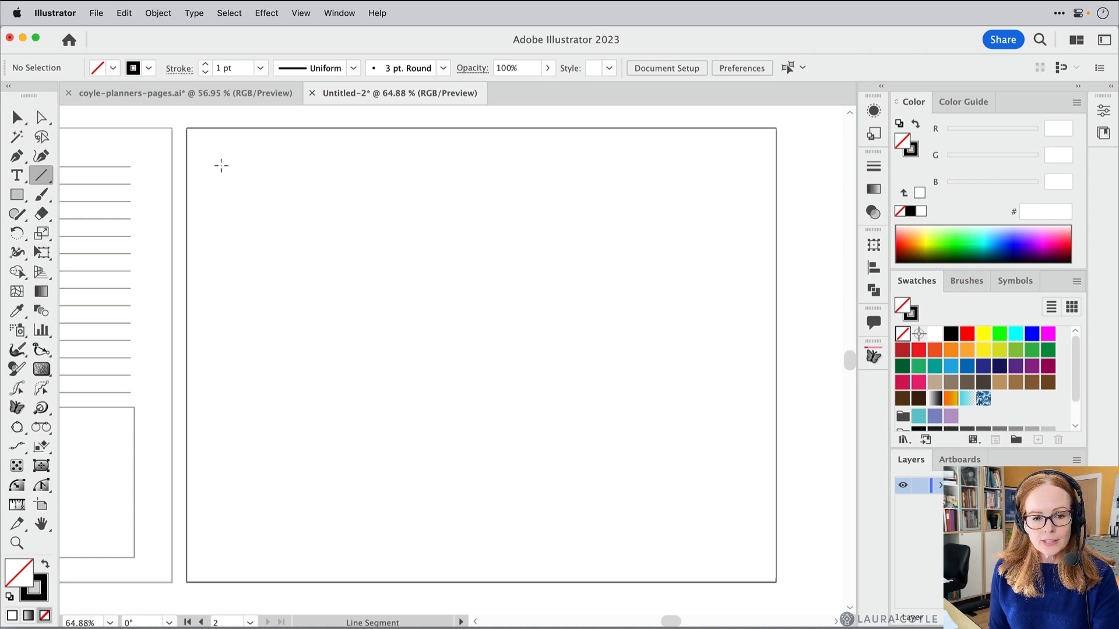
drag(221, 165, 663, 118)
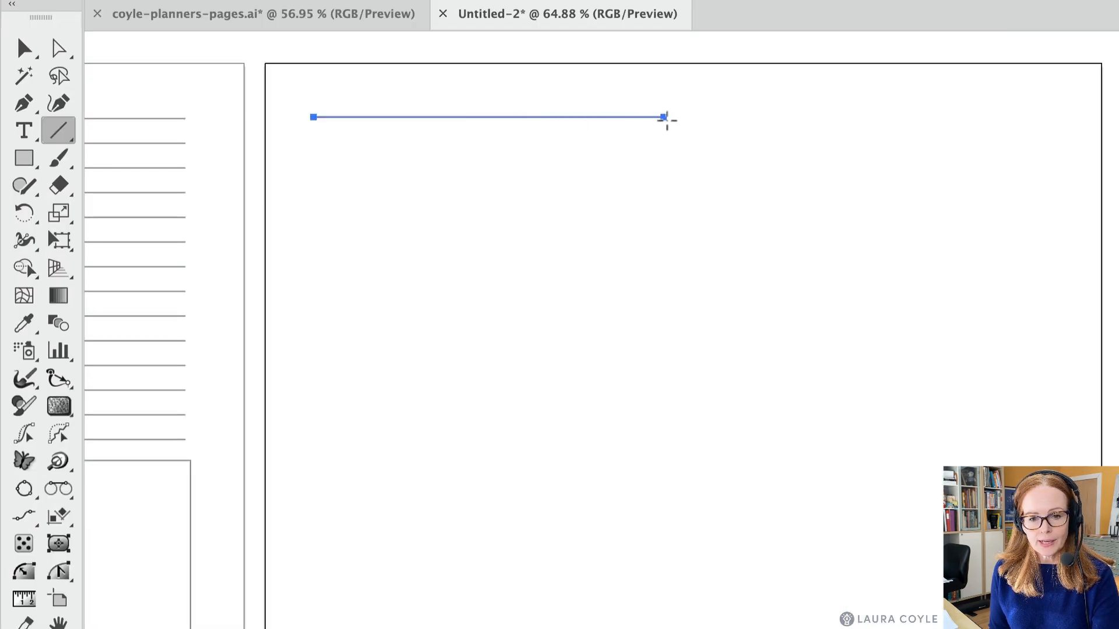
drag(663, 117, 724, 116)
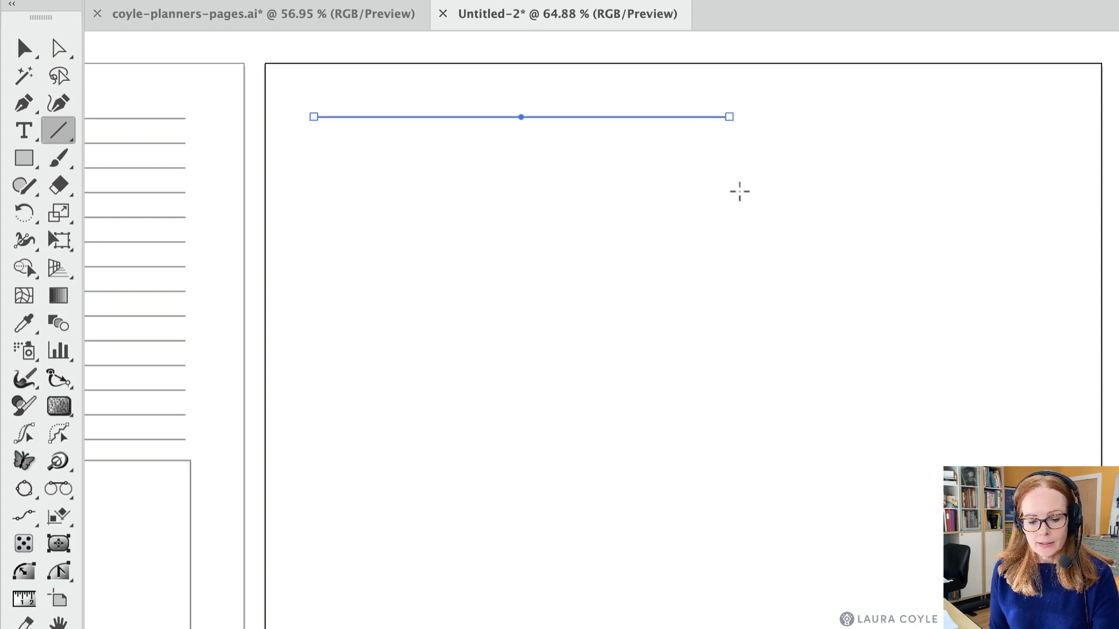
click(24, 44)
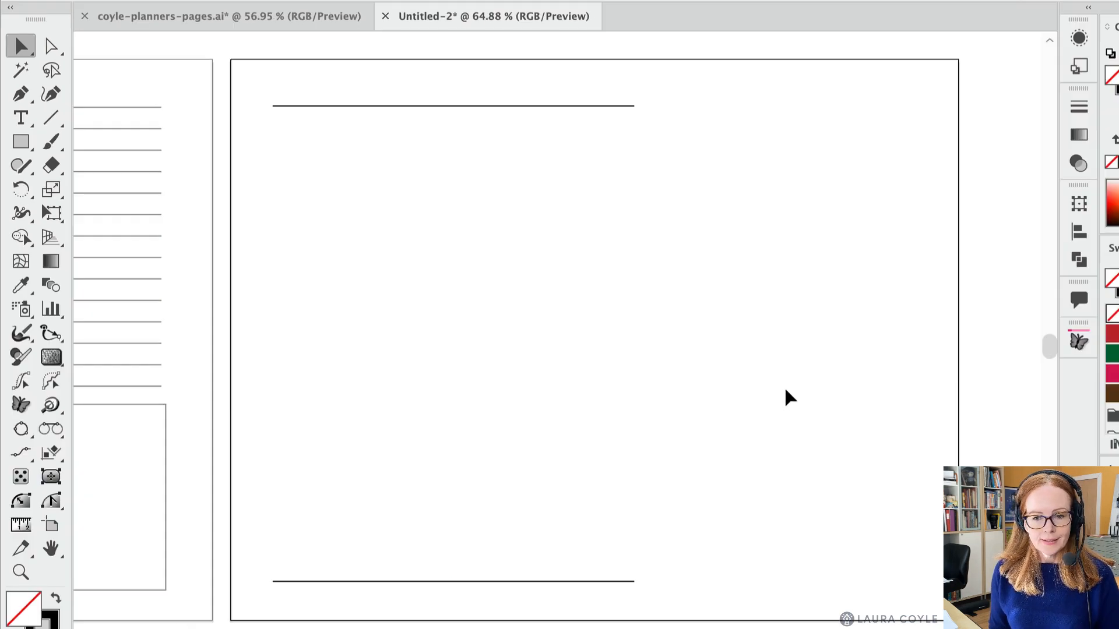
mouse_move(434, 150)
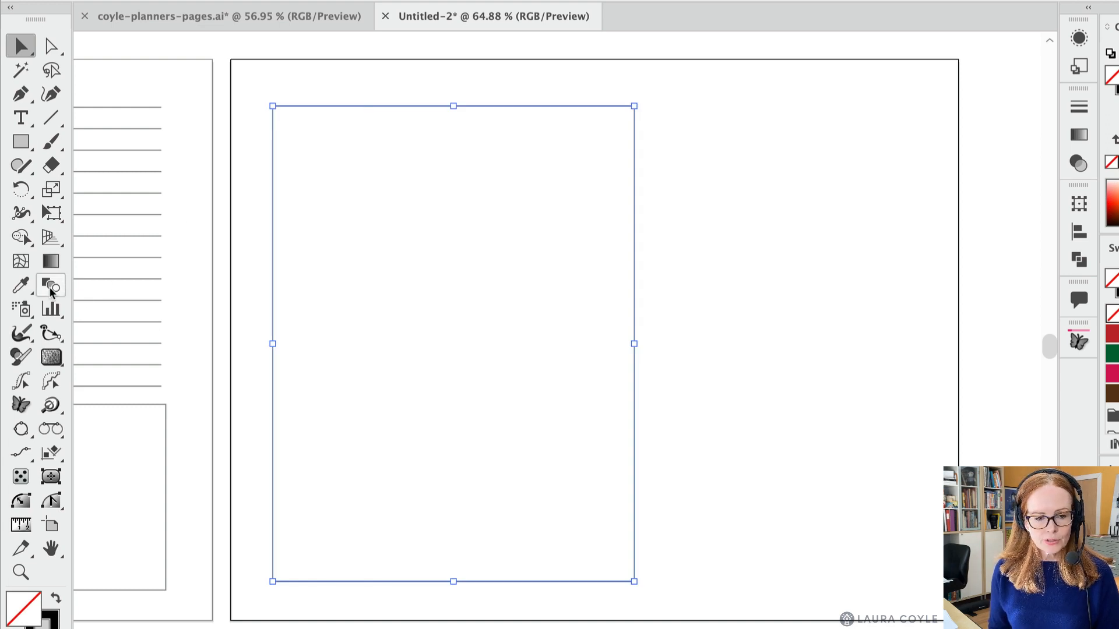
mouse_move(50, 287)
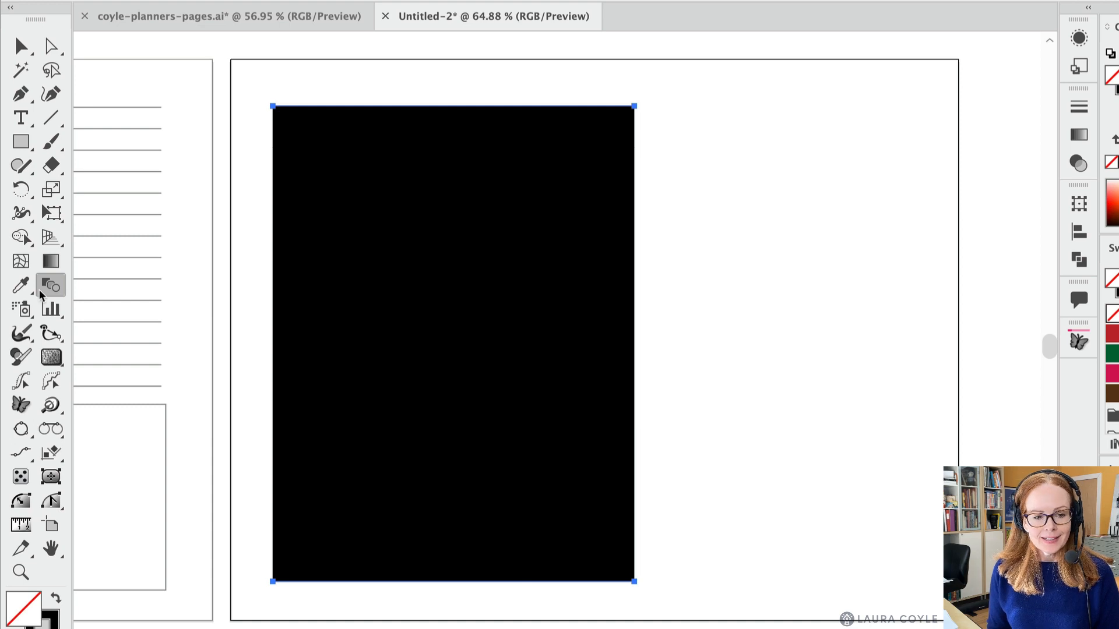
mouse_move(49, 294)
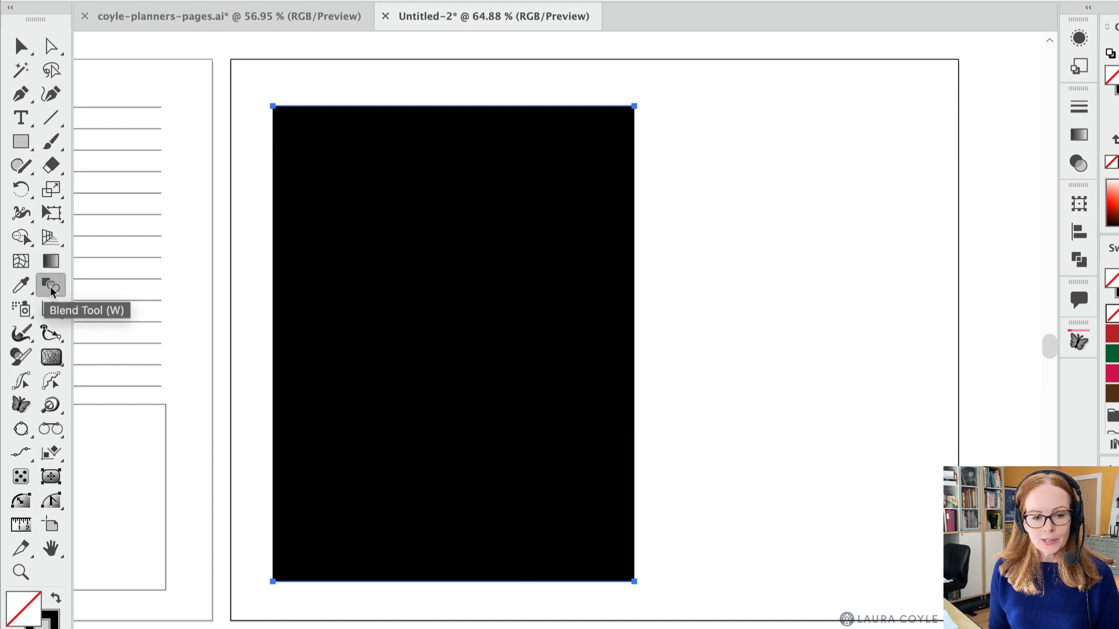
Set Blend Options spacing to 10 Specified Steps and apply it.
double_click(49, 287)
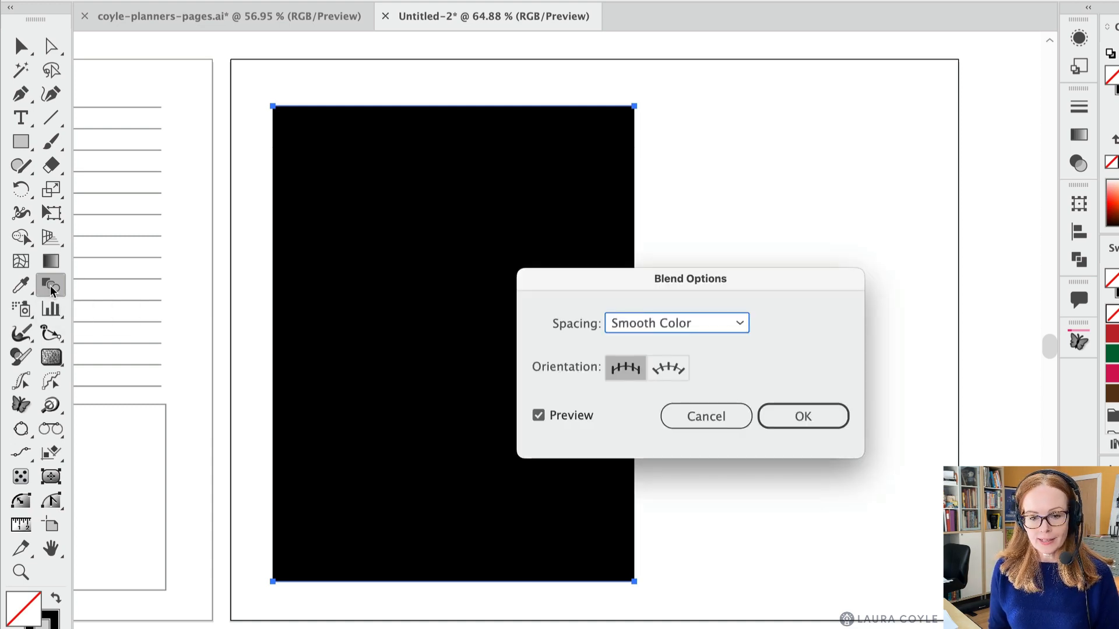
mouse_move(613, 344)
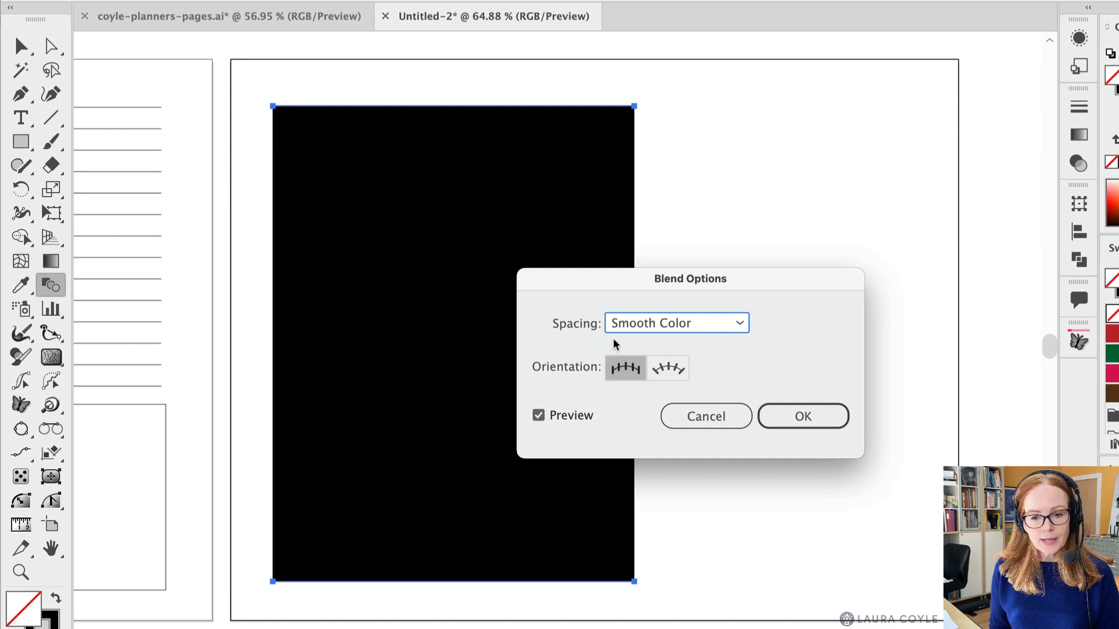
mouse_move(734, 327)
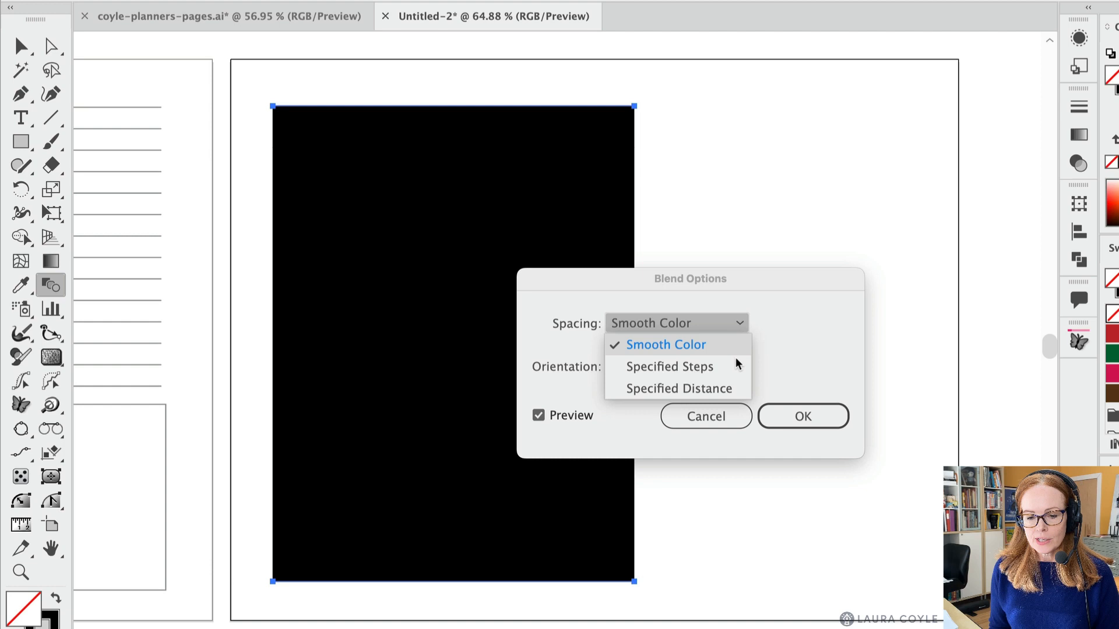
click(669, 366)
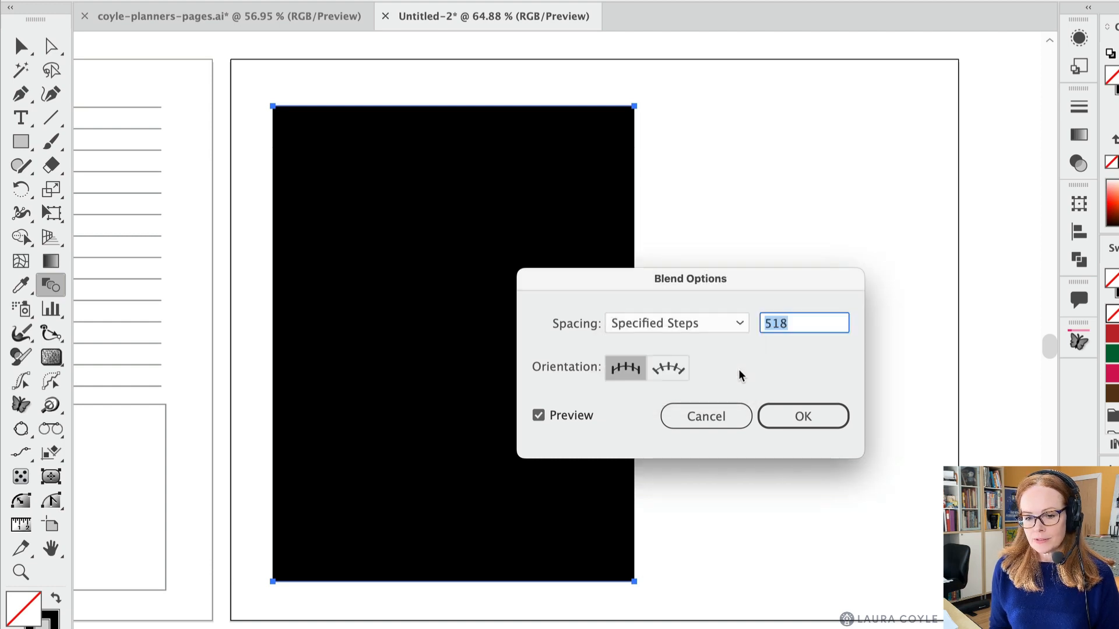
mouse_move(794, 359)
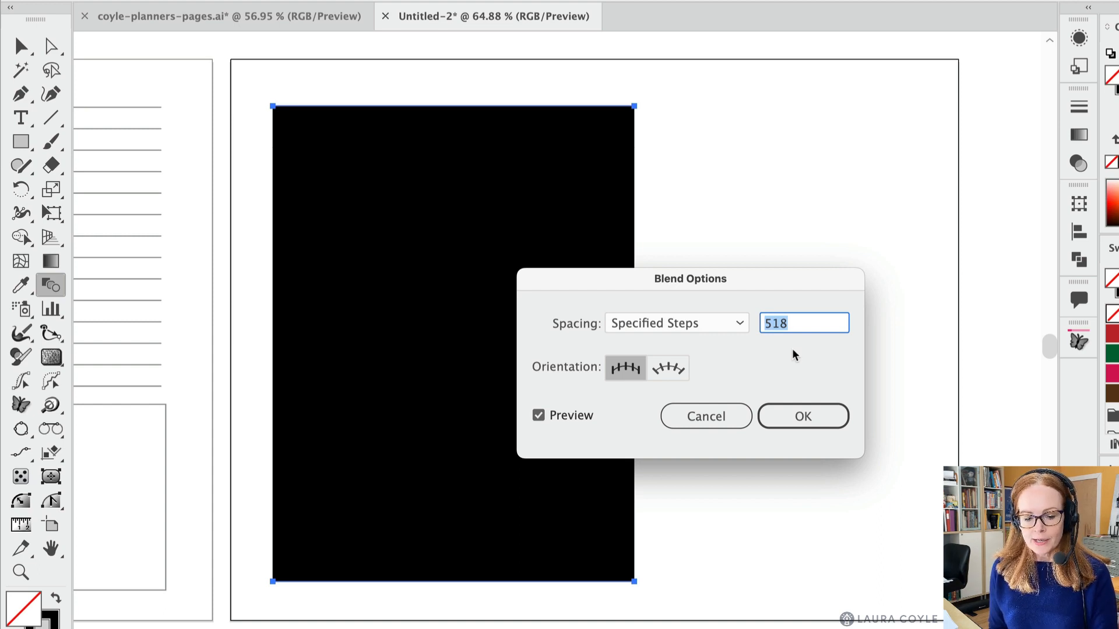
text(1)
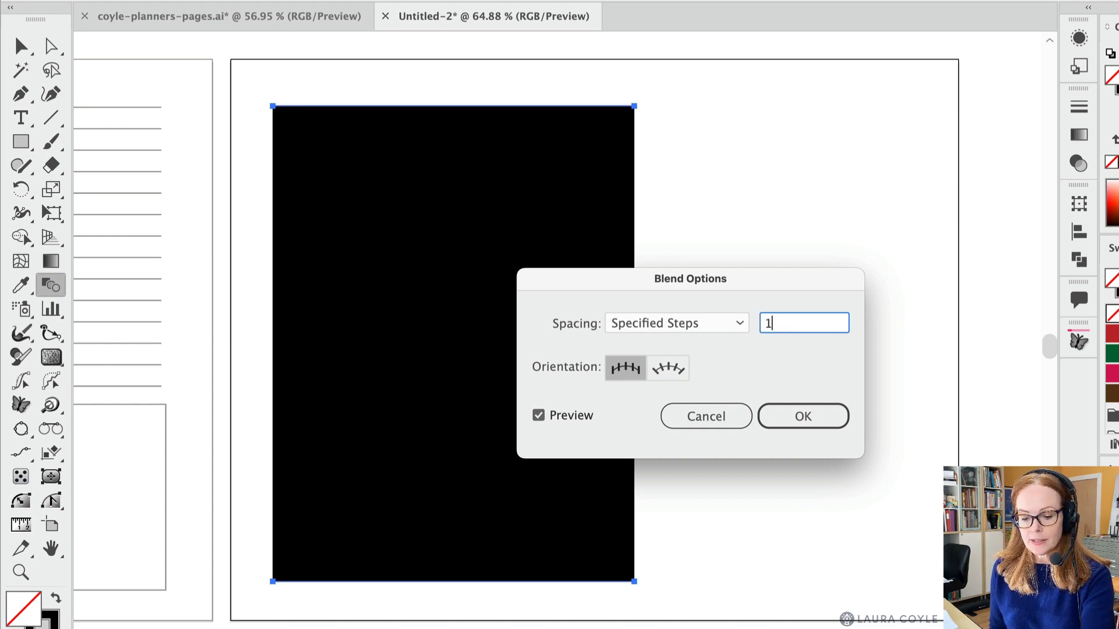
text(0)
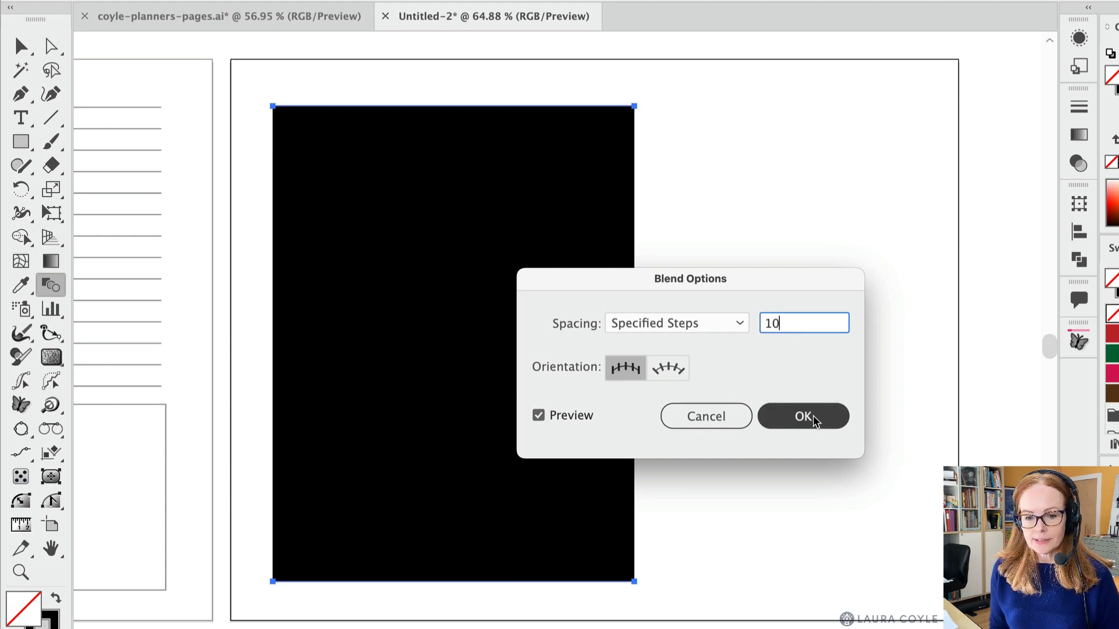
click(803, 416)
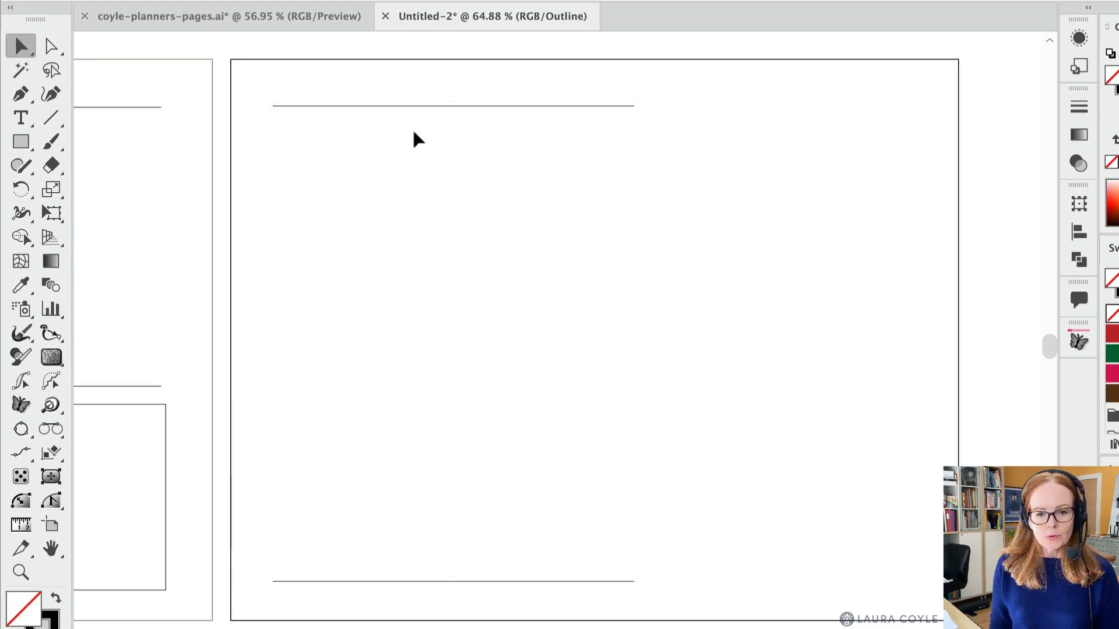
mouse_move(501, 189)
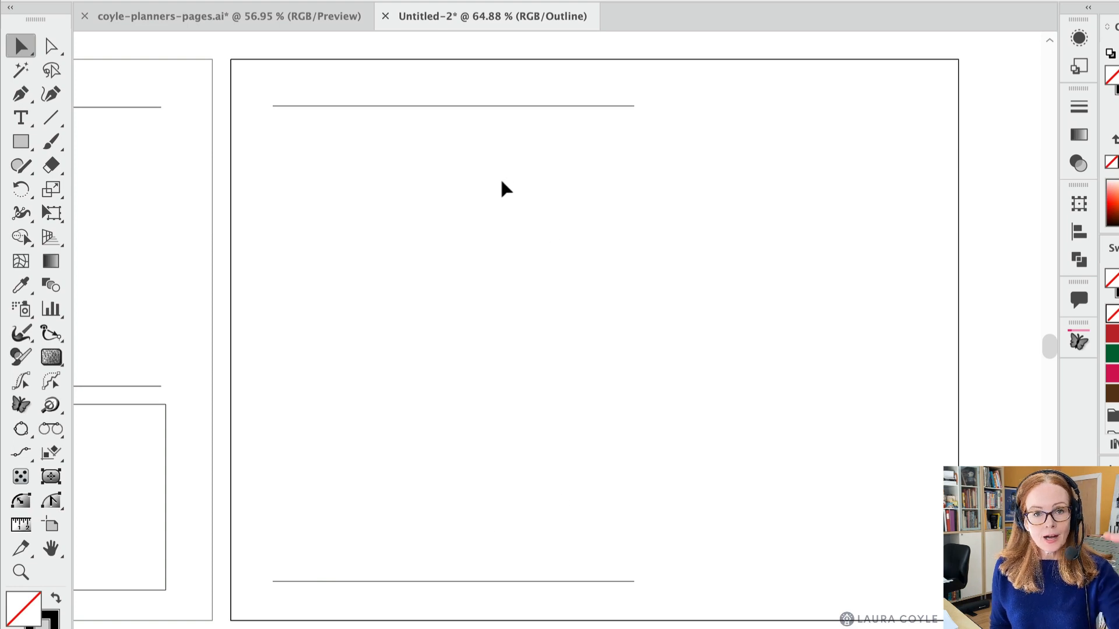
mouse_move(506, 196)
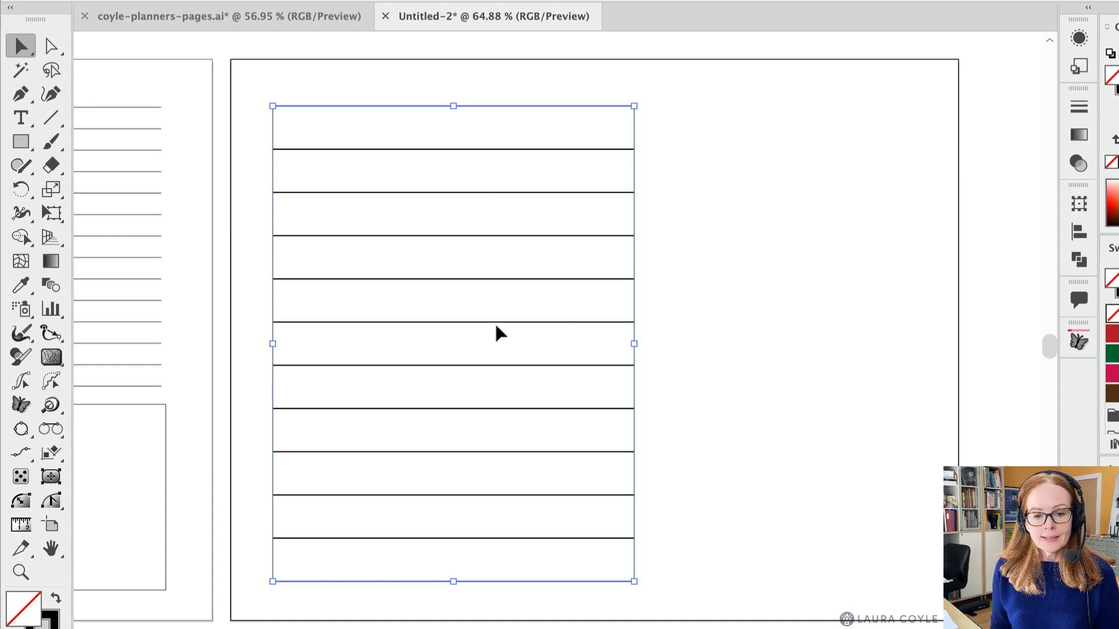
mouse_move(485, 153)
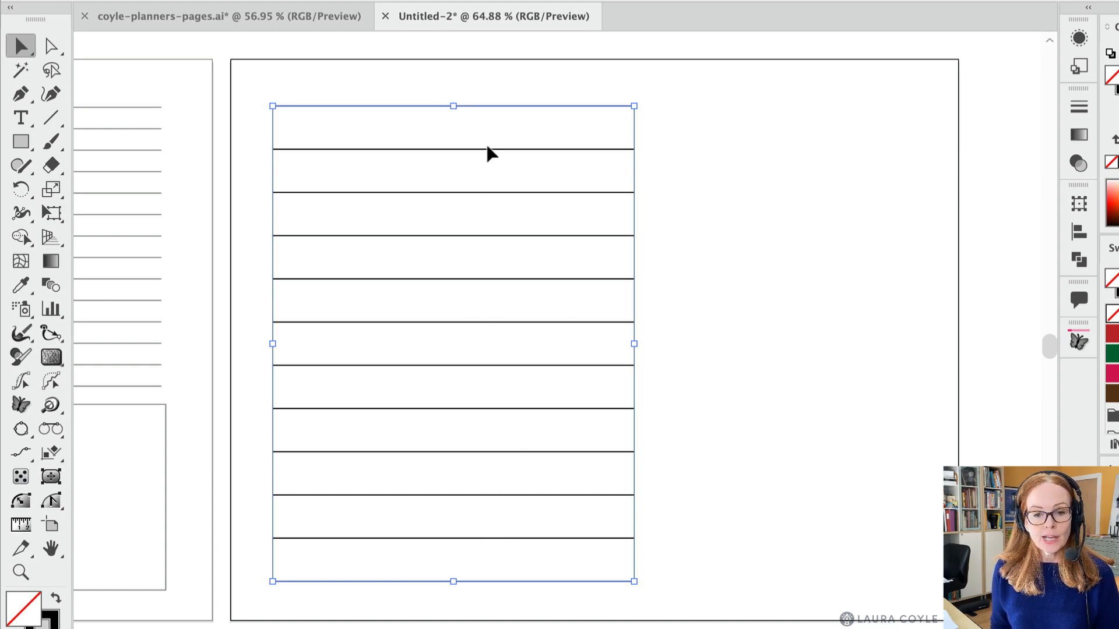
mouse_move(490, 548)
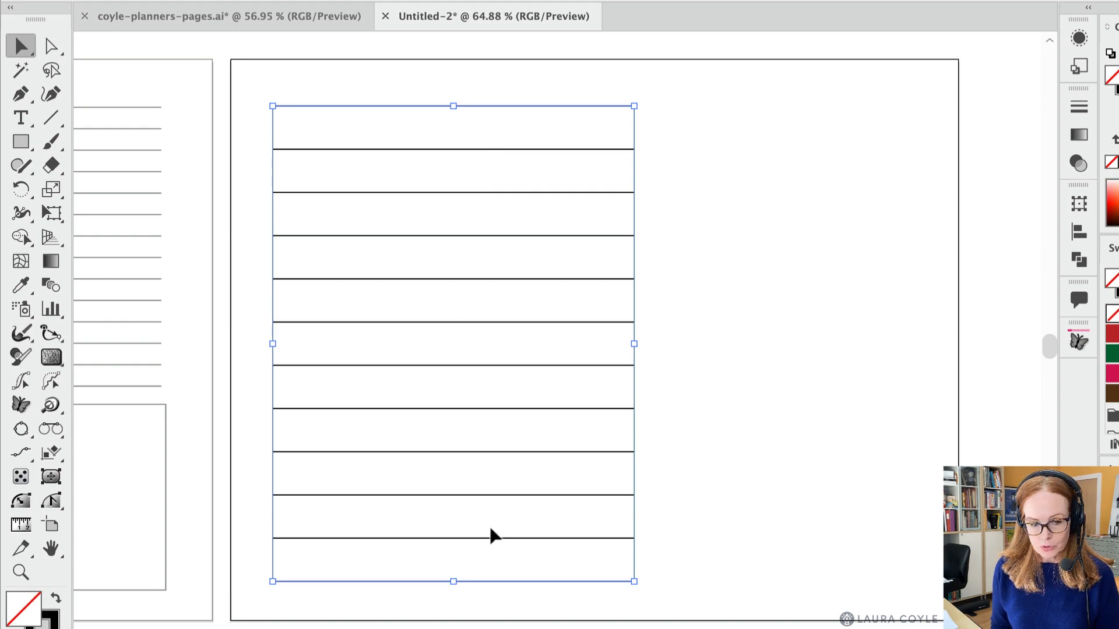
mouse_move(51, 285)
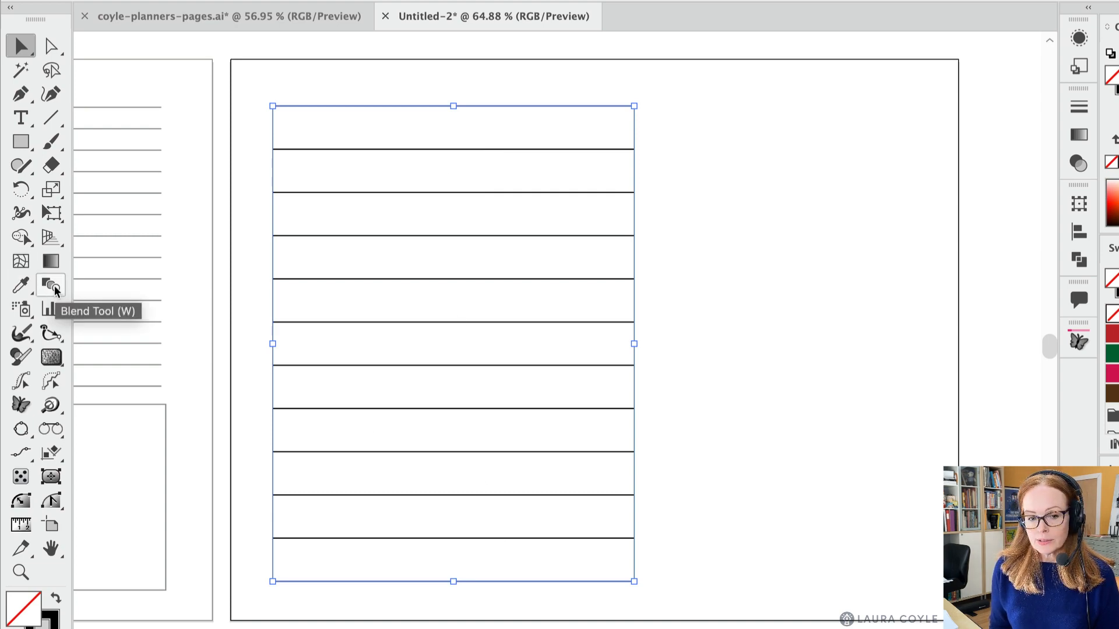
double_click(49, 284)
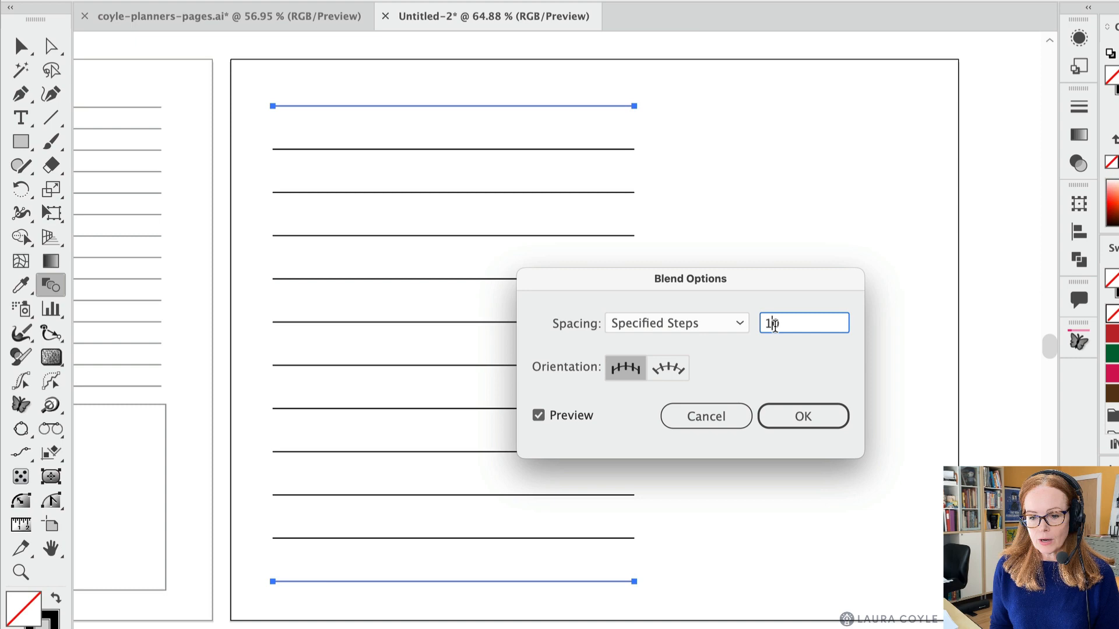
text(9)
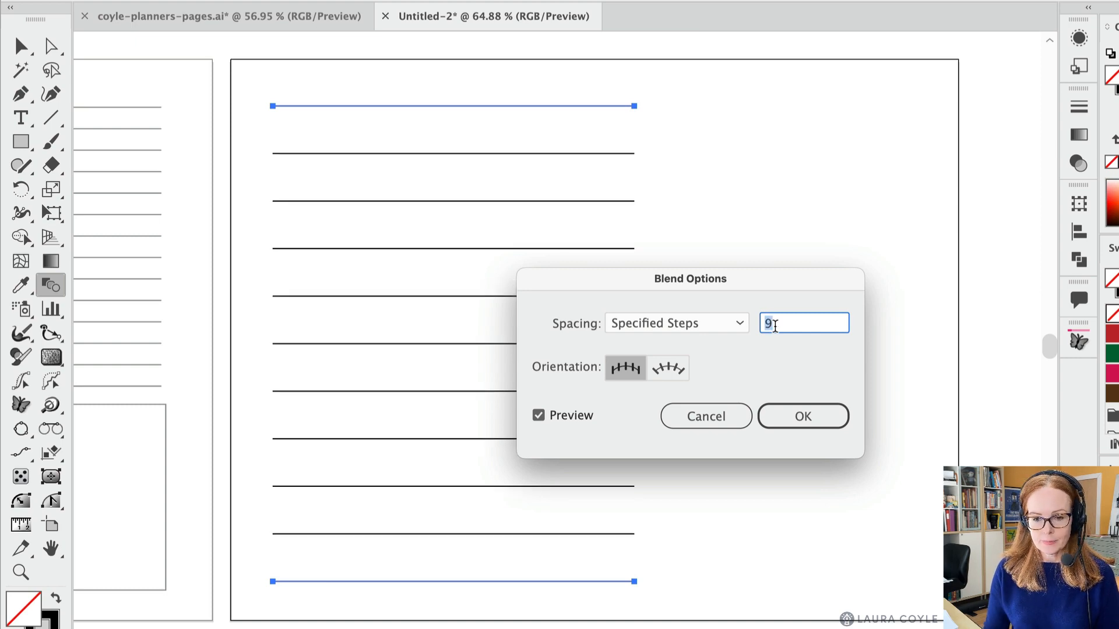
text(7)
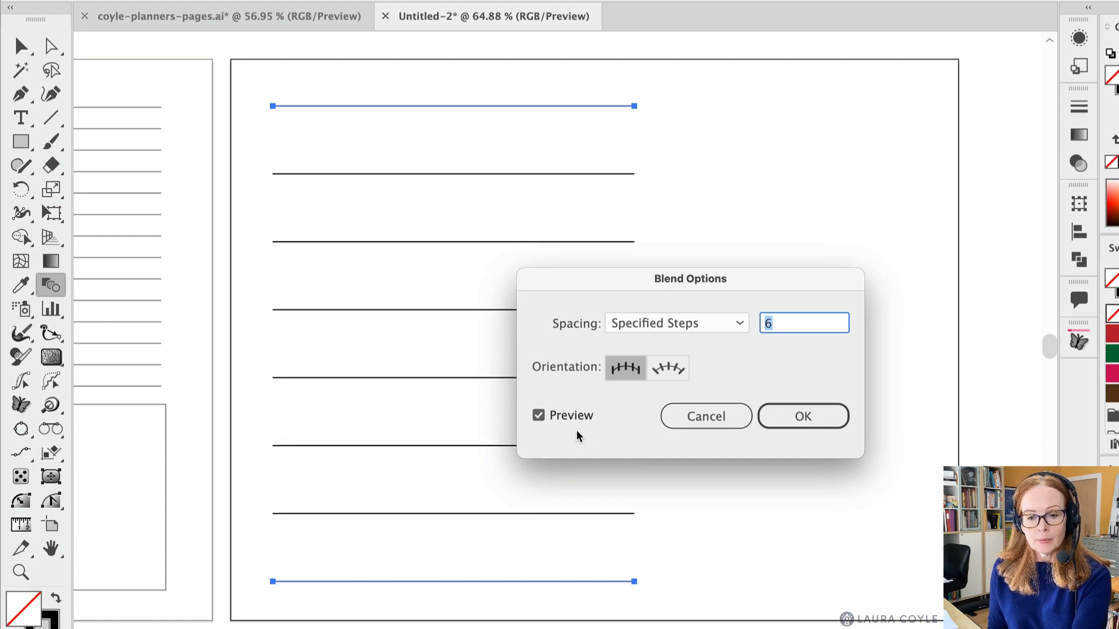
text(10)
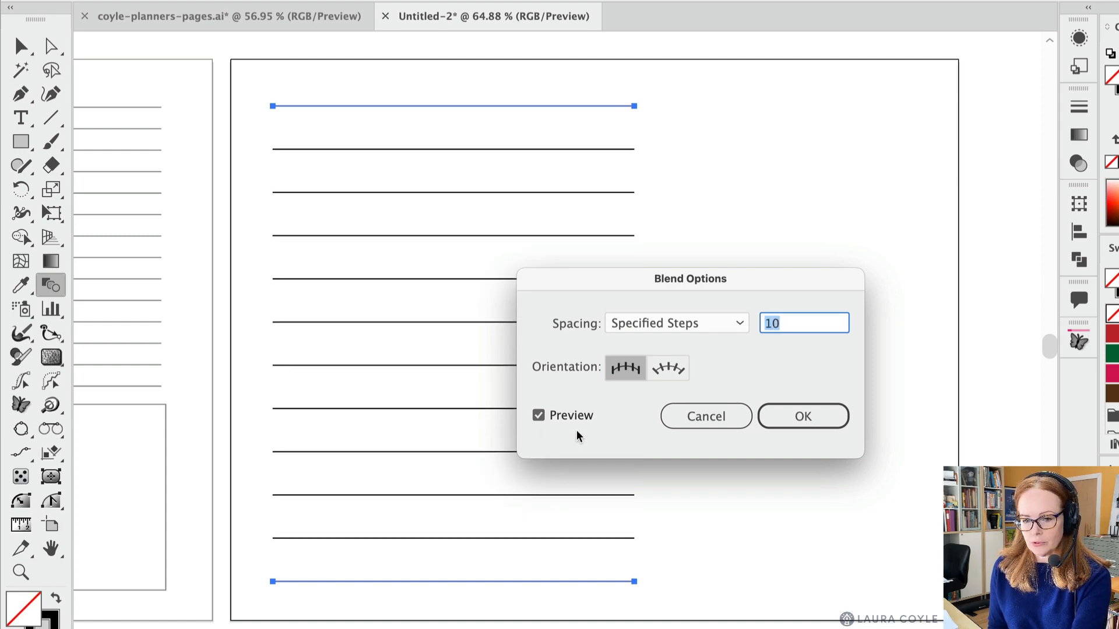
mouse_move(744, 439)
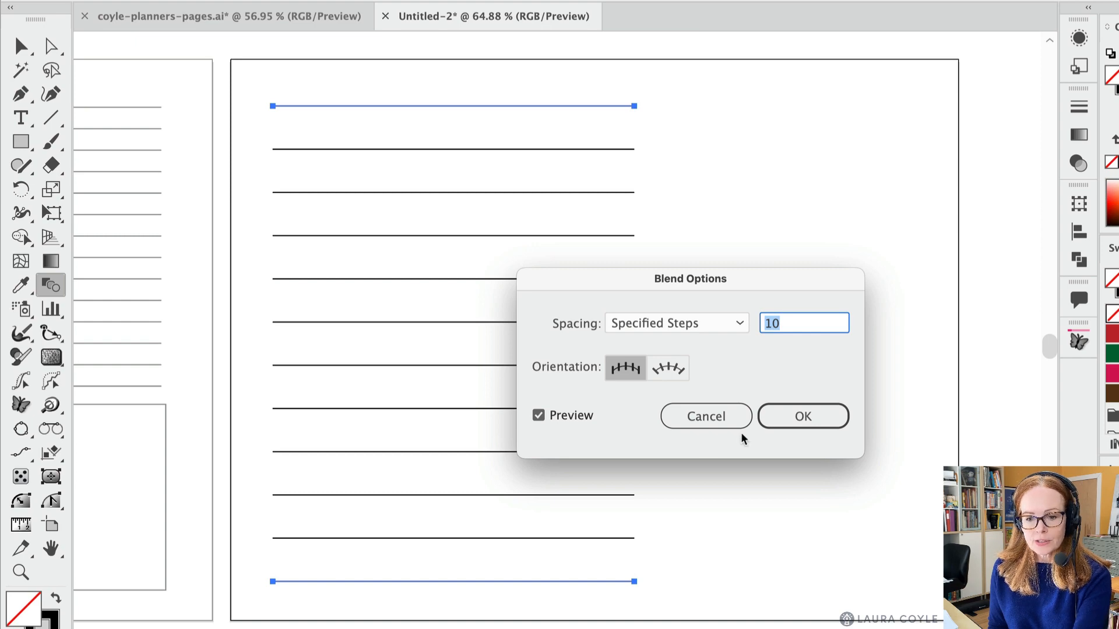
click(803, 416)
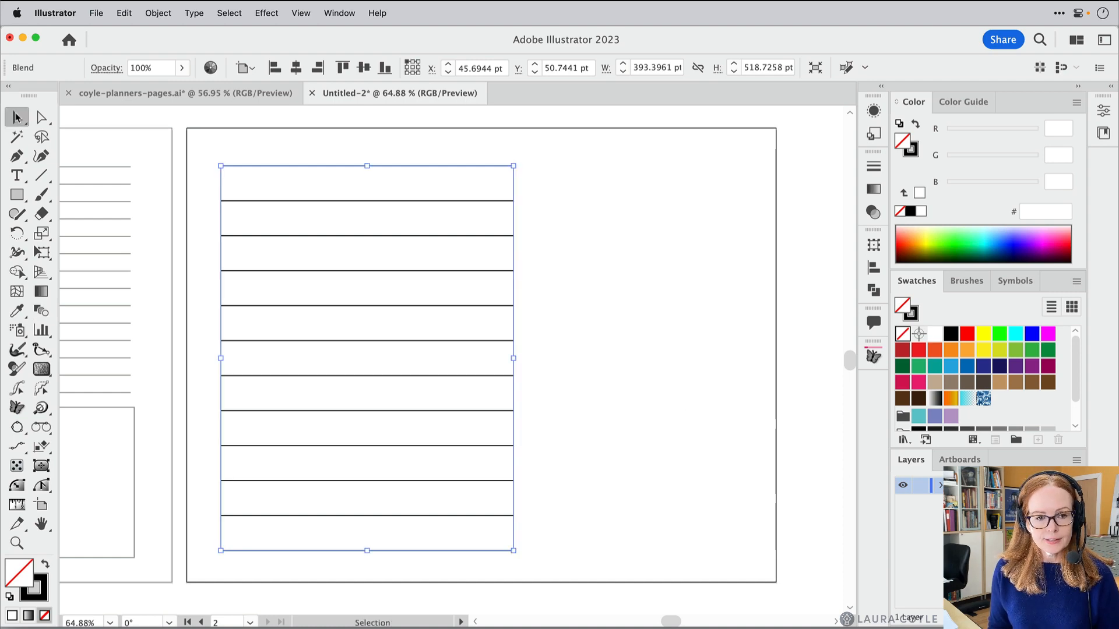
mouse_move(466, 238)
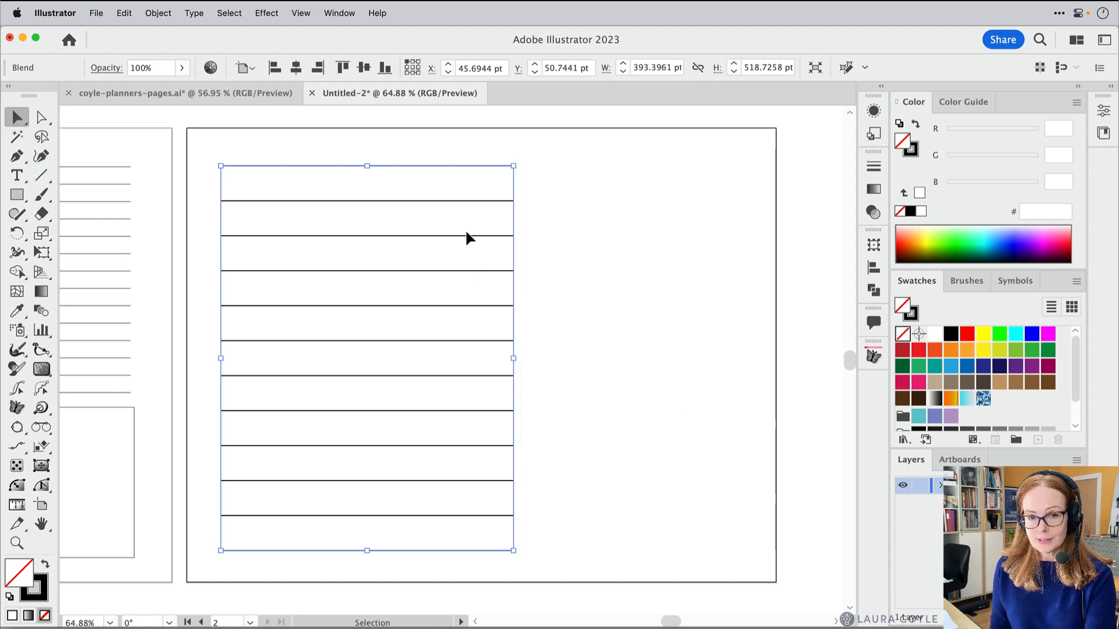
mouse_move(554, 265)
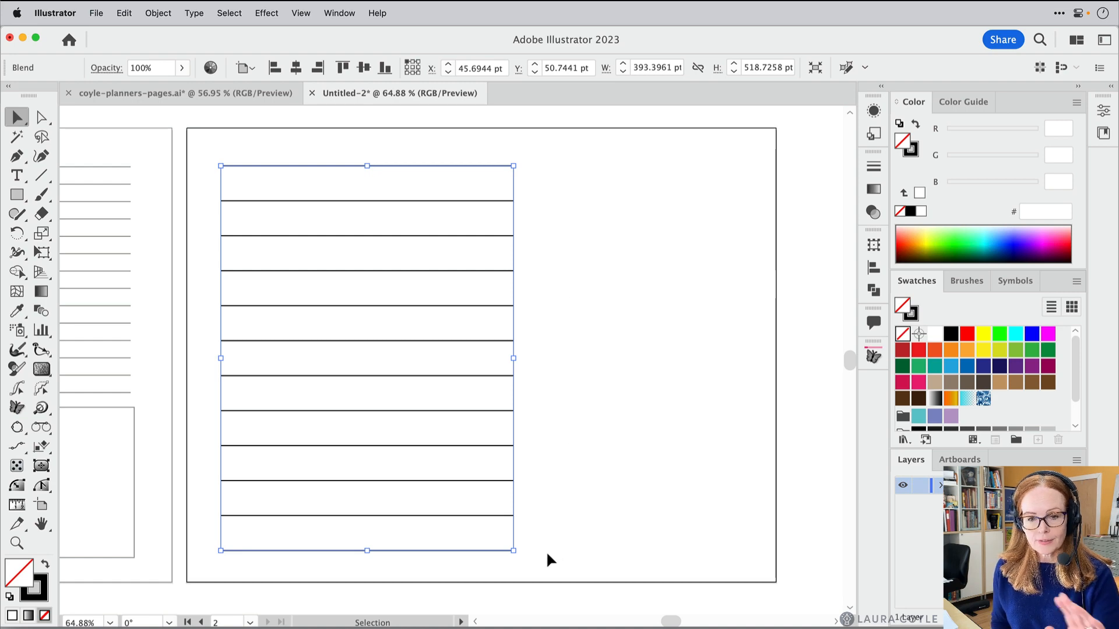
mouse_move(522, 561)
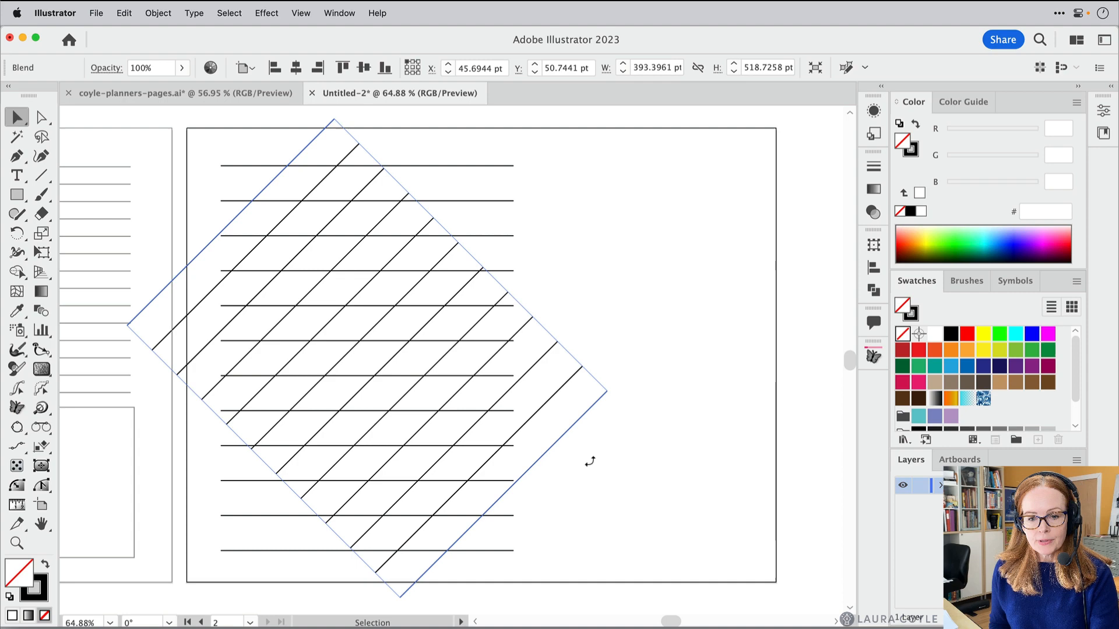
mouse_move(630, 305)
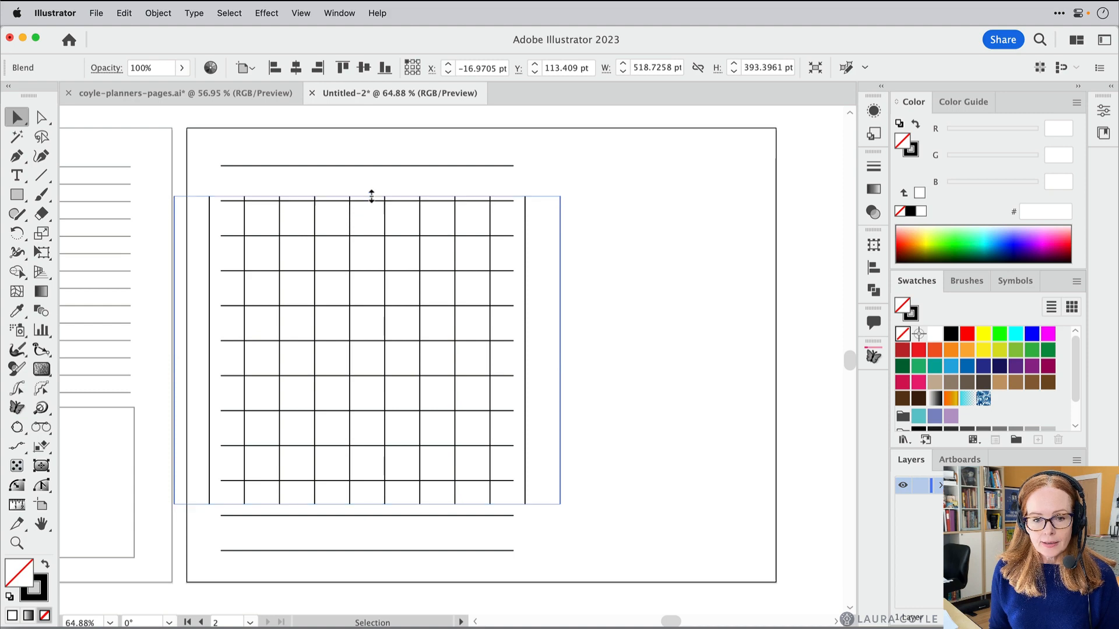
Resize the rotated vertical blend so it spans the grid's top, left, right and bottom edges.
drag(370, 195, 373, 188)
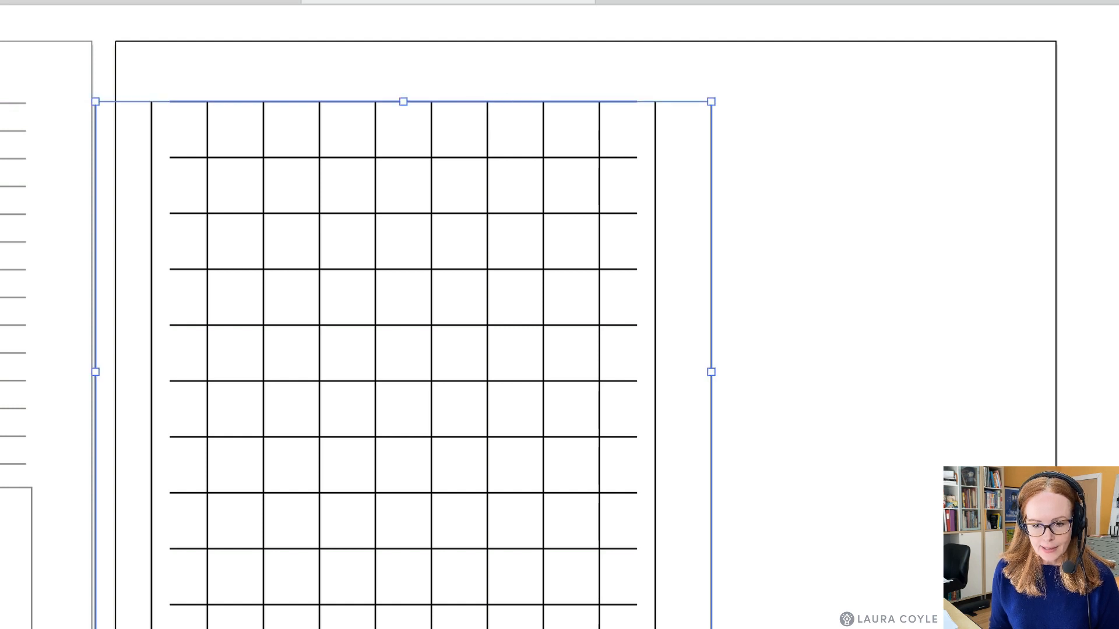
drag(98, 373, 169, 382)
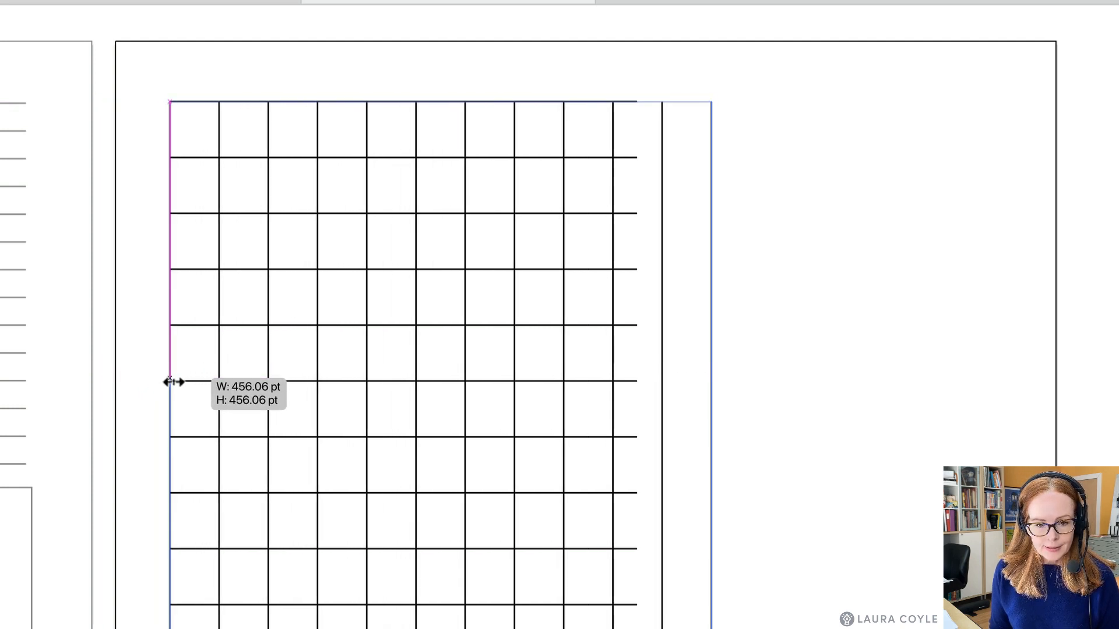
drag(168, 382, 685, 374)
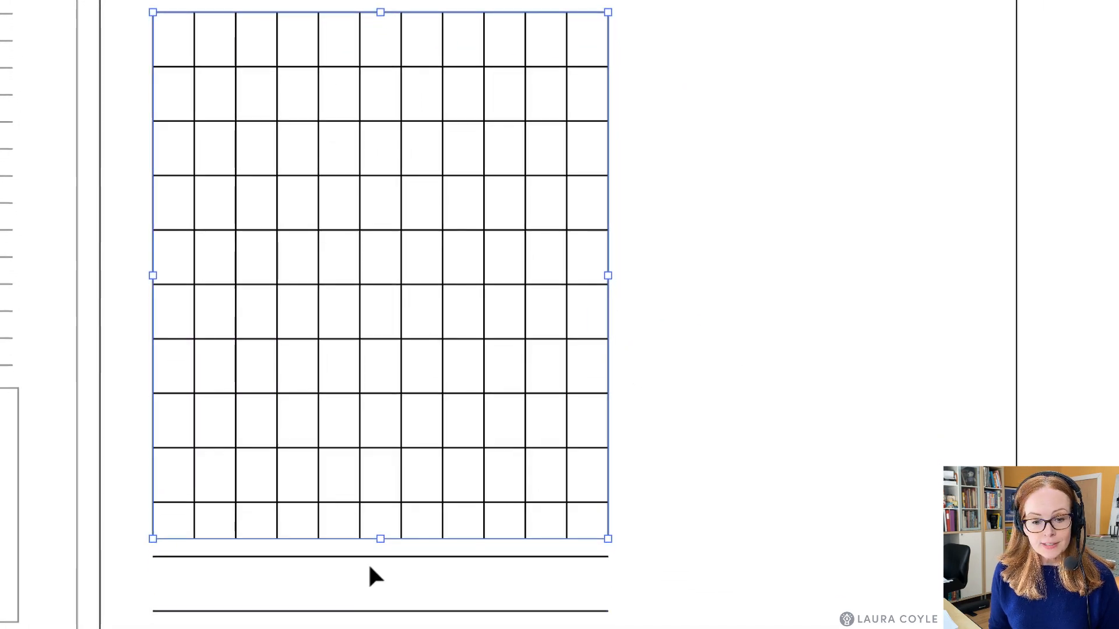
drag(380, 539, 380, 614)
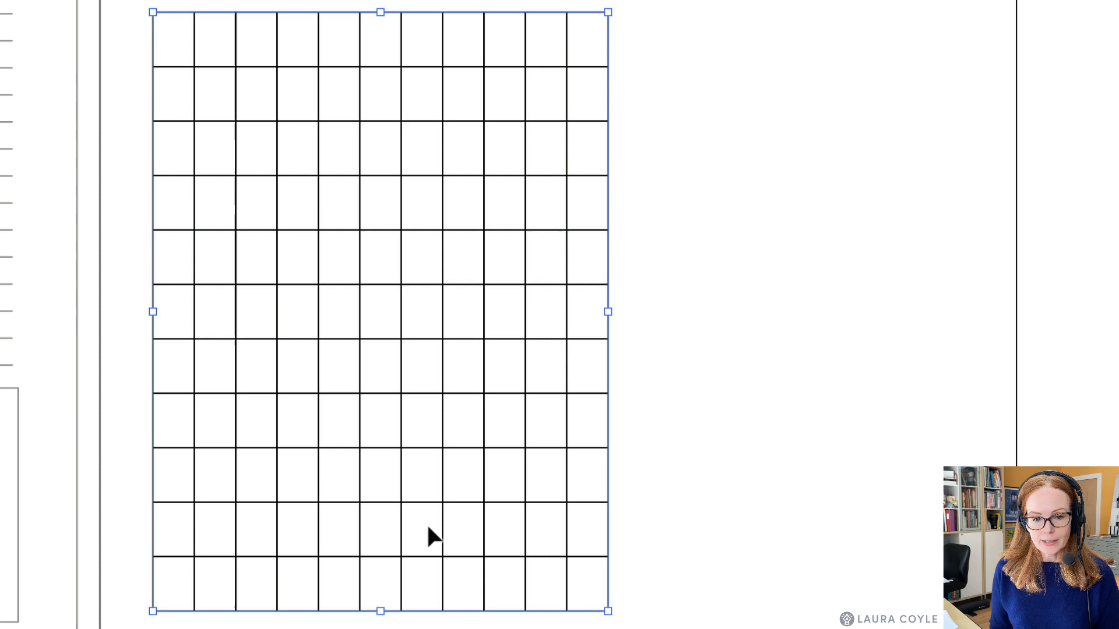
mouse_move(583, 405)
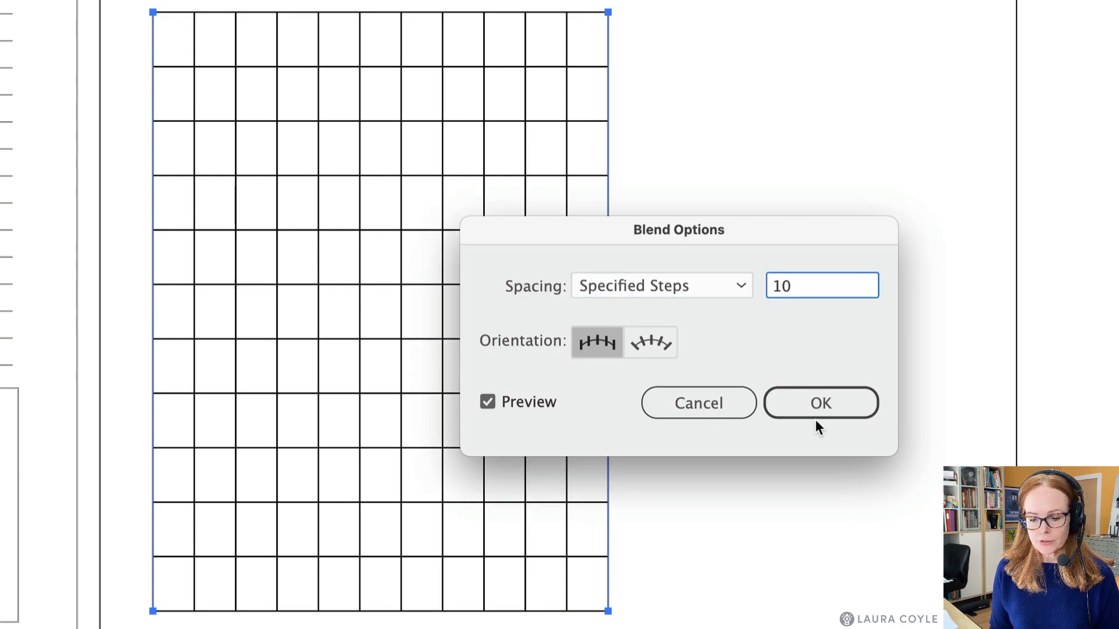
Set the vertical blend to 4 Specified Steps, giving five columns.
text(8)
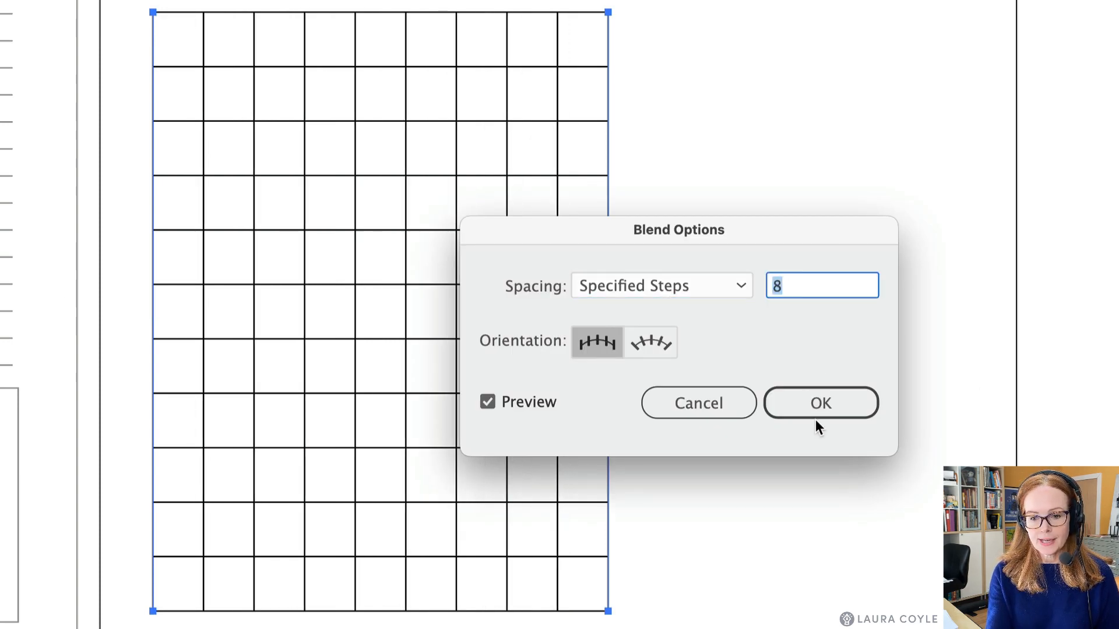
text(5)
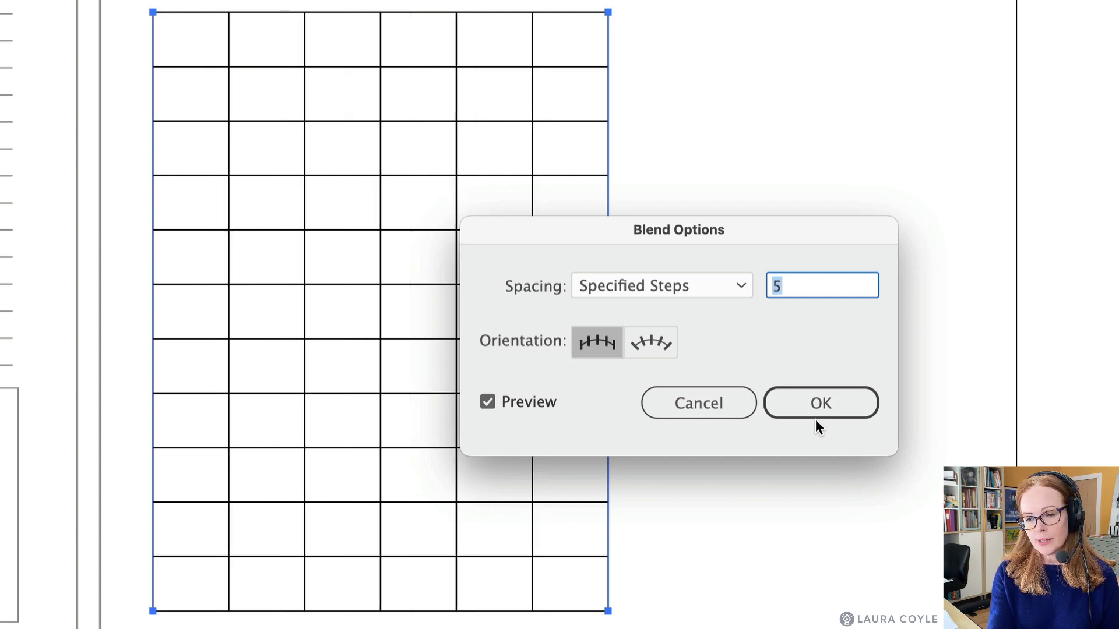
text(4)
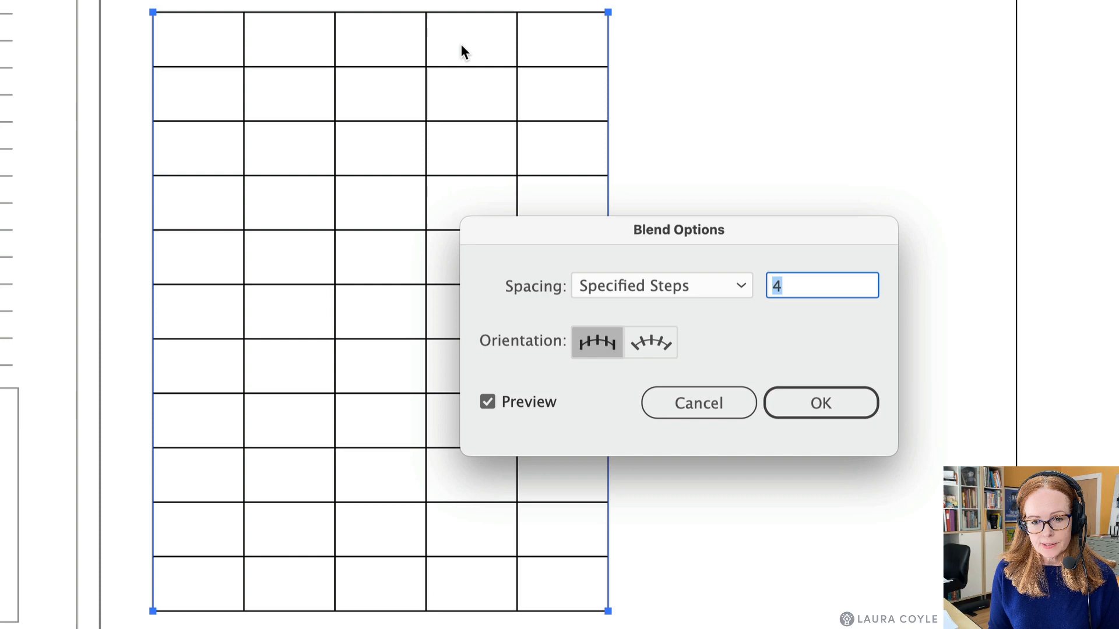
mouse_move(550, 54)
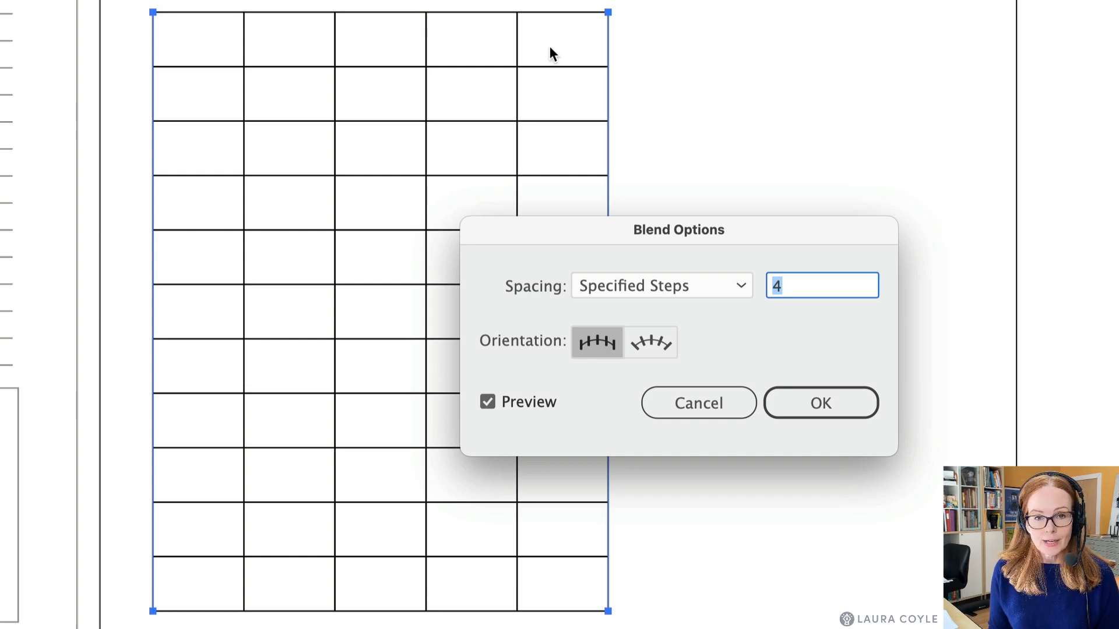
click(821, 402)
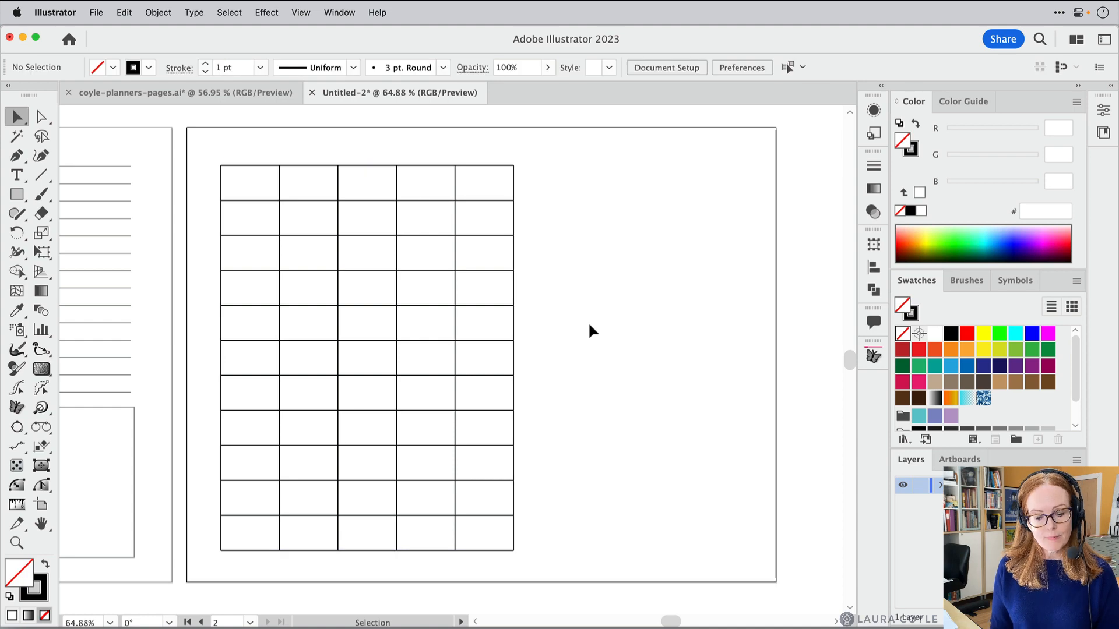
mouse_move(596, 331)
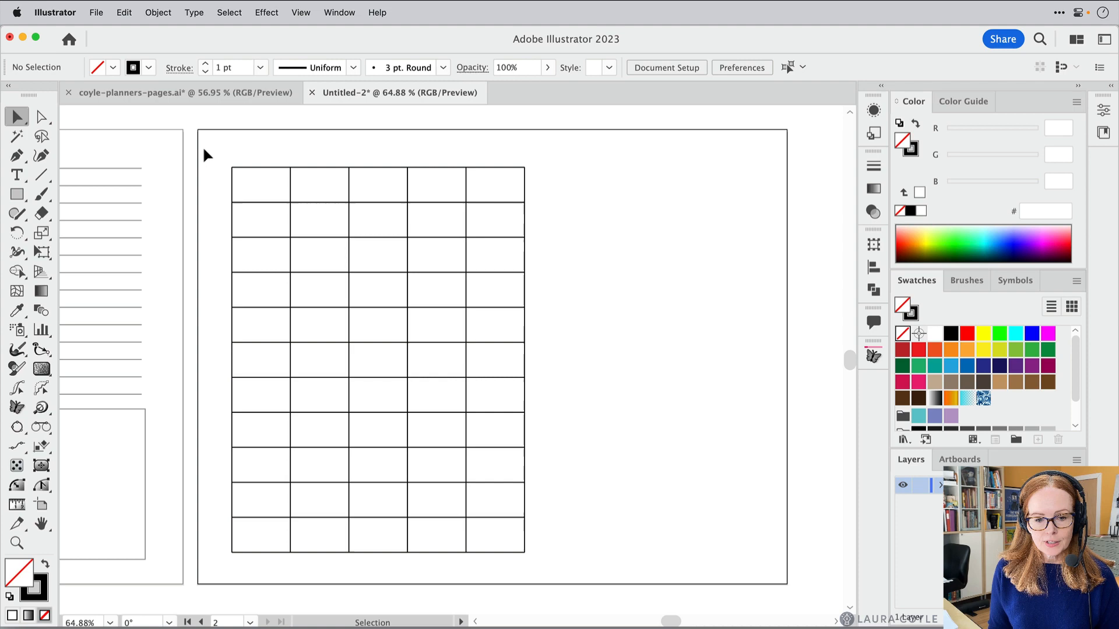
Recolour the whole grid's stroke to mid-gray #898888 and deselect it.
click(345, 357)
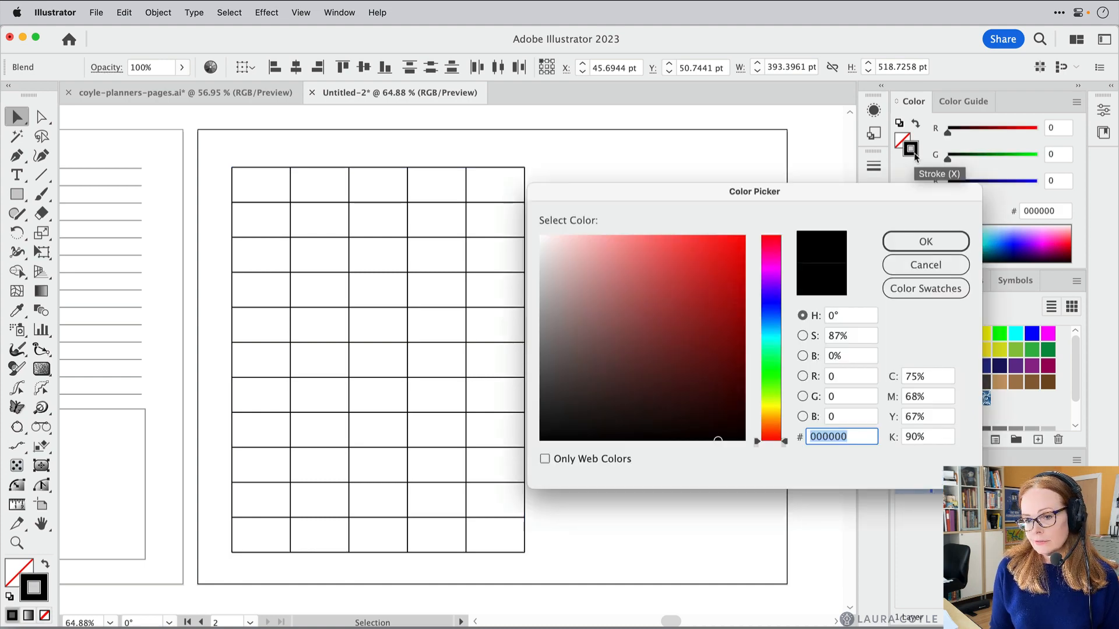
mouse_move(904, 165)
text(898888)
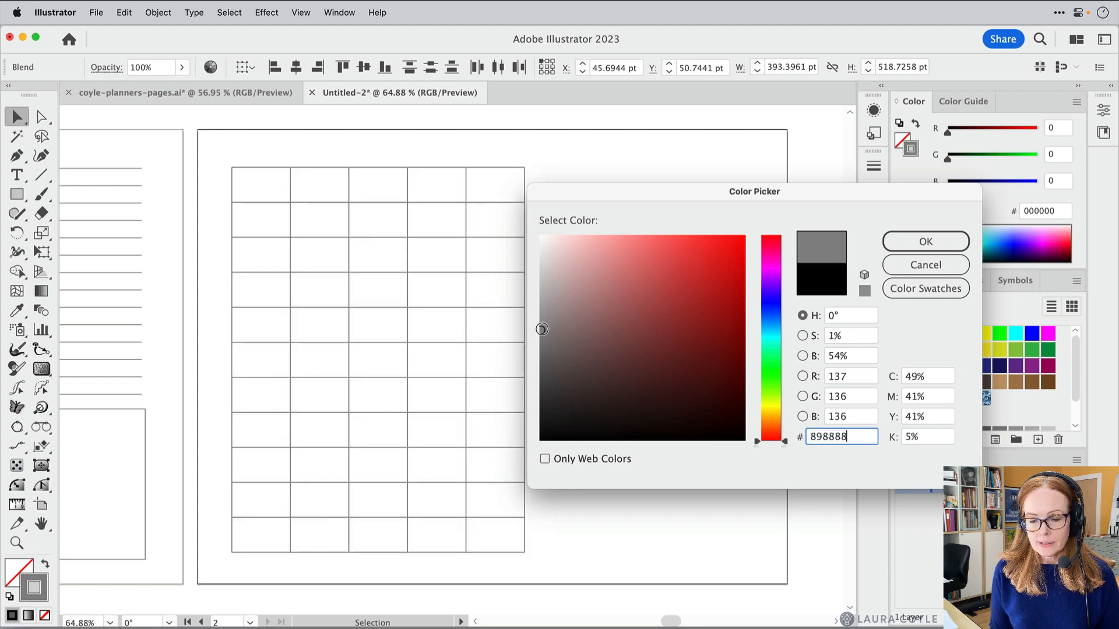
click(926, 242)
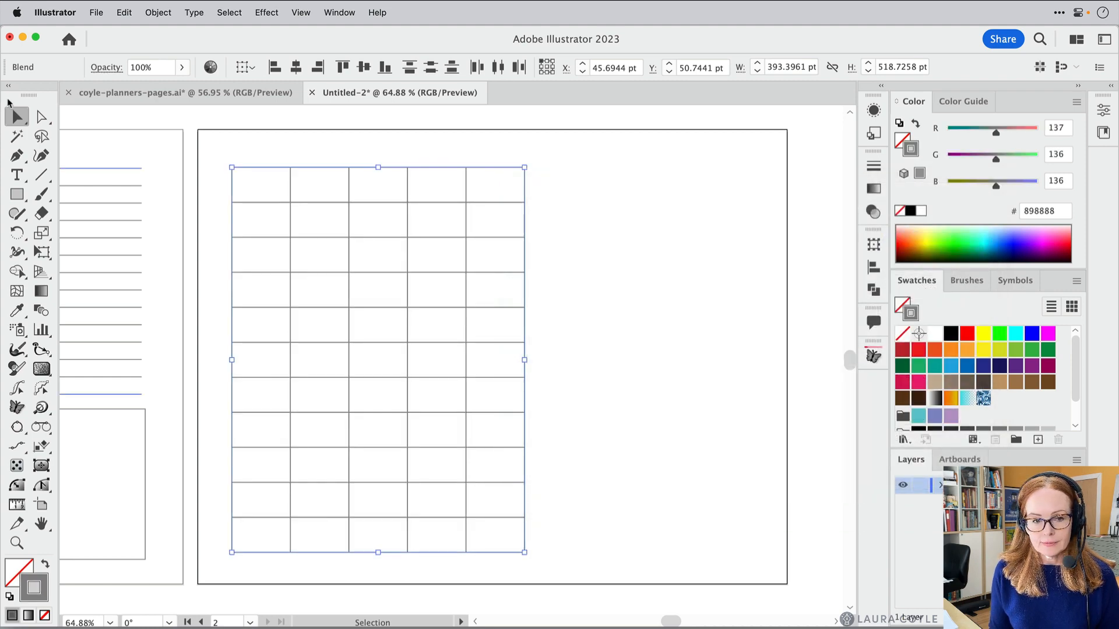
click(606, 347)
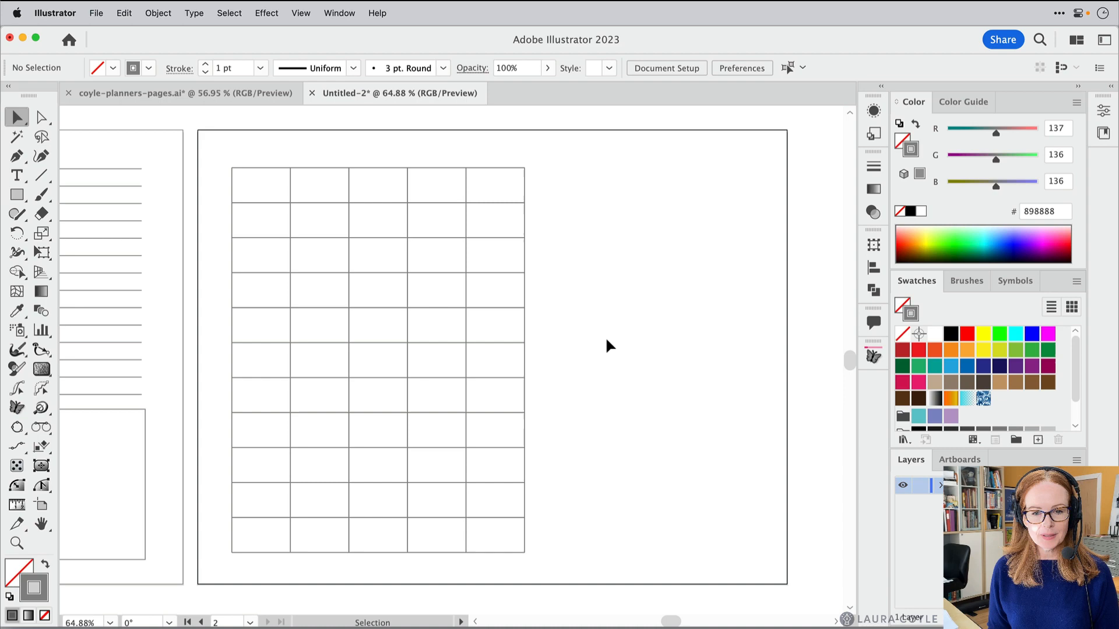
mouse_move(443, 181)
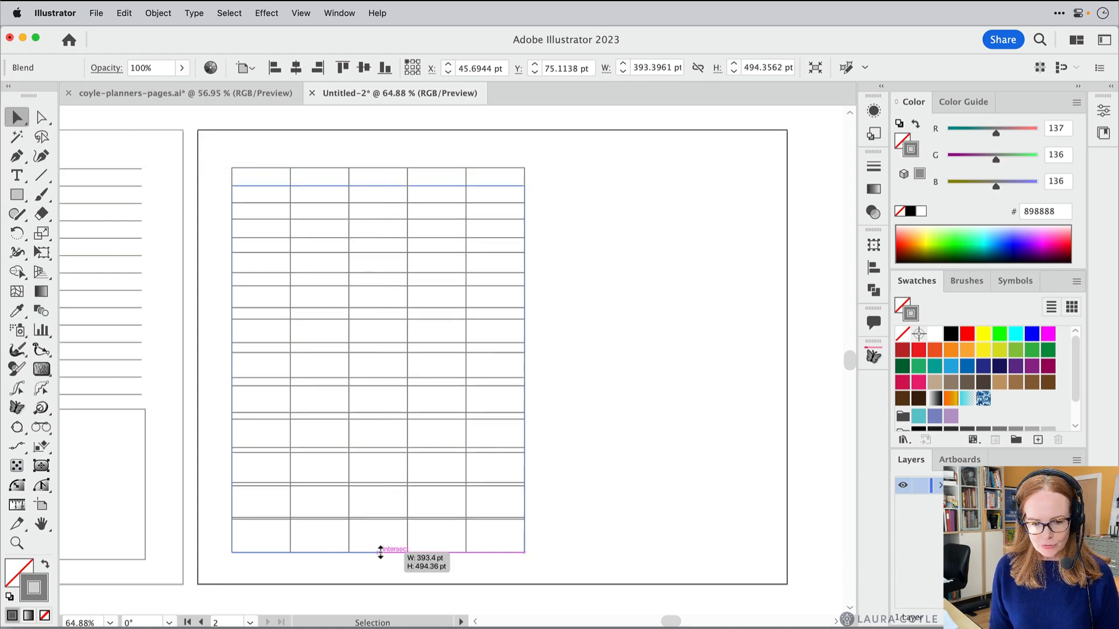
Shorten the pasted row blend to mid-row height and set it to 9 Specified Steps.
drag(380, 552, 382, 538)
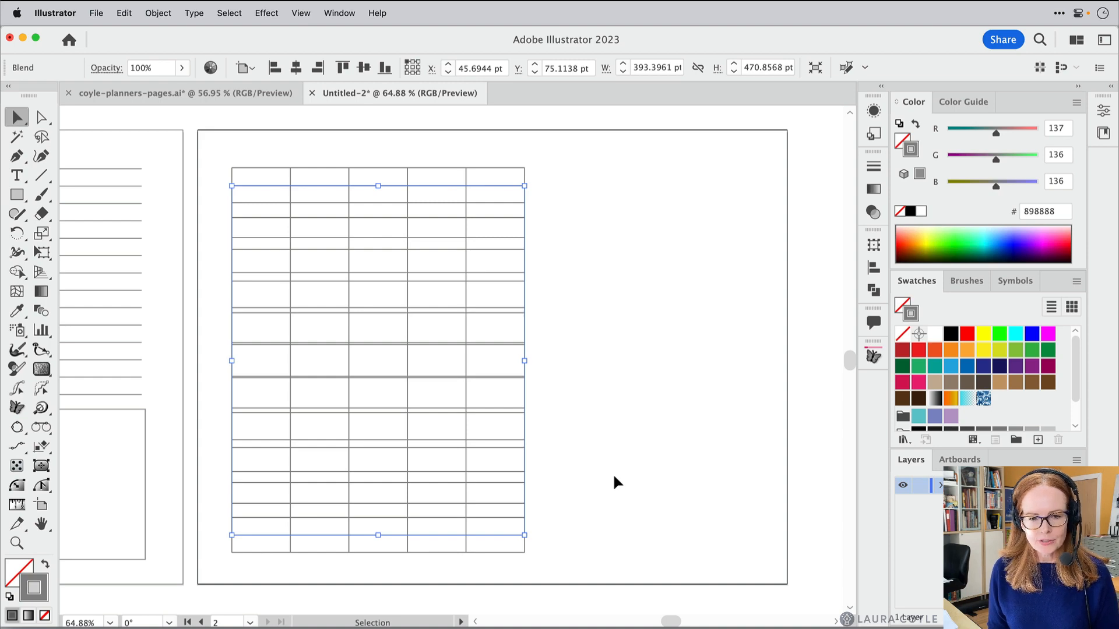
mouse_move(478, 545)
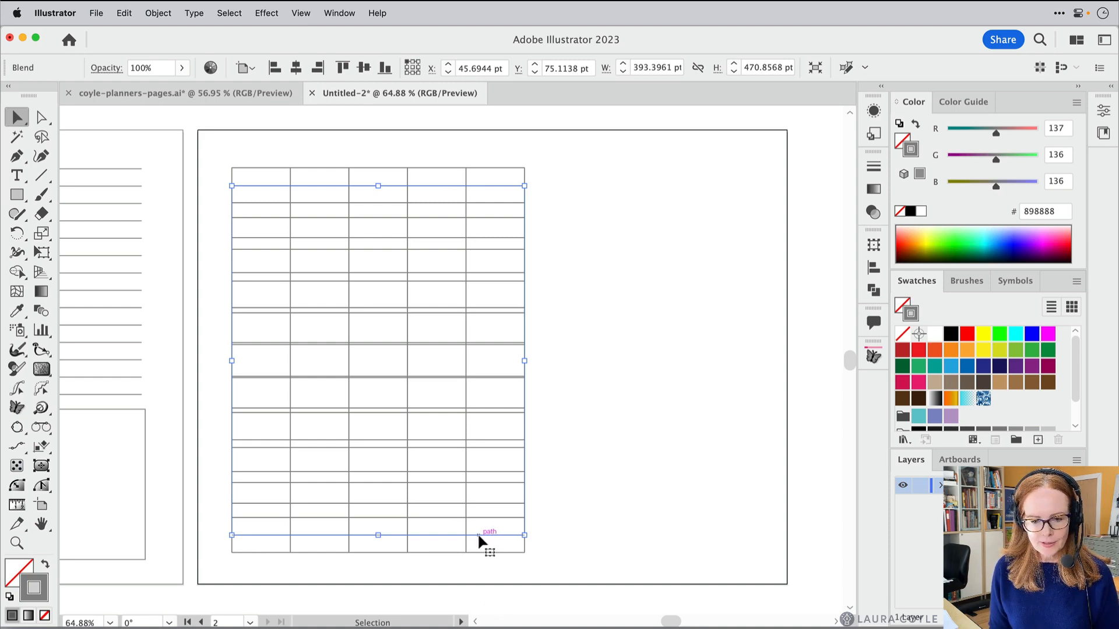
mouse_move(595, 280)
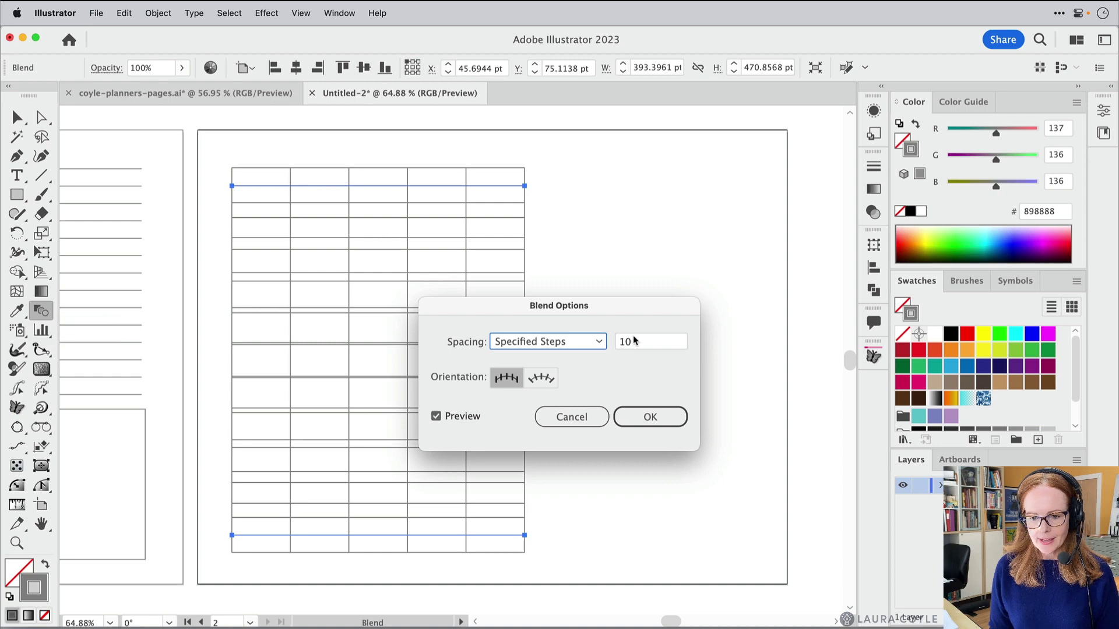
click(649, 342)
text(9)
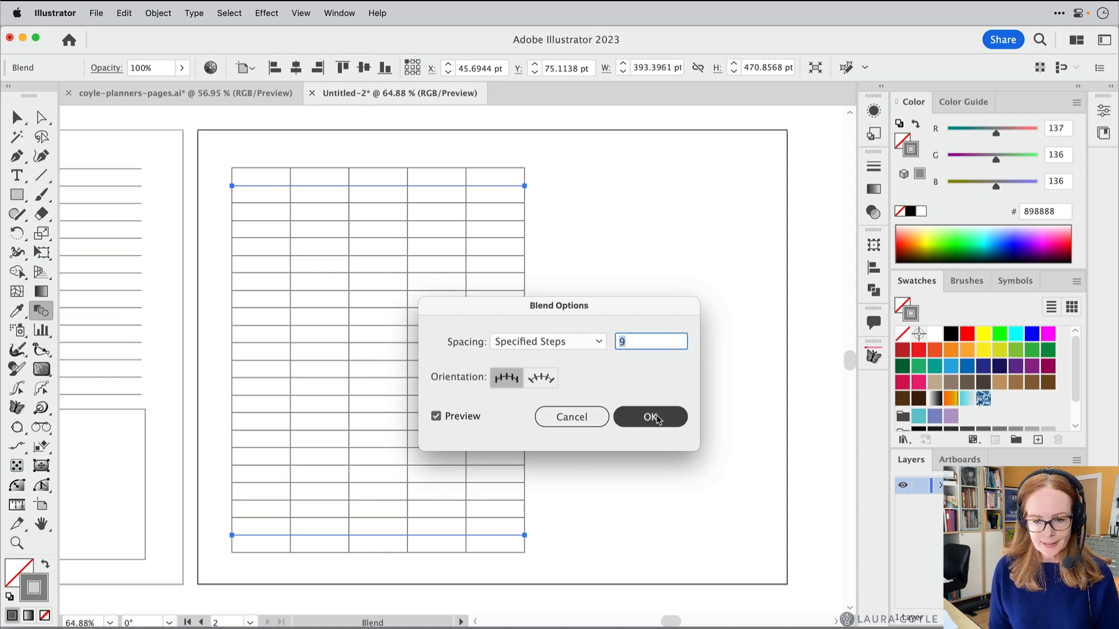
click(650, 416)
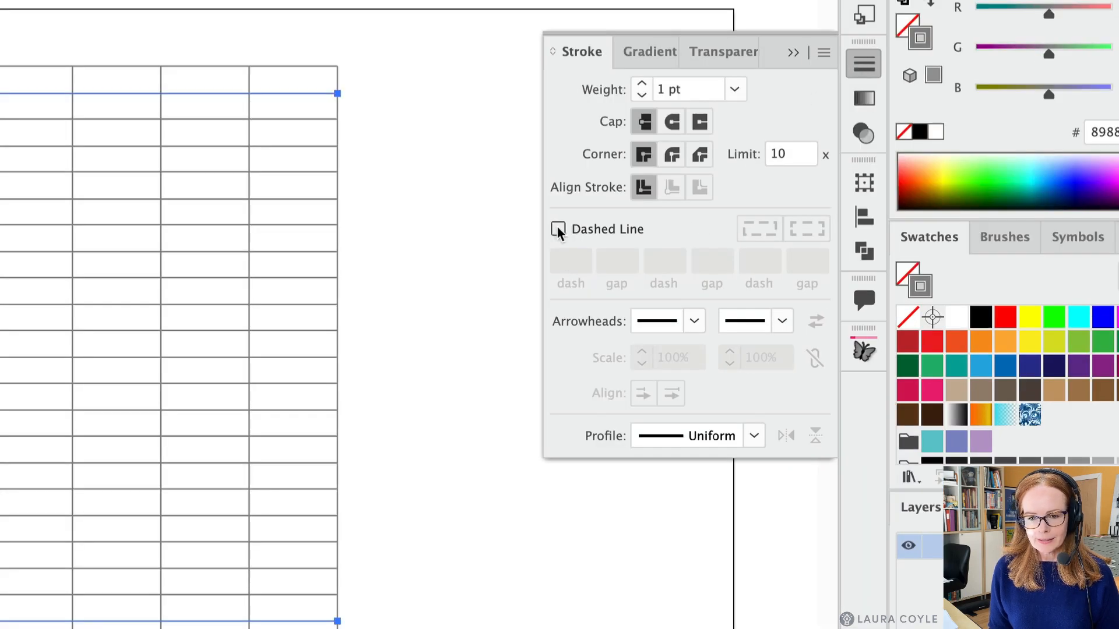
Make the half-row lines dashed and set their stroke colour to lighter gray #bcbcbc.
click(557, 229)
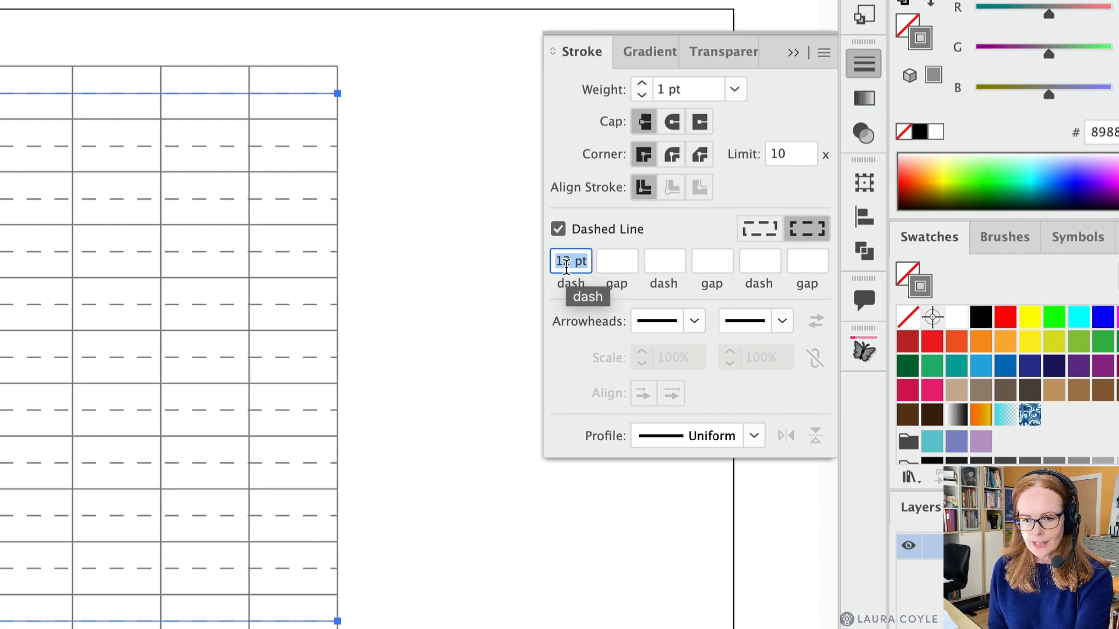
text(9 pt)
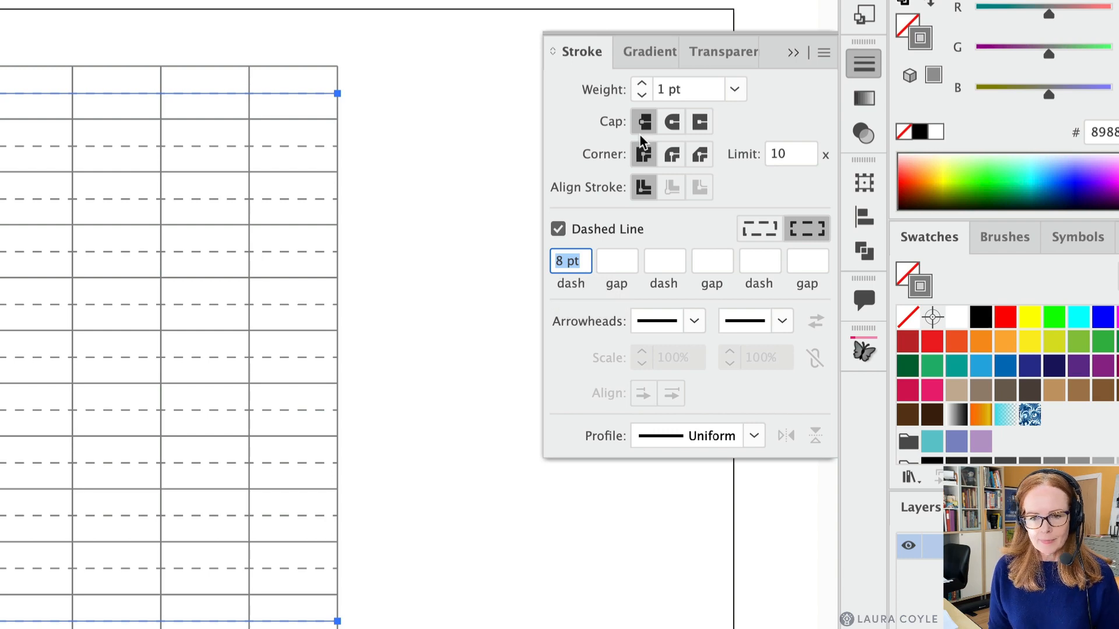
mouse_move(784, 64)
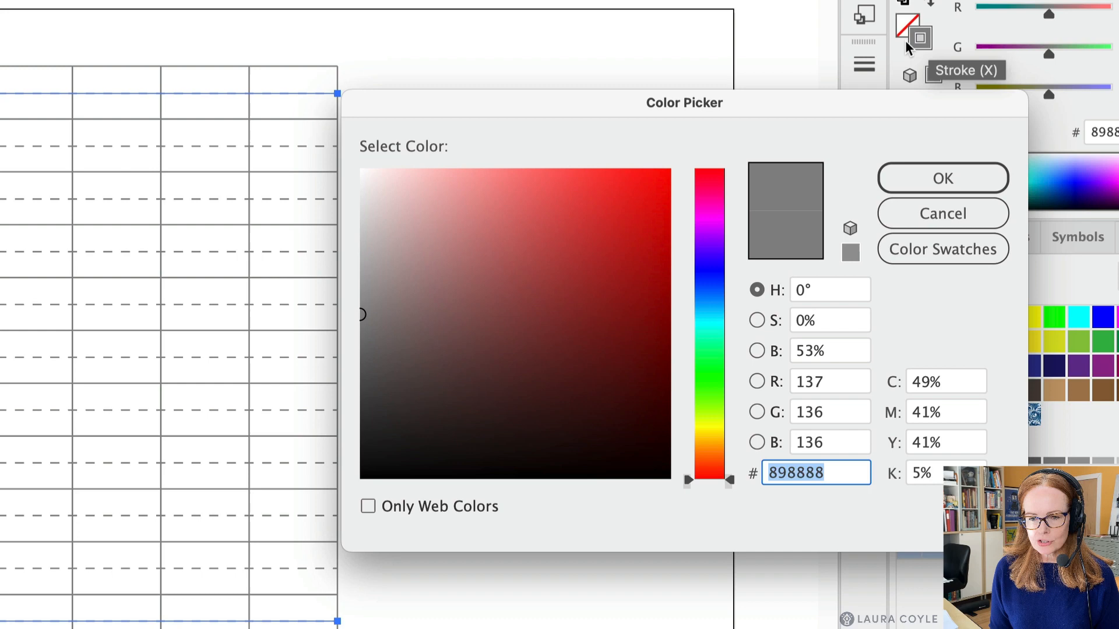
text(bcbcbc)
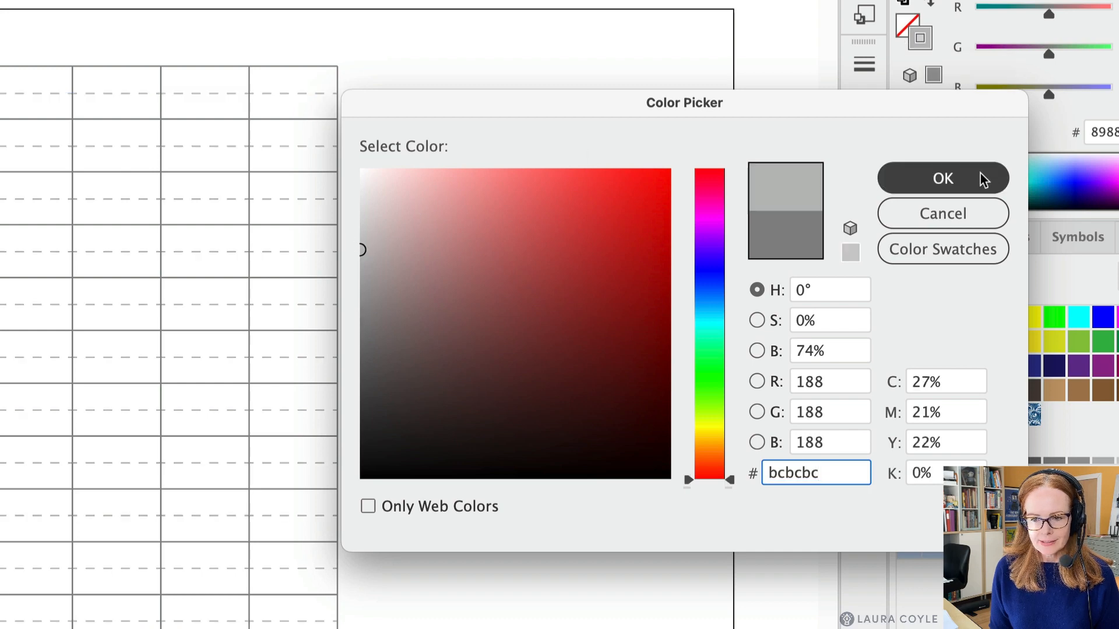
click(942, 178)
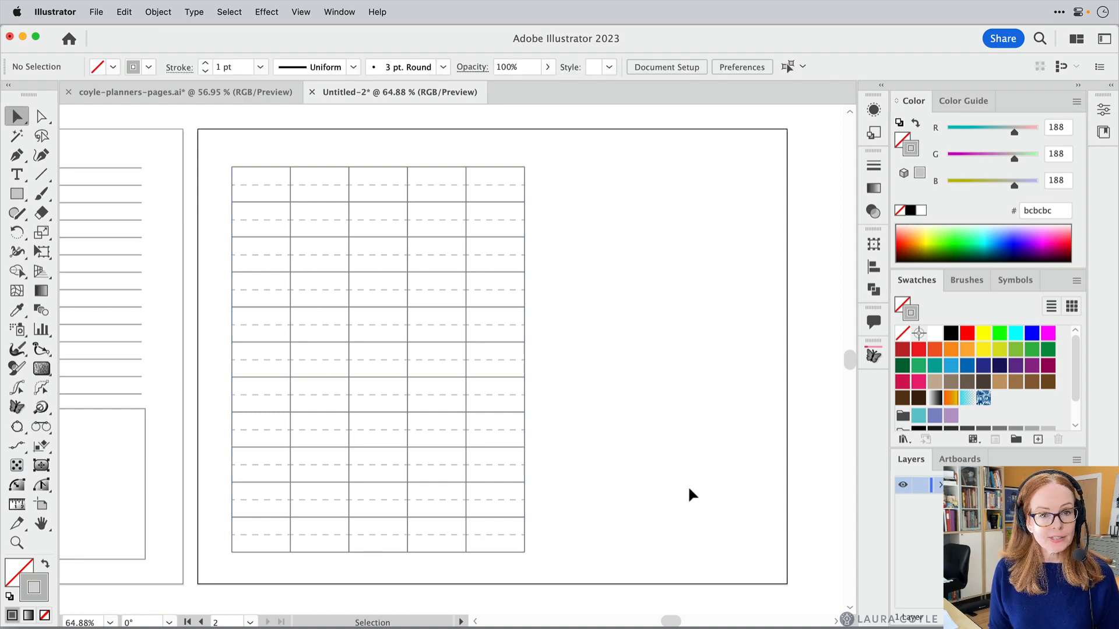
mouse_move(690, 483)
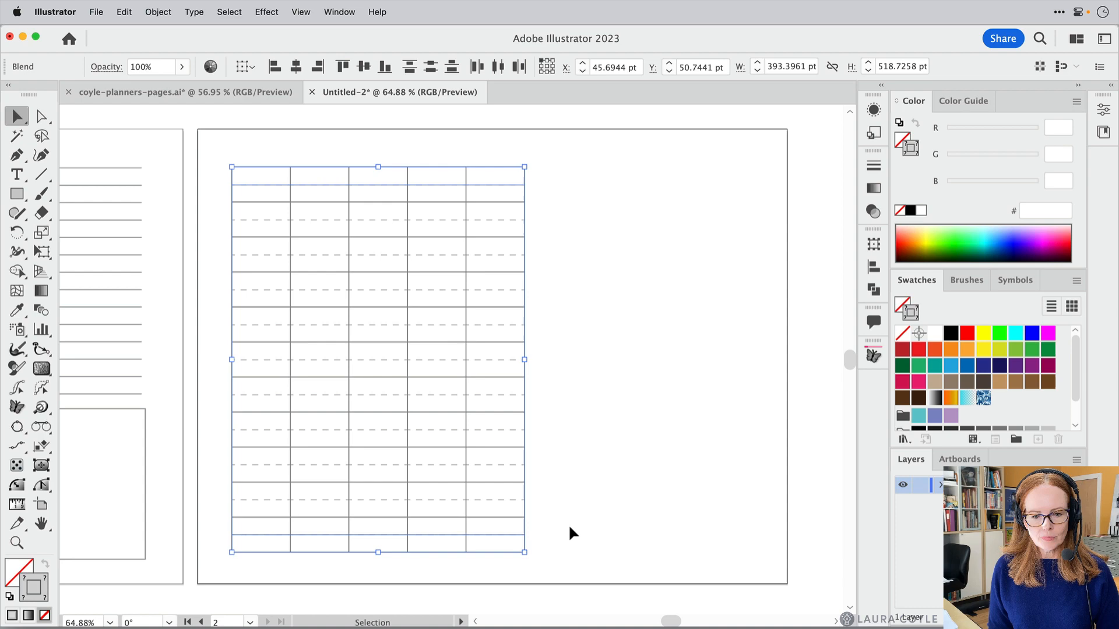
mouse_move(576, 432)
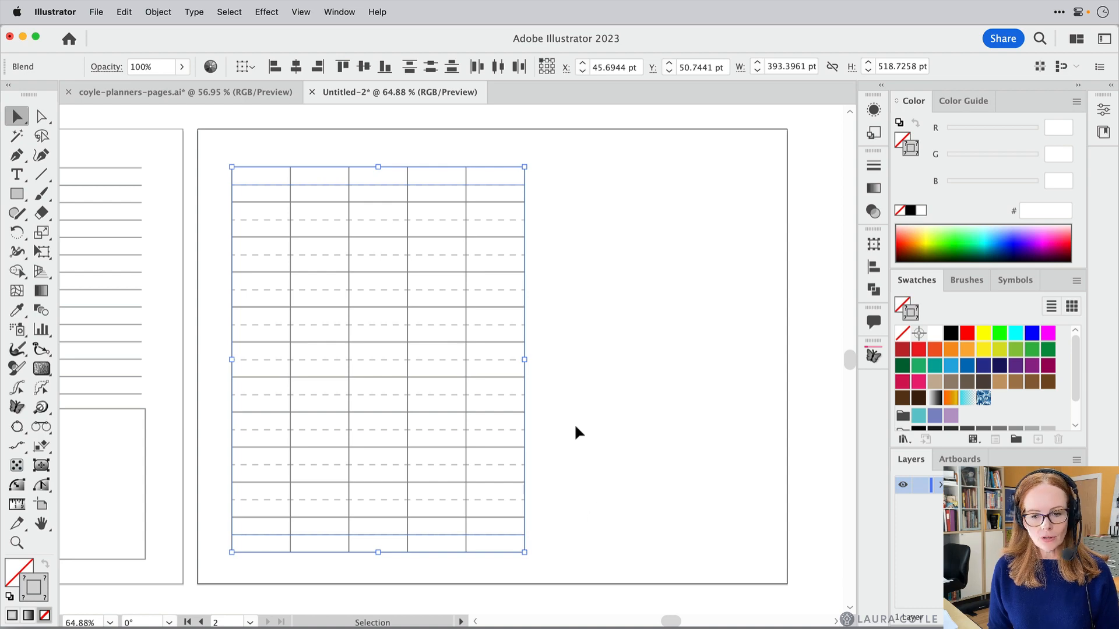
Stretch the grid wider to the right, then thin the dashed lines' Stroke Weight to 0.5 pt.
drag(525, 360, 546, 360)
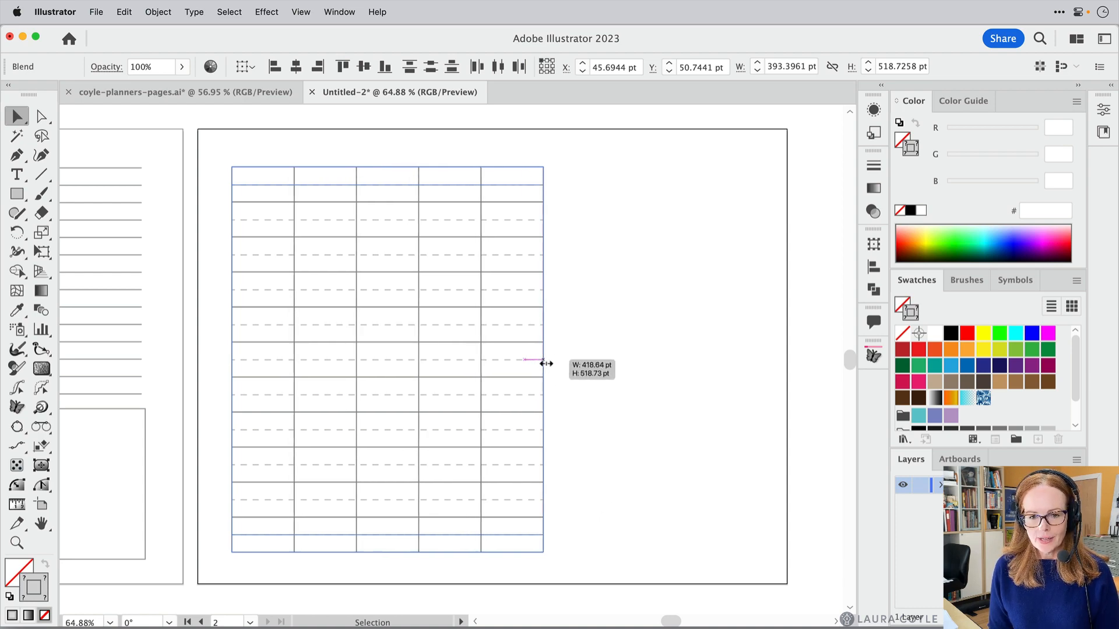
drag(542, 361, 565, 360)
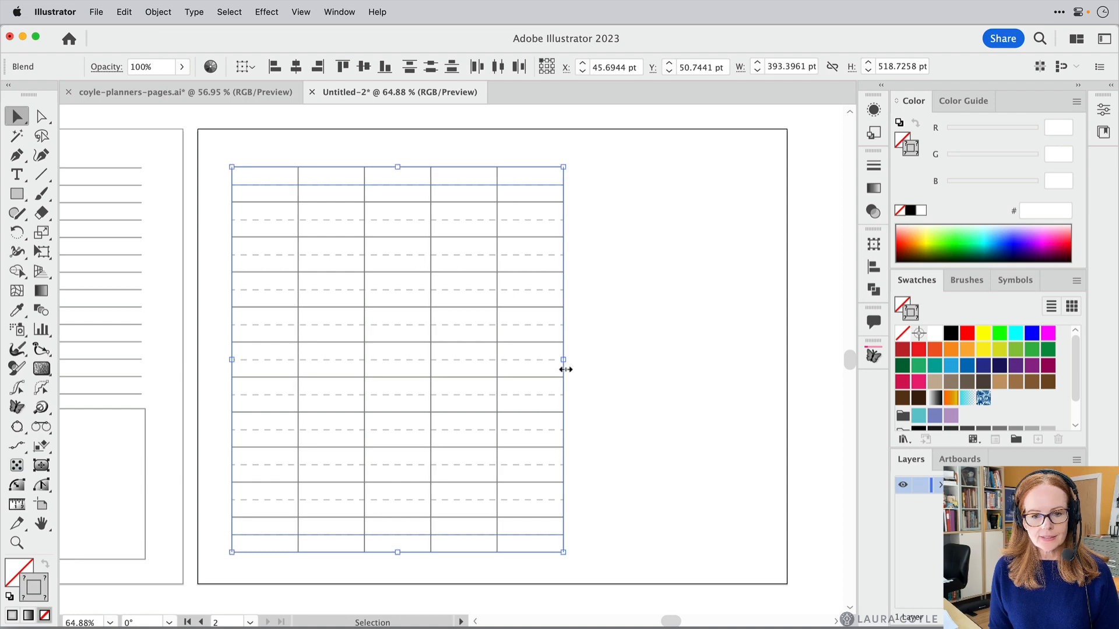
click(674, 394)
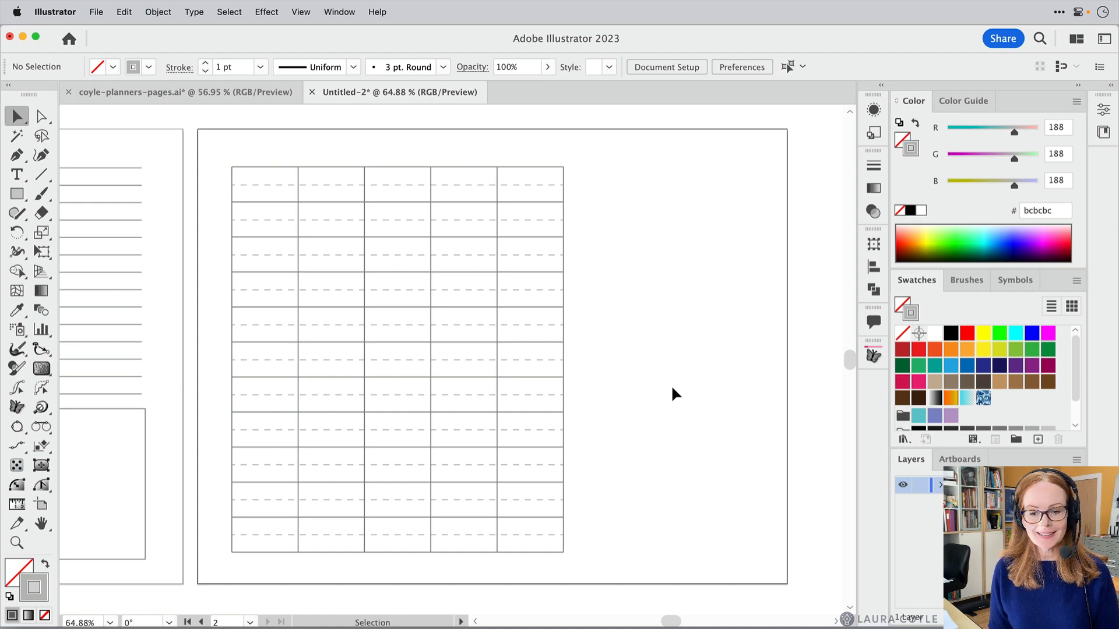
mouse_move(522, 249)
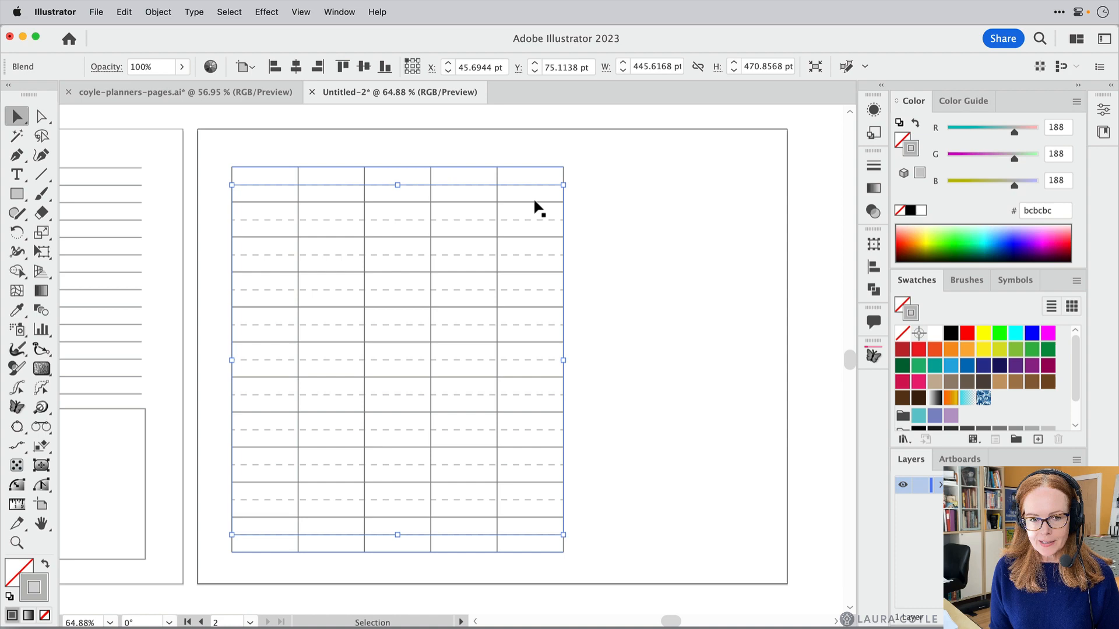
click(873, 181)
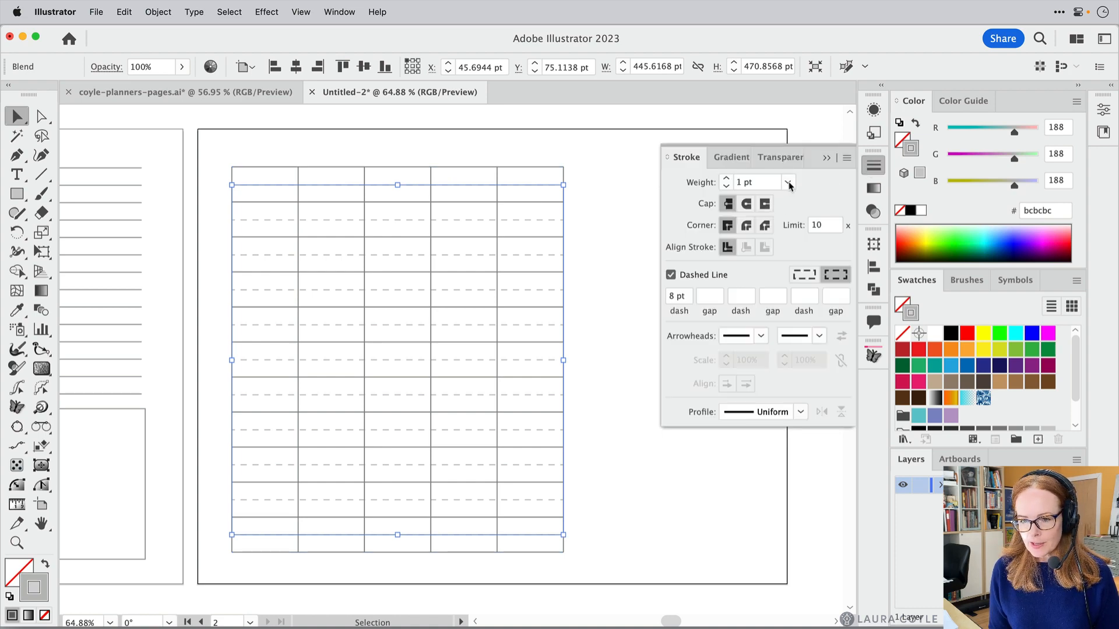
click(616, 304)
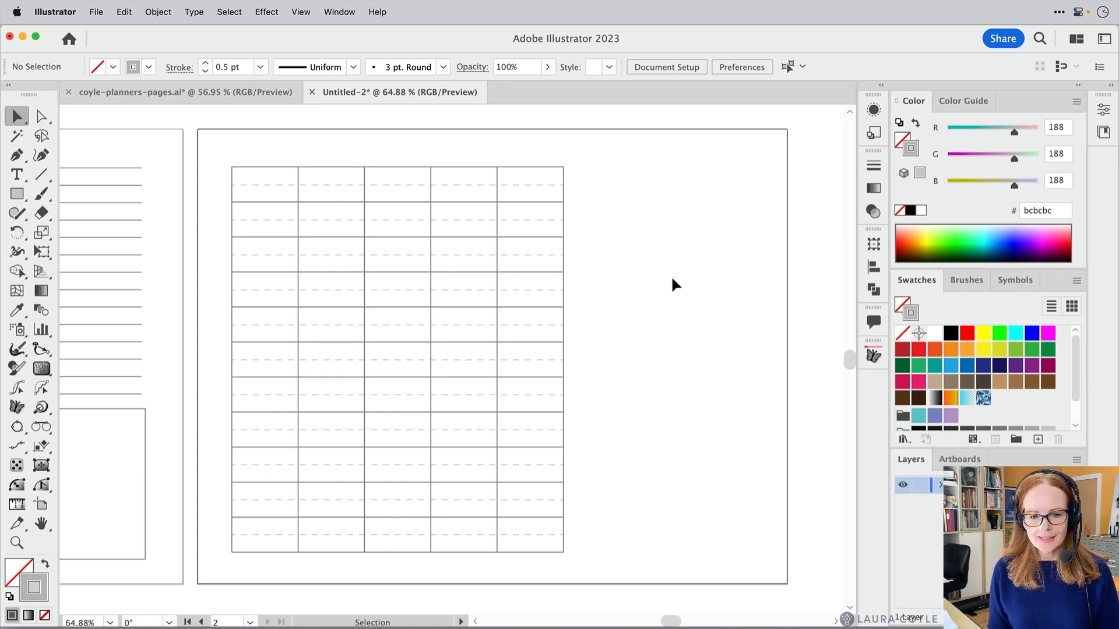
Draw a full-width rectangle along the top grid row and fill it pale pink #fcf0f0.
click(16, 194)
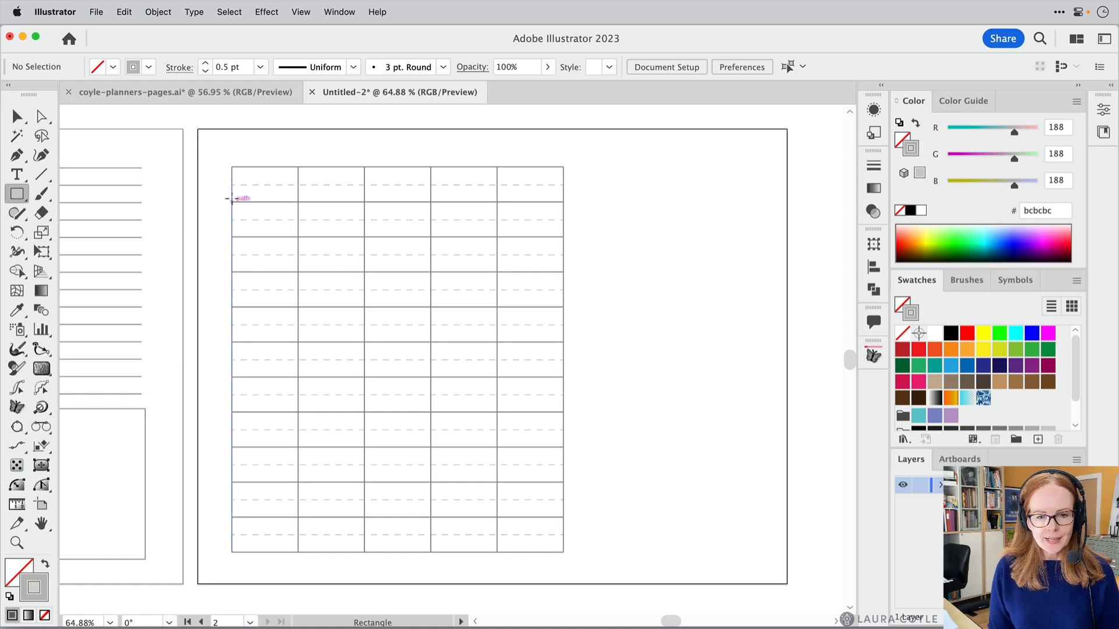
drag(232, 182, 518, 198)
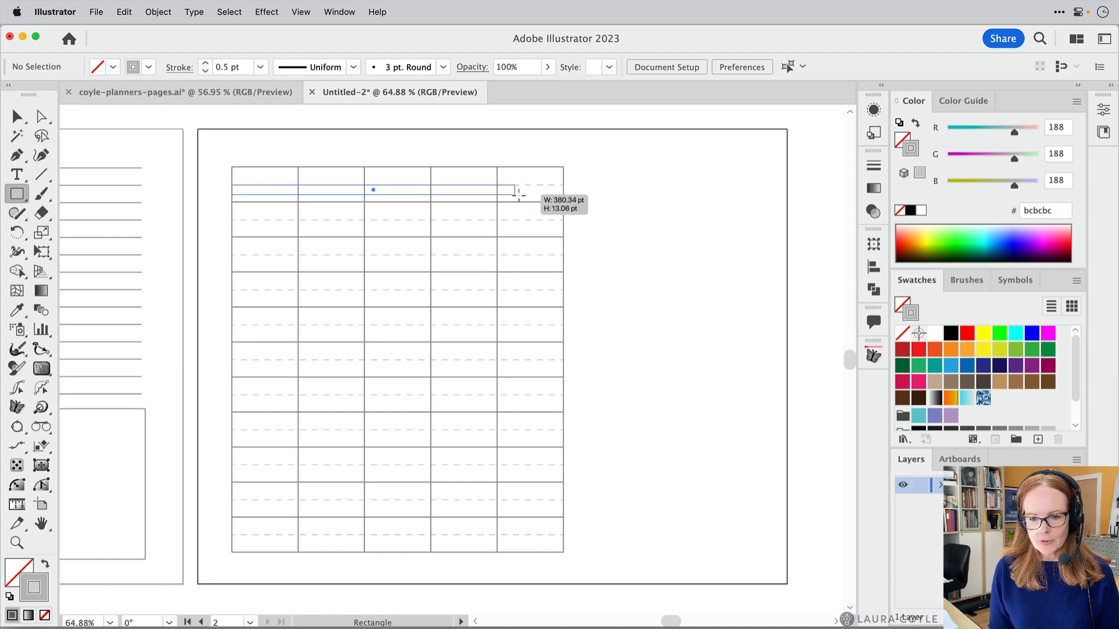
drag(514, 192, 564, 203)
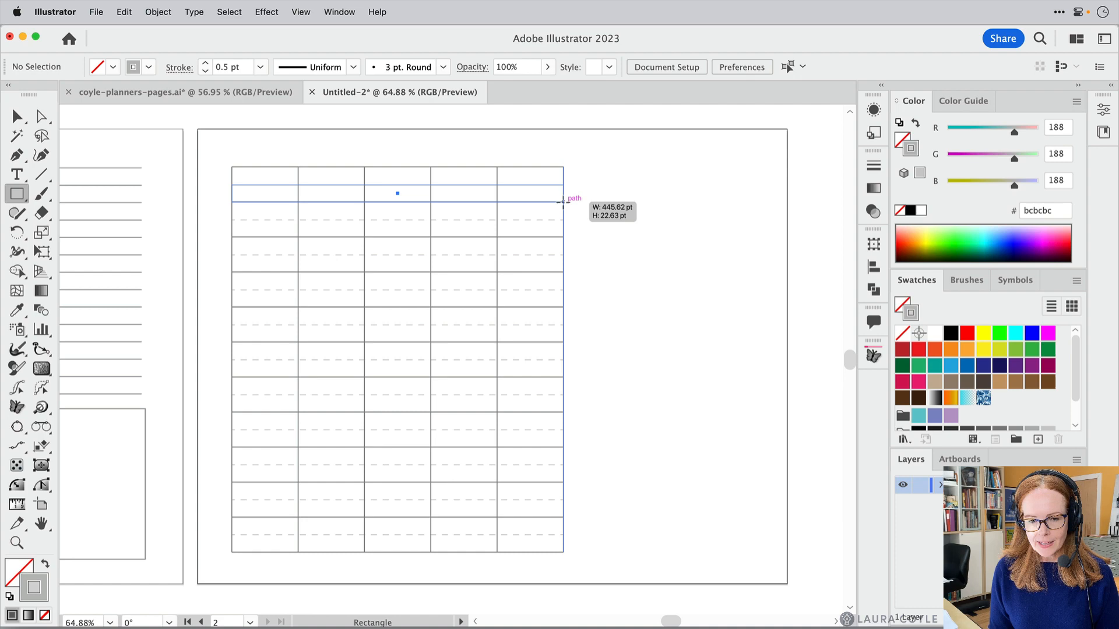
click(397, 192)
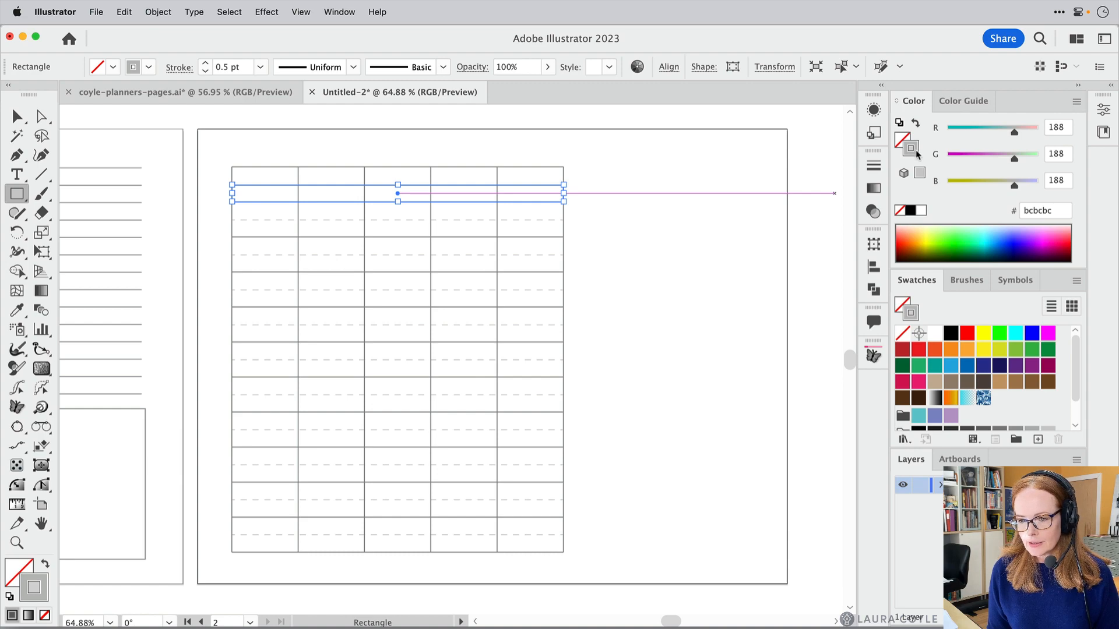
click(915, 124)
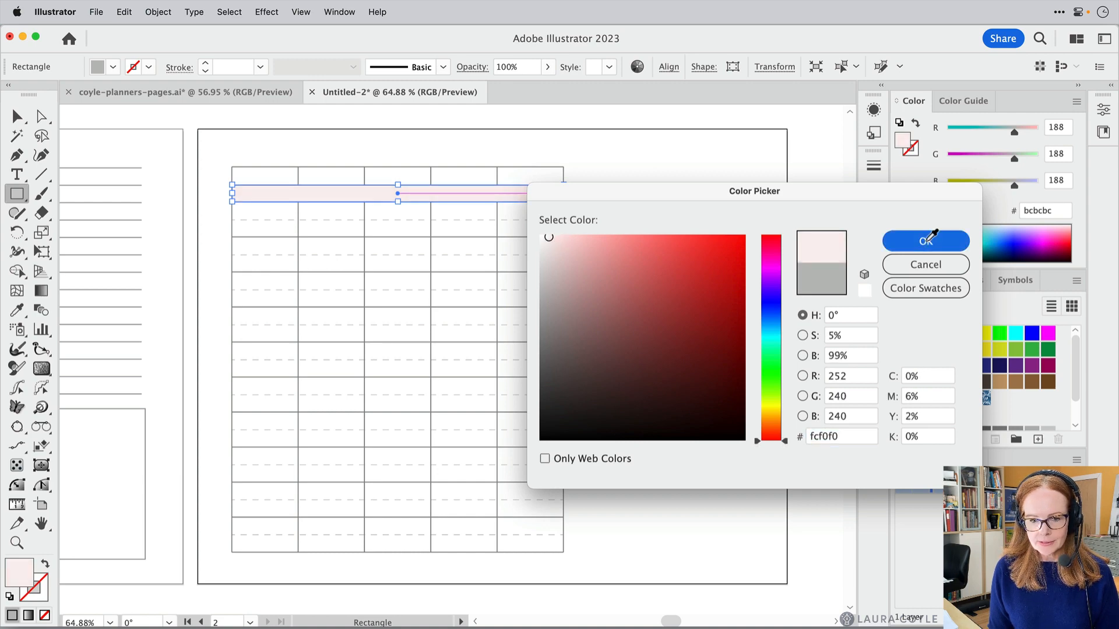
click(925, 240)
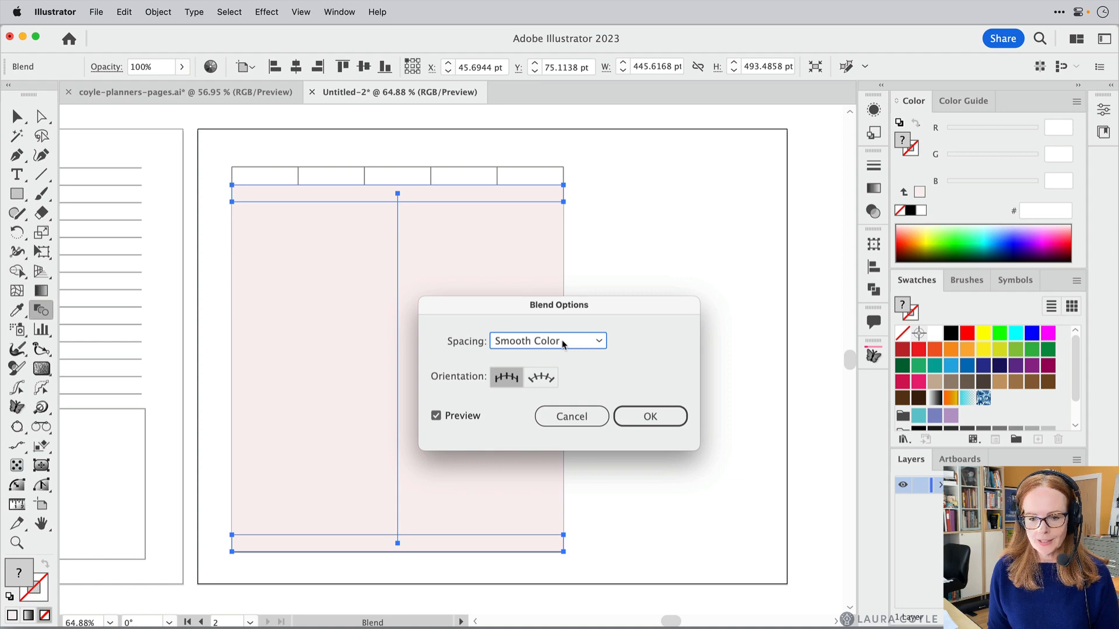
Blend the top and bottom strips using Specified Steps set to 9.
click(547, 340)
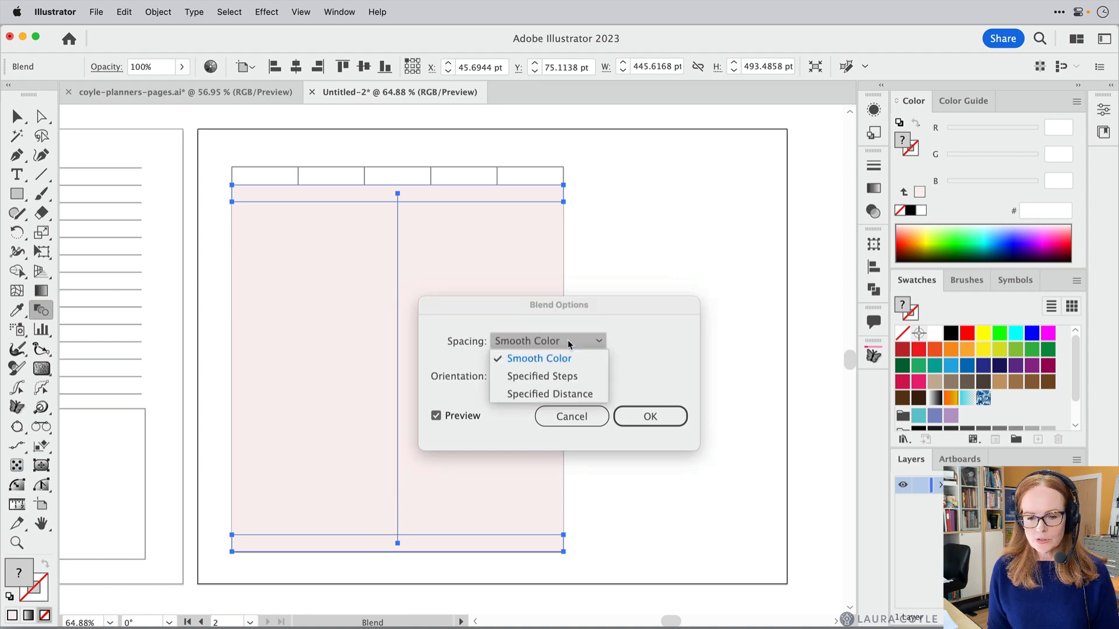
click(542, 376)
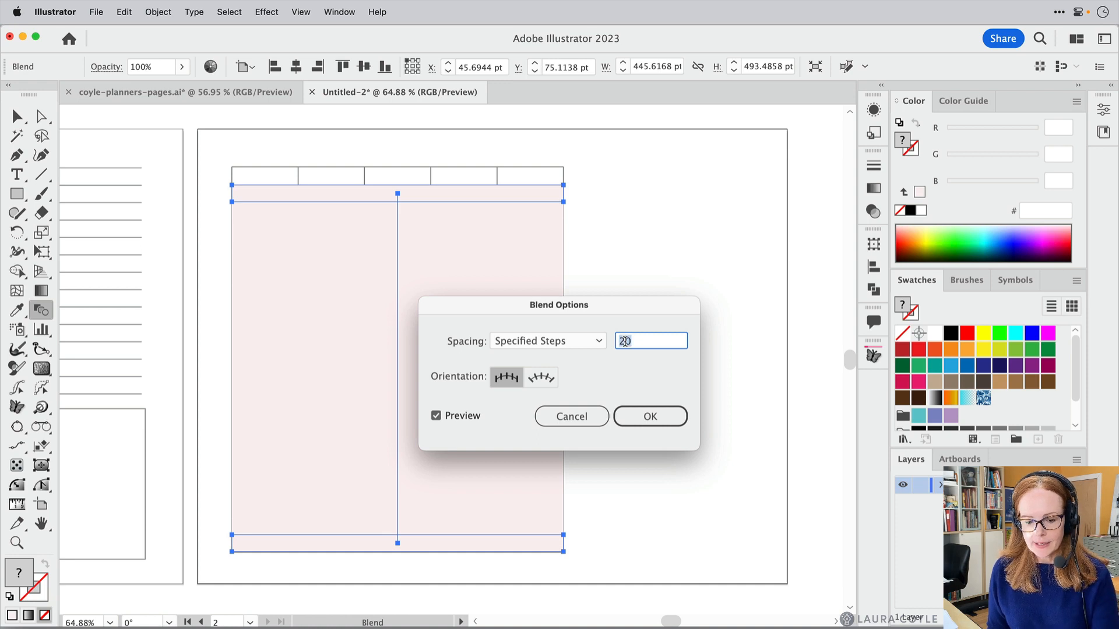
text(9)
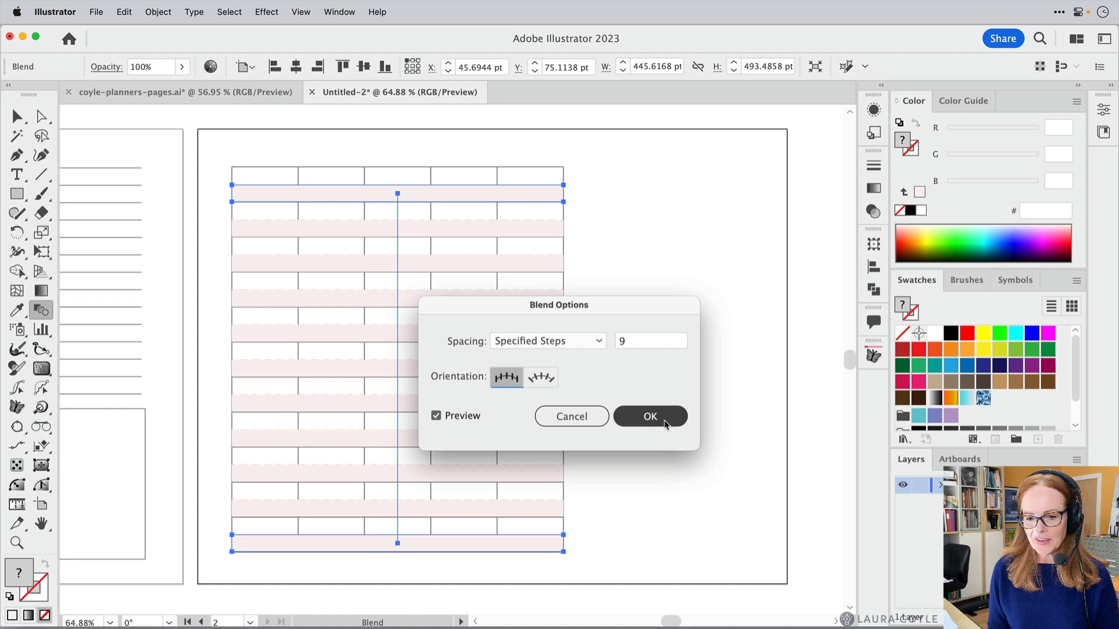
mouse_move(665, 441)
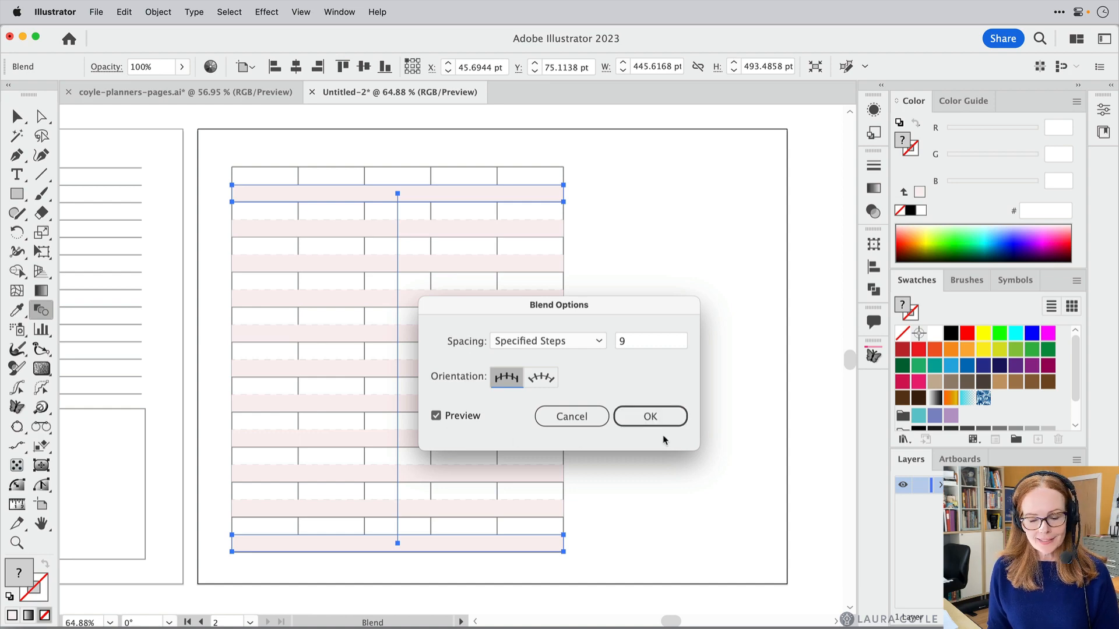
mouse_move(667, 419)
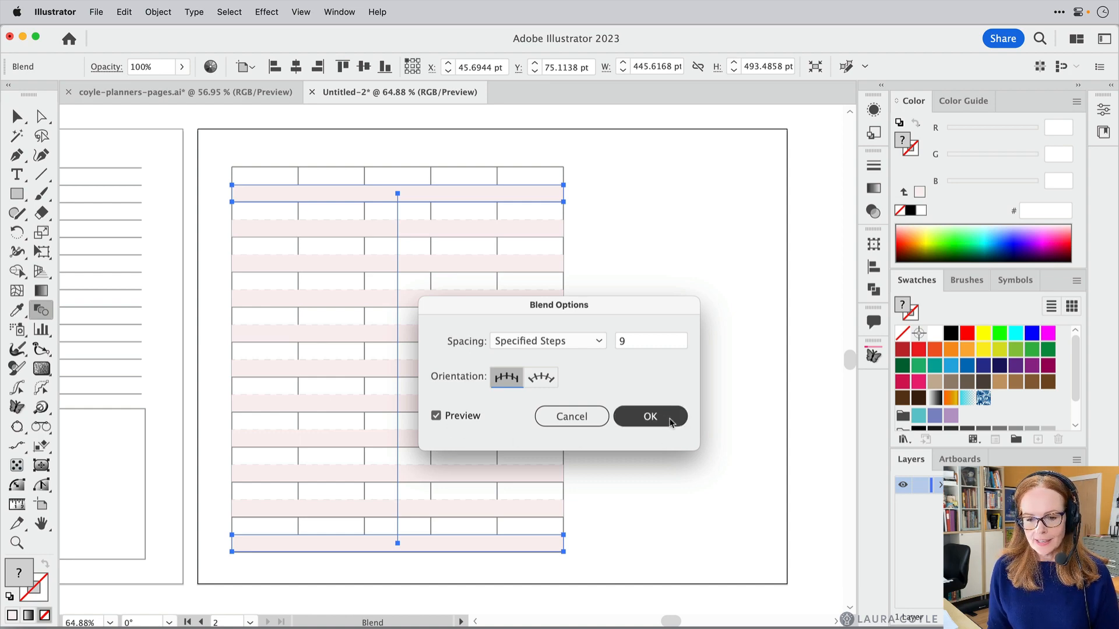
click(650, 416)
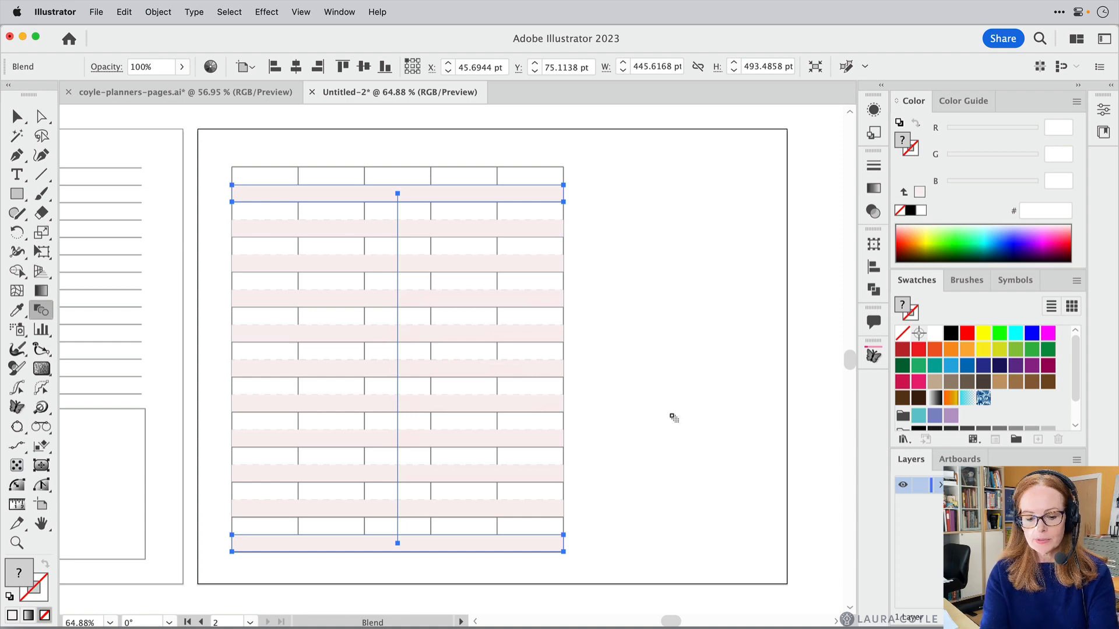
Send the pink band blend to the back so the grid lines show over it.
key(Cmd+Shift+[)
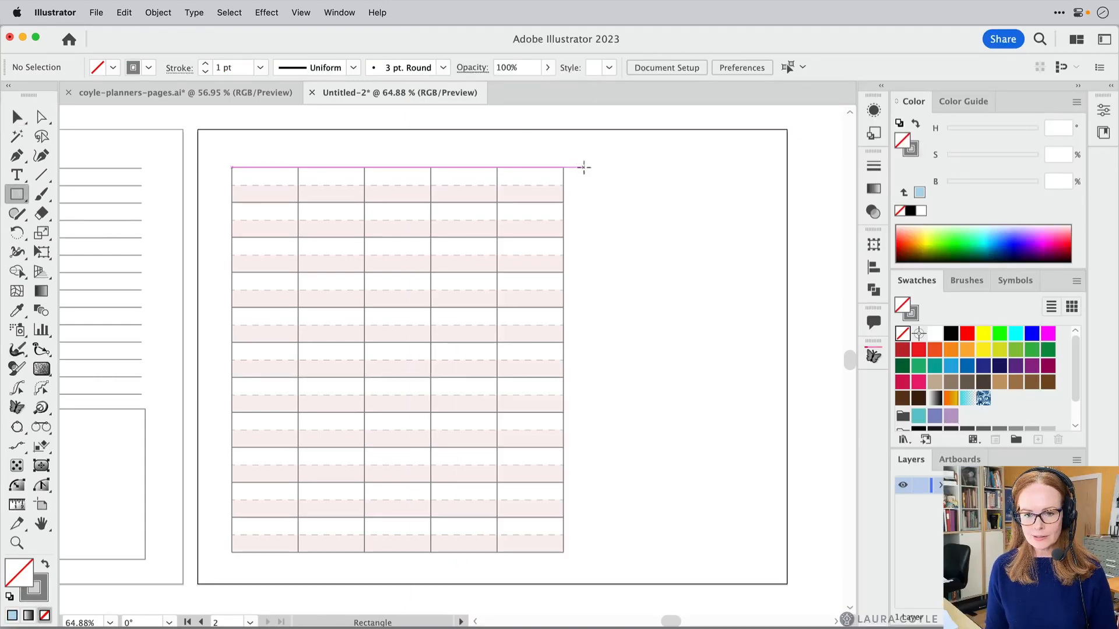
Draw a small square beside the grid, copy it downward, and fill them pale mint and light blue #acd2ea.
drag(583, 168, 606, 196)
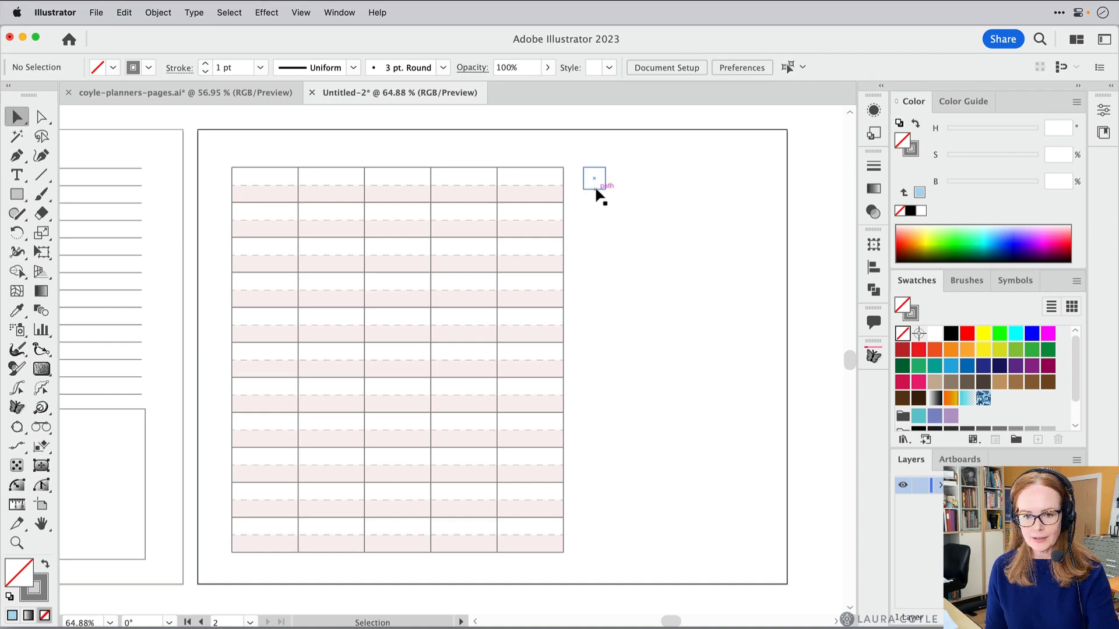
drag(593, 186, 593, 413)
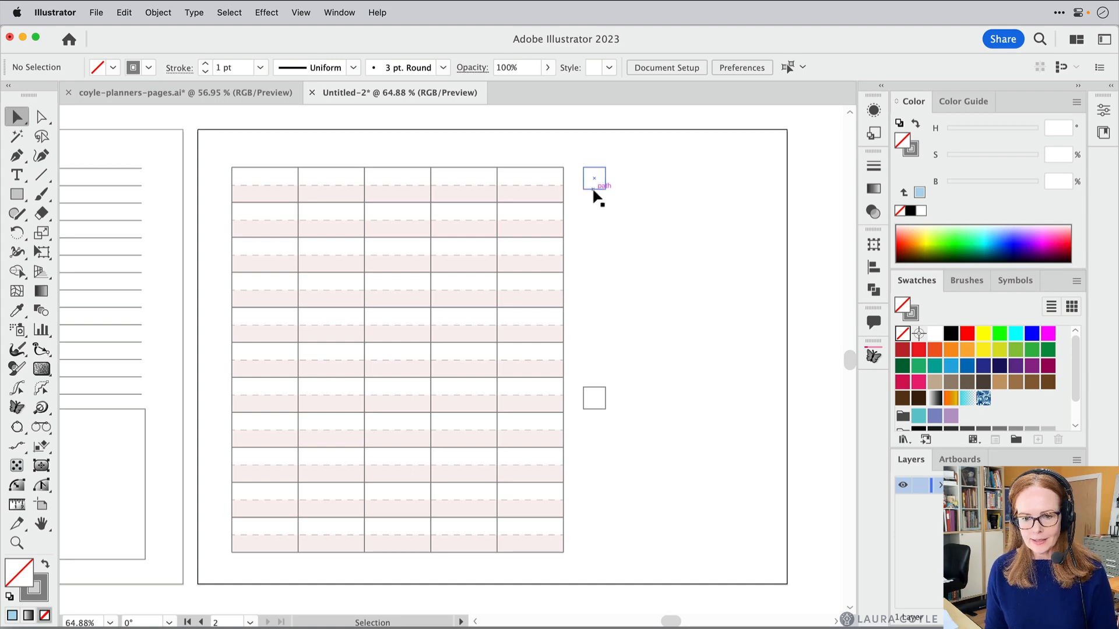
click(593, 178)
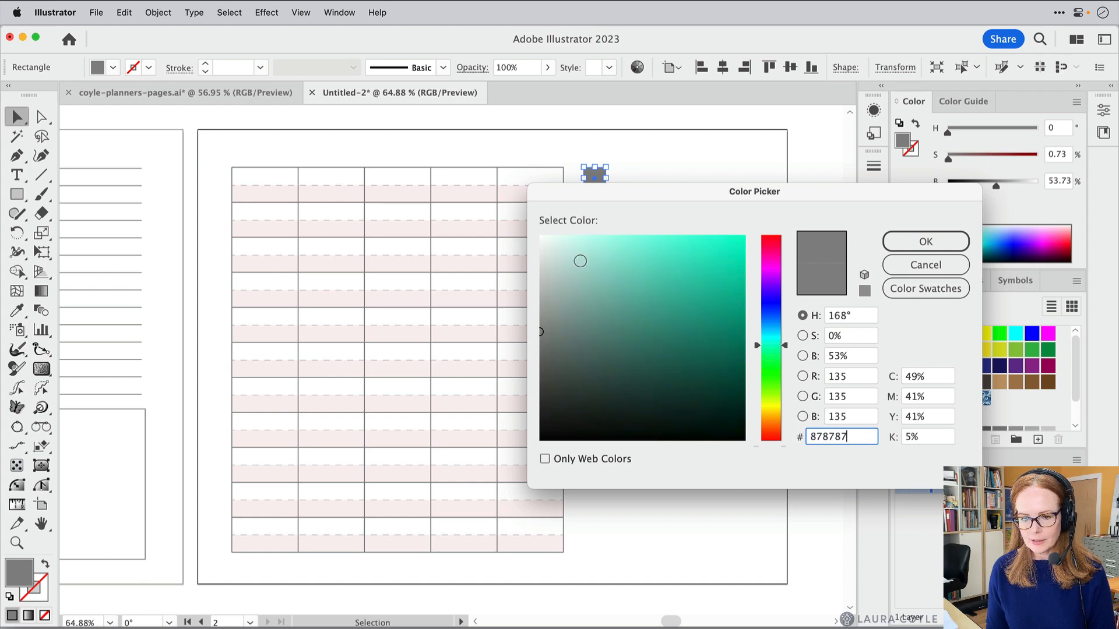
click(926, 241)
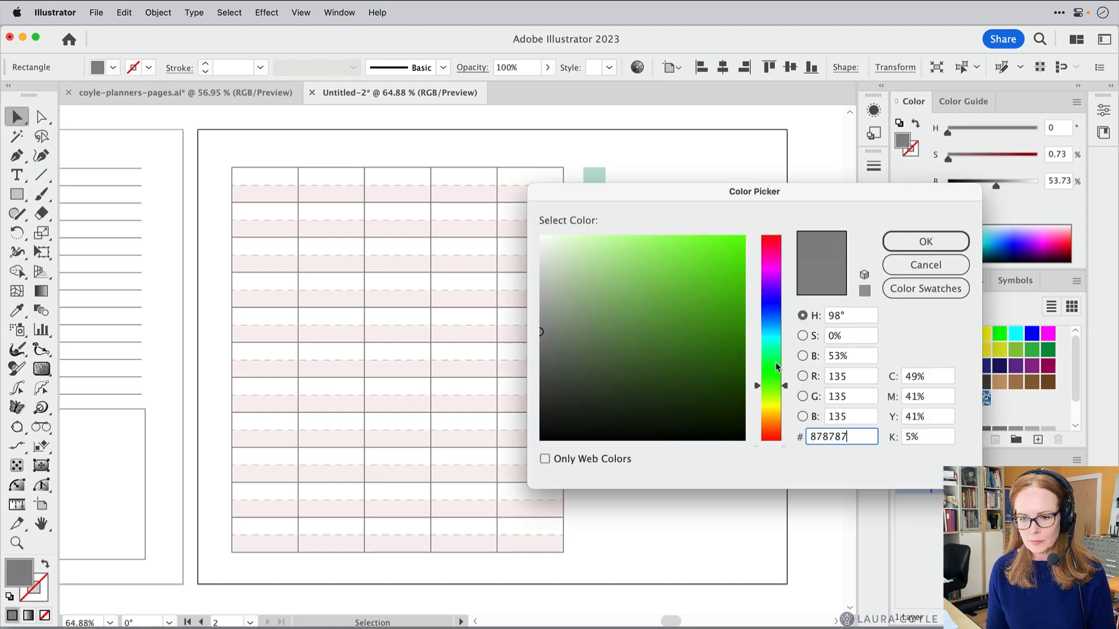
click(771, 324)
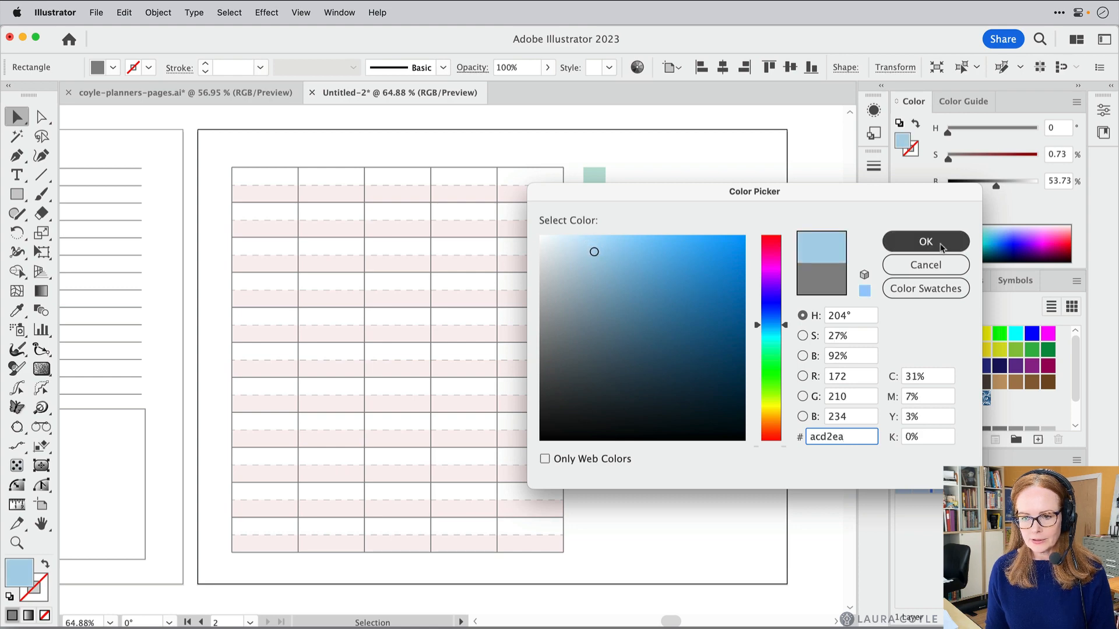
click(926, 241)
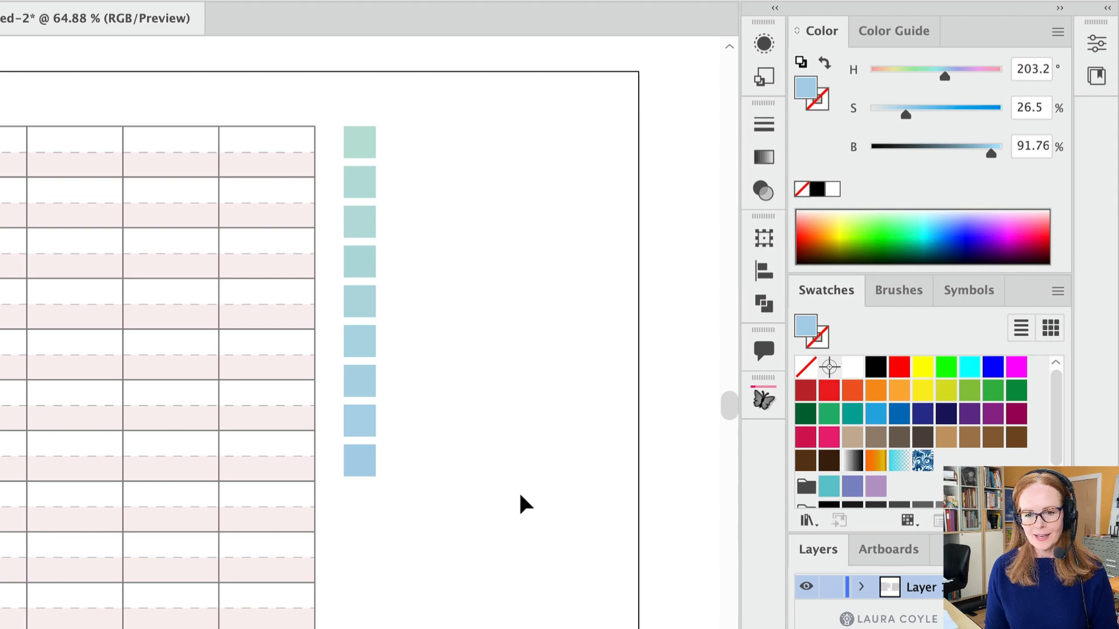
mouse_move(531, 473)
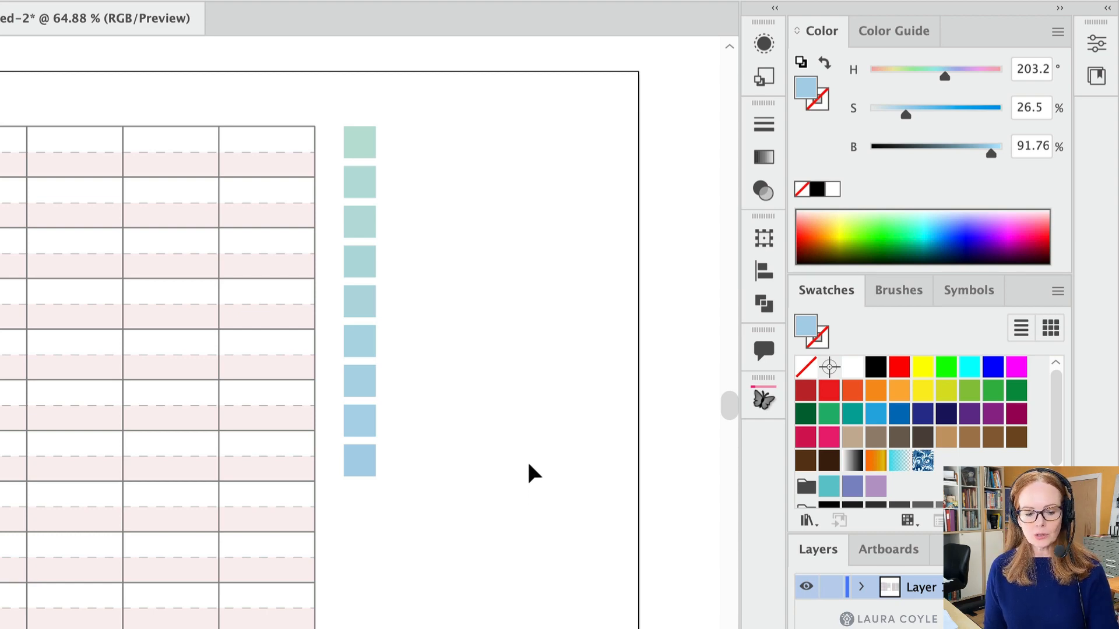
Adjust the top square's saturation until it settles on a slightly stronger soft mint.
click(359, 143)
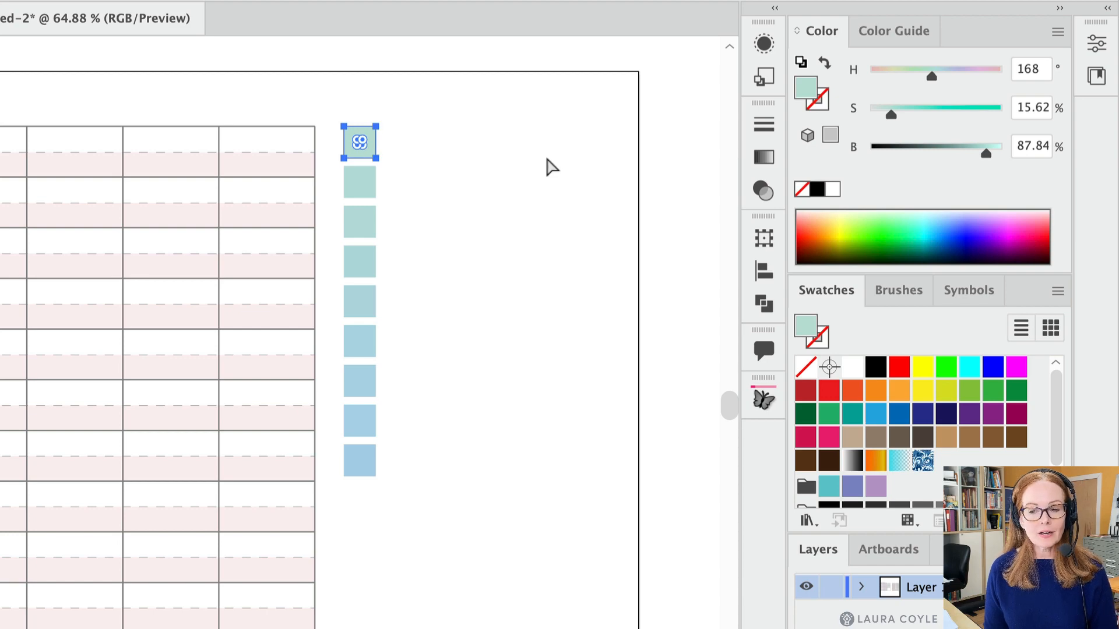
drag(891, 114, 914, 114)
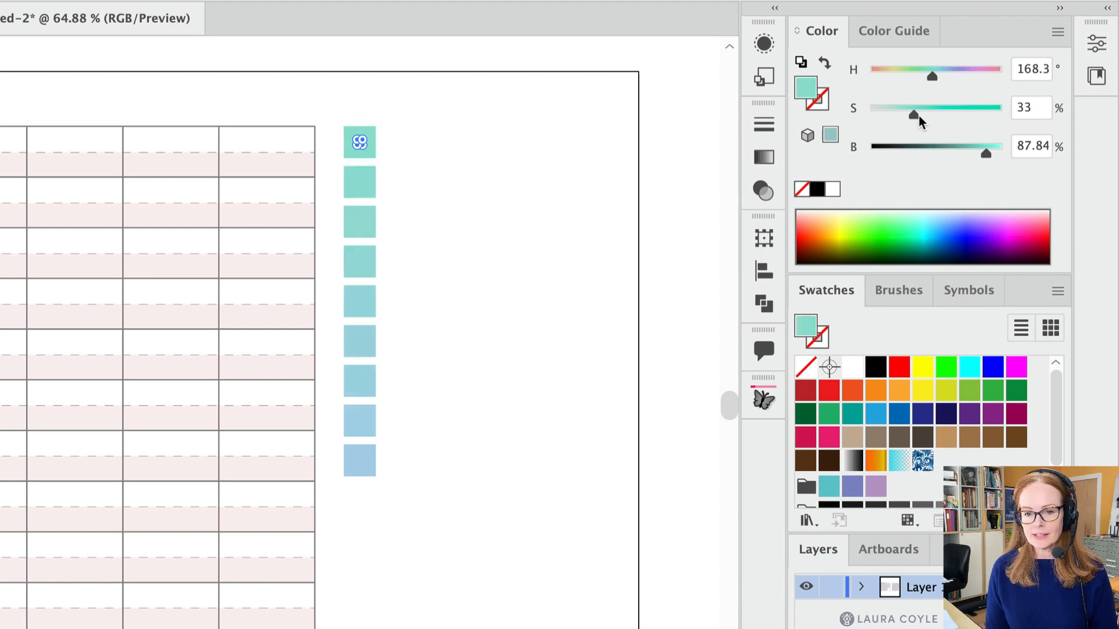
drag(912, 115, 997, 115)
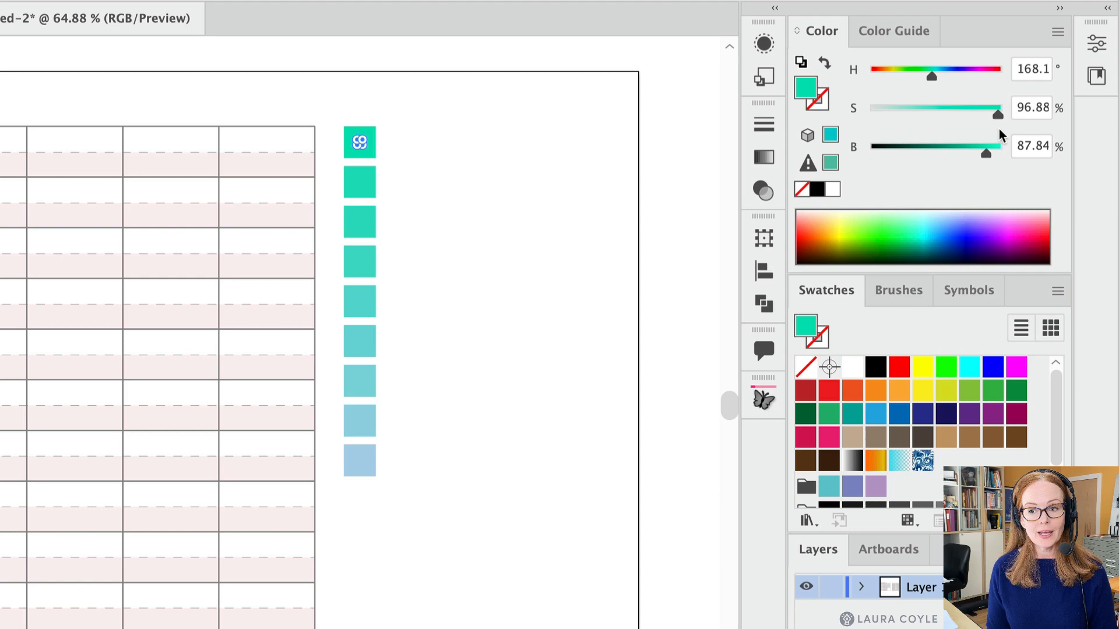
drag(997, 113, 890, 114)
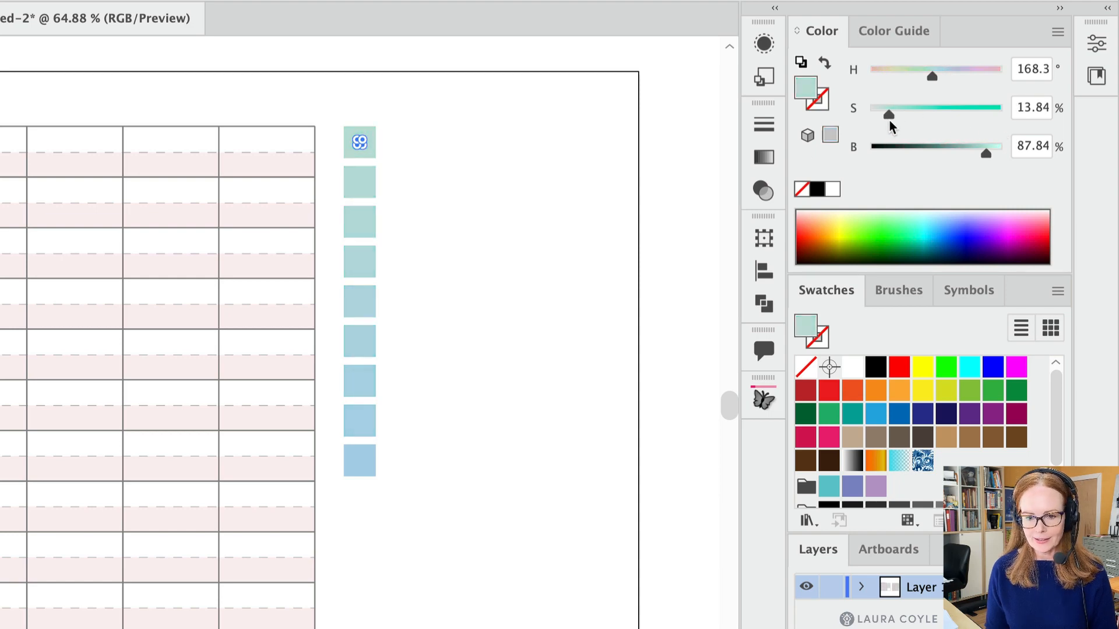
drag(888, 116, 895, 115)
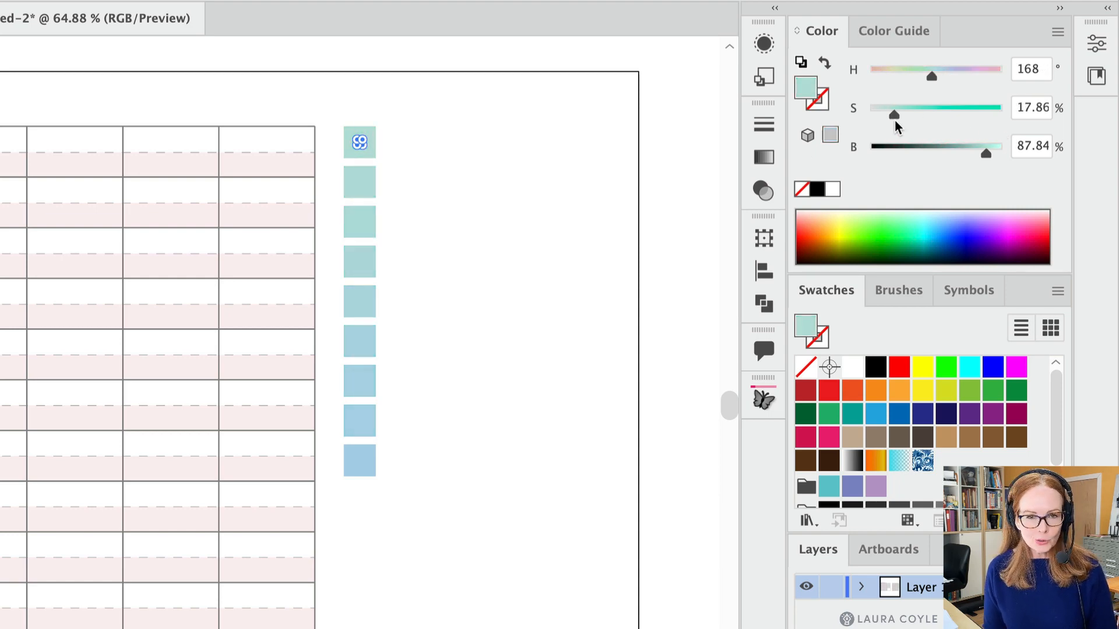
drag(894, 115, 955, 114)
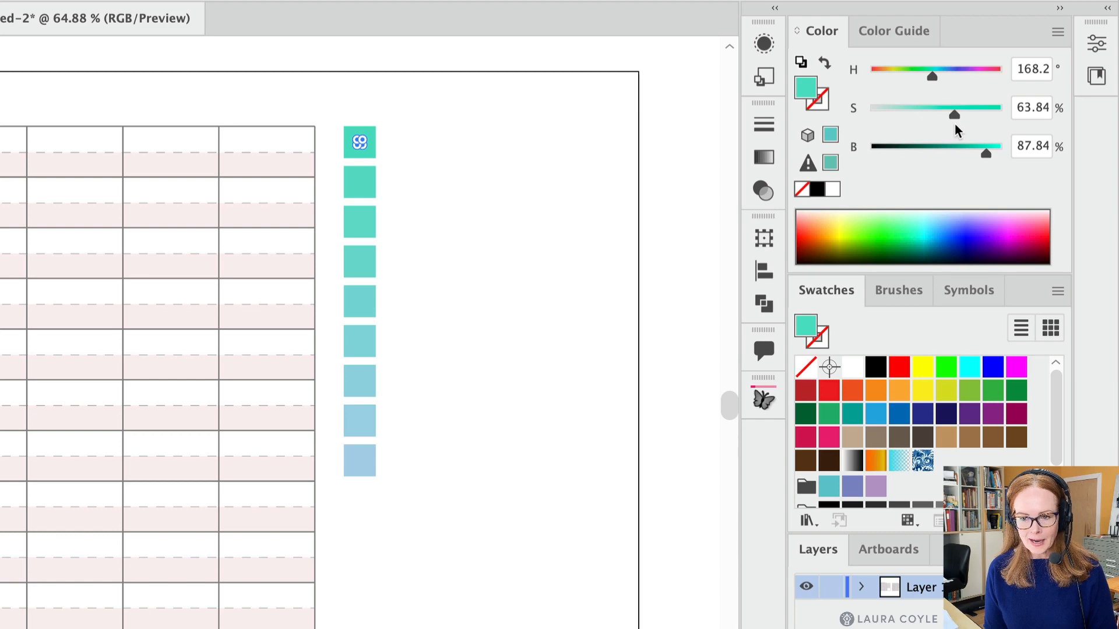
drag(955, 114, 894, 114)
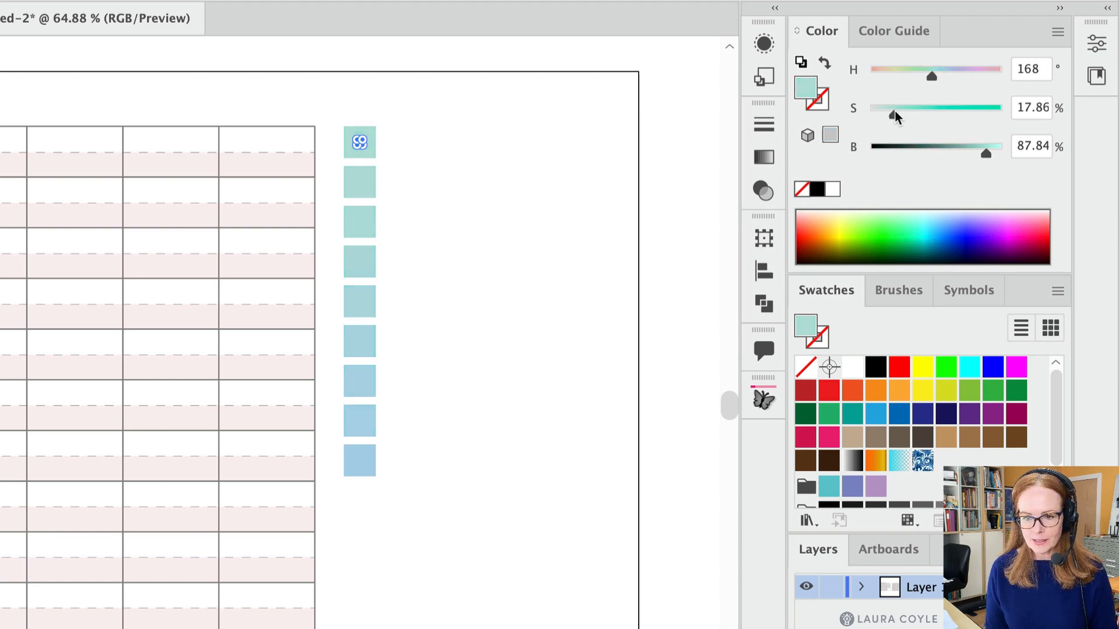
drag(891, 107, 901, 108)
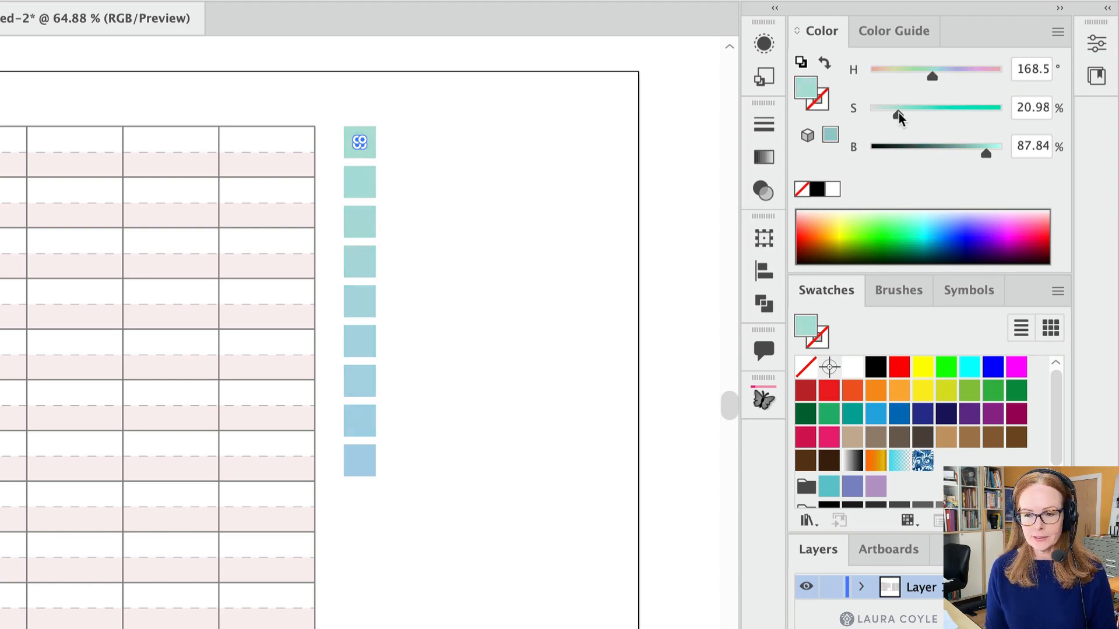
Raise the bottom square's saturation to a slightly stronger light blue.
click(359, 142)
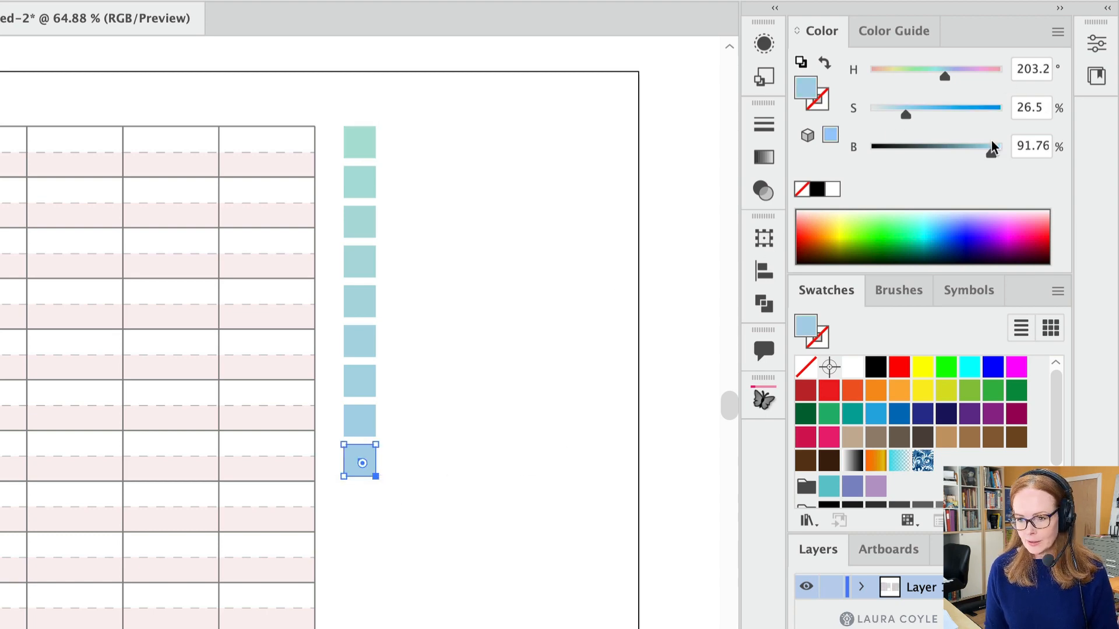
drag(906, 115, 910, 114)
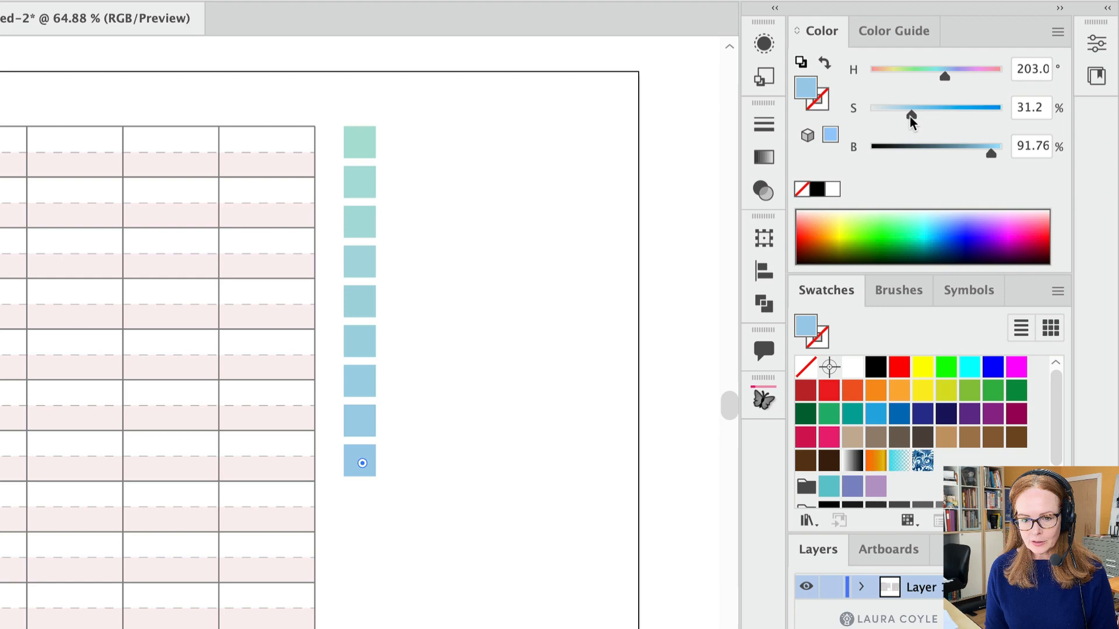
drag(910, 115, 915, 116)
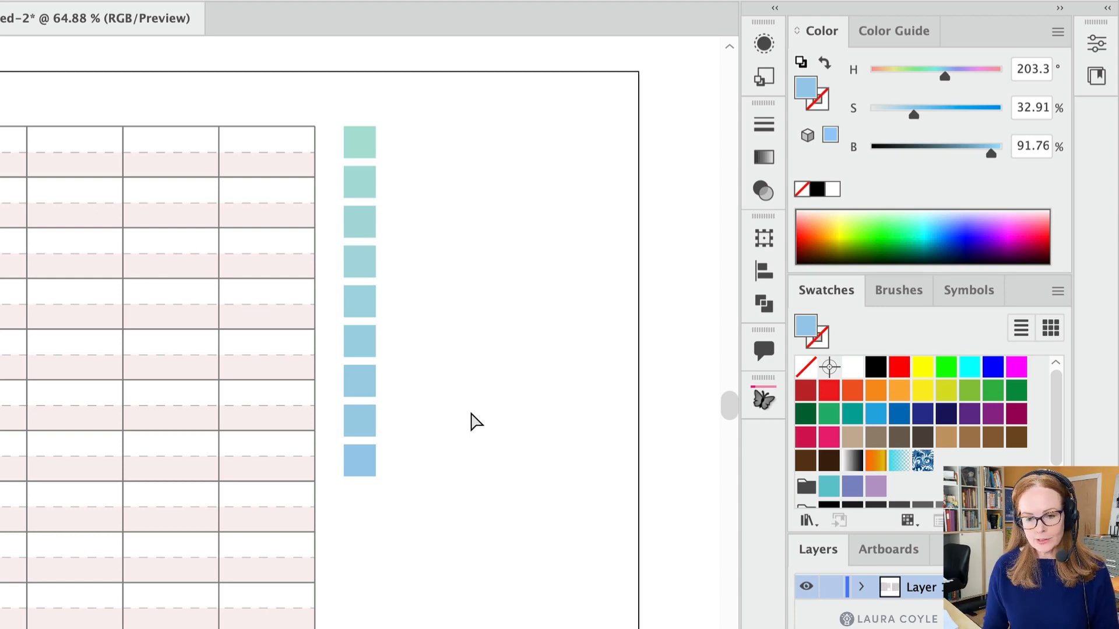
Reposition the light blue bottom square of the blend and deselect the finished column.
click(359, 461)
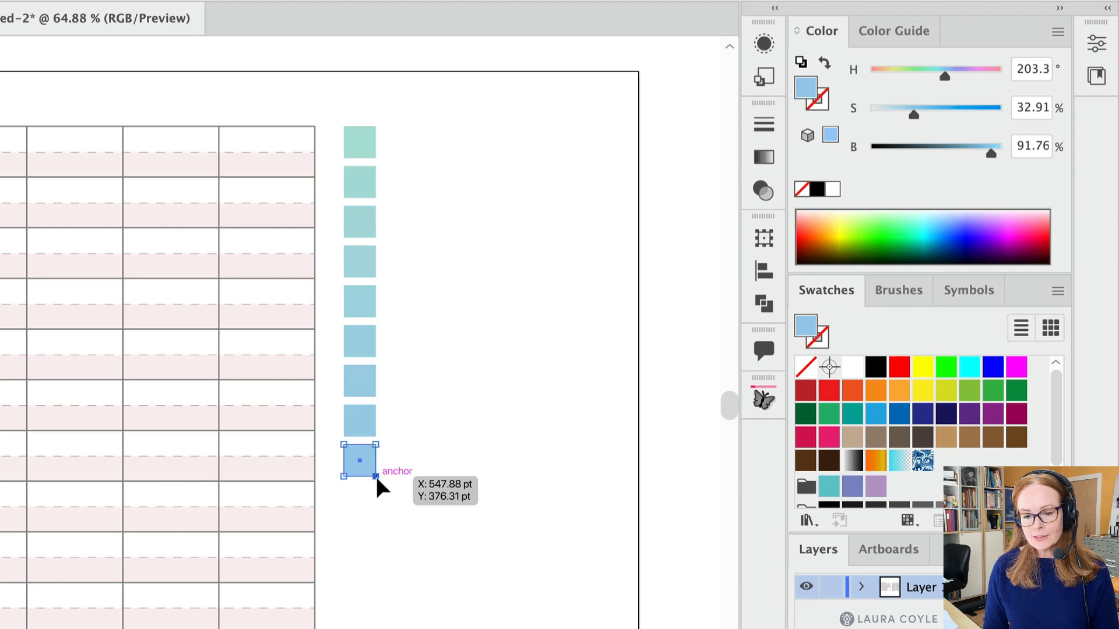
drag(376, 461, 448, 517)
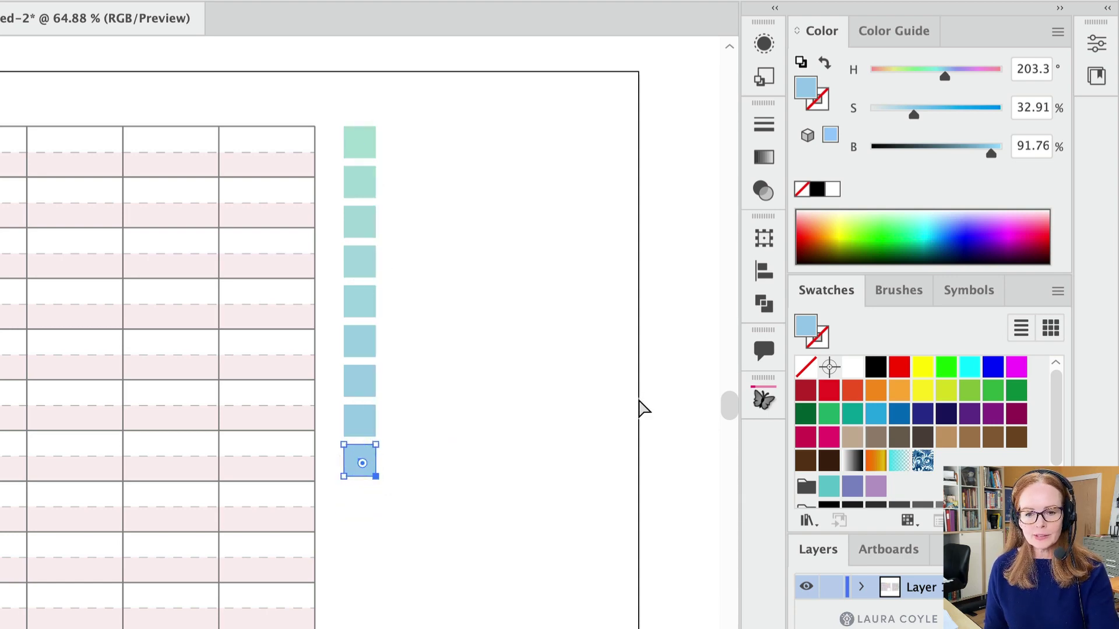
mouse_move(550, 462)
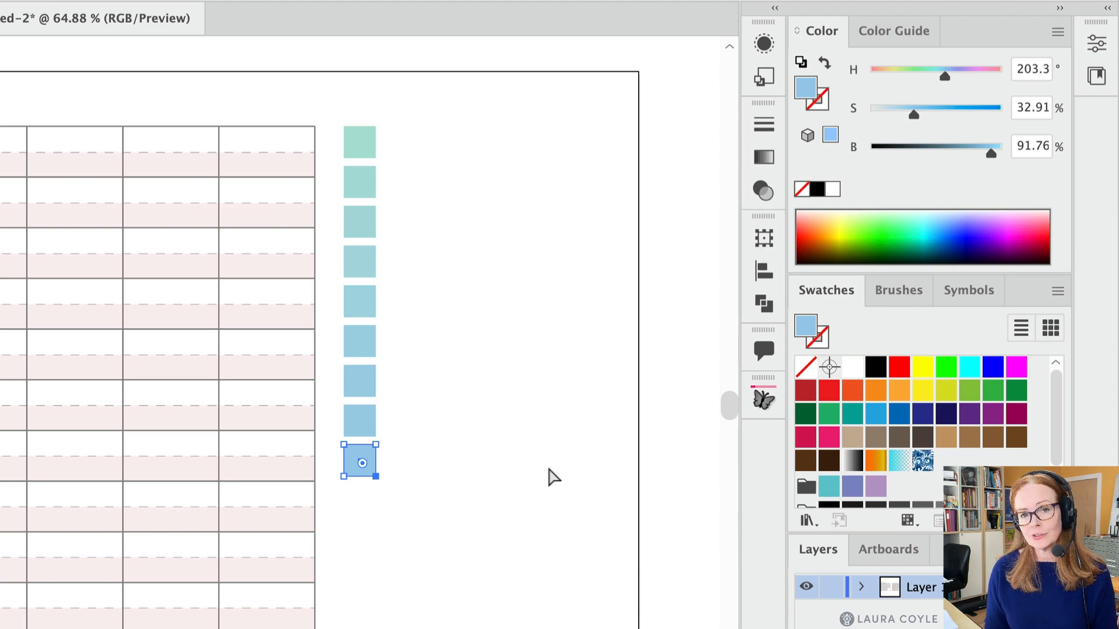
click(539, 475)
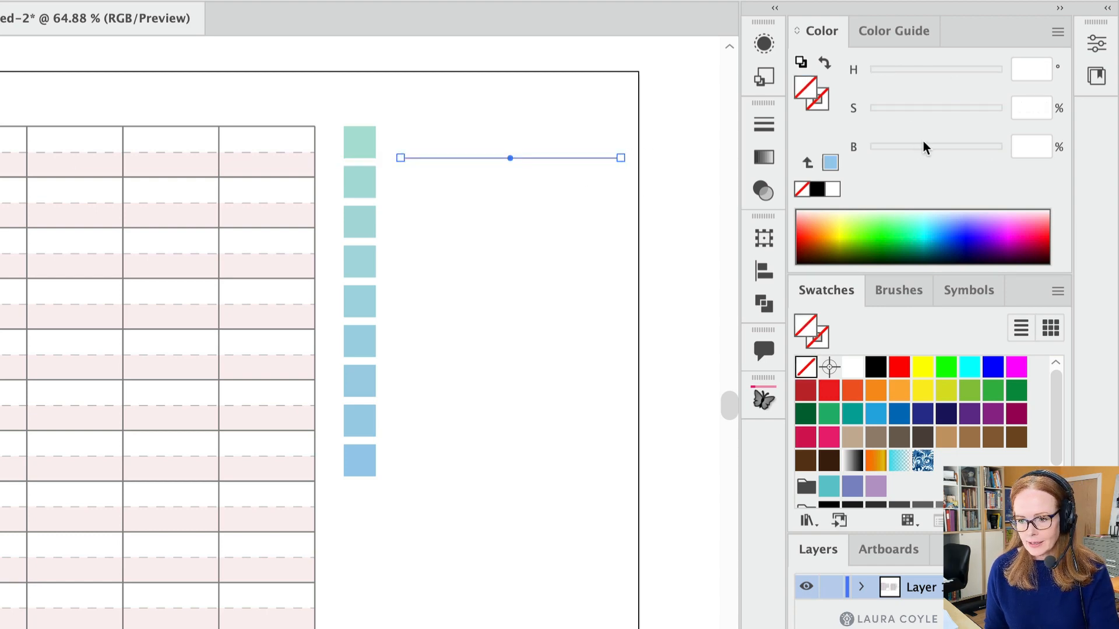
mouse_move(819, 106)
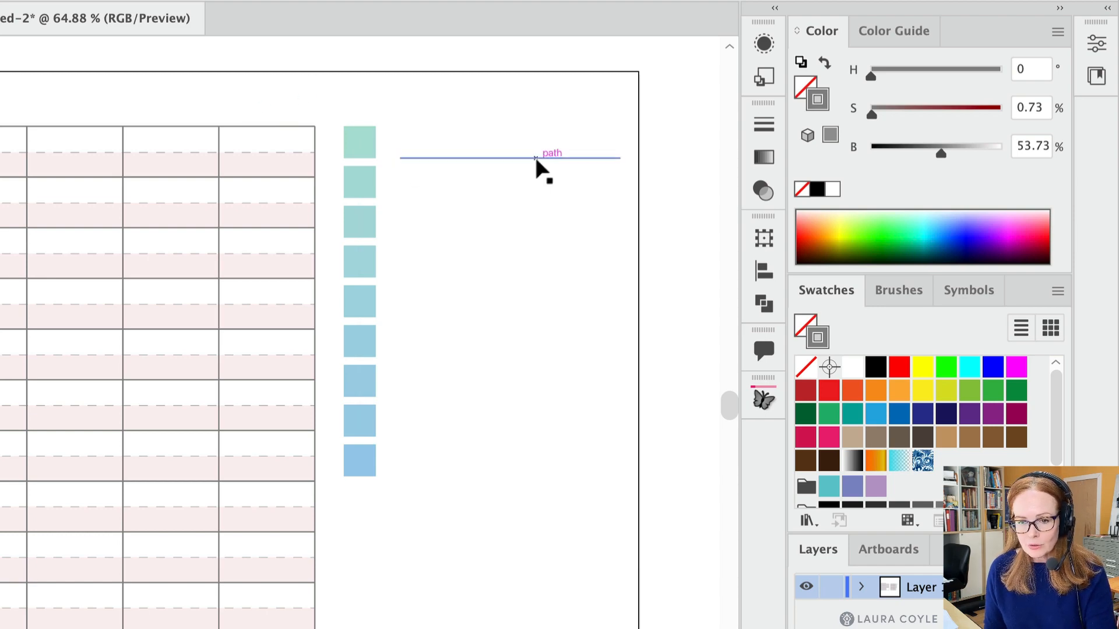
Place the gray line beside the top square and copy it down level with the bottom square for blending.
click(536, 159)
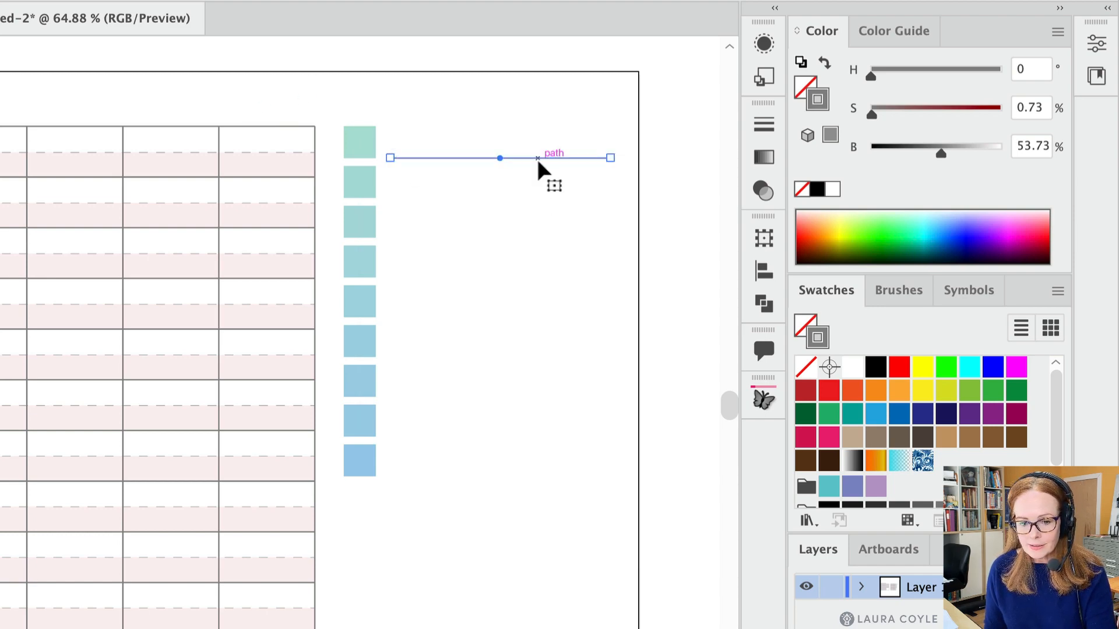
drag(500, 158, 500, 475)
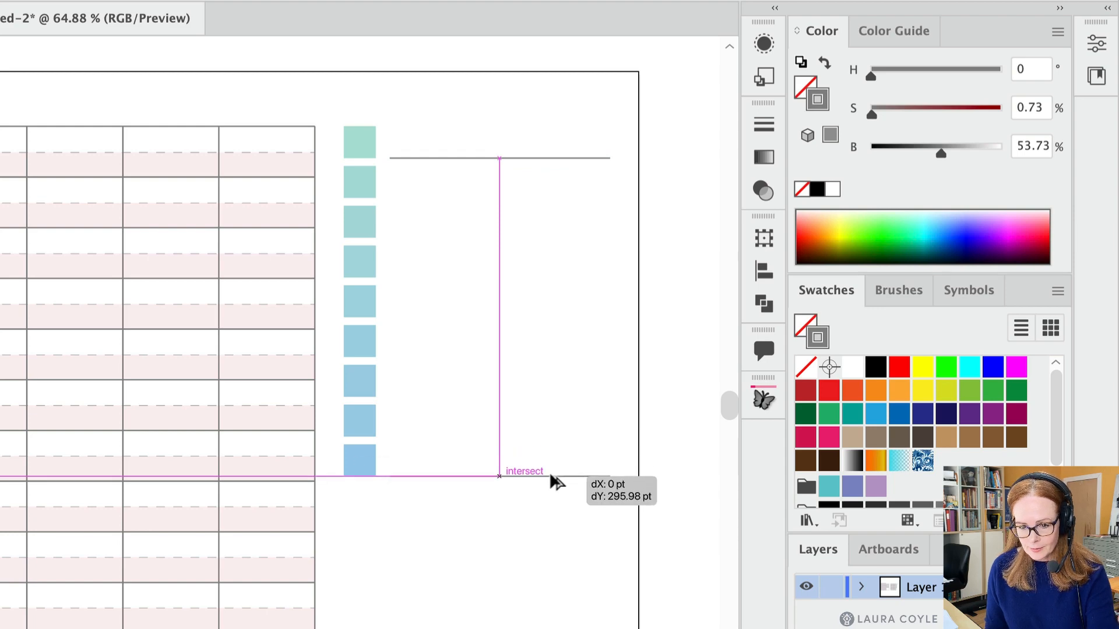
drag(500, 158, 500, 476)
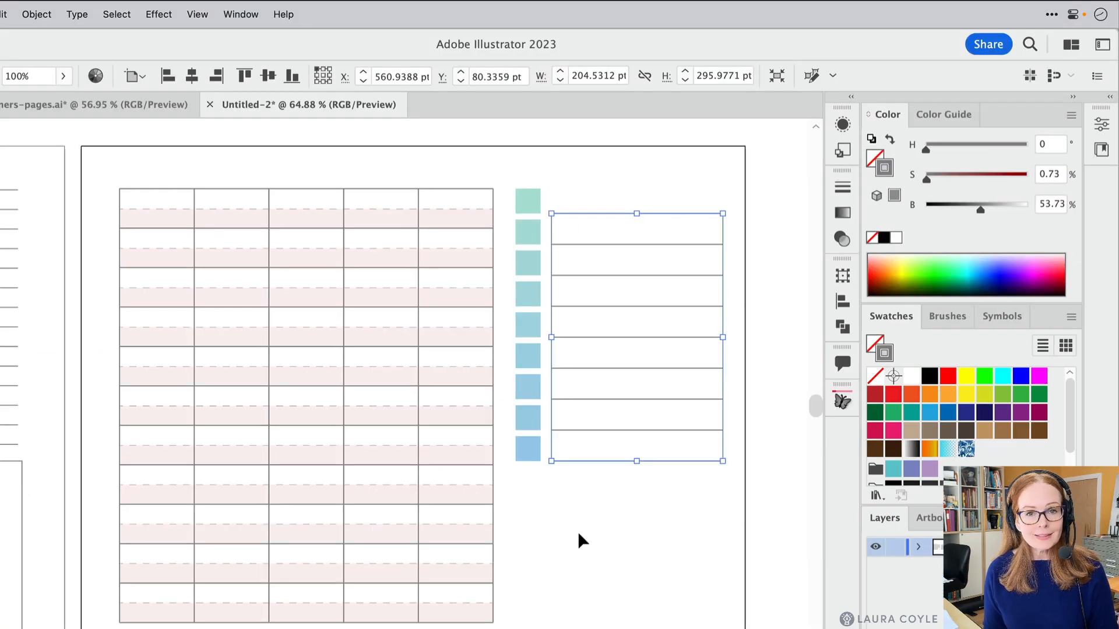
mouse_move(649, 236)
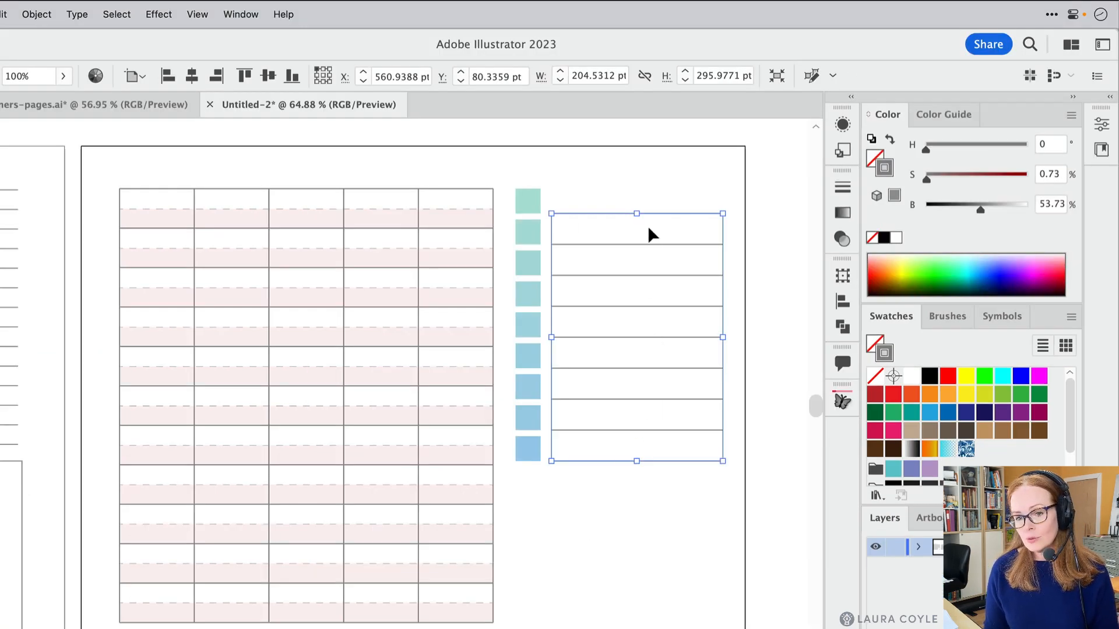
mouse_move(664, 514)
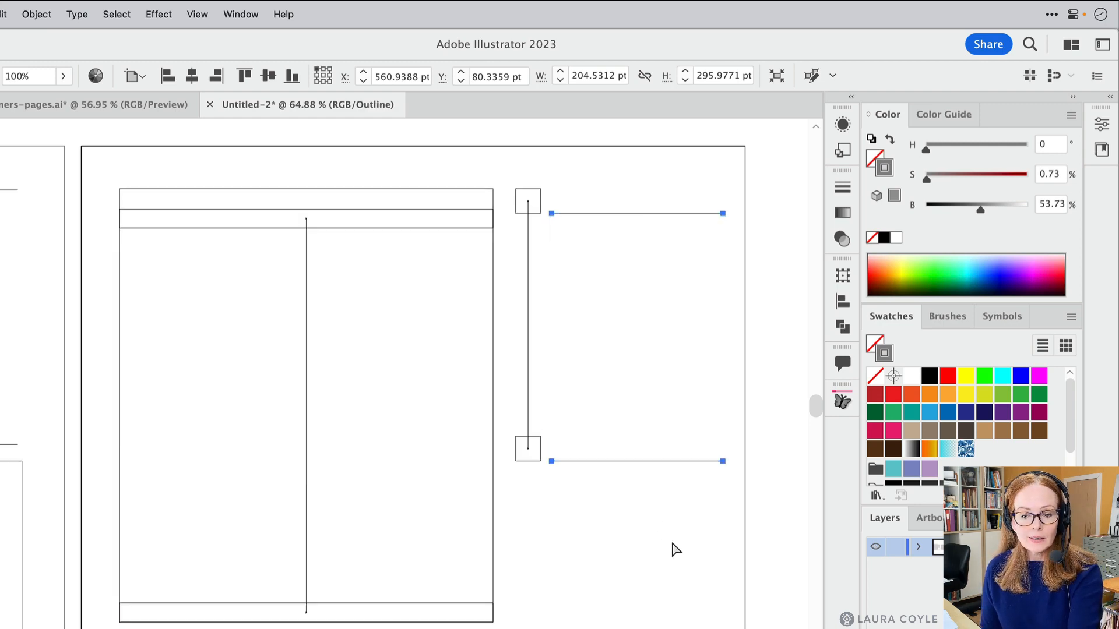
Expand the writing-line blend into nine separate editable ruled lines.
click(666, 327)
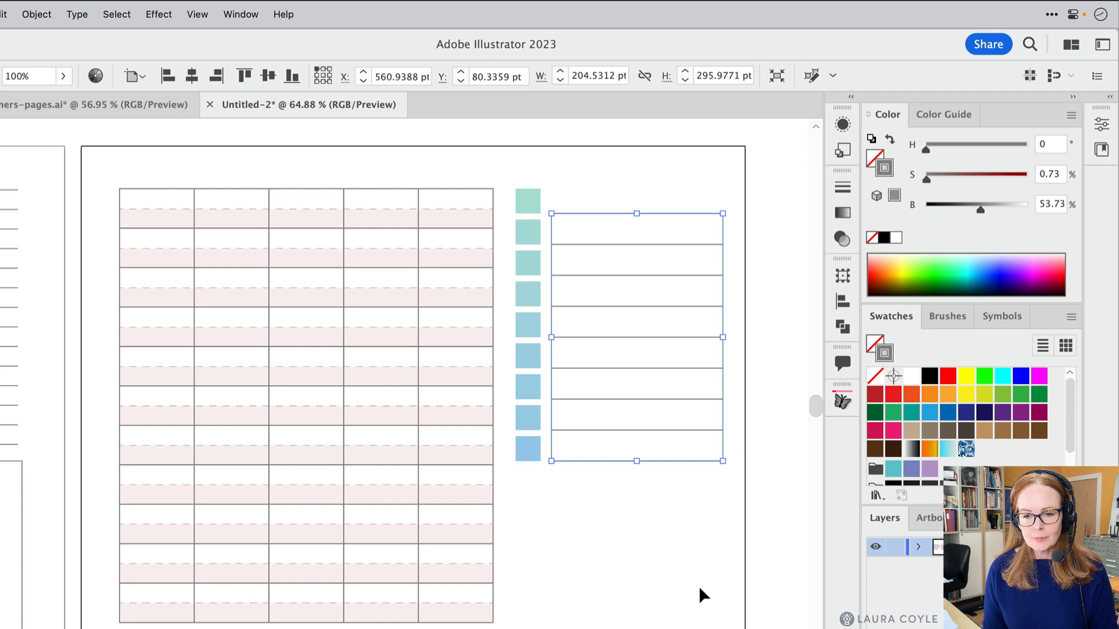
mouse_move(46, 80)
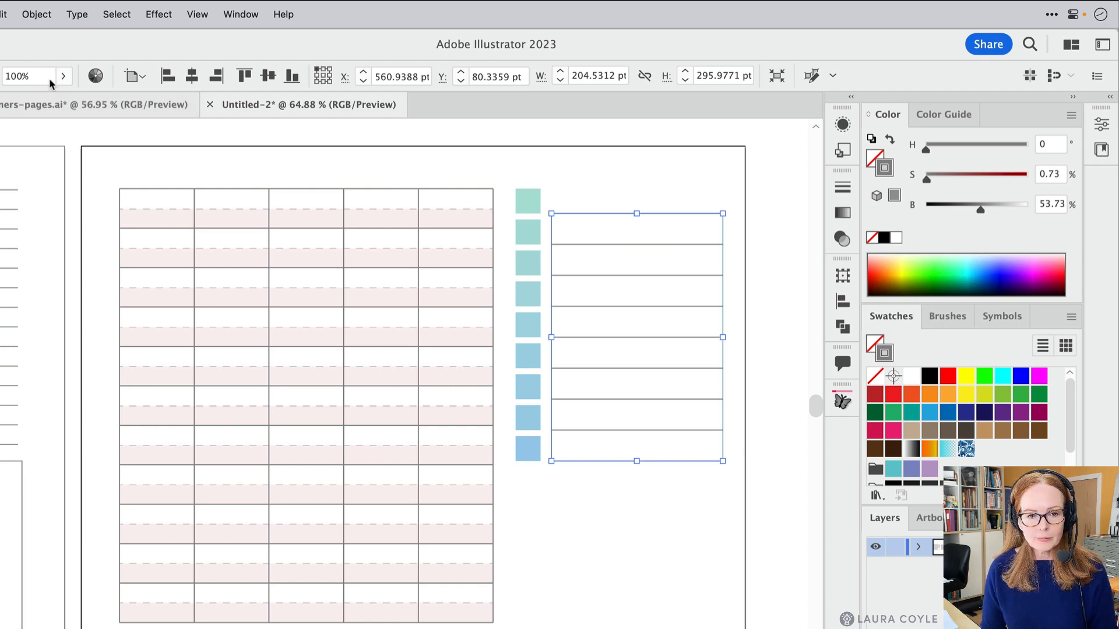
click(36, 14)
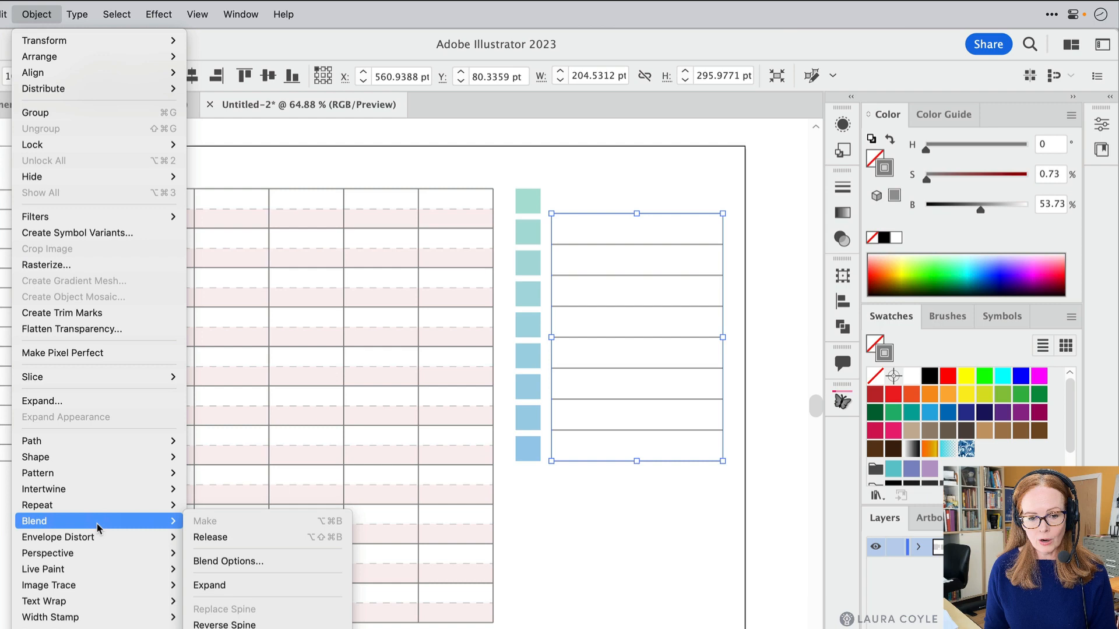
mouse_move(207, 547)
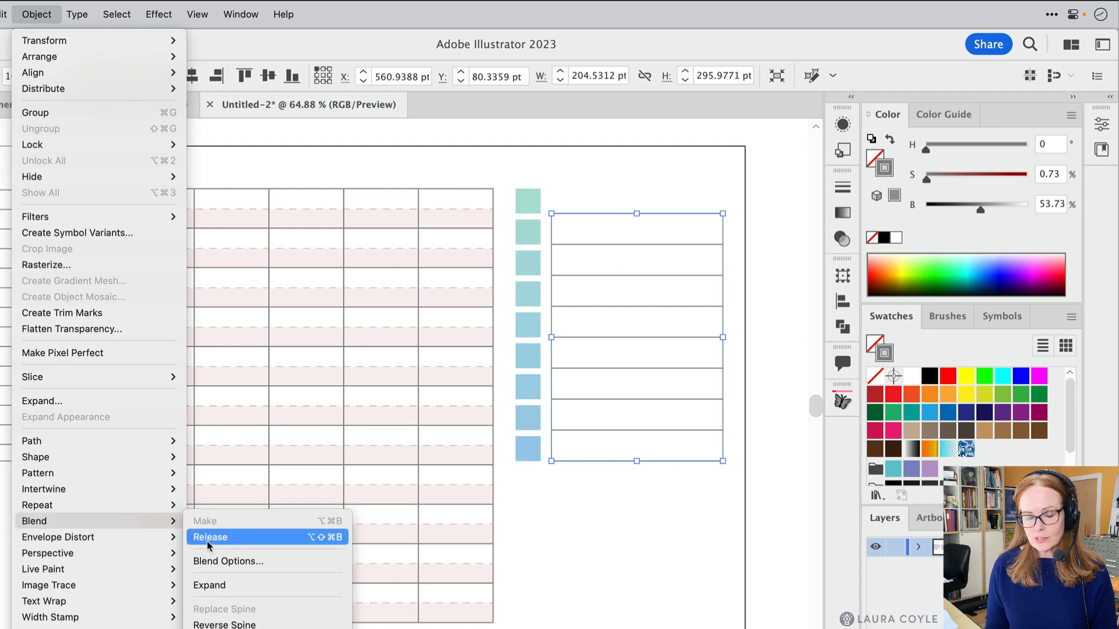
mouse_move(213, 585)
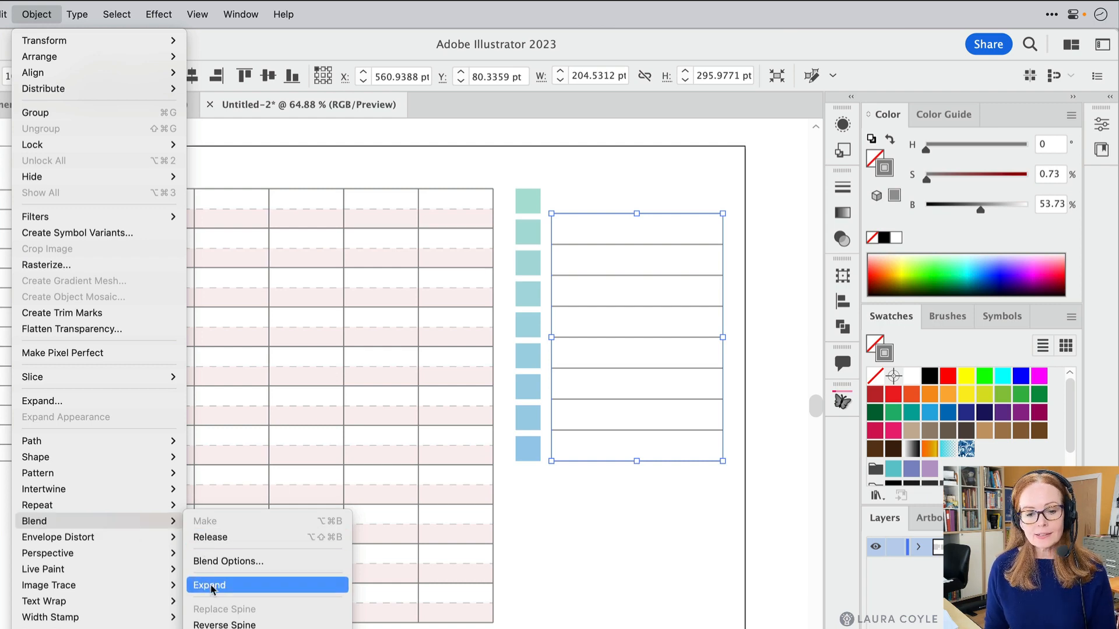
click(211, 585)
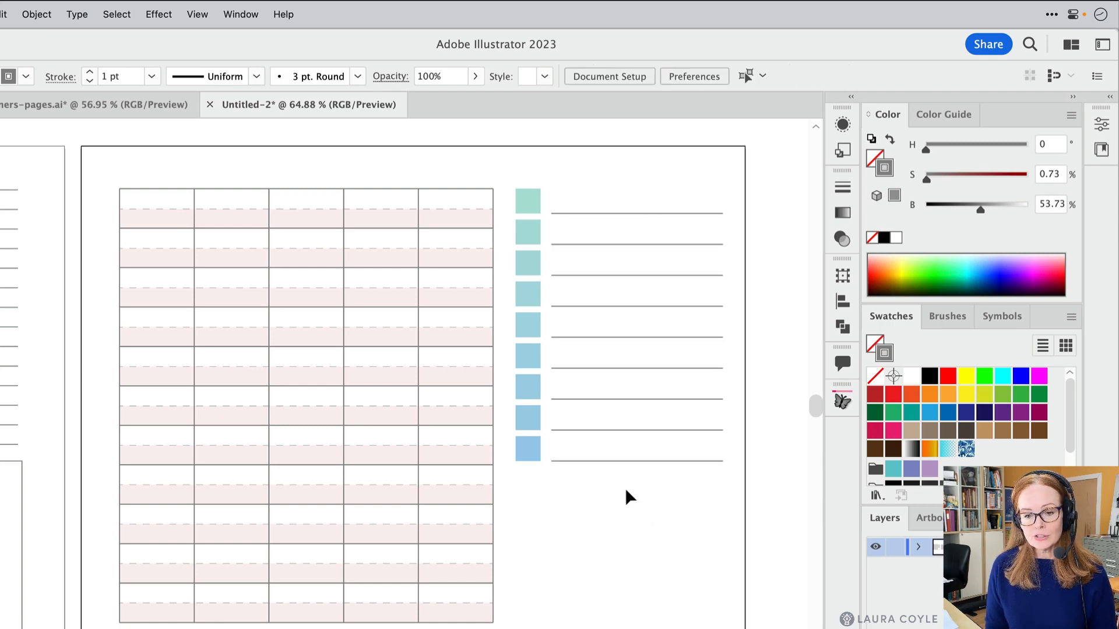
Draw a rectangle below the squares reaching down to the grid's bottom edge.
click(637, 327)
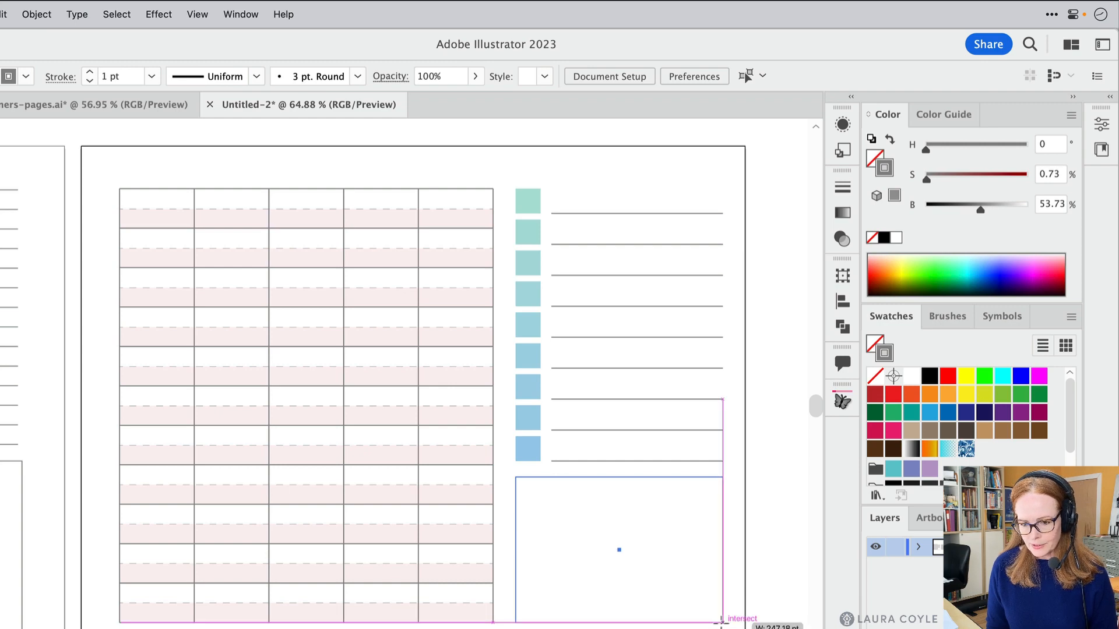
click(618, 551)
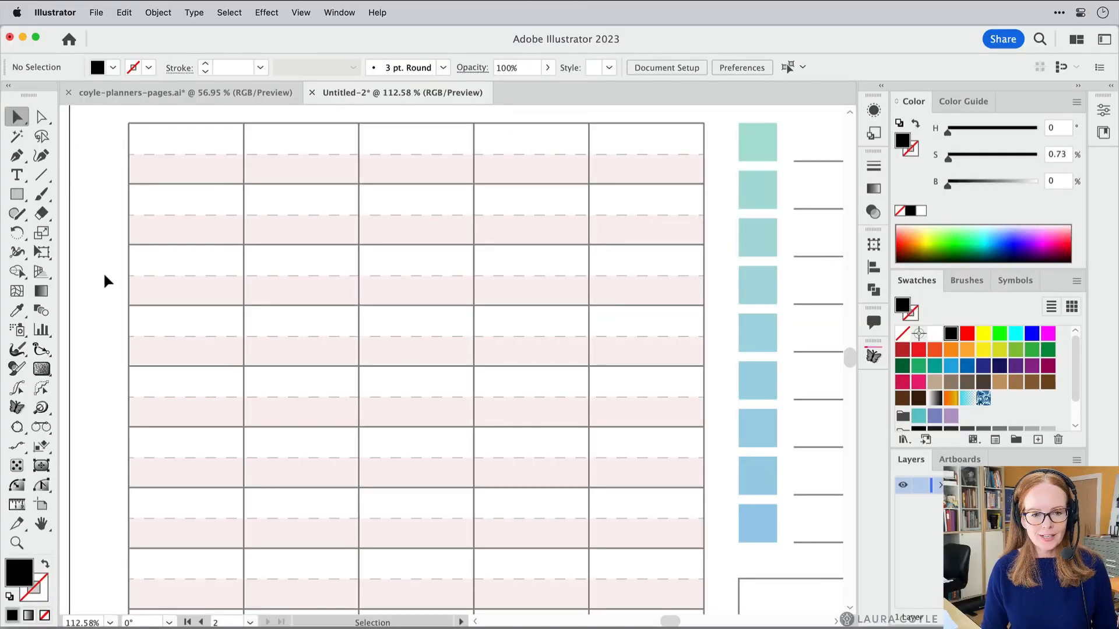
Type the hour labels 8:00, 9:00, 10:00 through 7:00 in a text block left of the grid.
click(18, 175)
text(8)
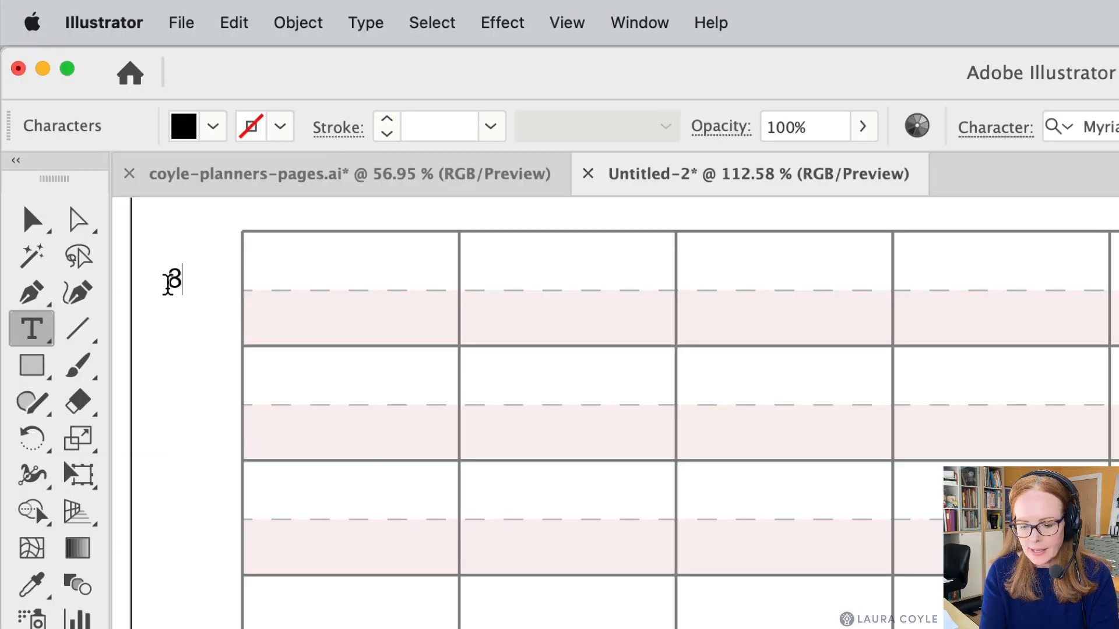
text(:00)
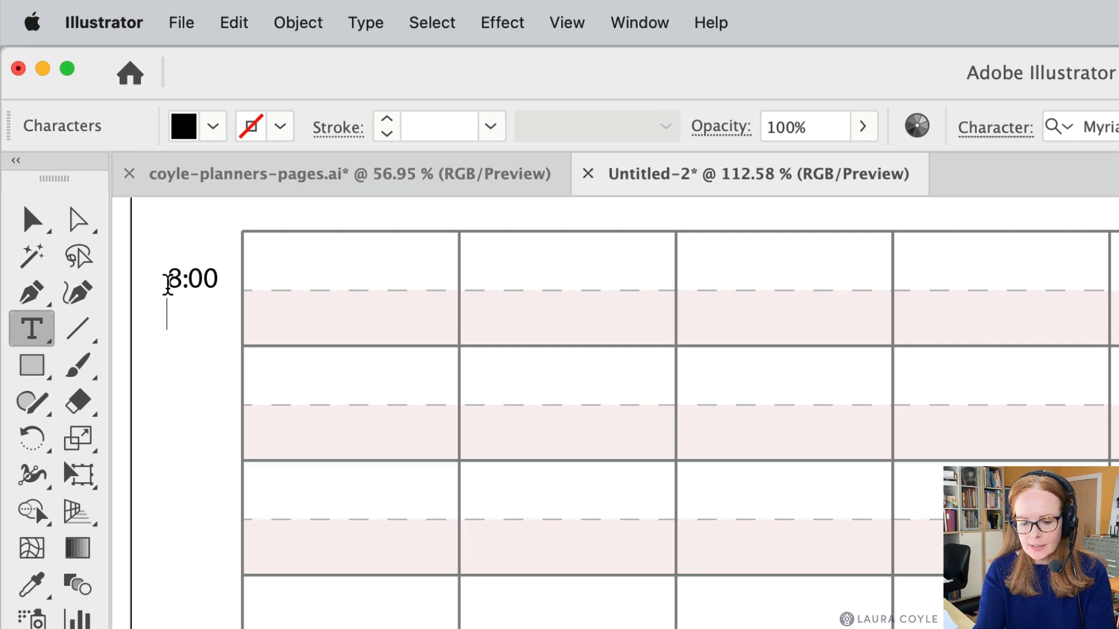
text(9:00)
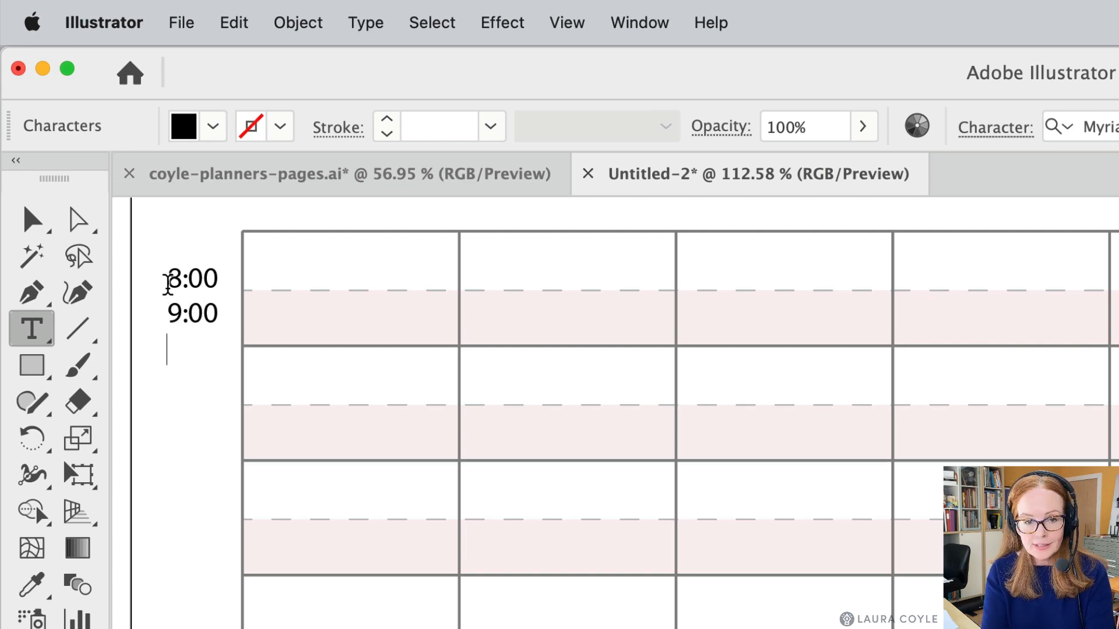
text(10:00)
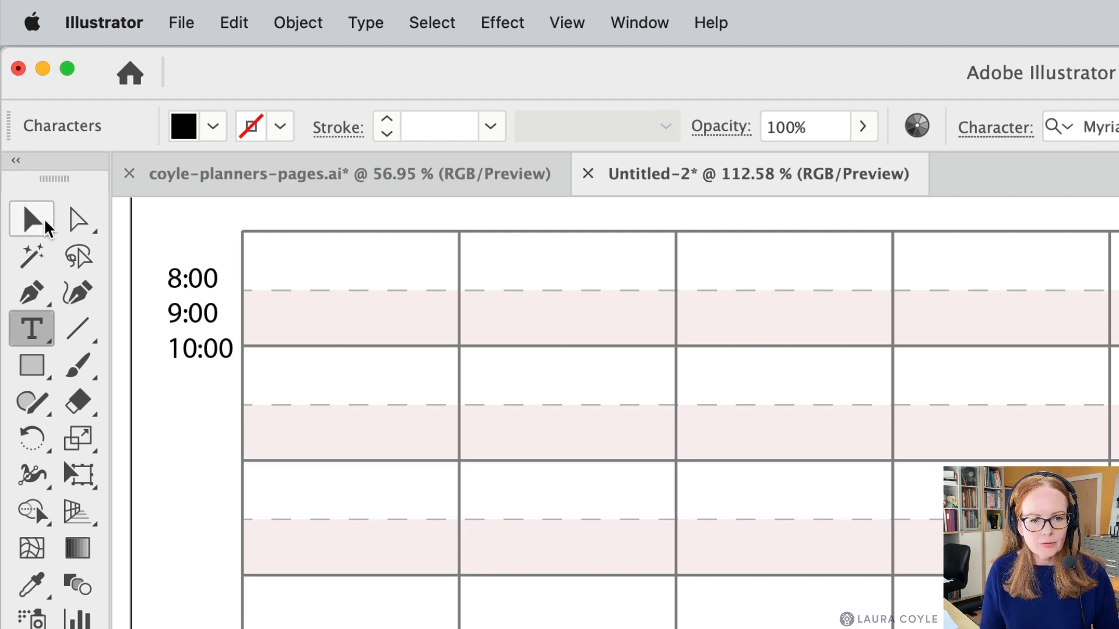
click(30, 218)
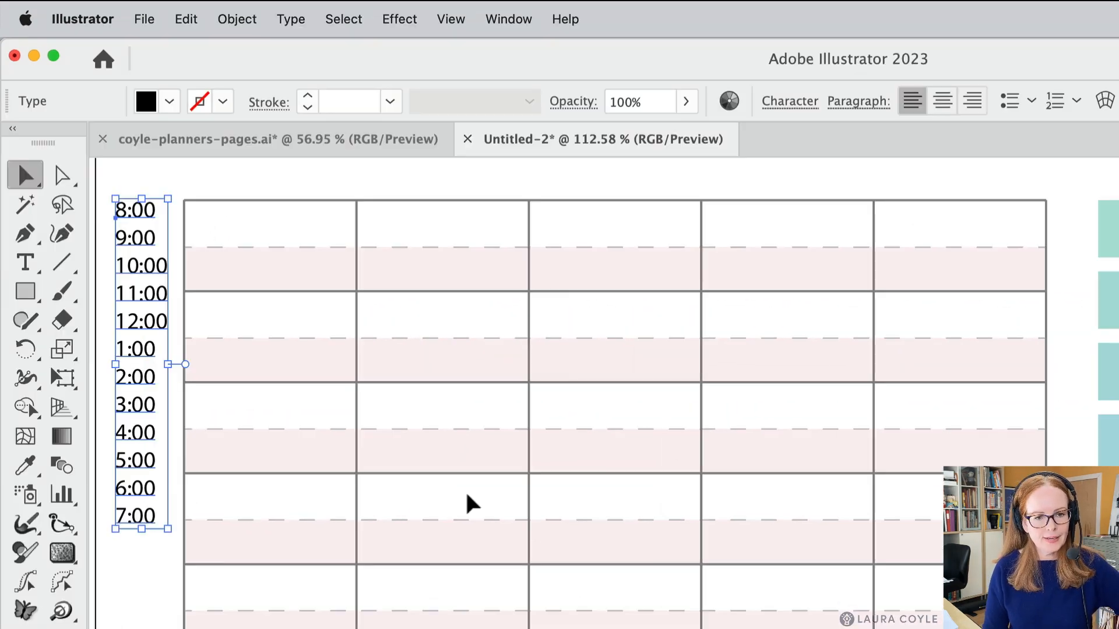
mouse_move(477, 499)
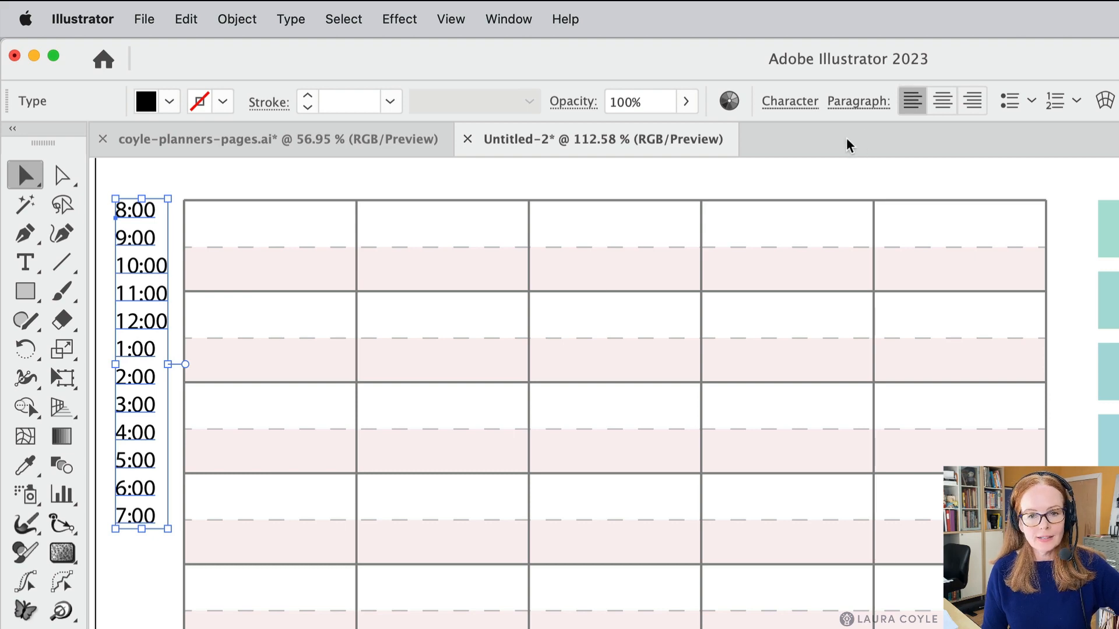
mouse_move(1013, 170)
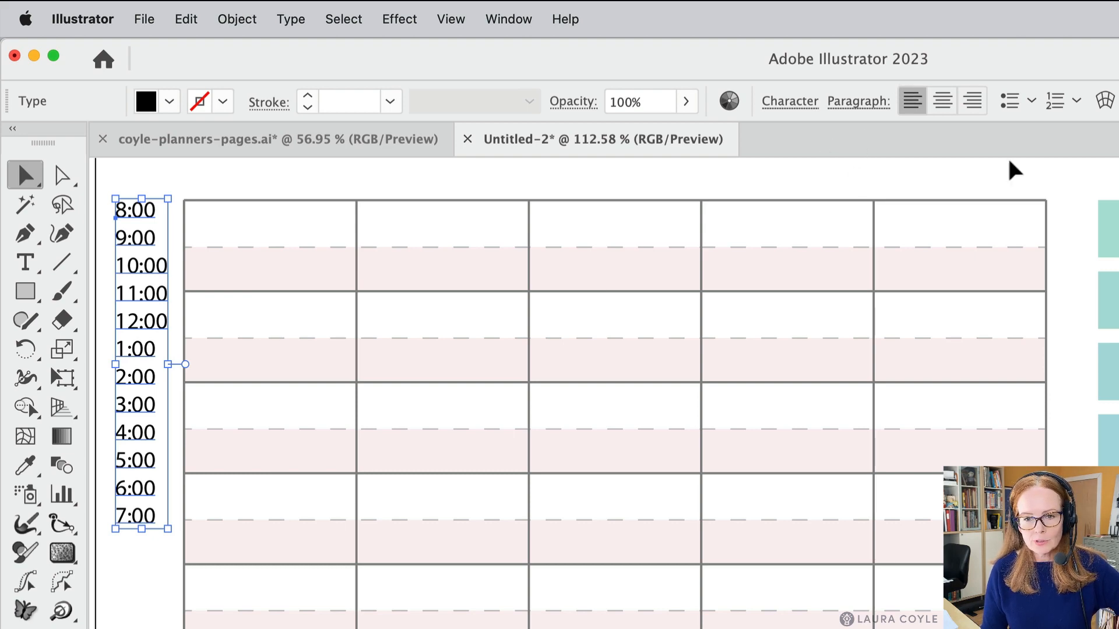
mouse_move(970, 100)
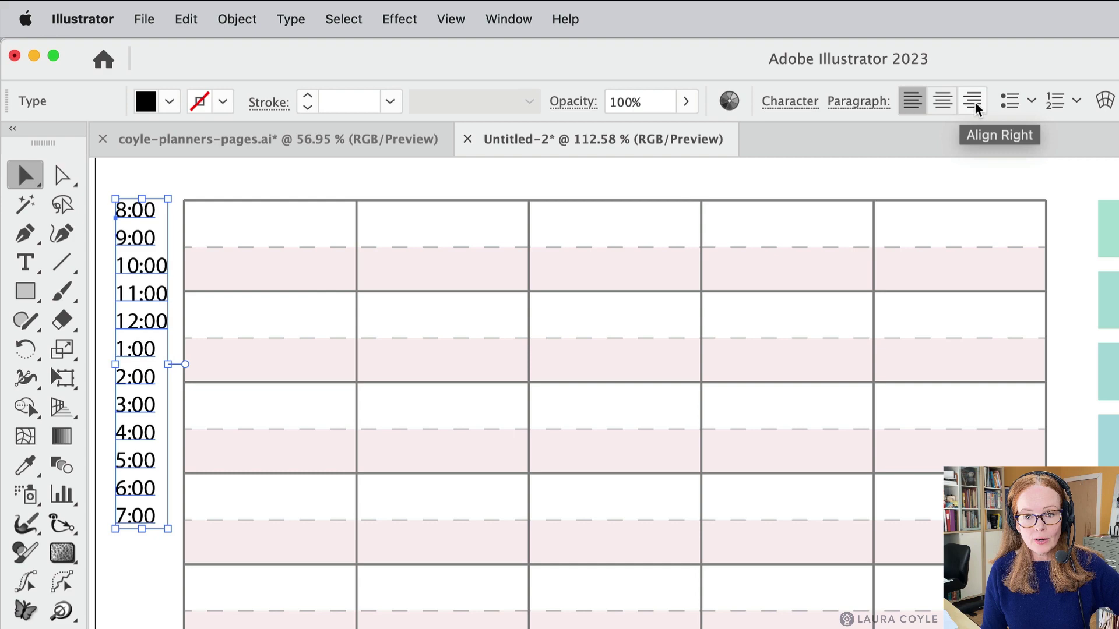
Right-align the hour labels and set their leading to 40 pt in the Character panel.
click(972, 100)
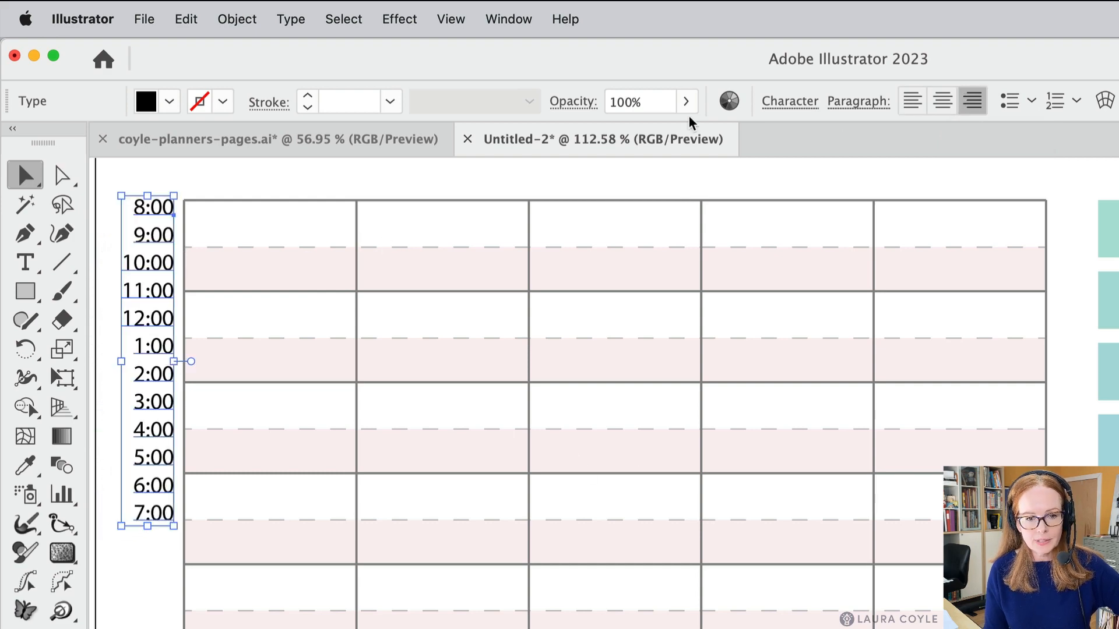
click(790, 101)
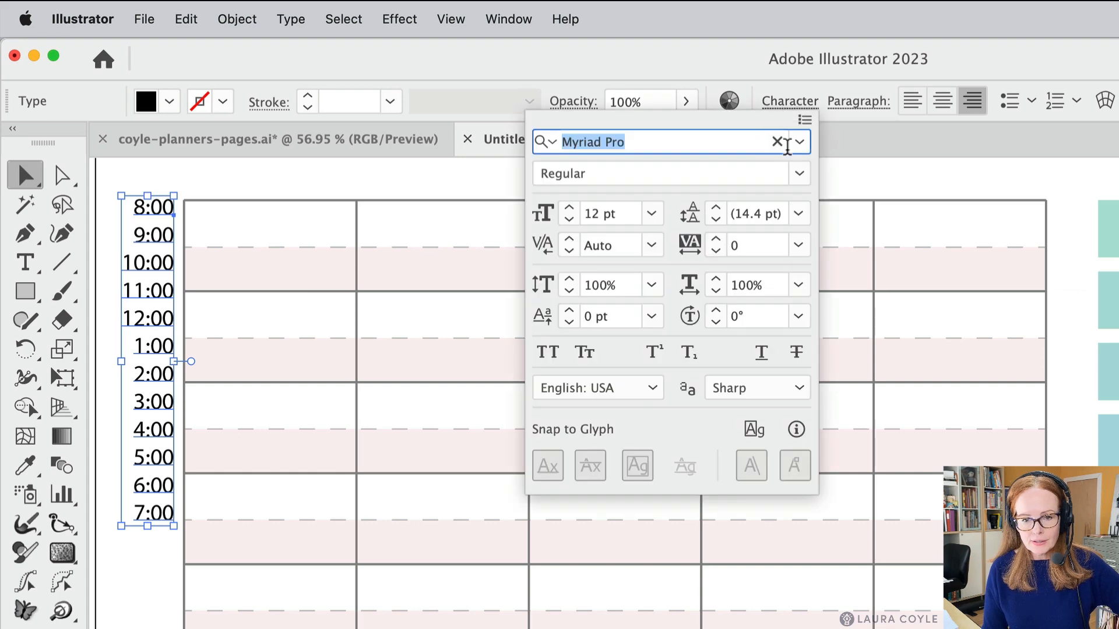
click(799, 215)
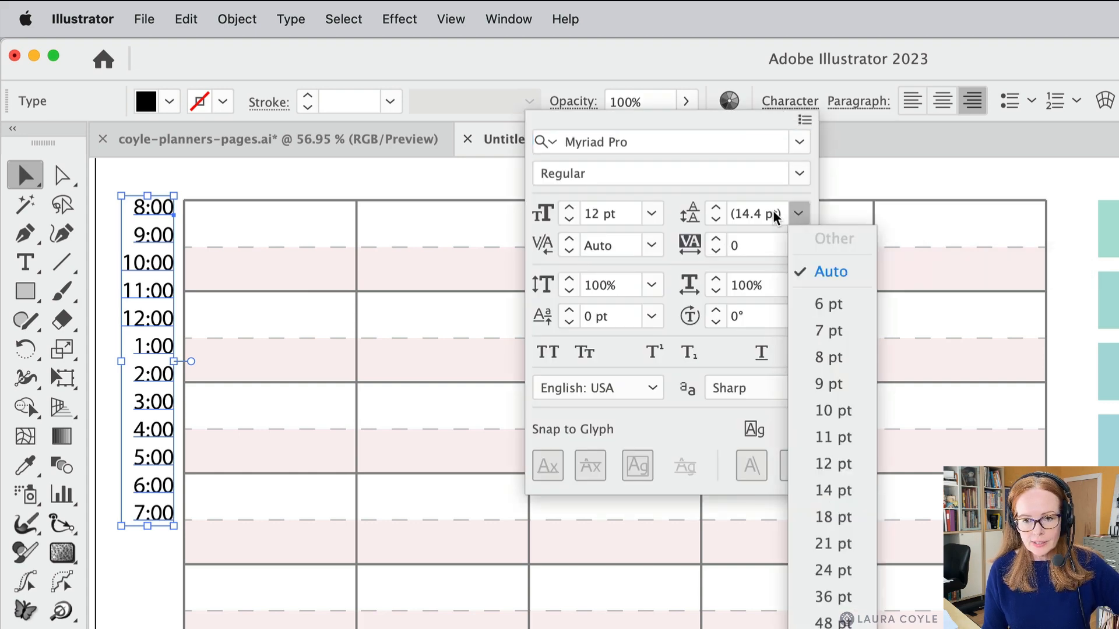
click(753, 215)
text(40)
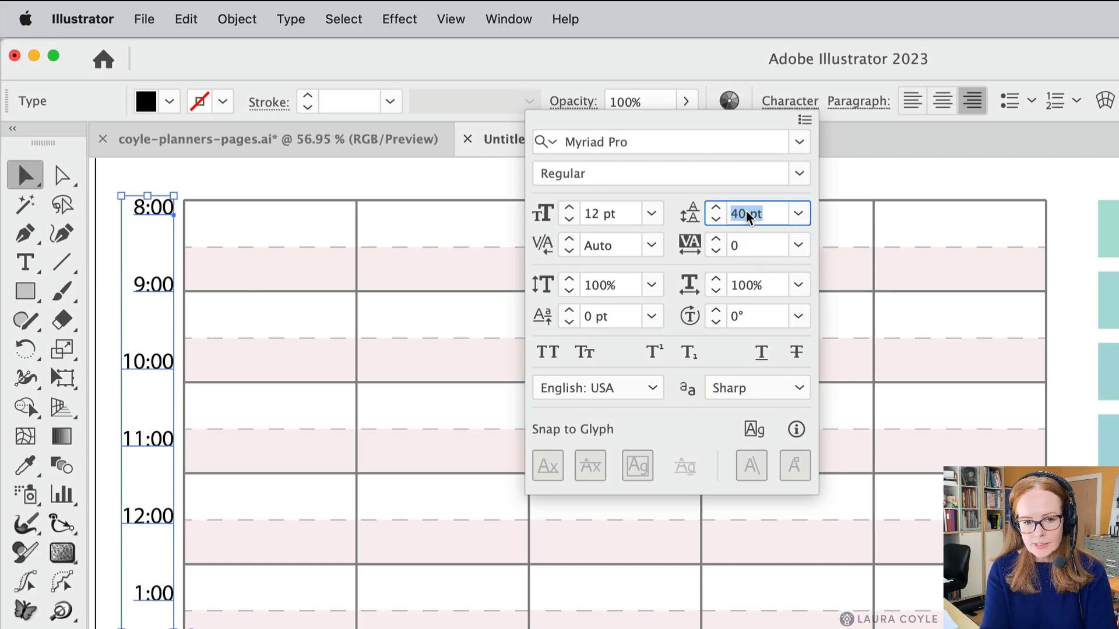
click(715, 208)
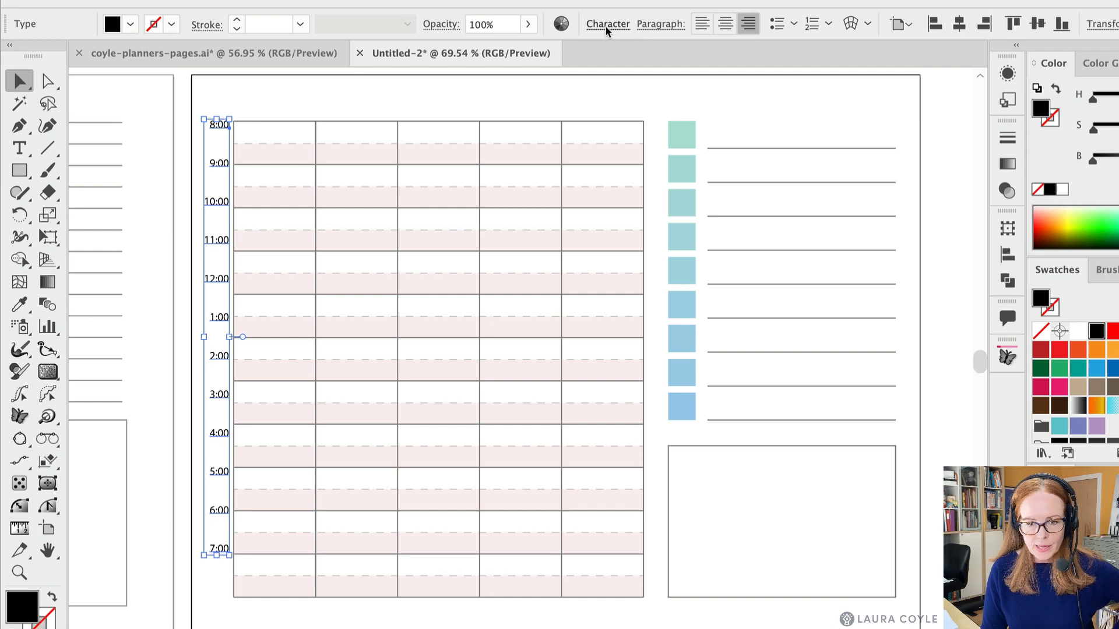
Nudge the labels' leading up to about 46 pt so they line up with the grid rows.
click(608, 24)
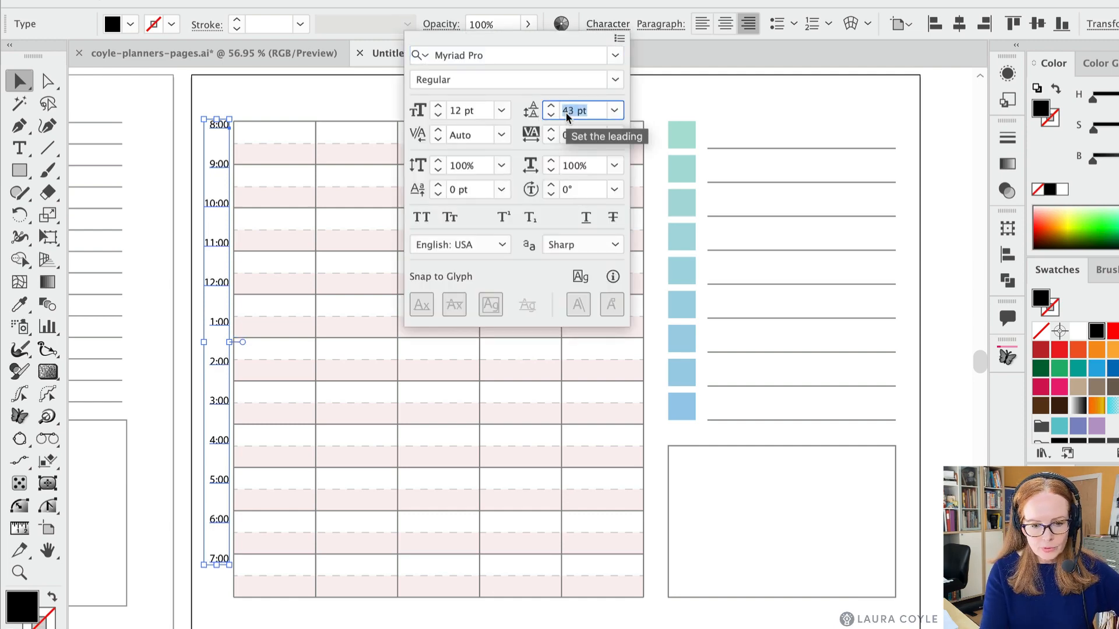
click(550, 106)
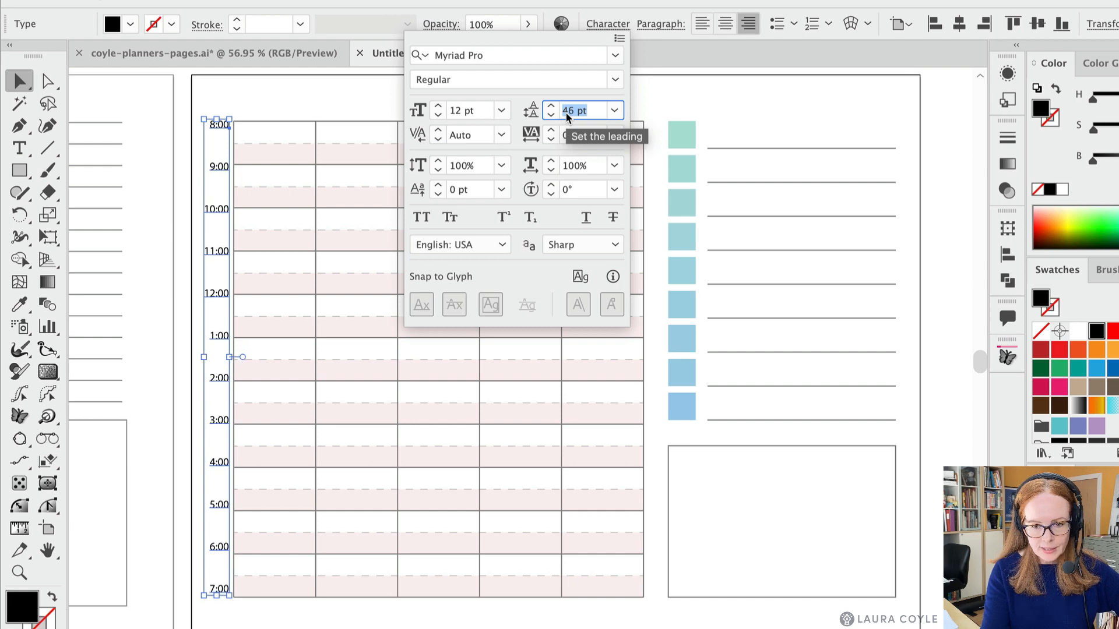
click(550, 104)
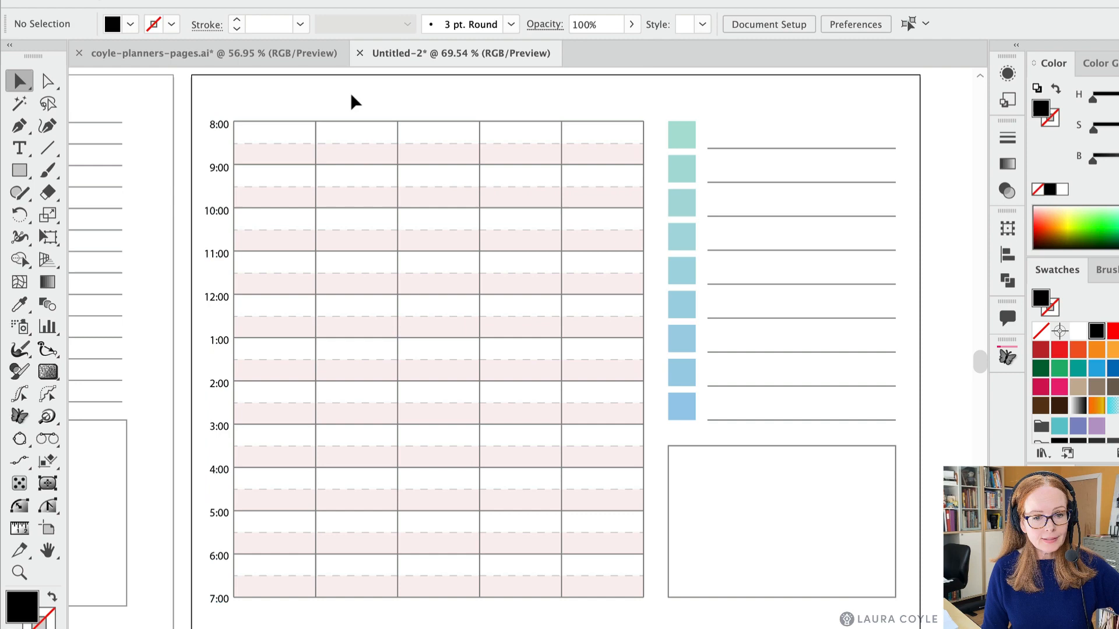
mouse_move(212, 337)
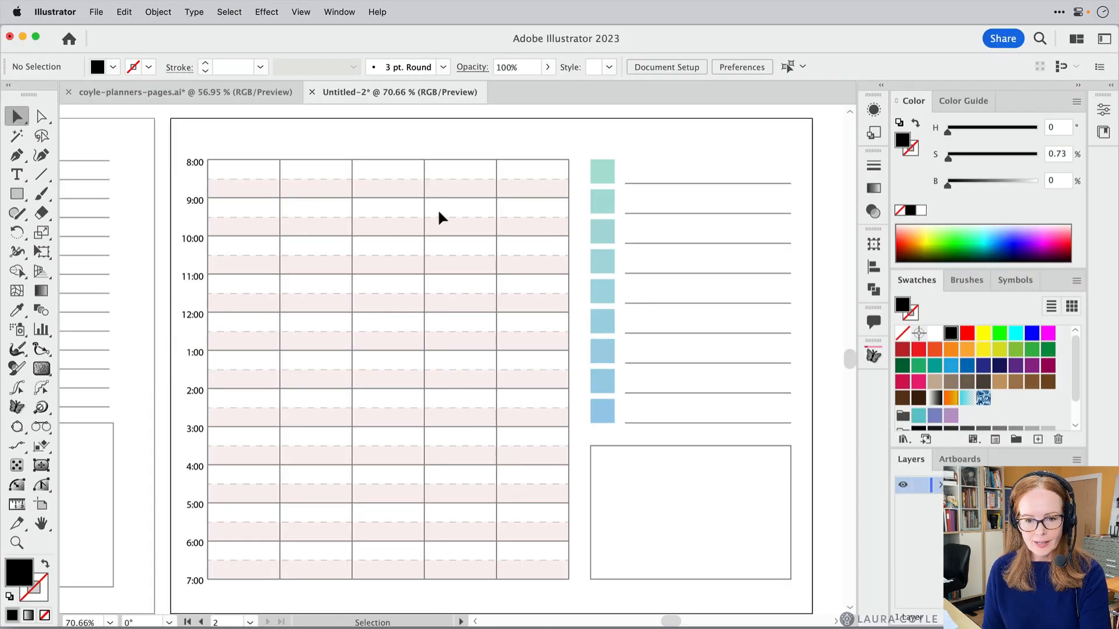
Draw a wide placeholder text area above the top of the grid with the Type tool.
scroll(down, 3)
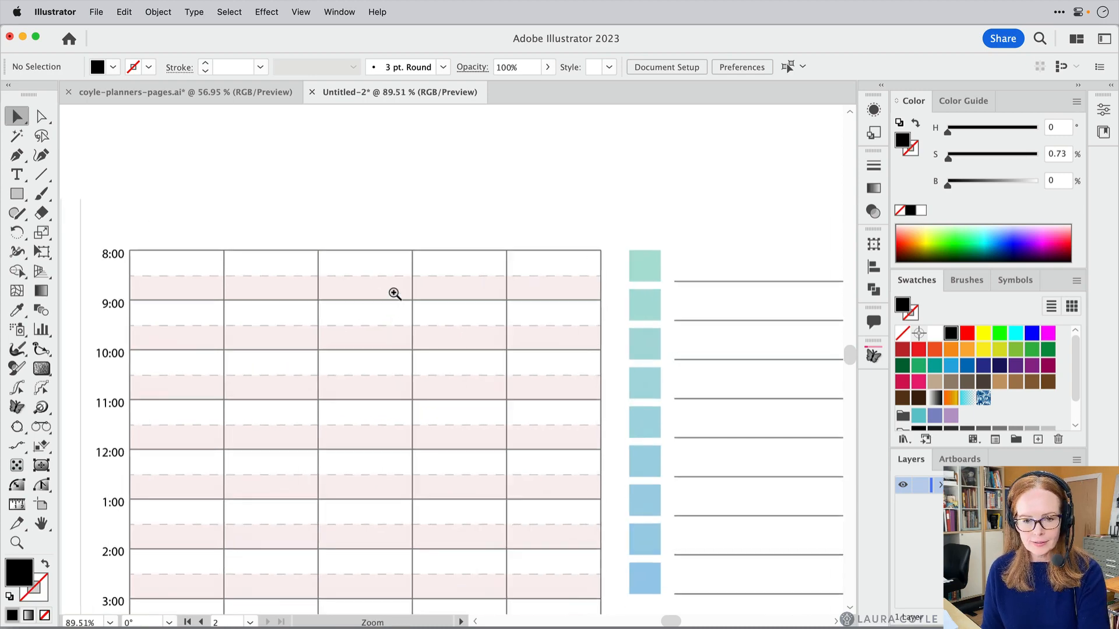
click(394, 294)
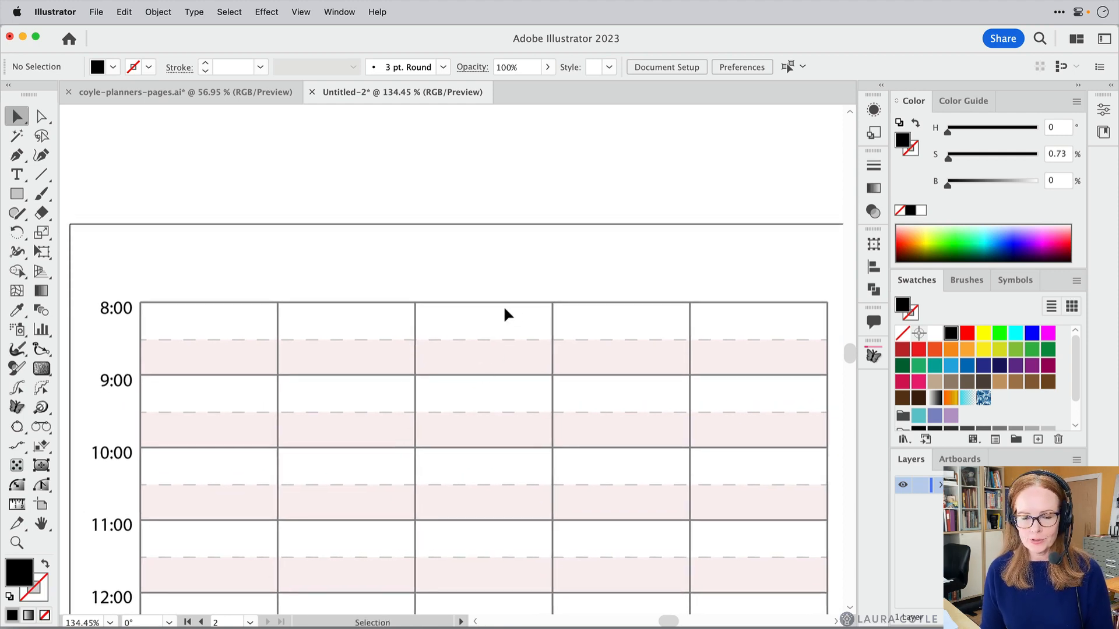
click(16, 175)
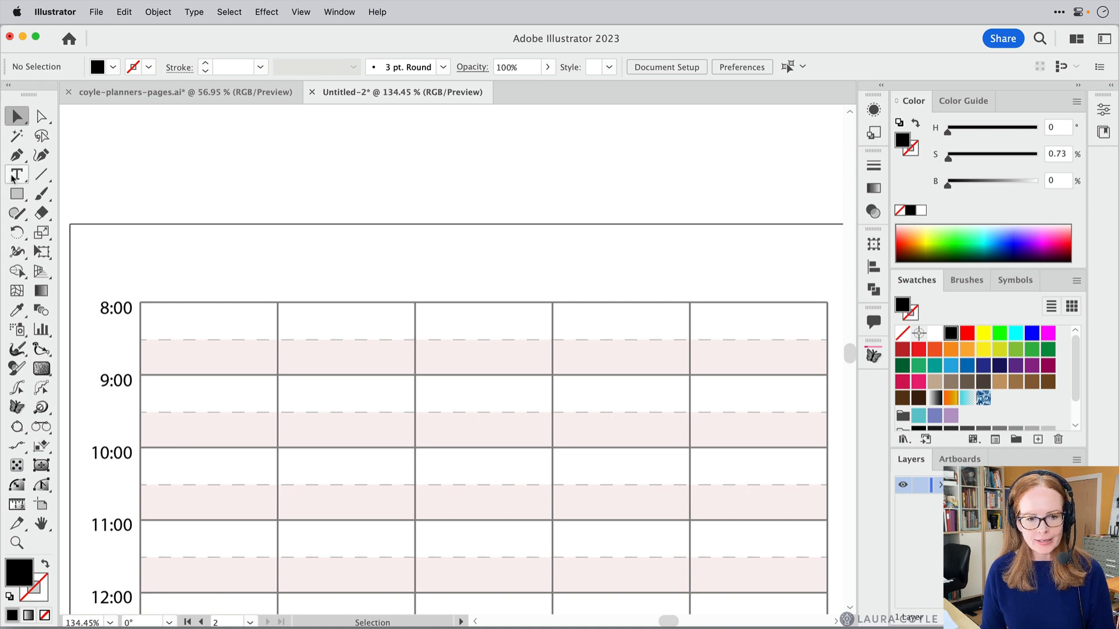
click(18, 172)
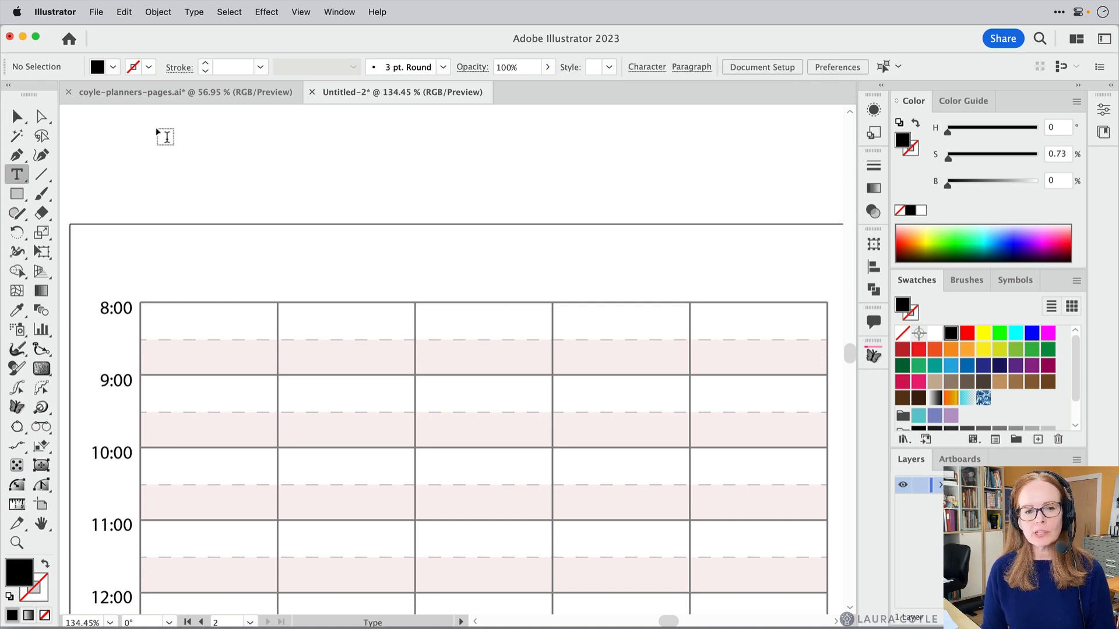
drag(158, 127, 619, 205)
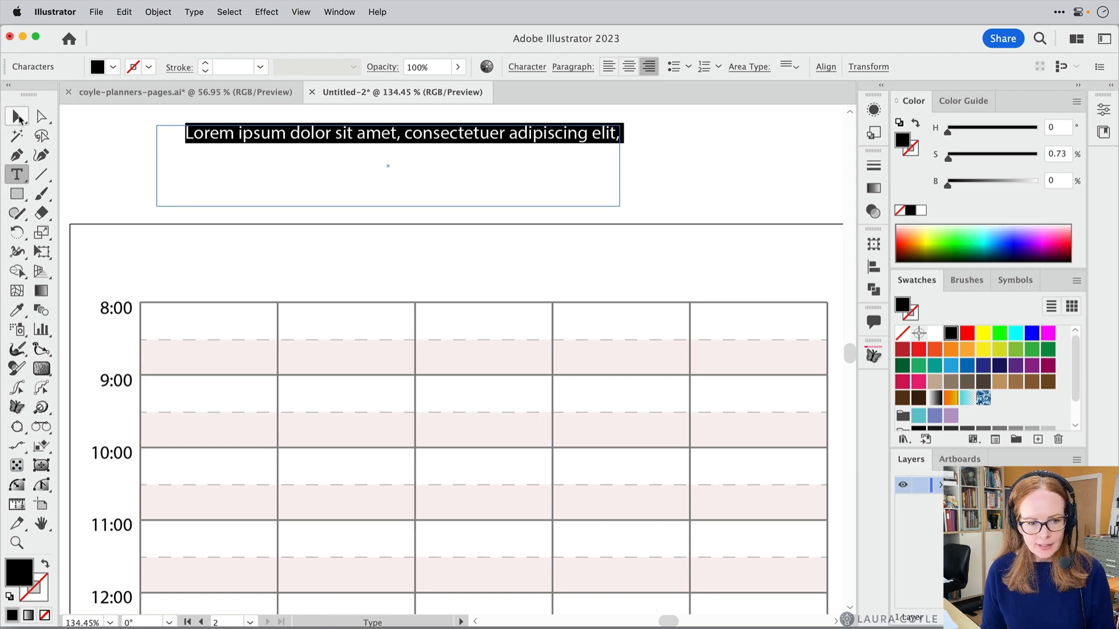
Set the text box's leading to Auto in the Character settings.
click(14, 117)
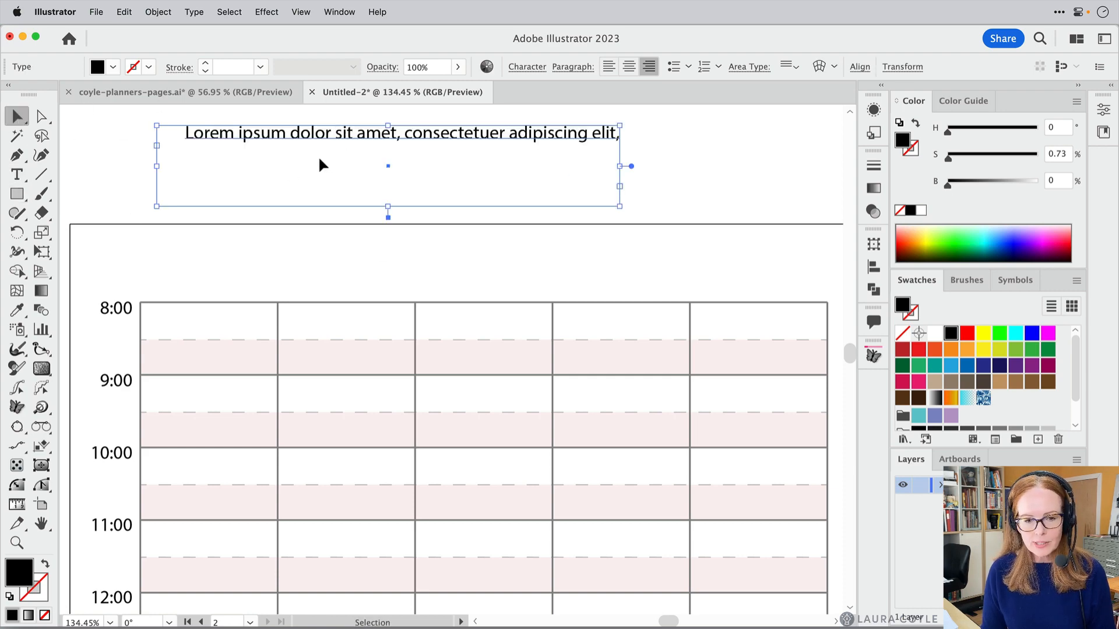
click(527, 66)
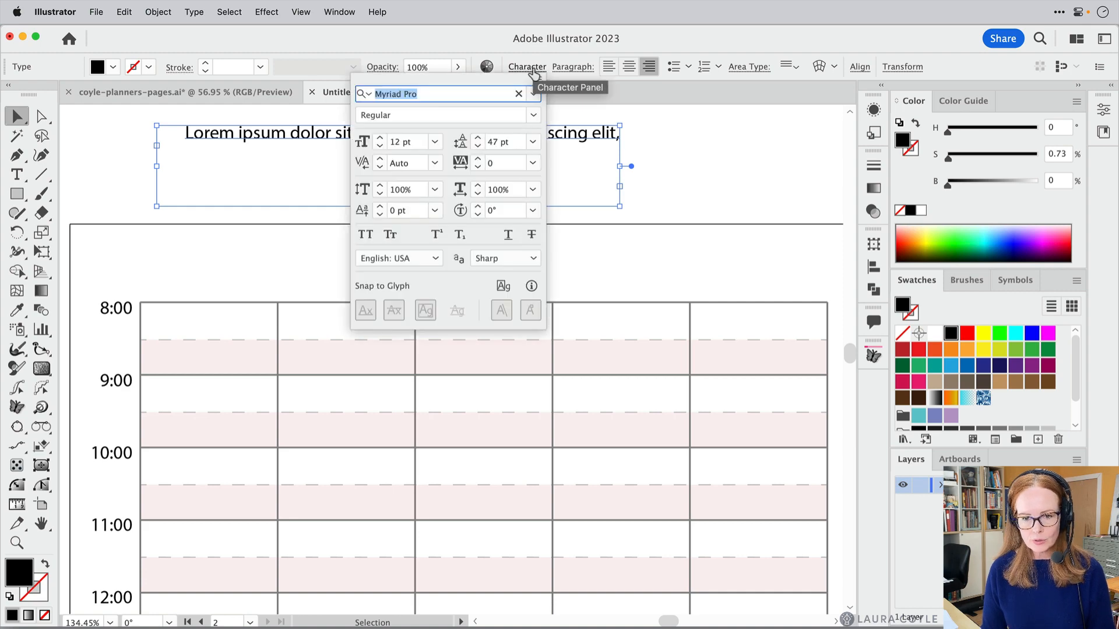
click(534, 142)
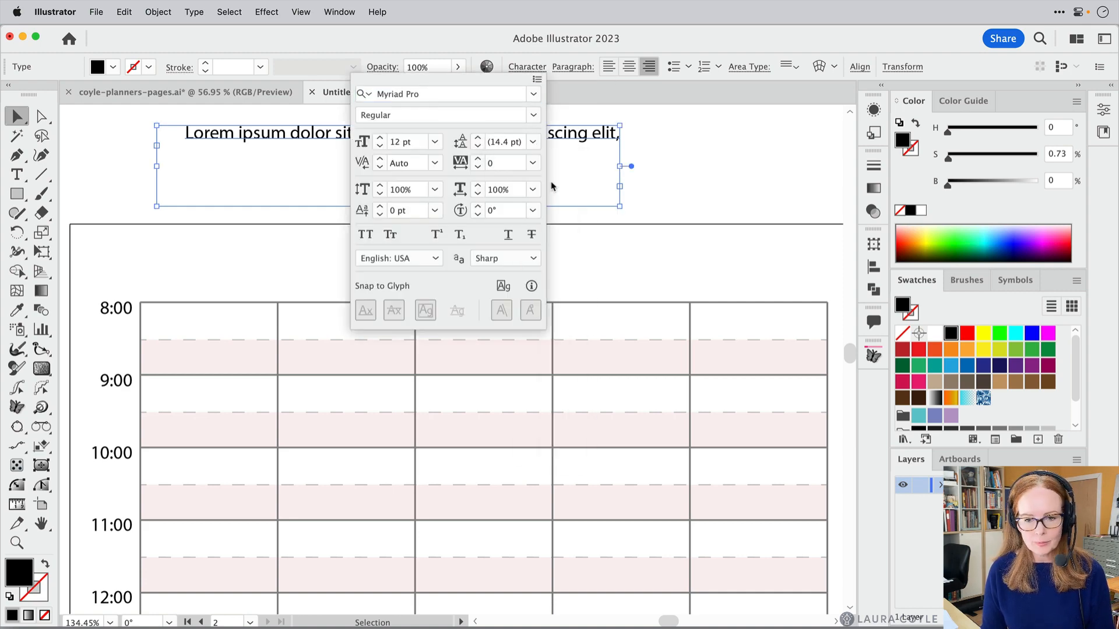
mouse_move(623, 96)
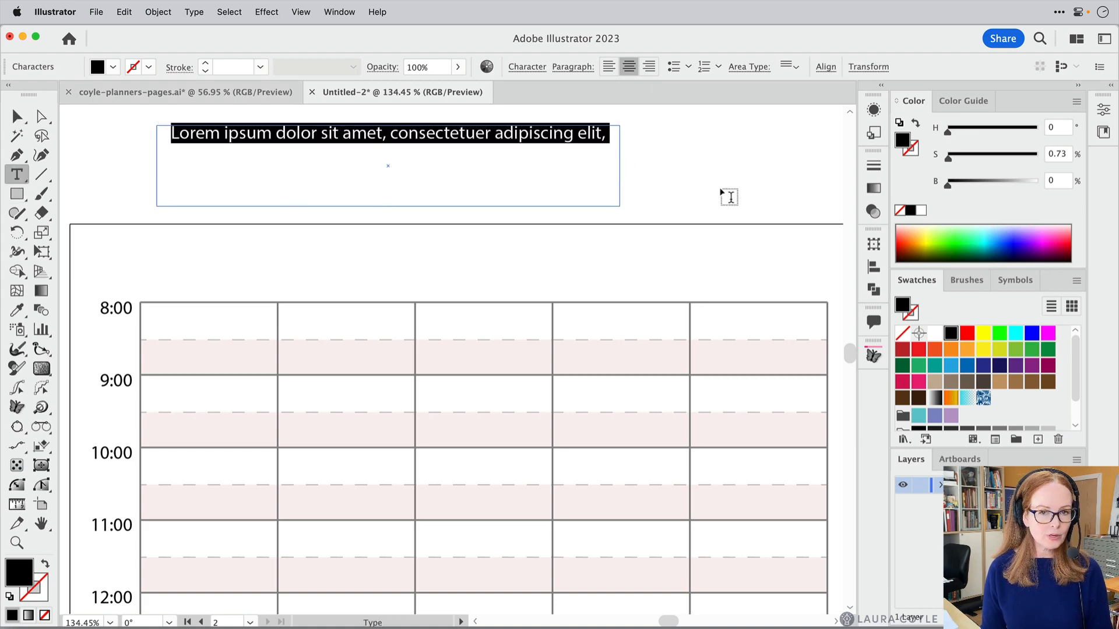
Type Mon, Tue and Wed on three lines in place of the placeholder, then deselect.
text(M)
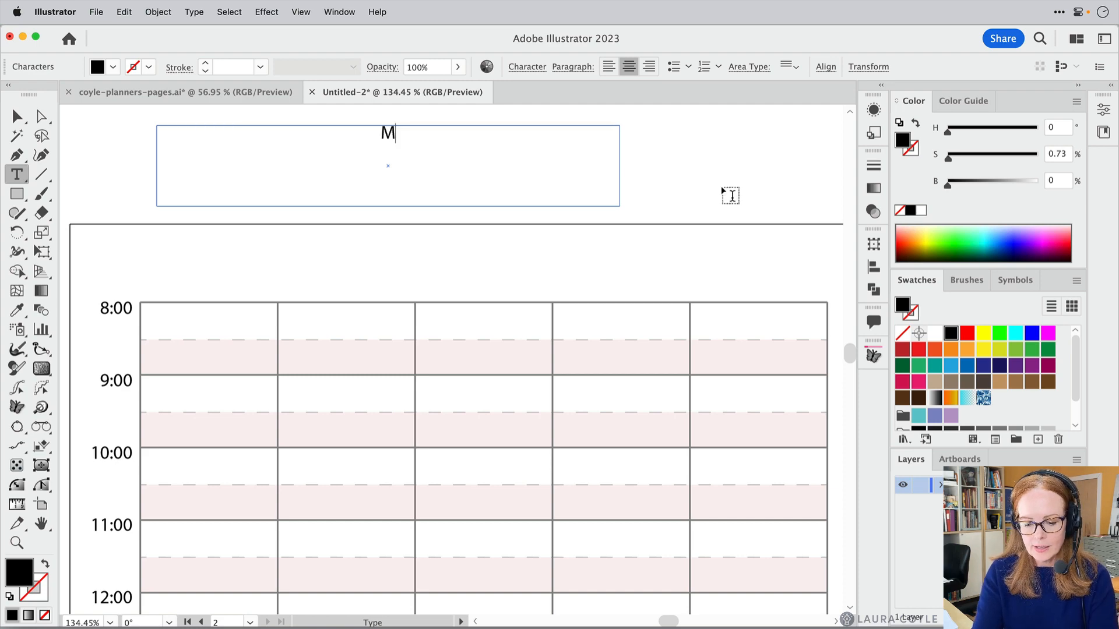
text(on)
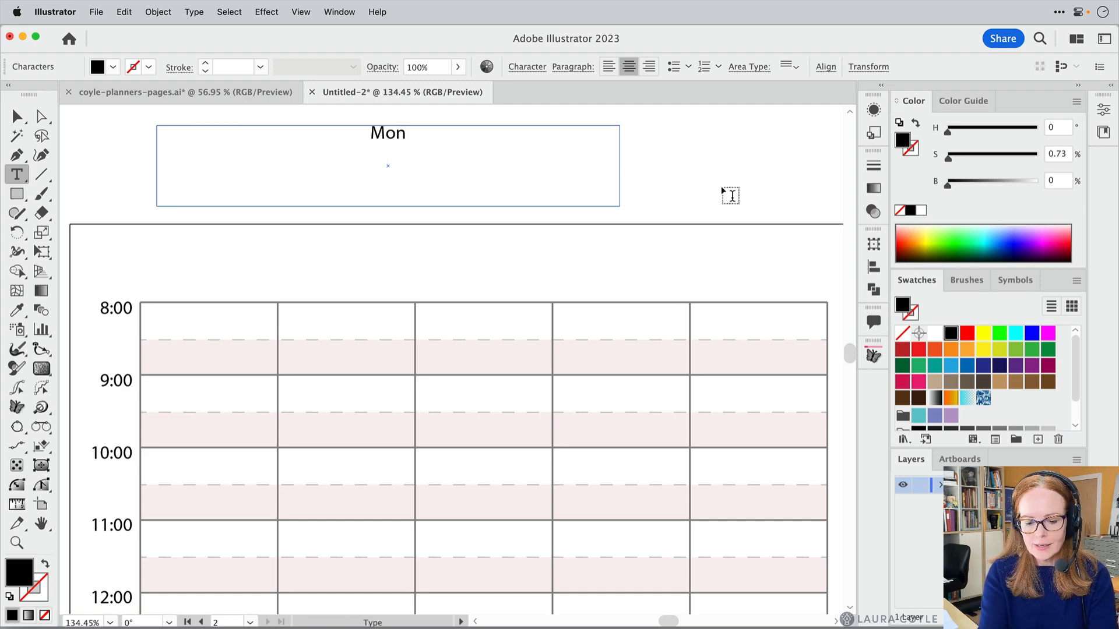
text(Tue)
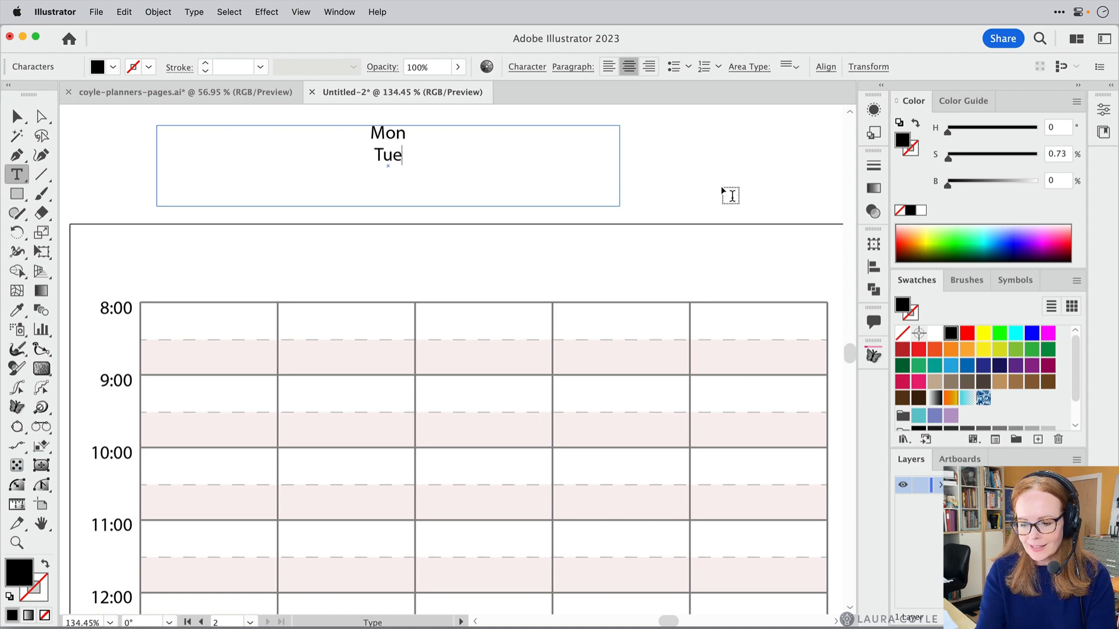
text(Wed)
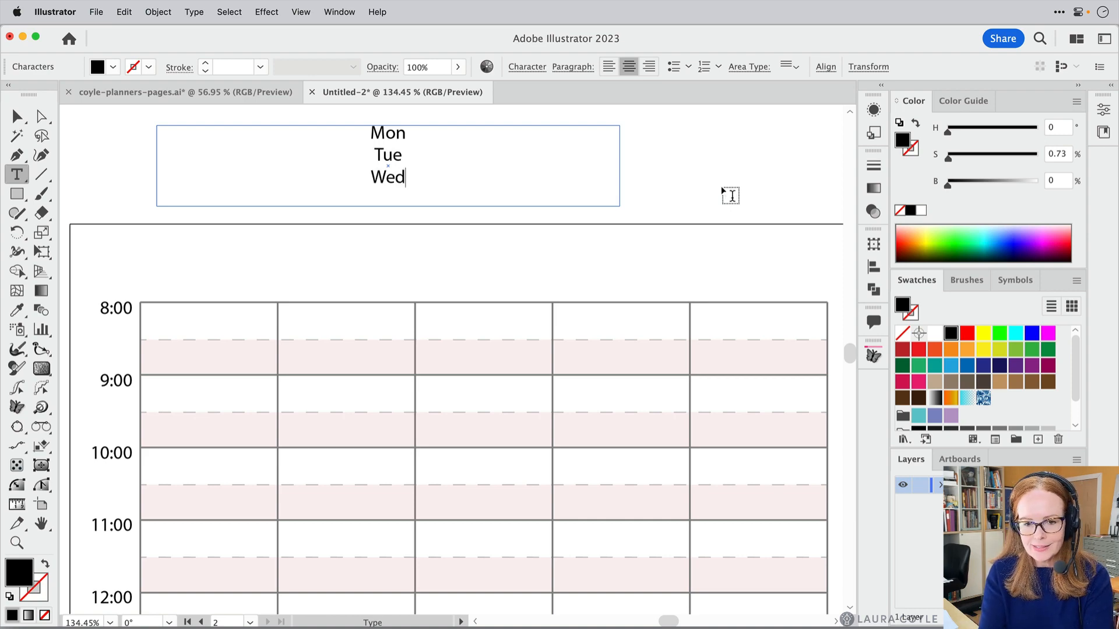
click(14, 117)
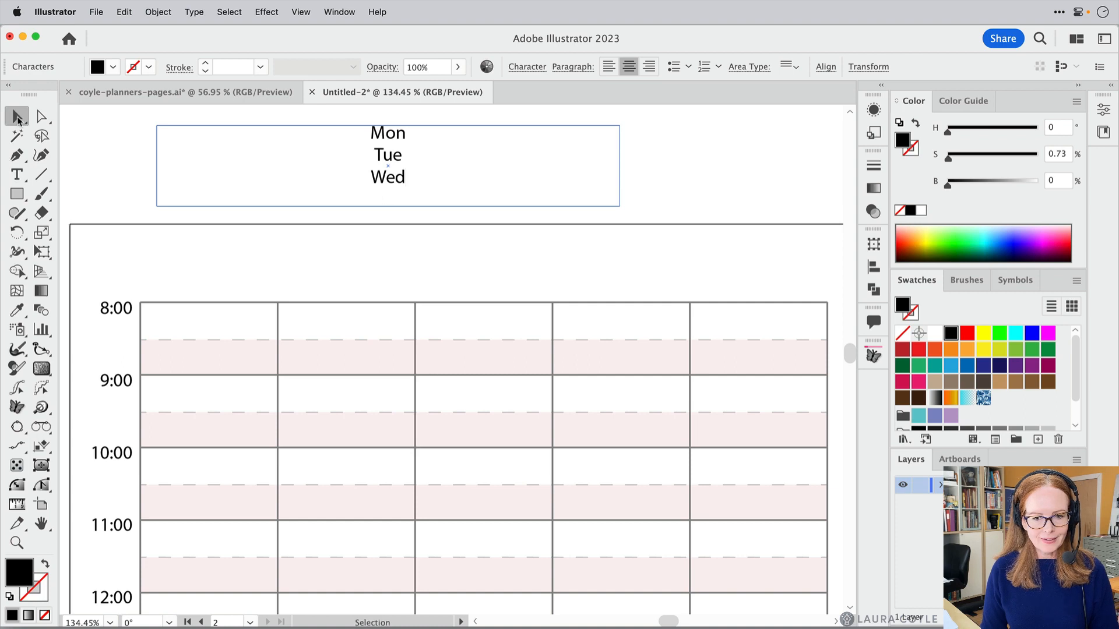
click(387, 153)
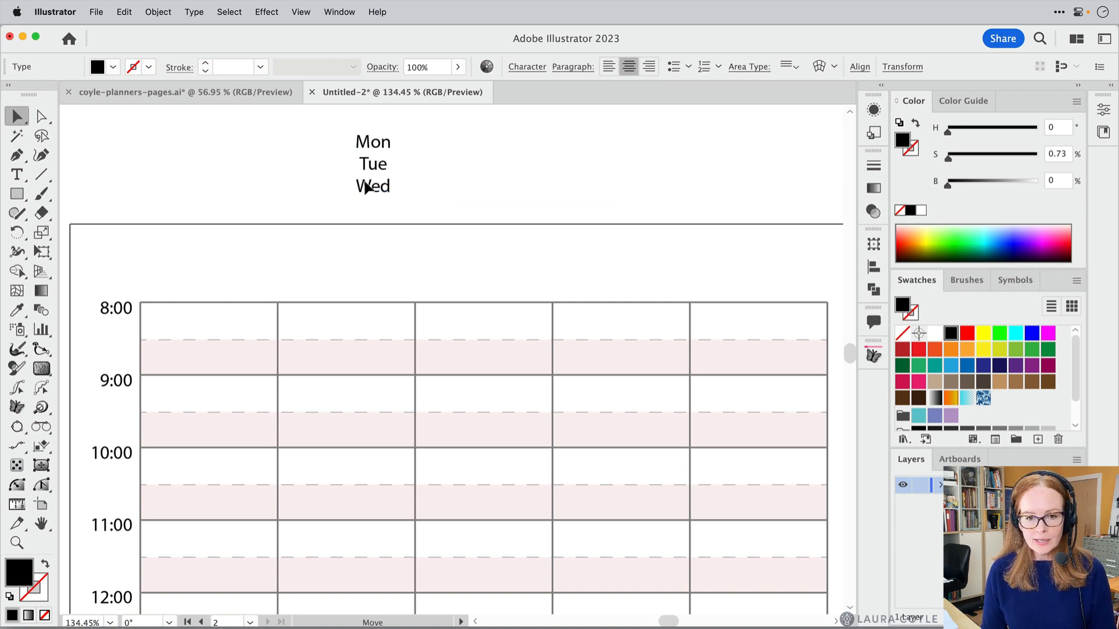
Select the day-name text box and bring up Type > Area Type Options.
click(366, 186)
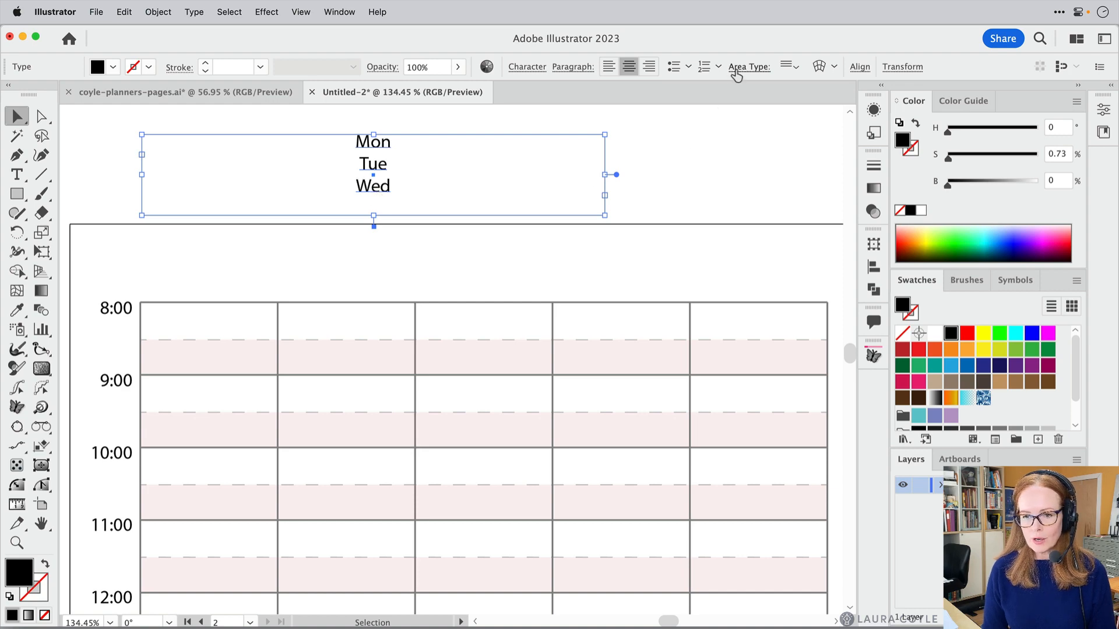
mouse_move(739, 72)
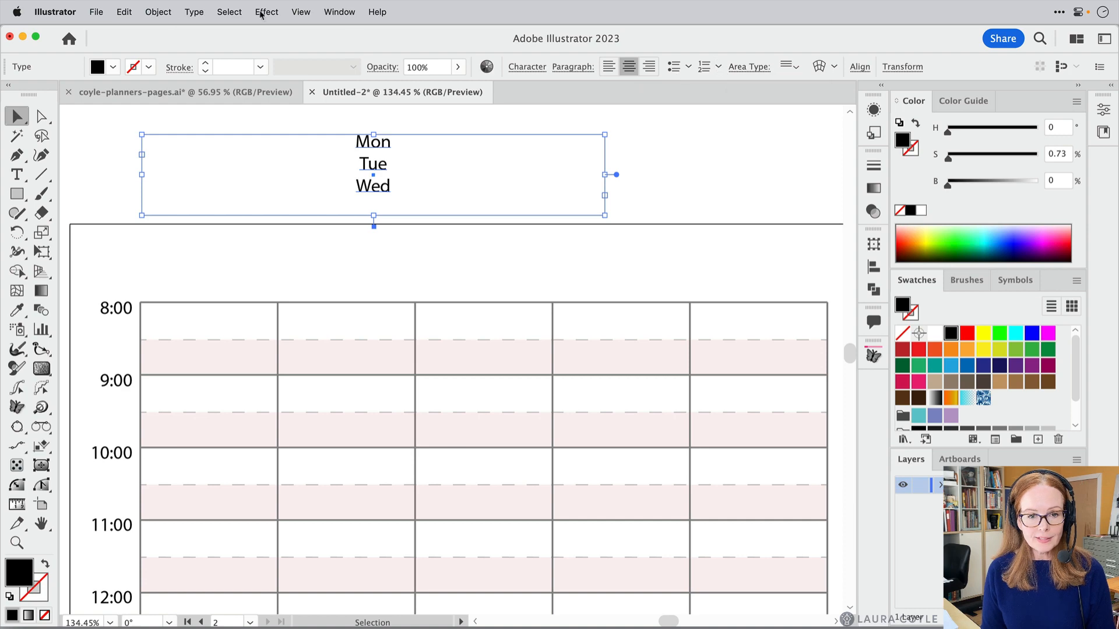
click(194, 11)
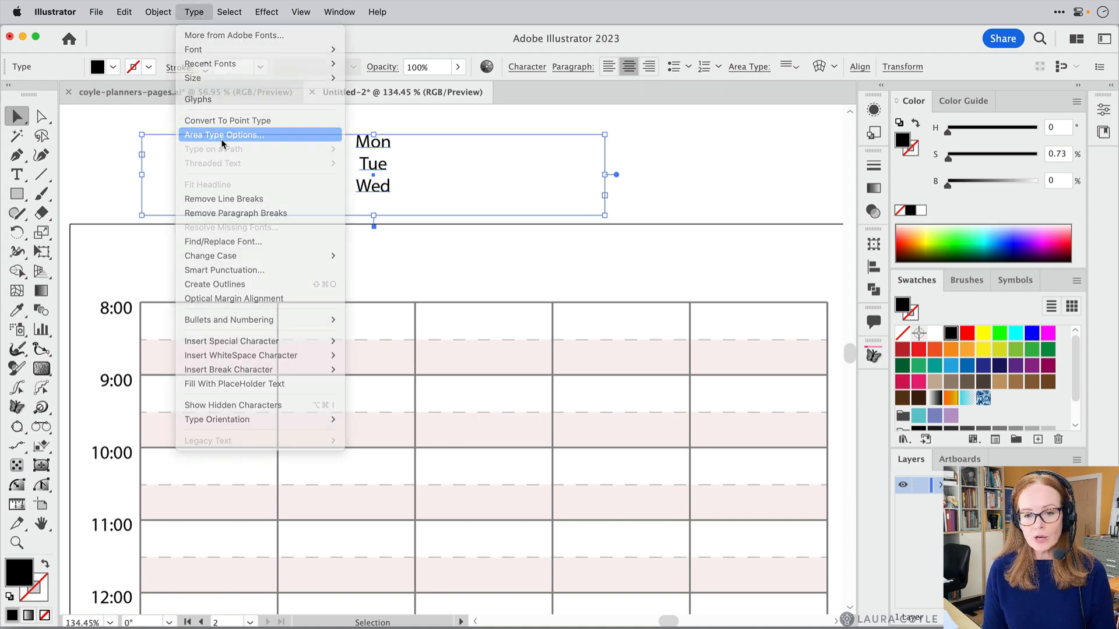
click(224, 135)
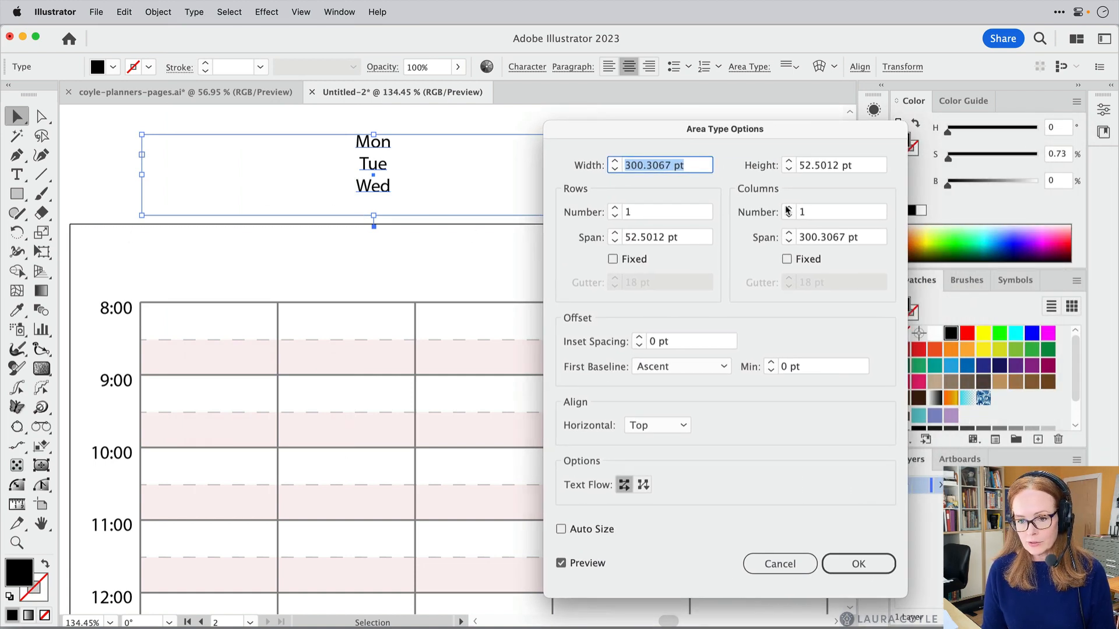
Set the area type to 5 columns with 0 pt gutter and fixed column widths.
text(3)
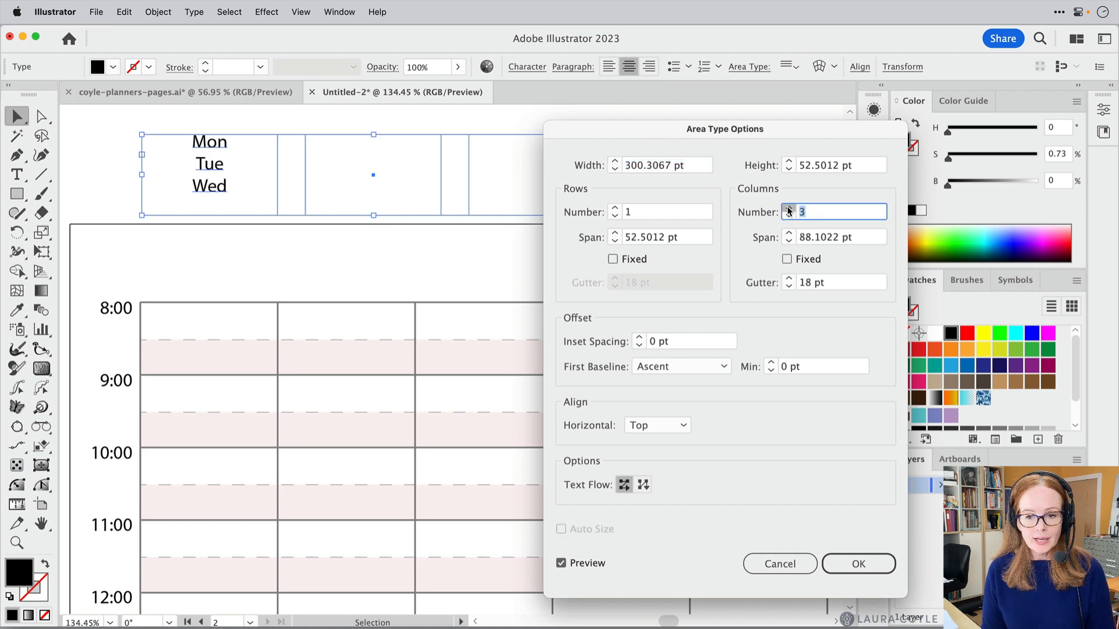
text(5)
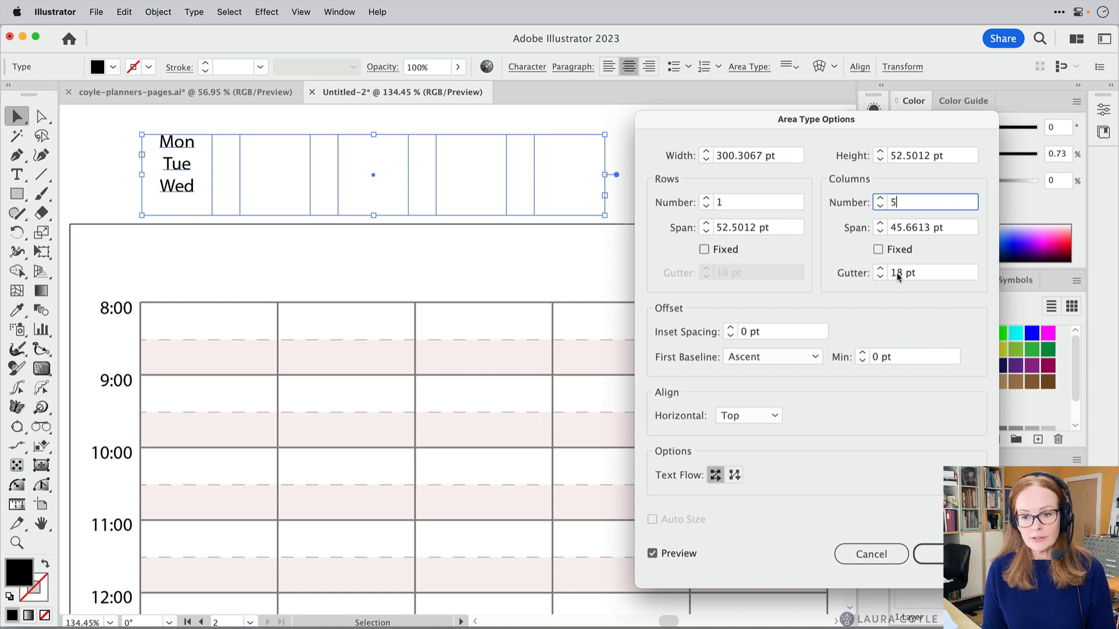
click(923, 273)
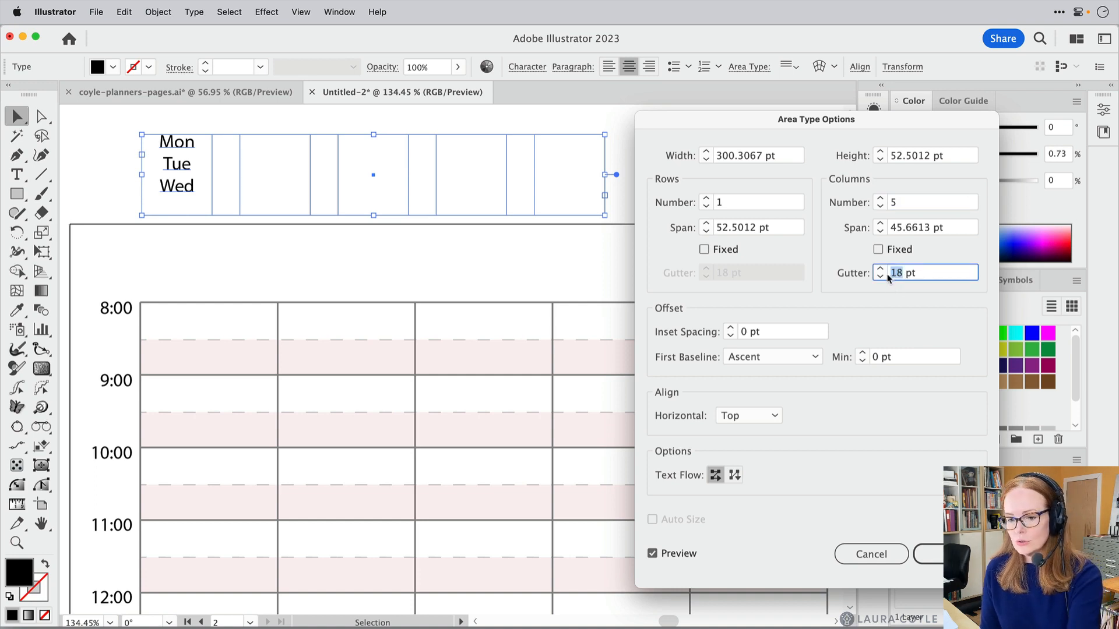
click(879, 249)
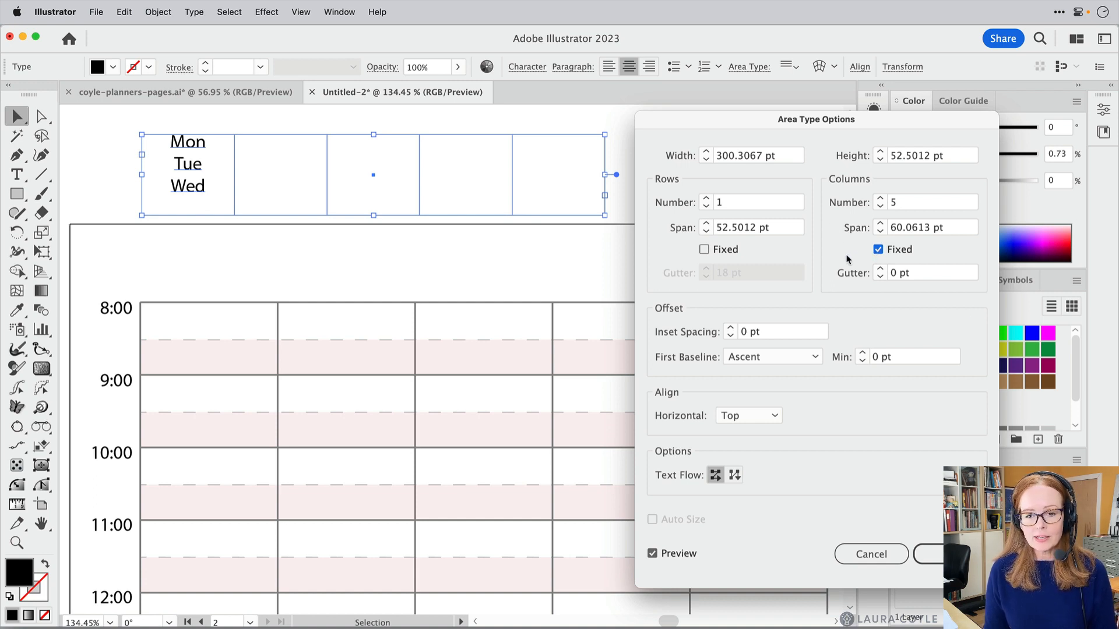
click(871, 554)
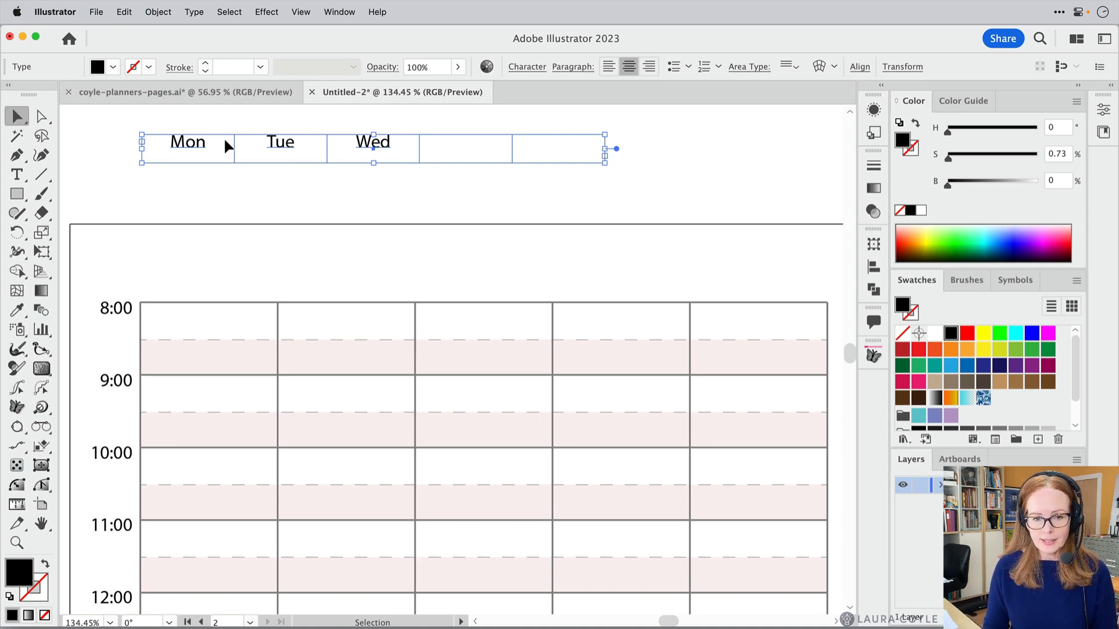
Type Thu and Fri into the last two columns and finish editing the header.
click(392, 144)
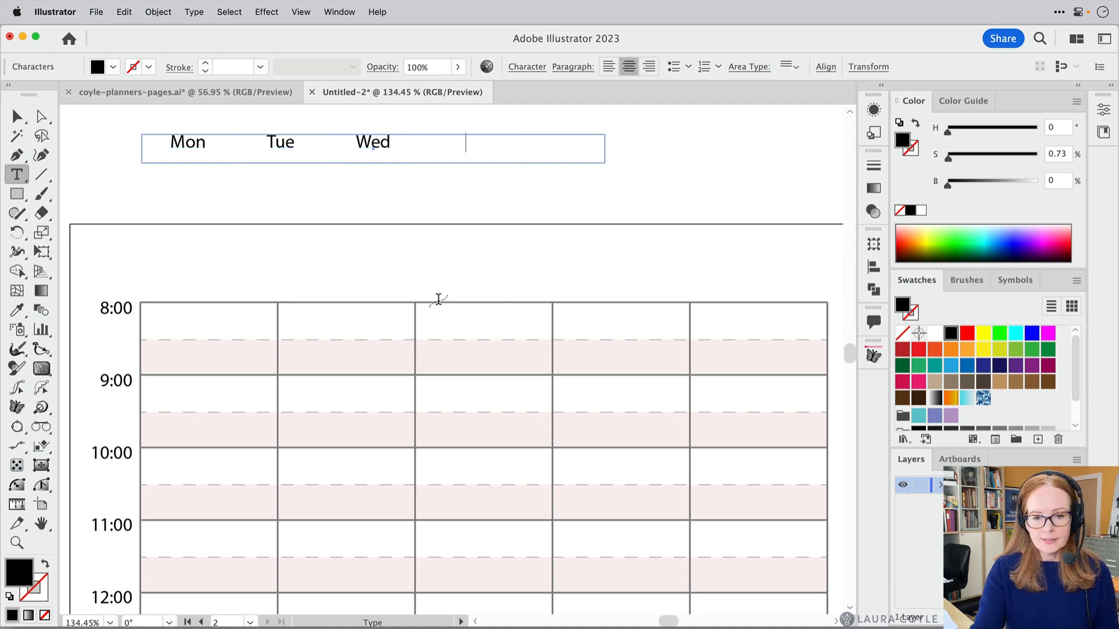
text(Th)
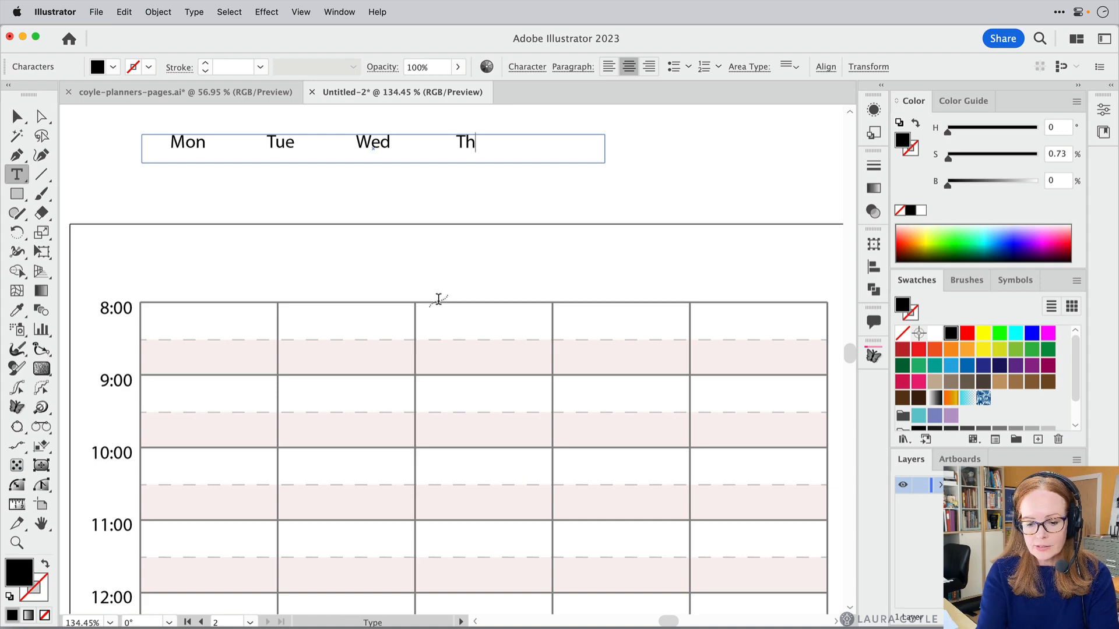
text(u)
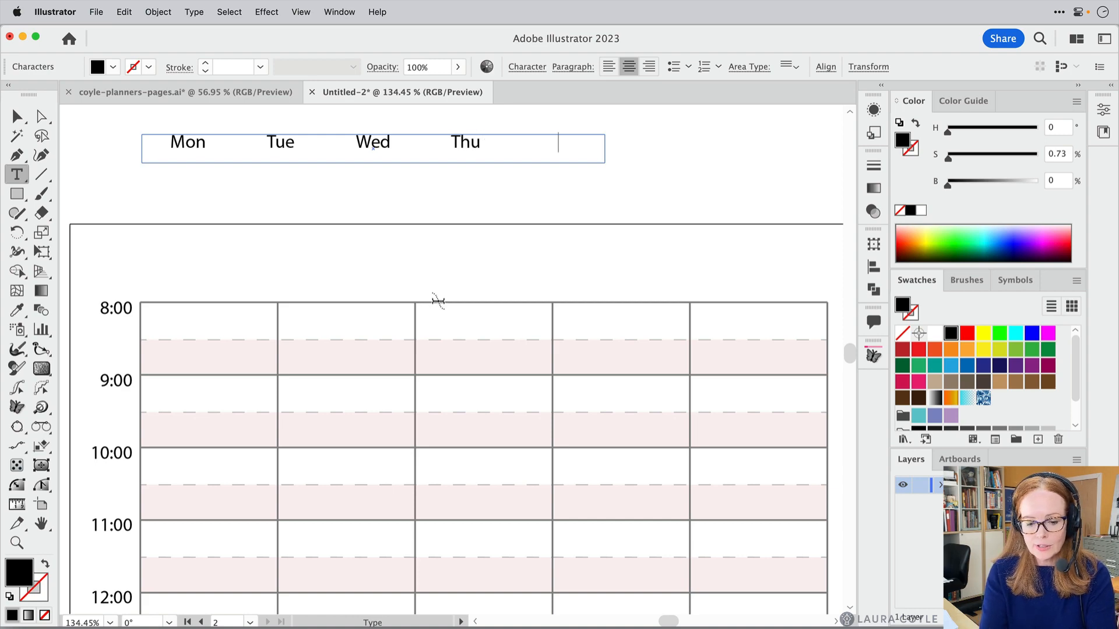
text(Fri)
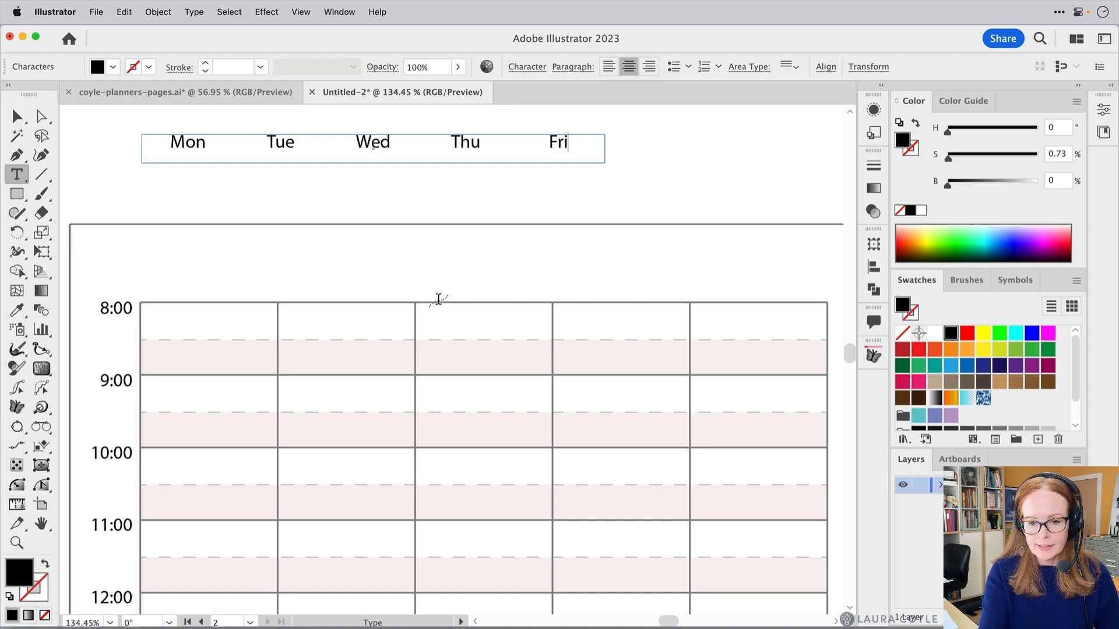
click(16, 116)
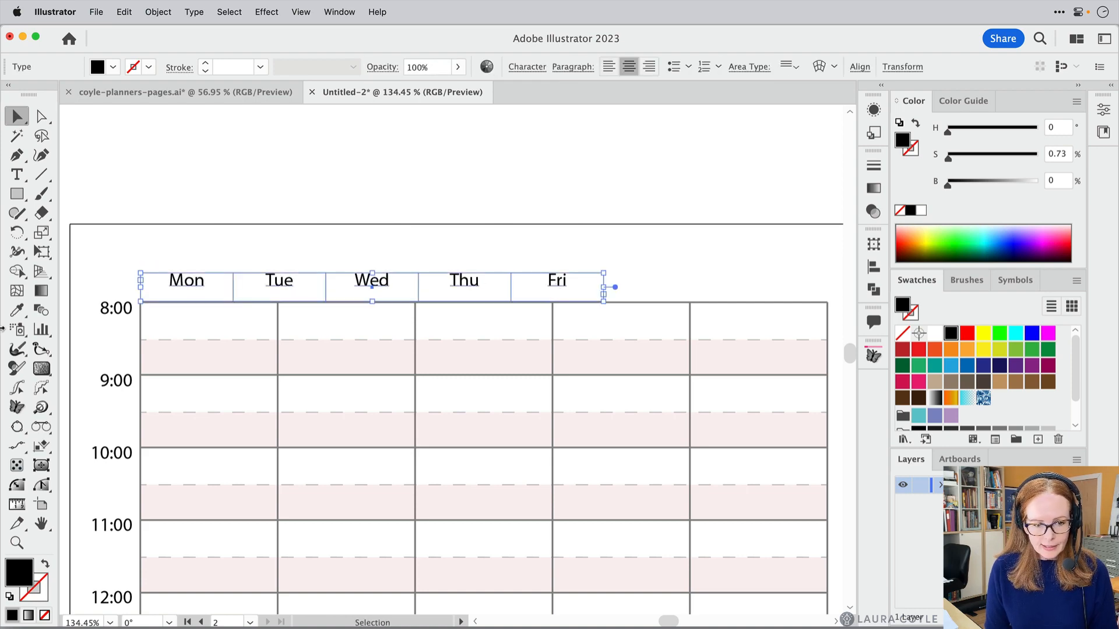
mouse_move(132, 429)
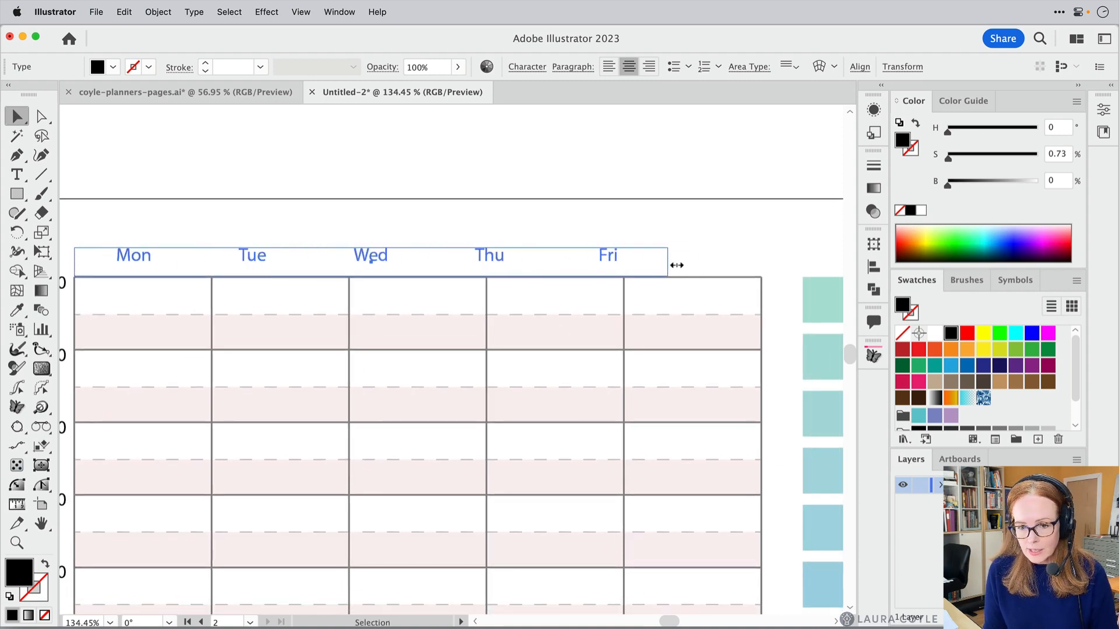
Stretch the header frame's right edge out to the grid's right edge.
drag(676, 264, 764, 272)
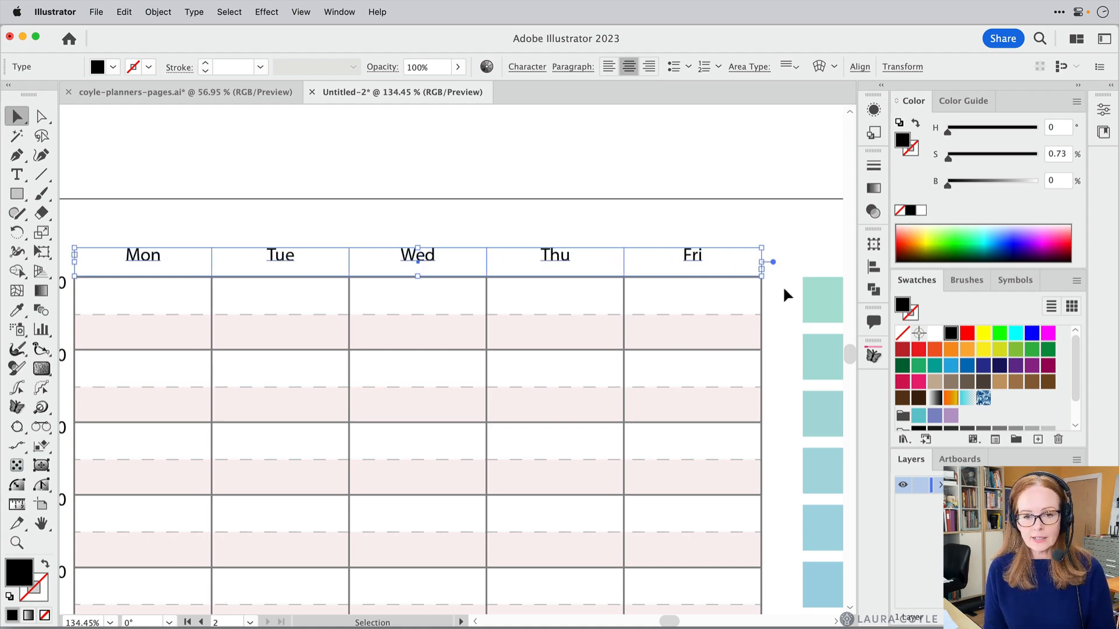
mouse_move(790, 303)
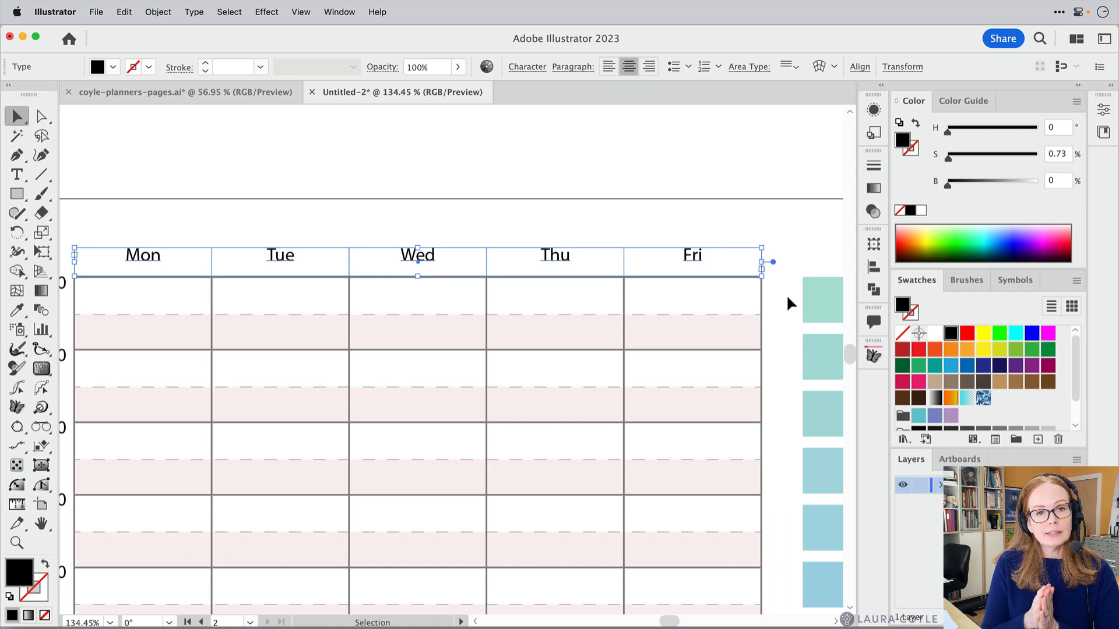
mouse_move(776, 259)
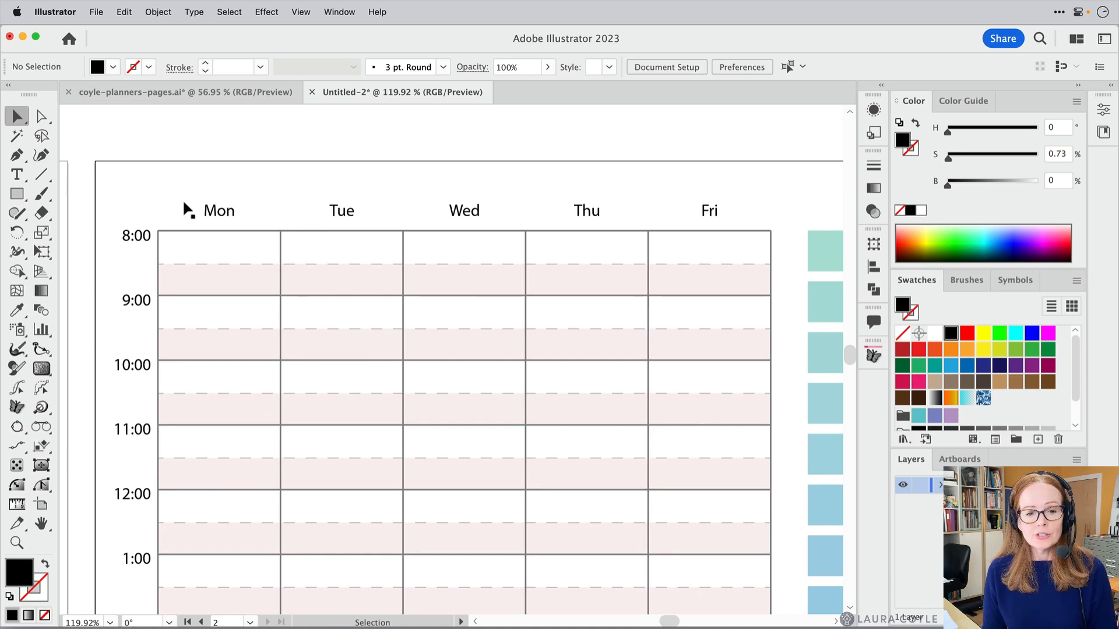
Set the header day names to Bold in the Character settings and deselect.
click(16, 173)
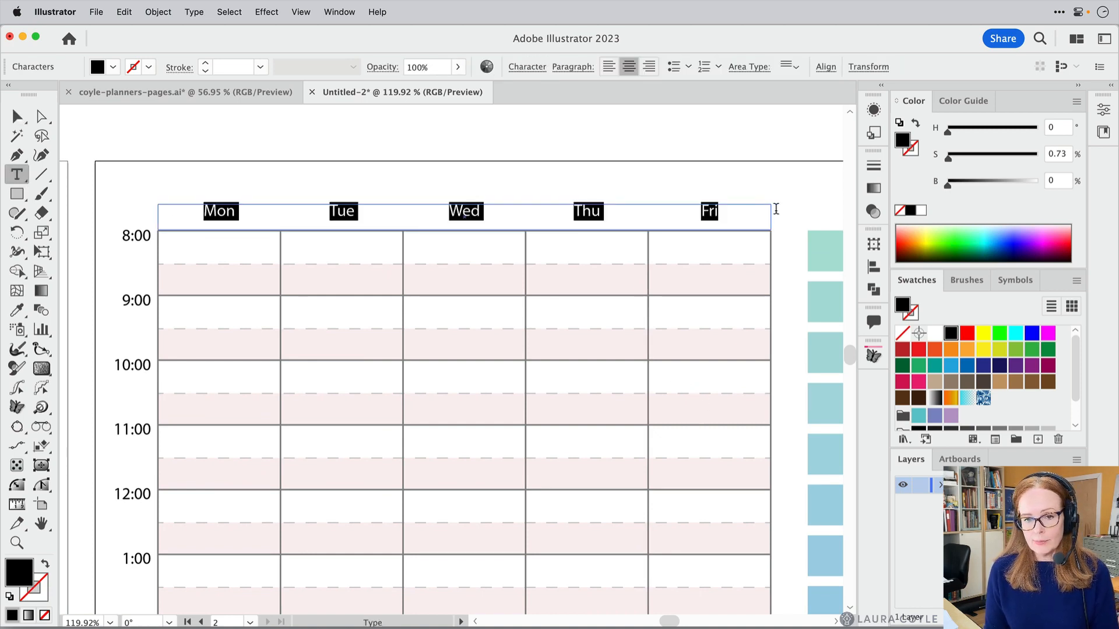
click(527, 65)
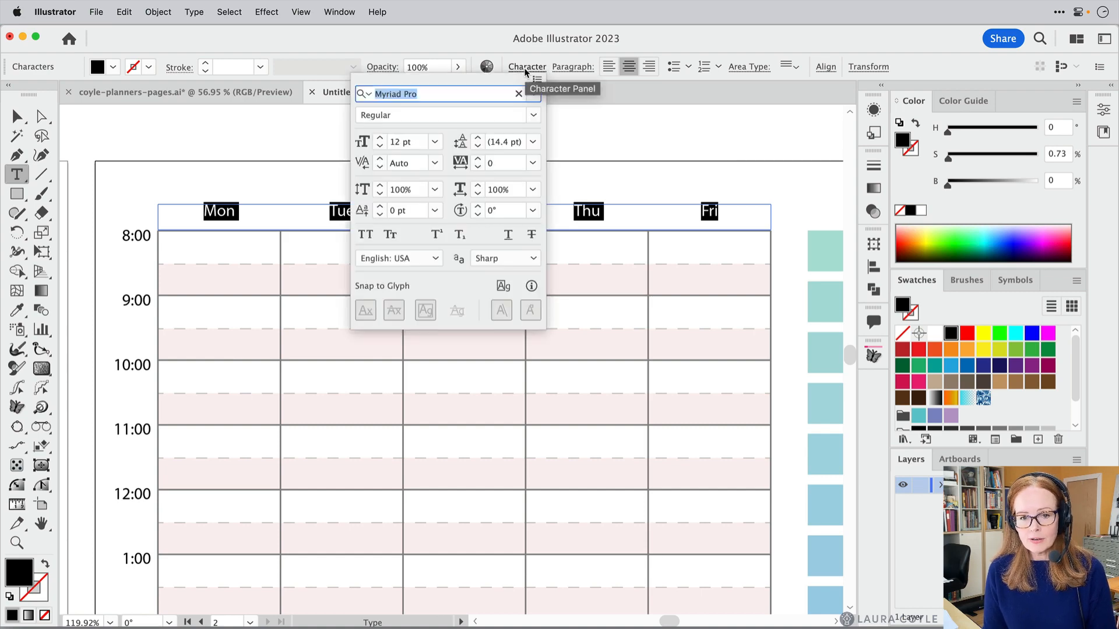
click(534, 115)
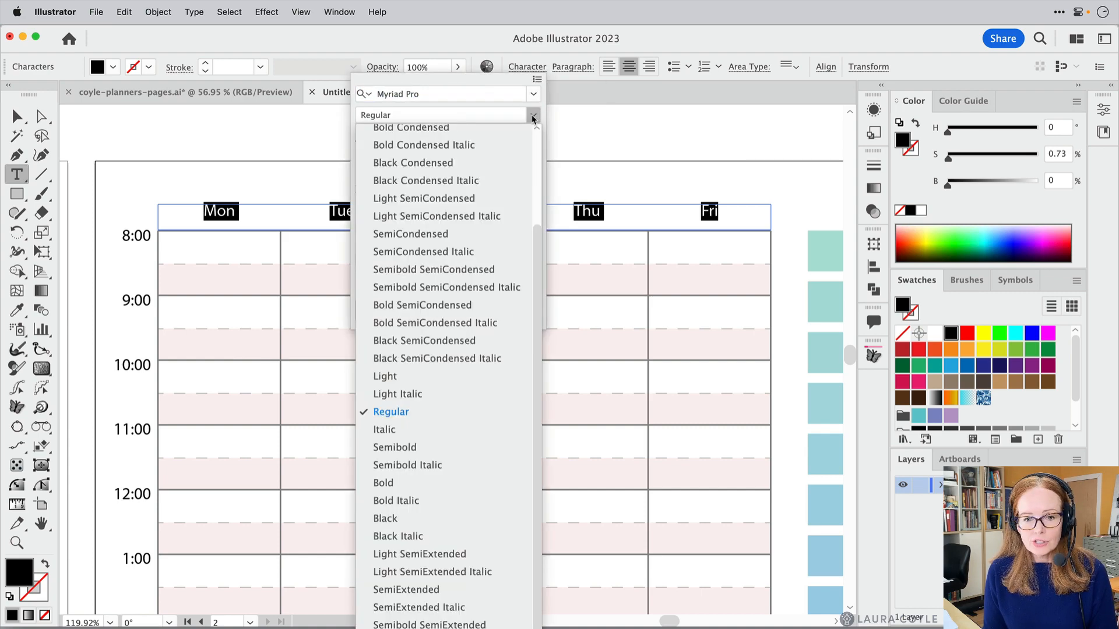
mouse_move(396, 501)
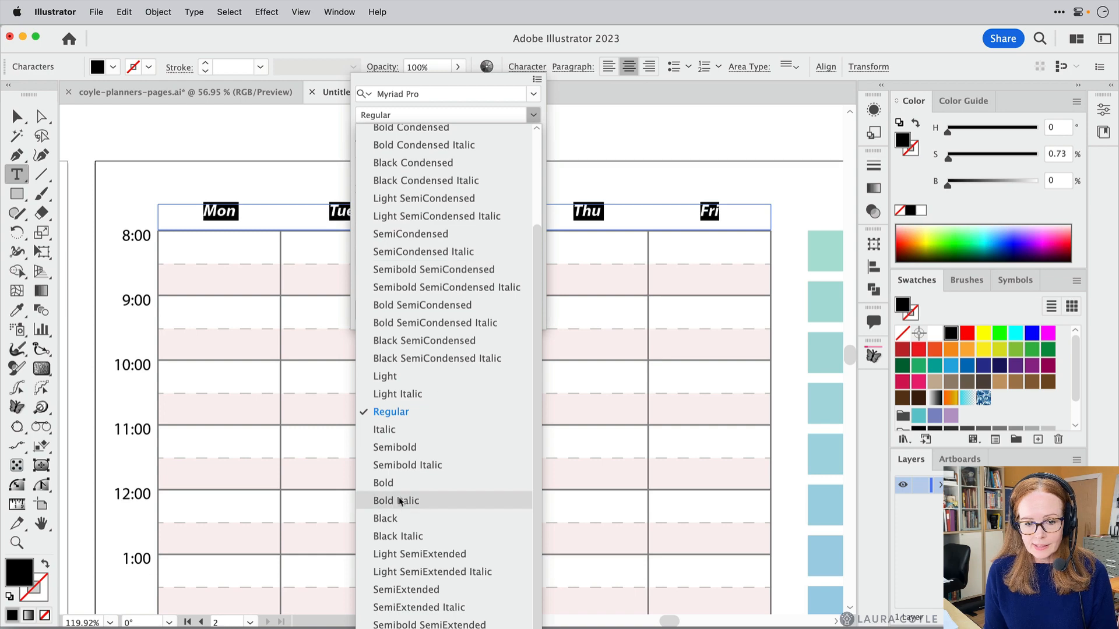
click(383, 482)
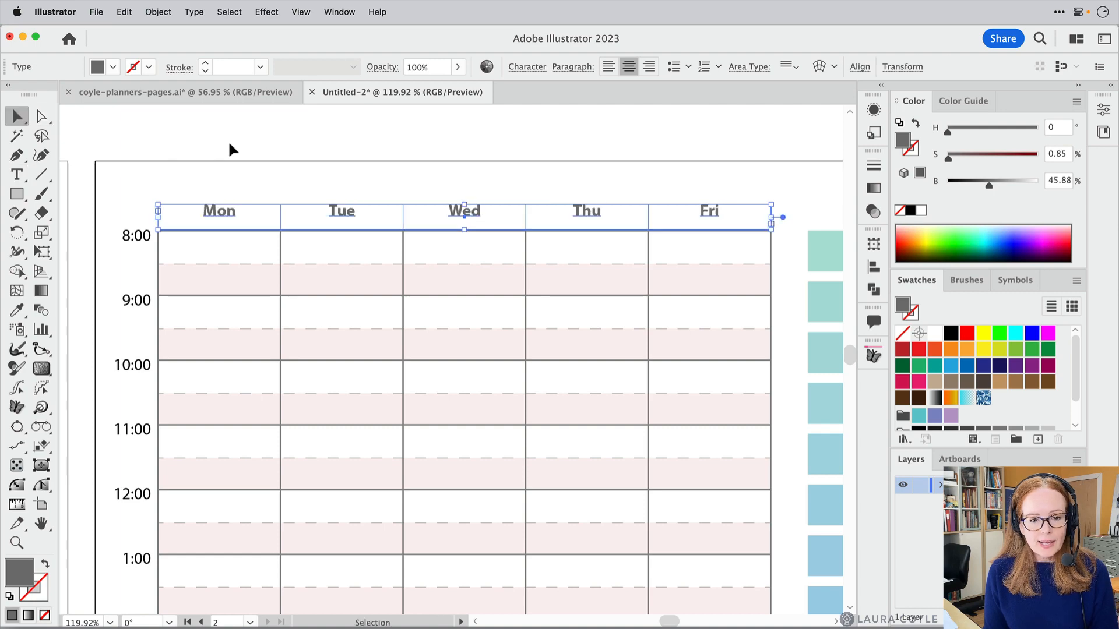
click(259, 249)
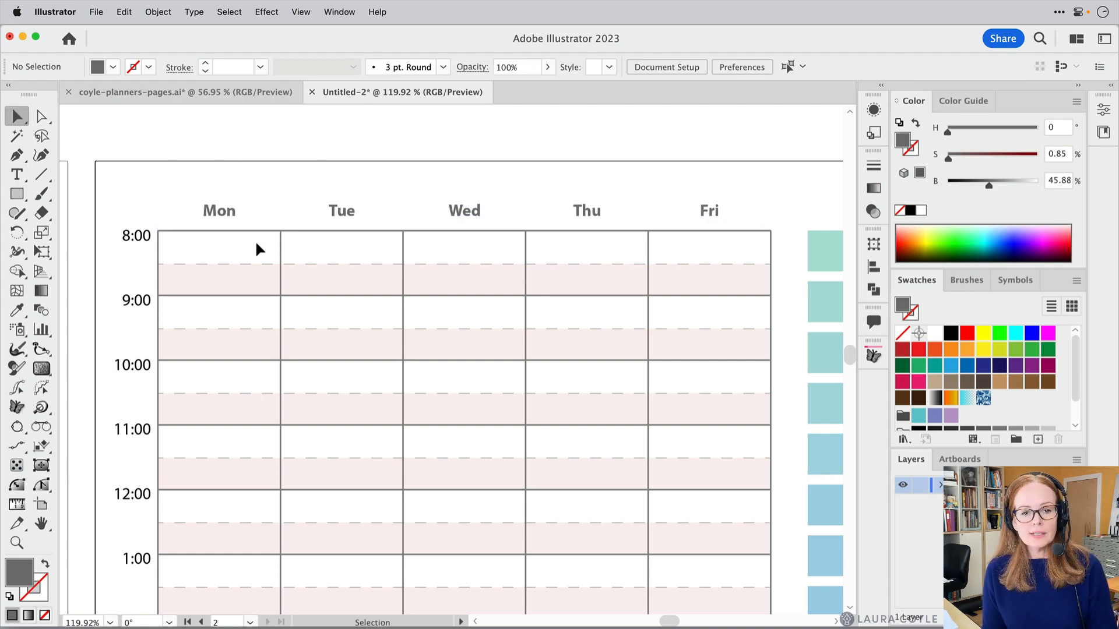
Extend the third label from Wed to Wednesday.
click(16, 175)
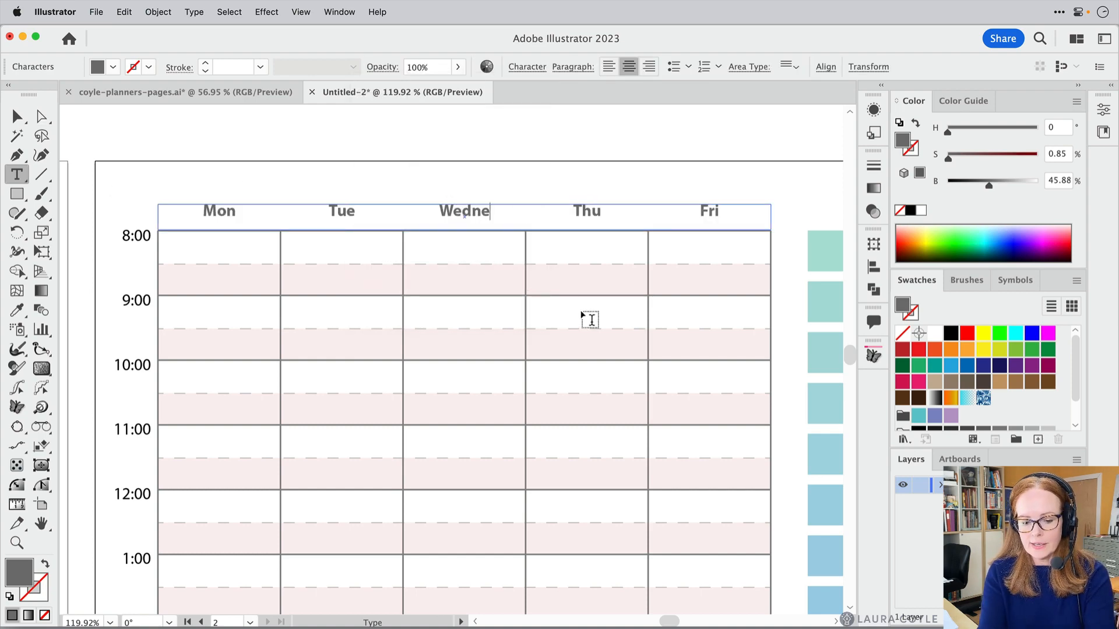
text(sday)
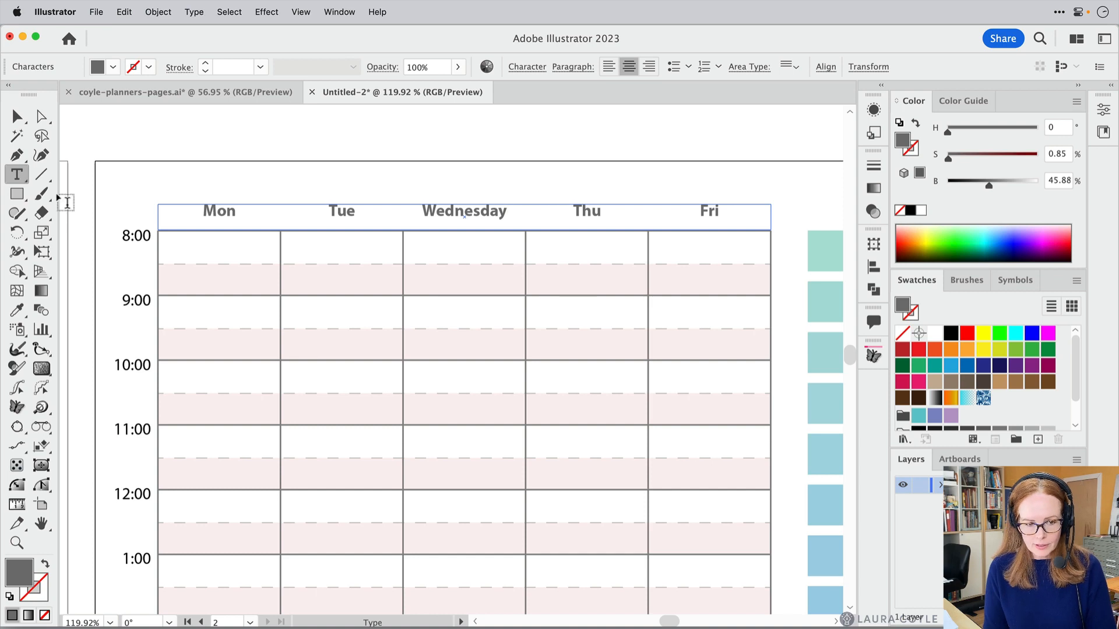
click(13, 115)
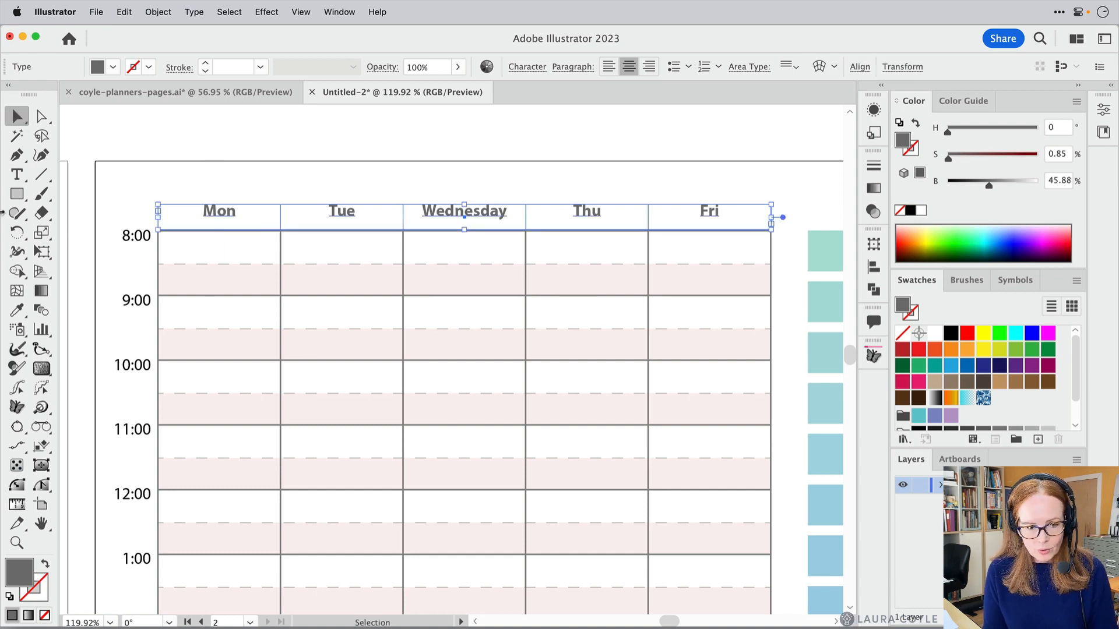
click(16, 173)
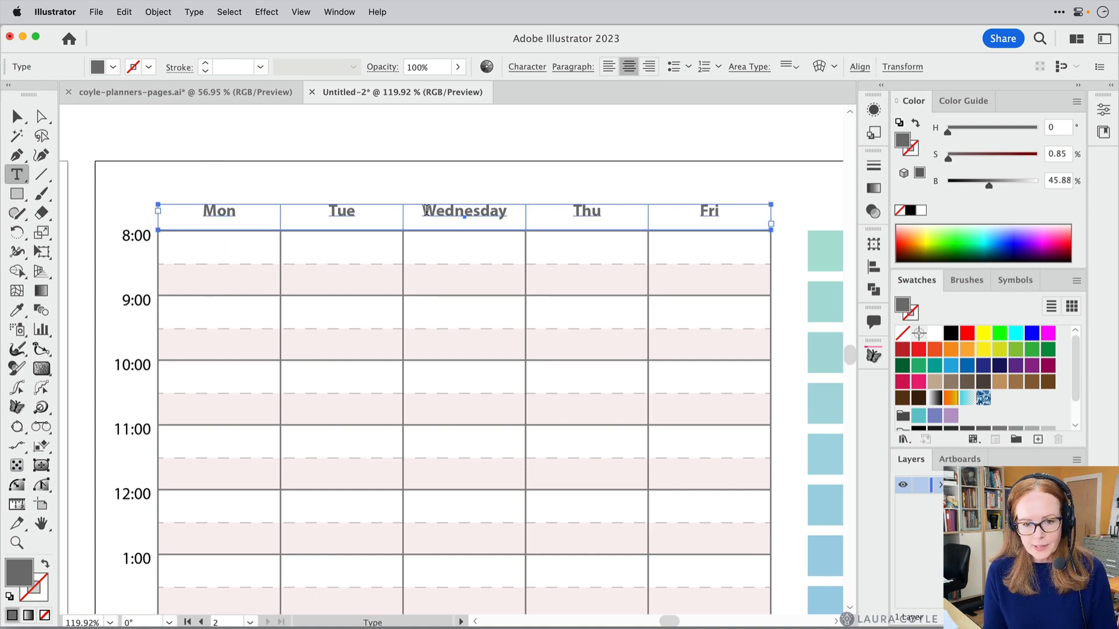
Select the word Wednesday and reduce its font size to 13 pt so it fits on one line.
double_click(464, 210)
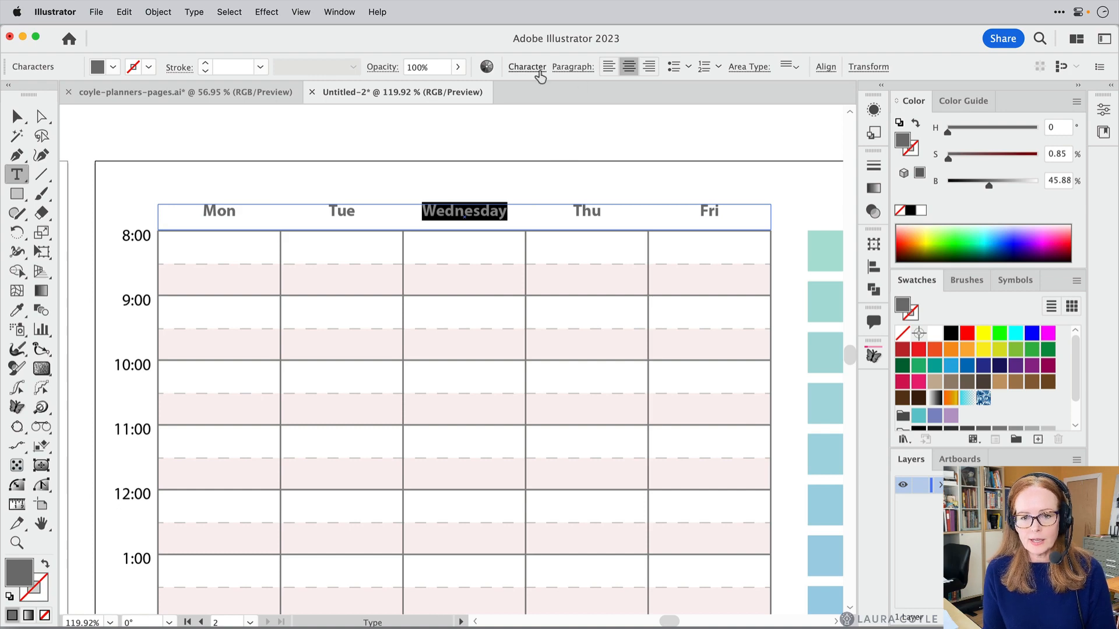
click(526, 65)
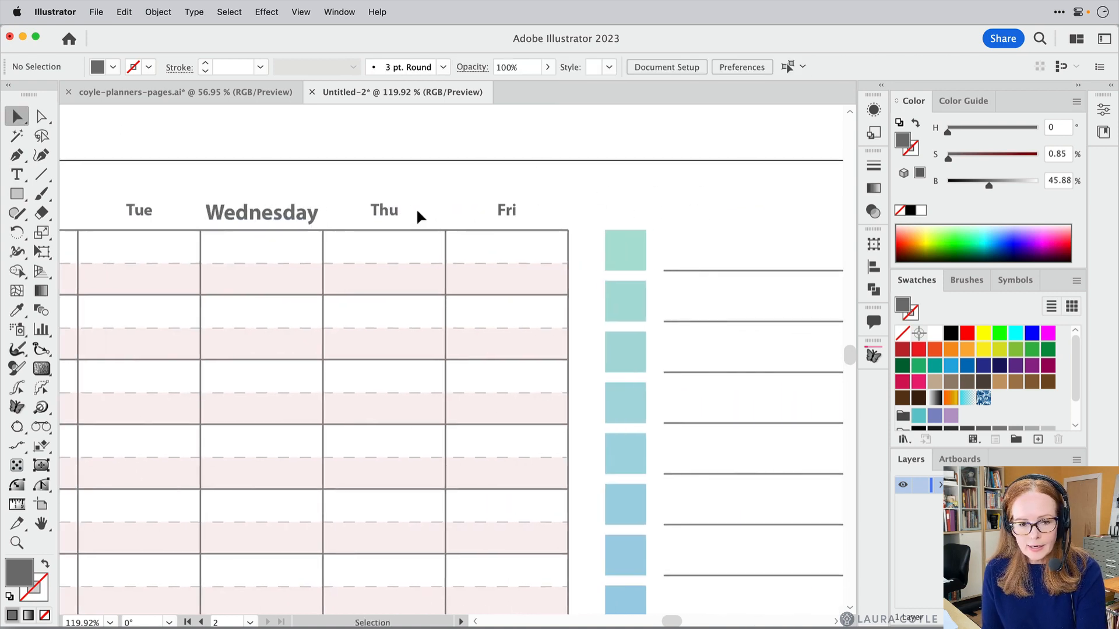
click(261, 212)
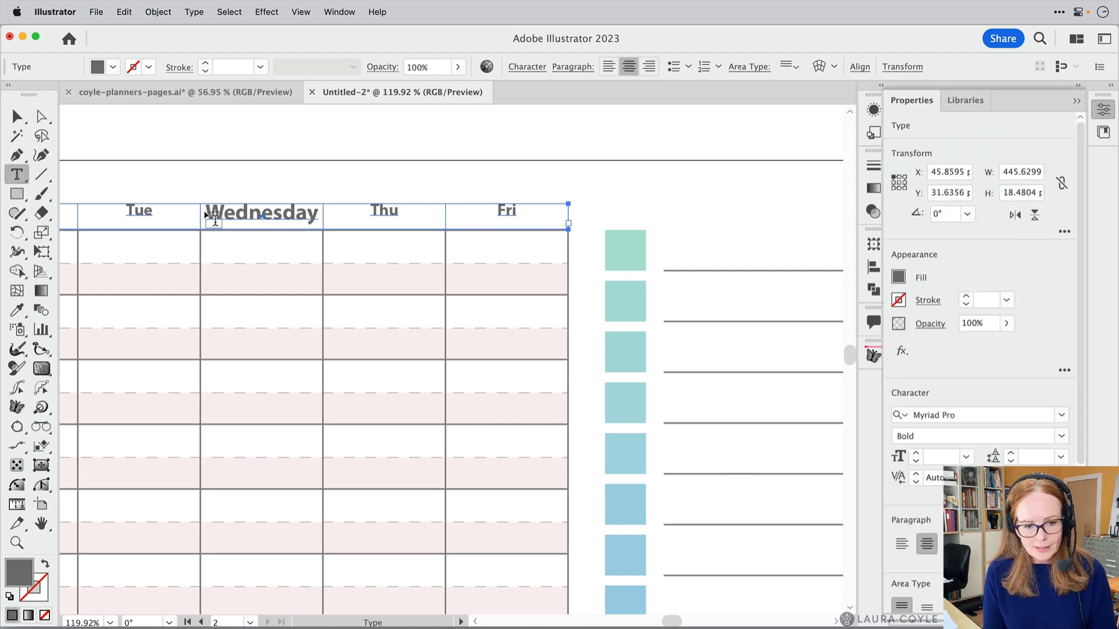
double_click(264, 213)
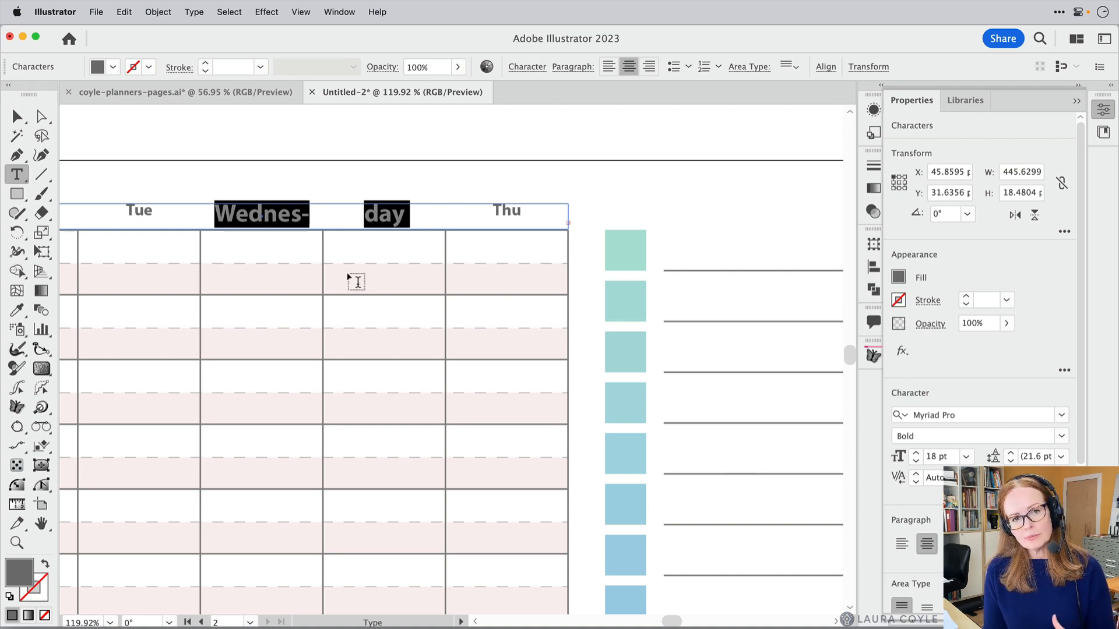
click(916, 462)
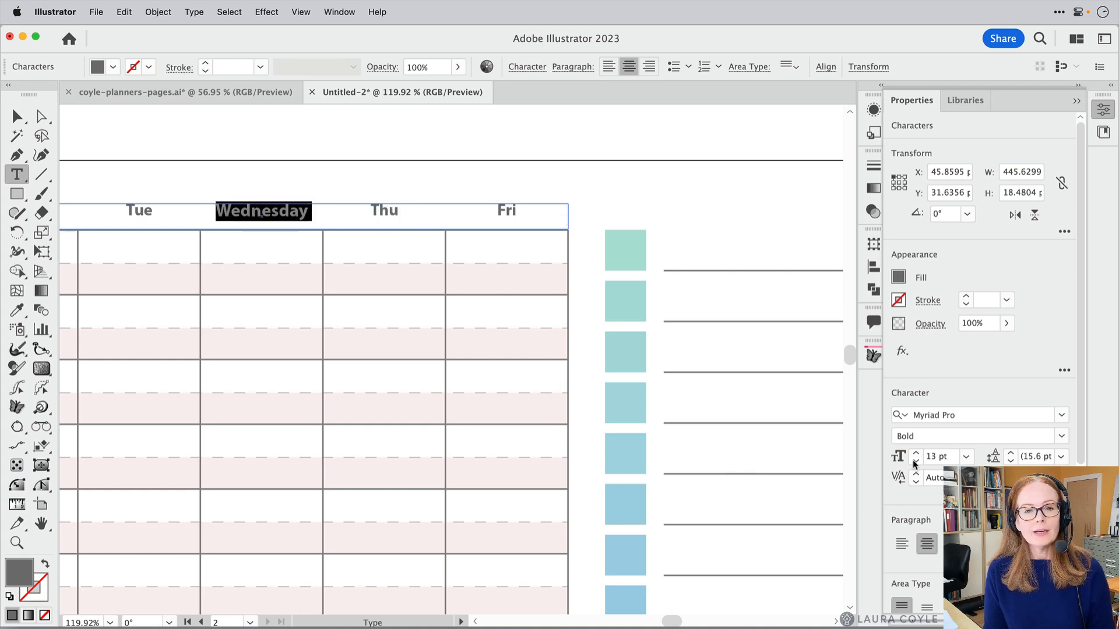
click(916, 461)
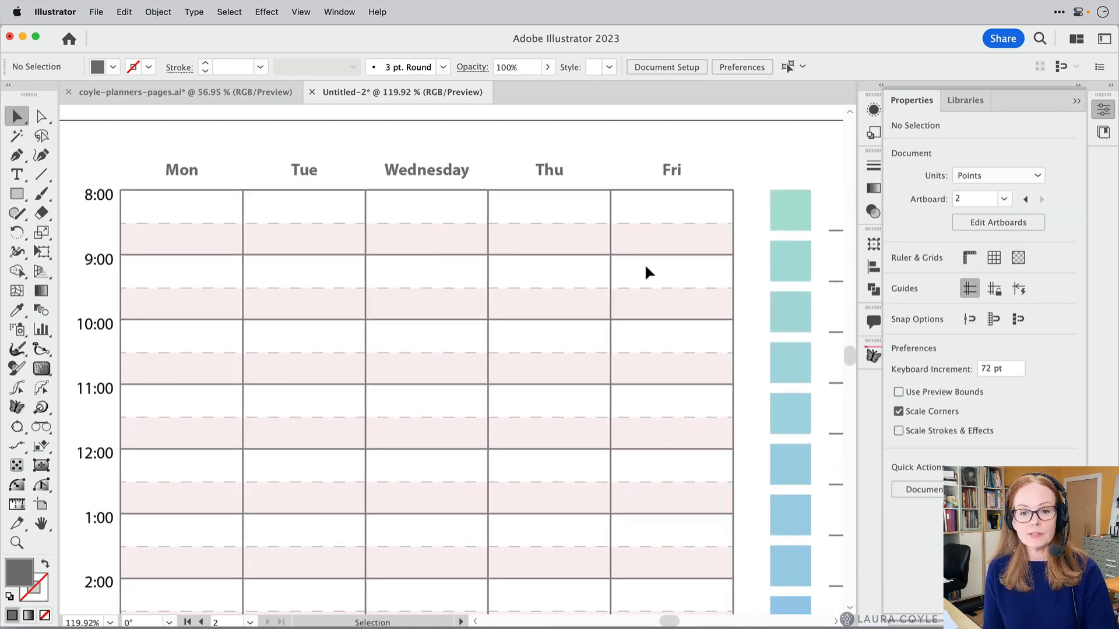
mouse_move(418, 177)
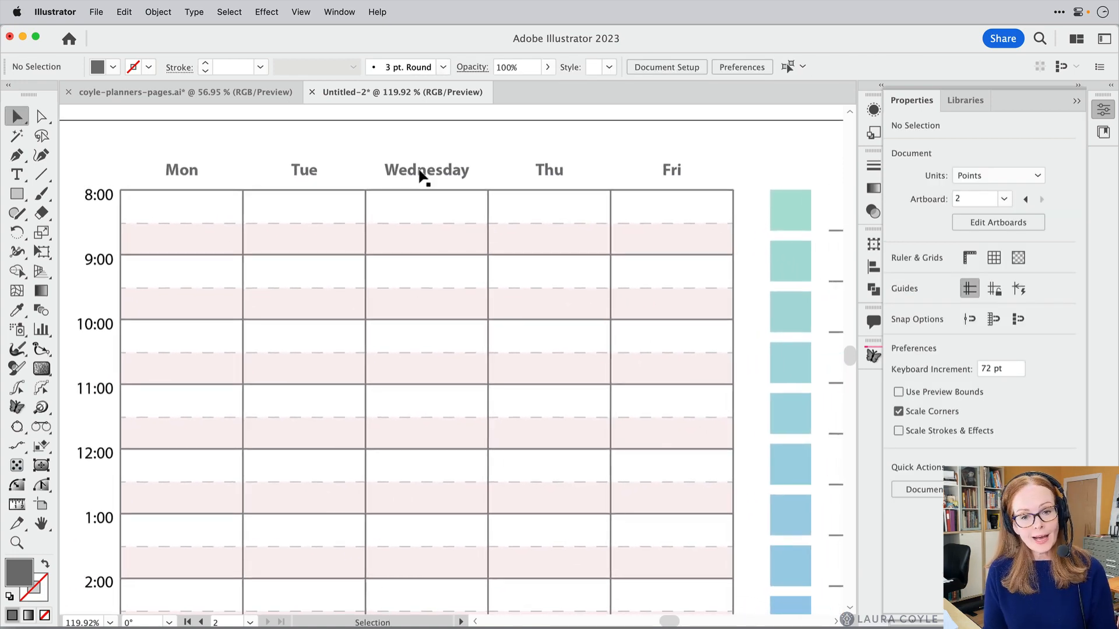
click(427, 170)
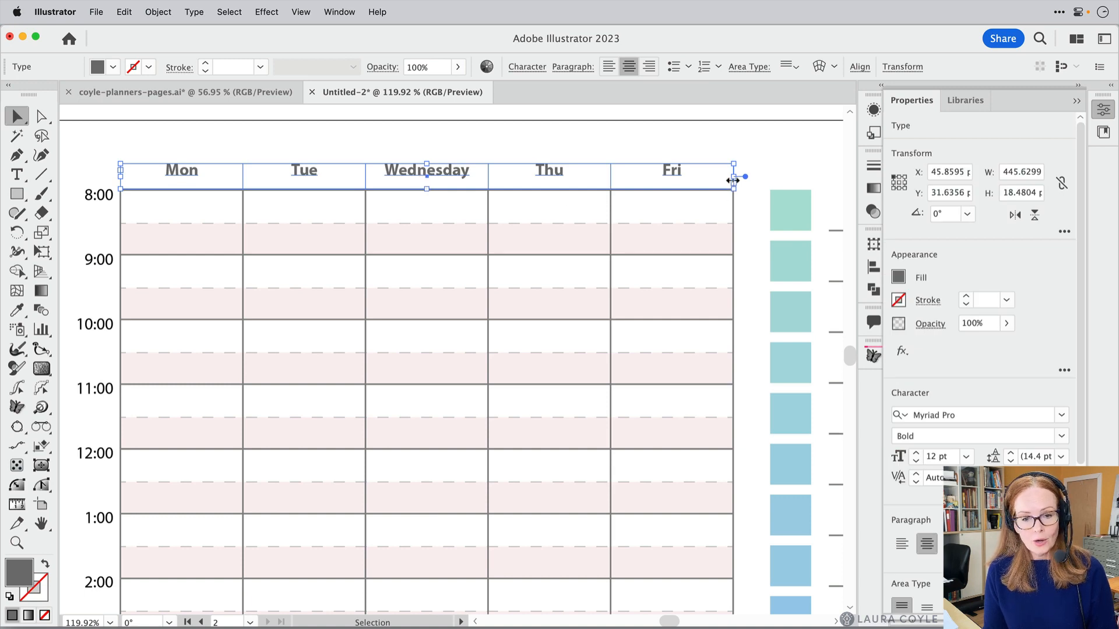